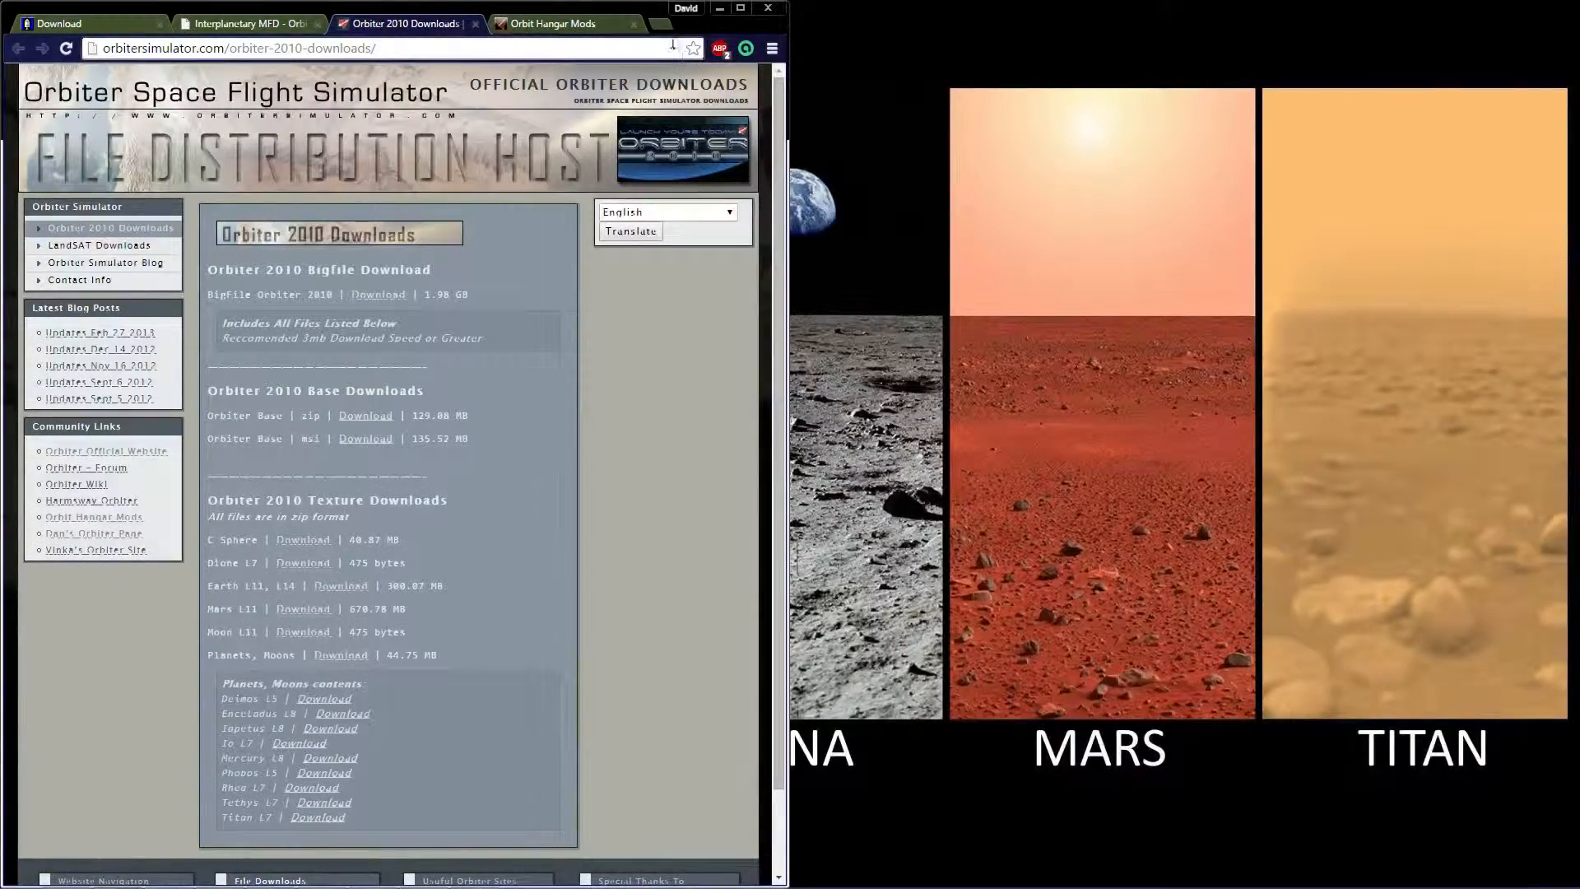
Step: Maximize Chrome and download the Orbiter 2010 Base package as a zip
click(739, 9)
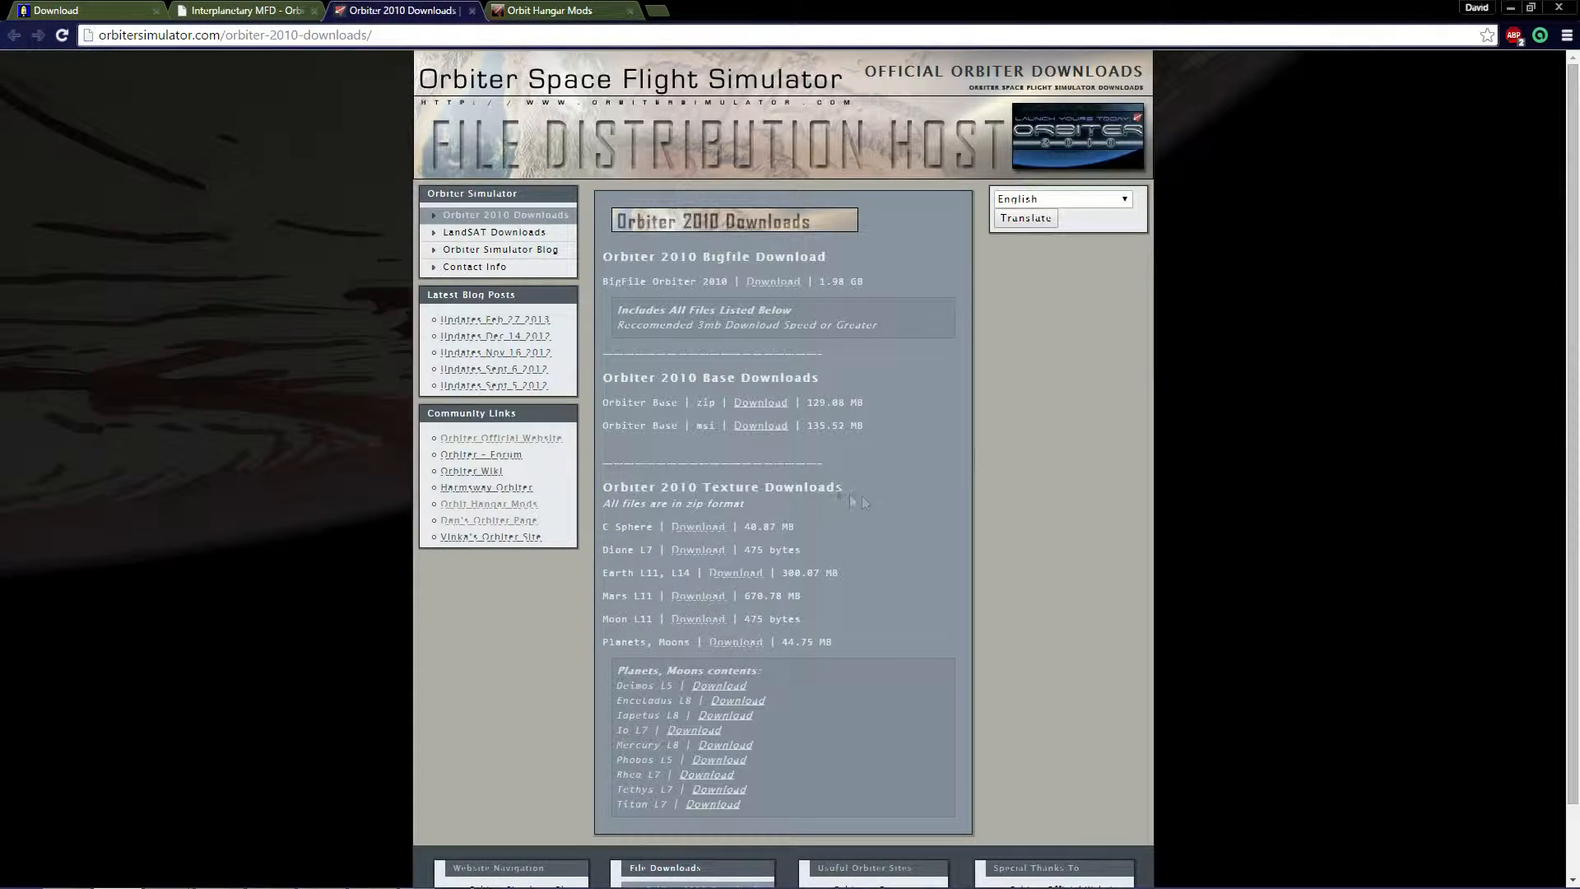
mouse_move(600, 431)
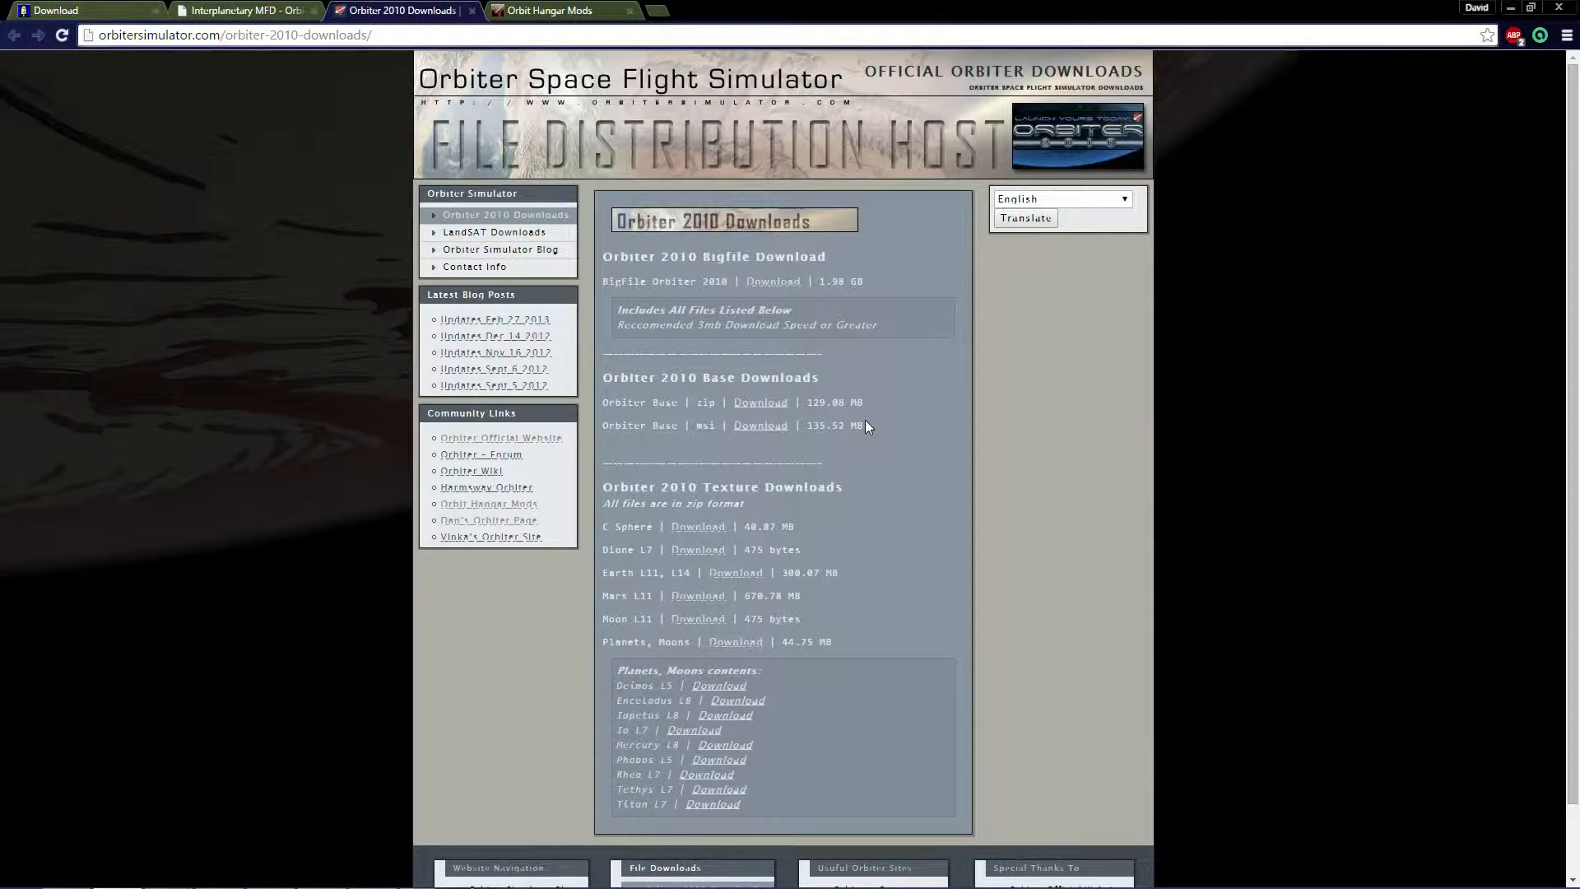
mouse_move(759, 402)
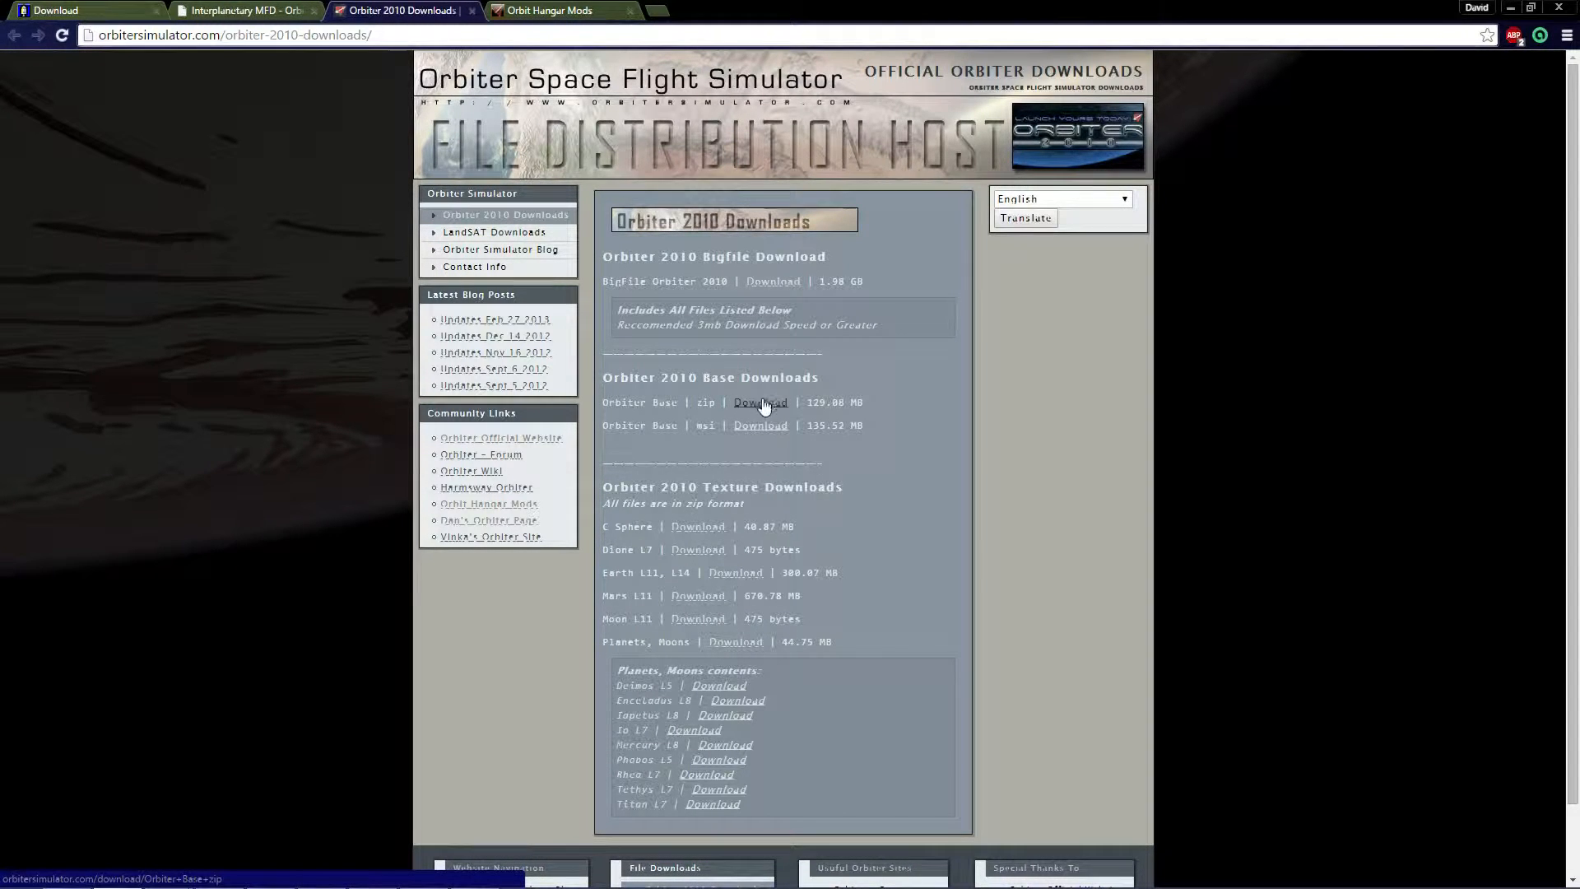
click(759, 403)
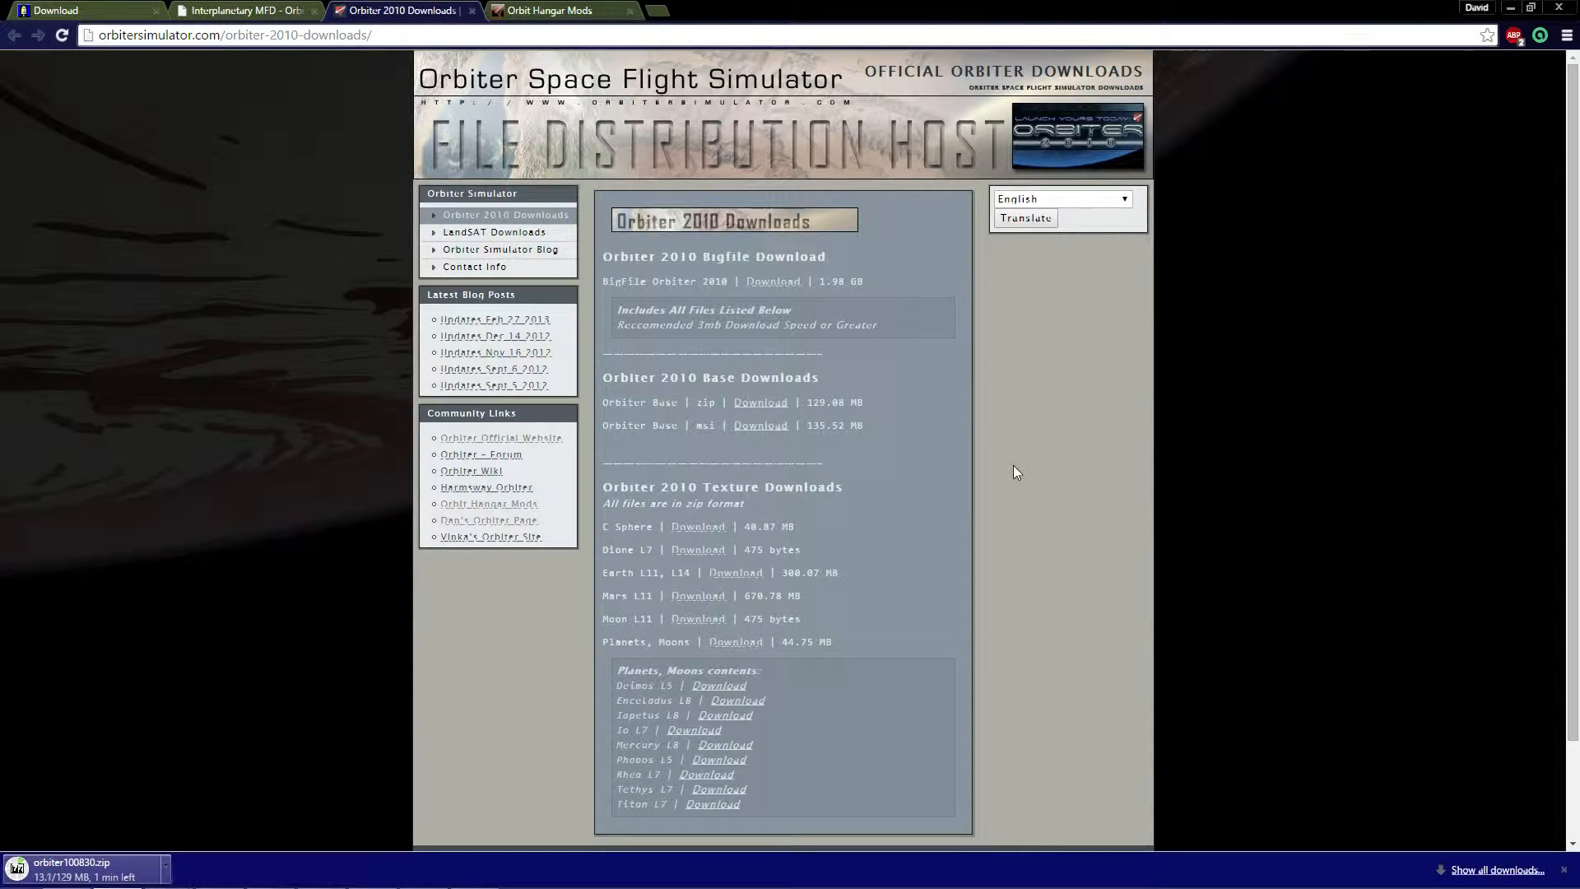
mouse_move(1005, 474)
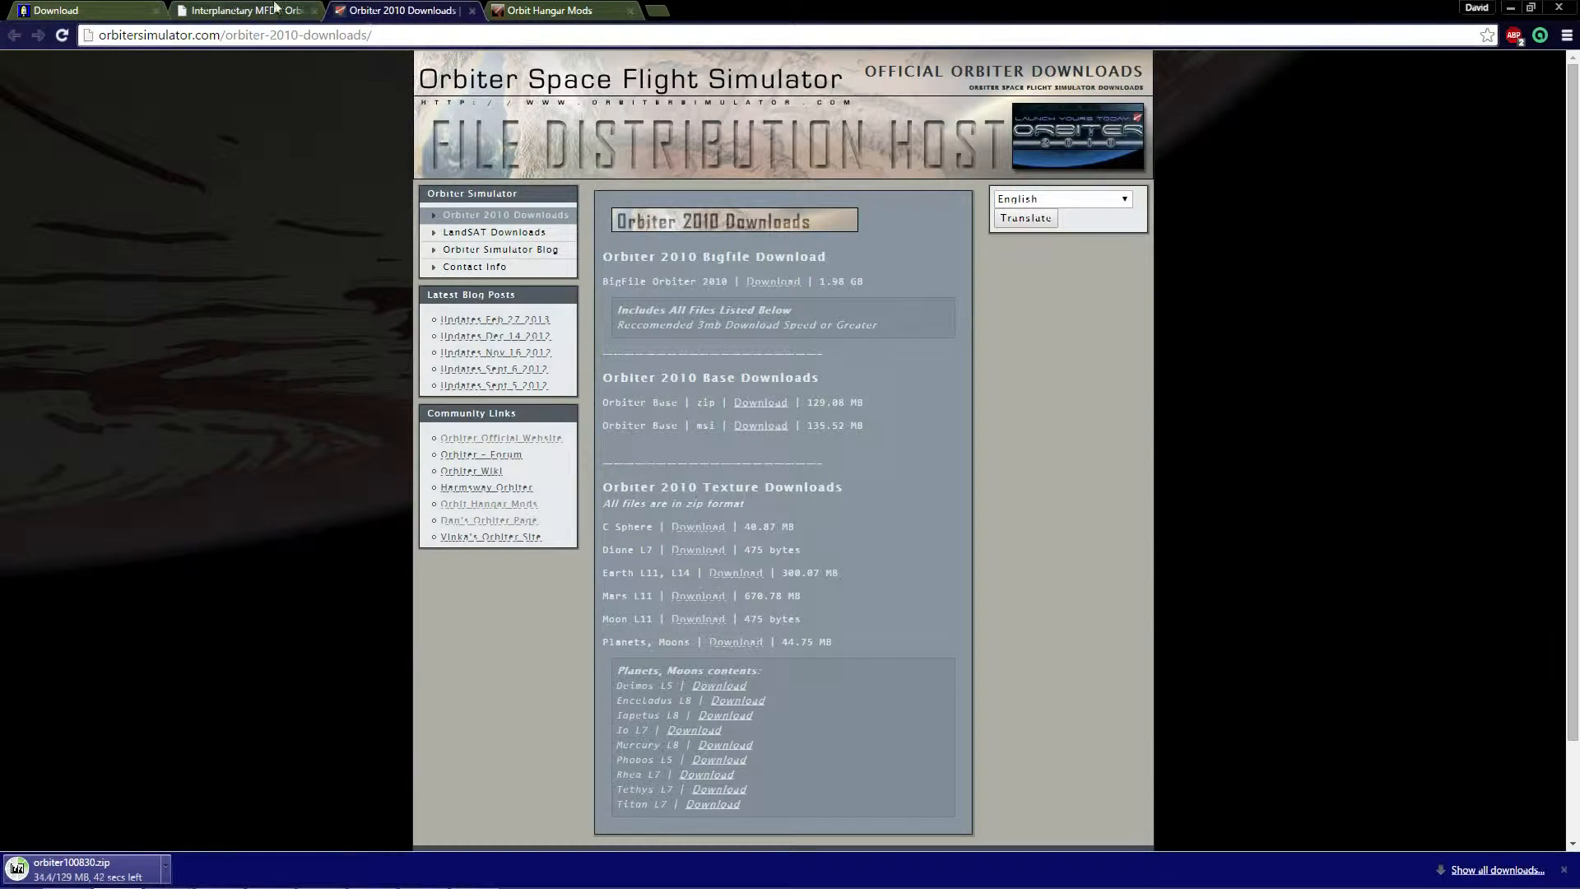
Step: Go through the tabs to the Interplanetary MFD page and download release 4.2.2
click(549, 10)
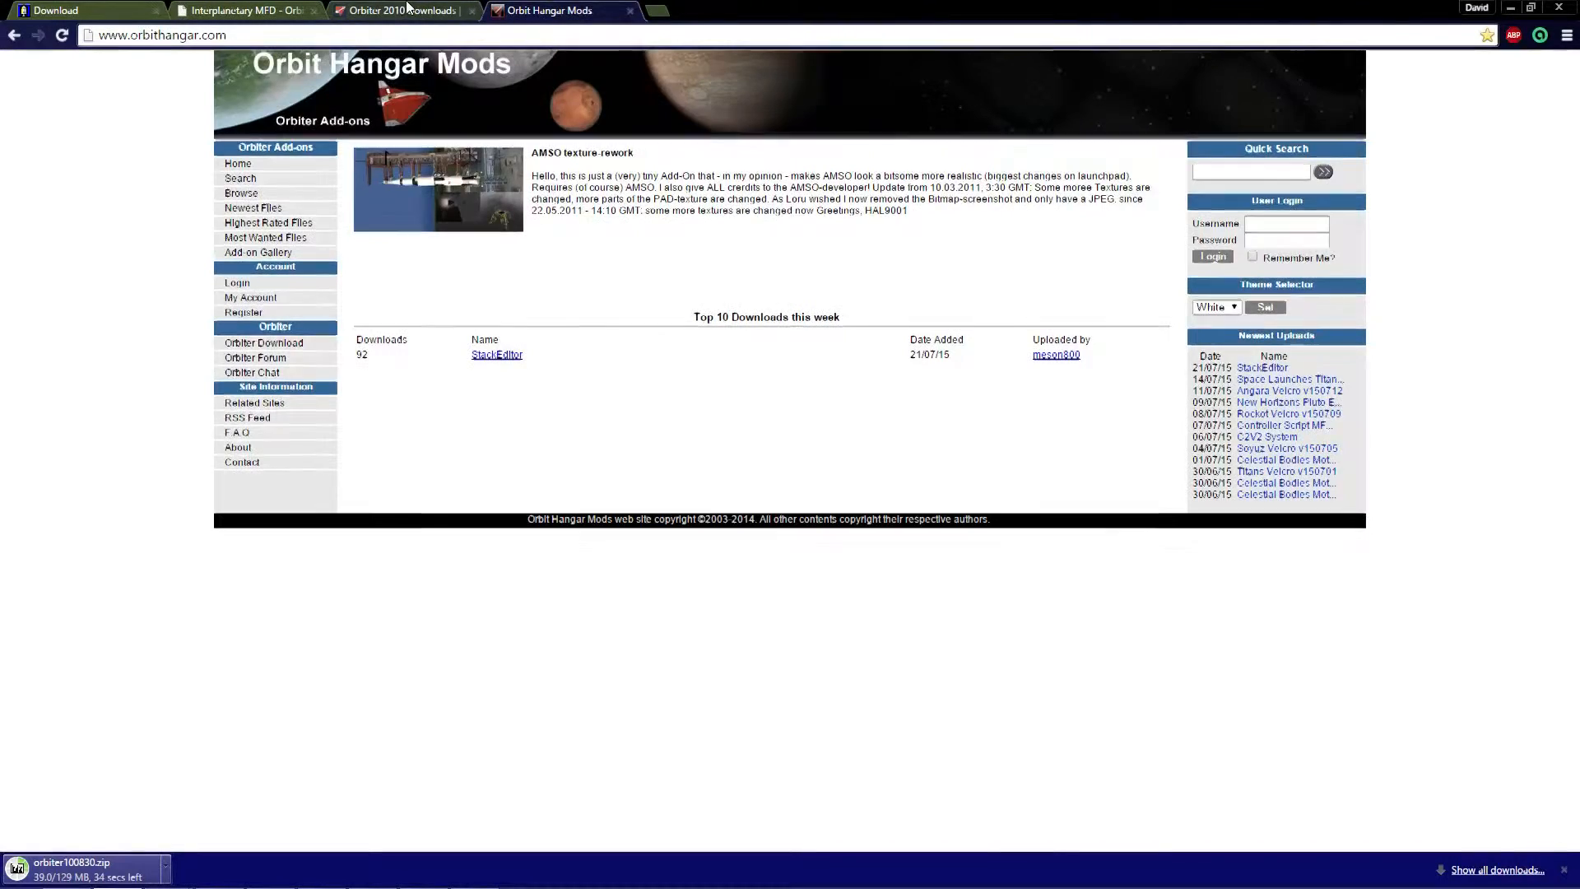
click(403, 10)
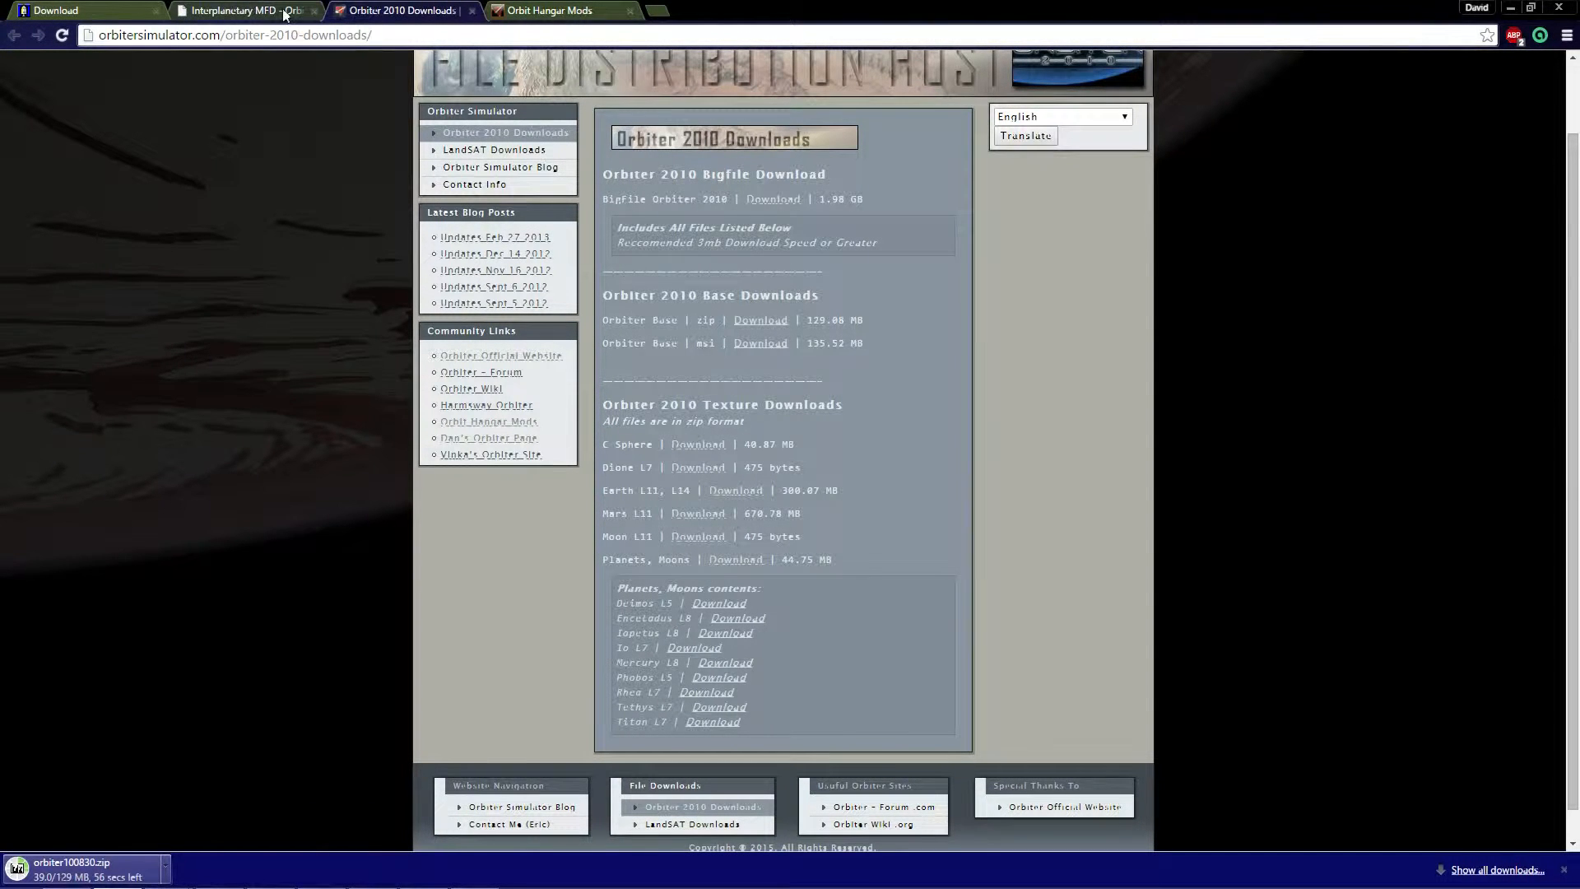
click(242, 10)
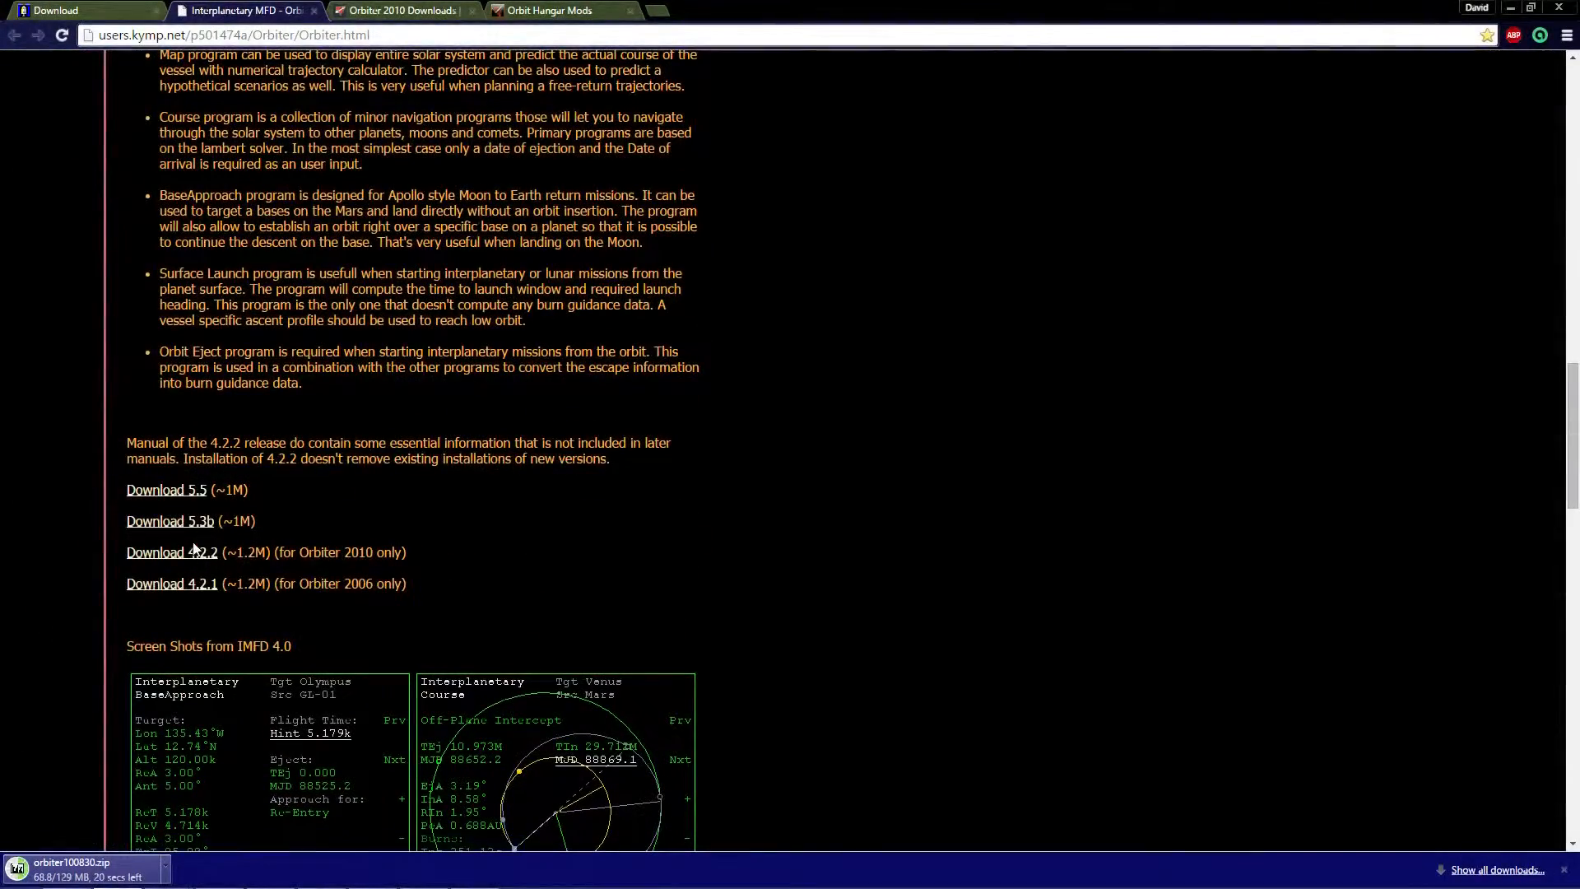
click(172, 551)
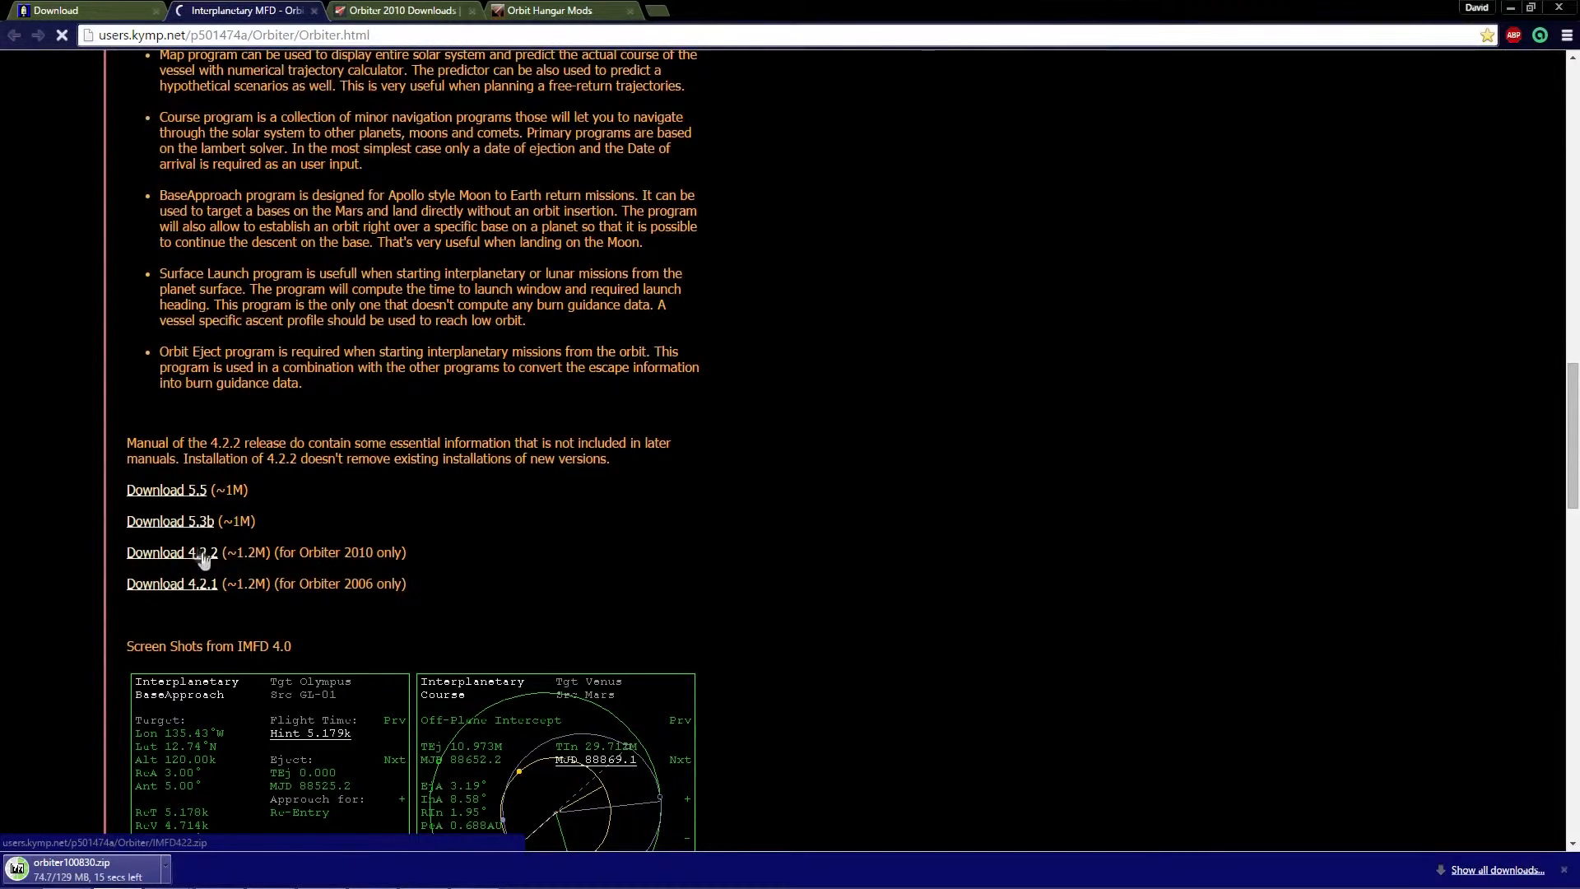
click(171, 552)
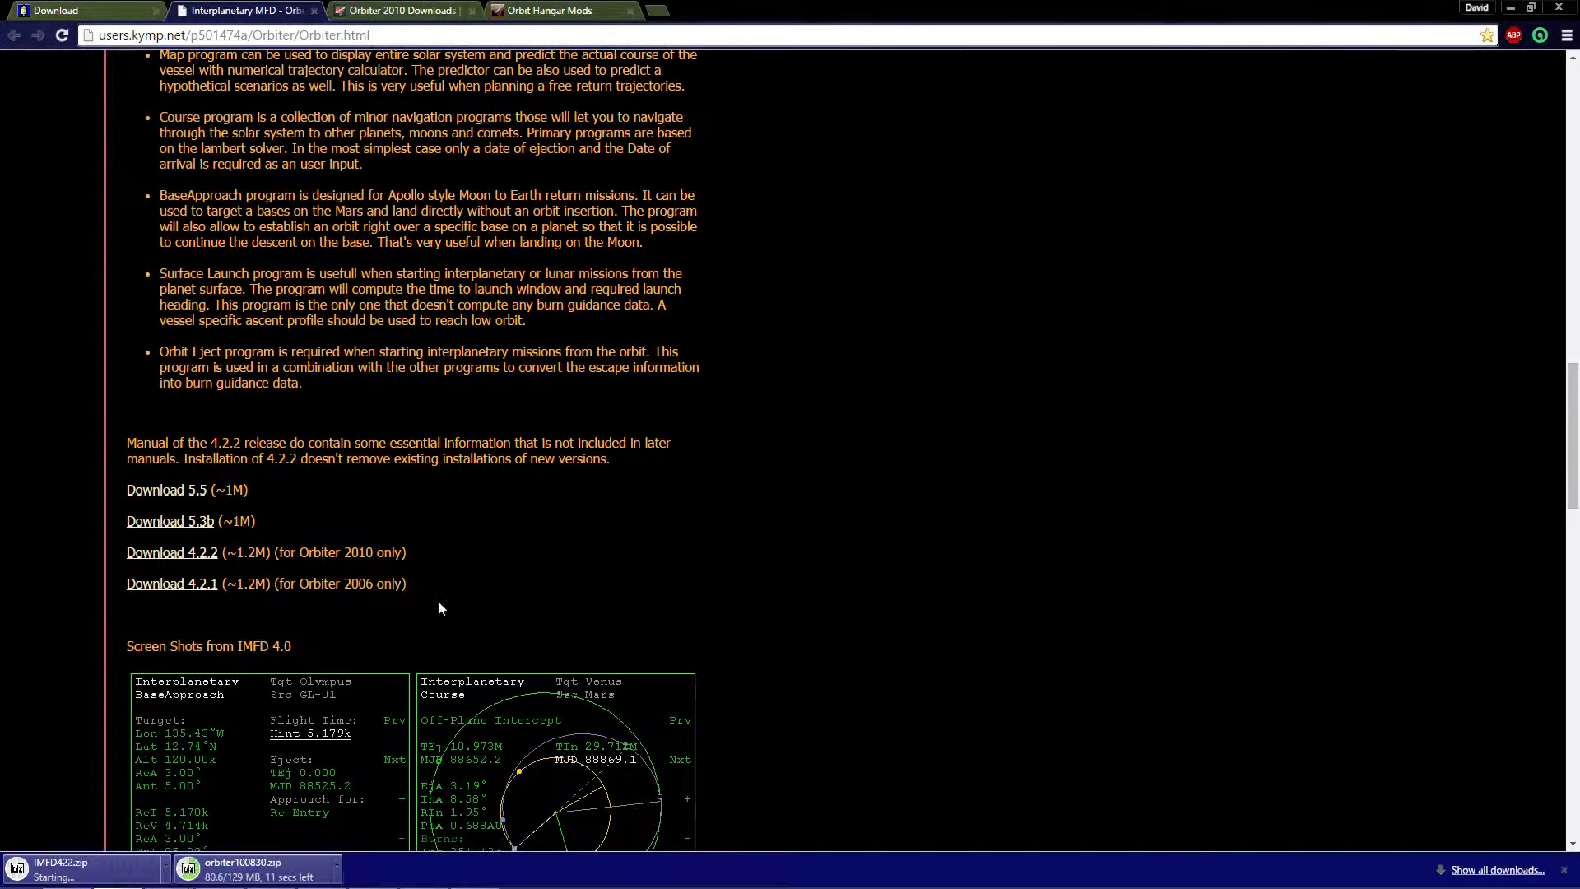
mouse_move(509, 585)
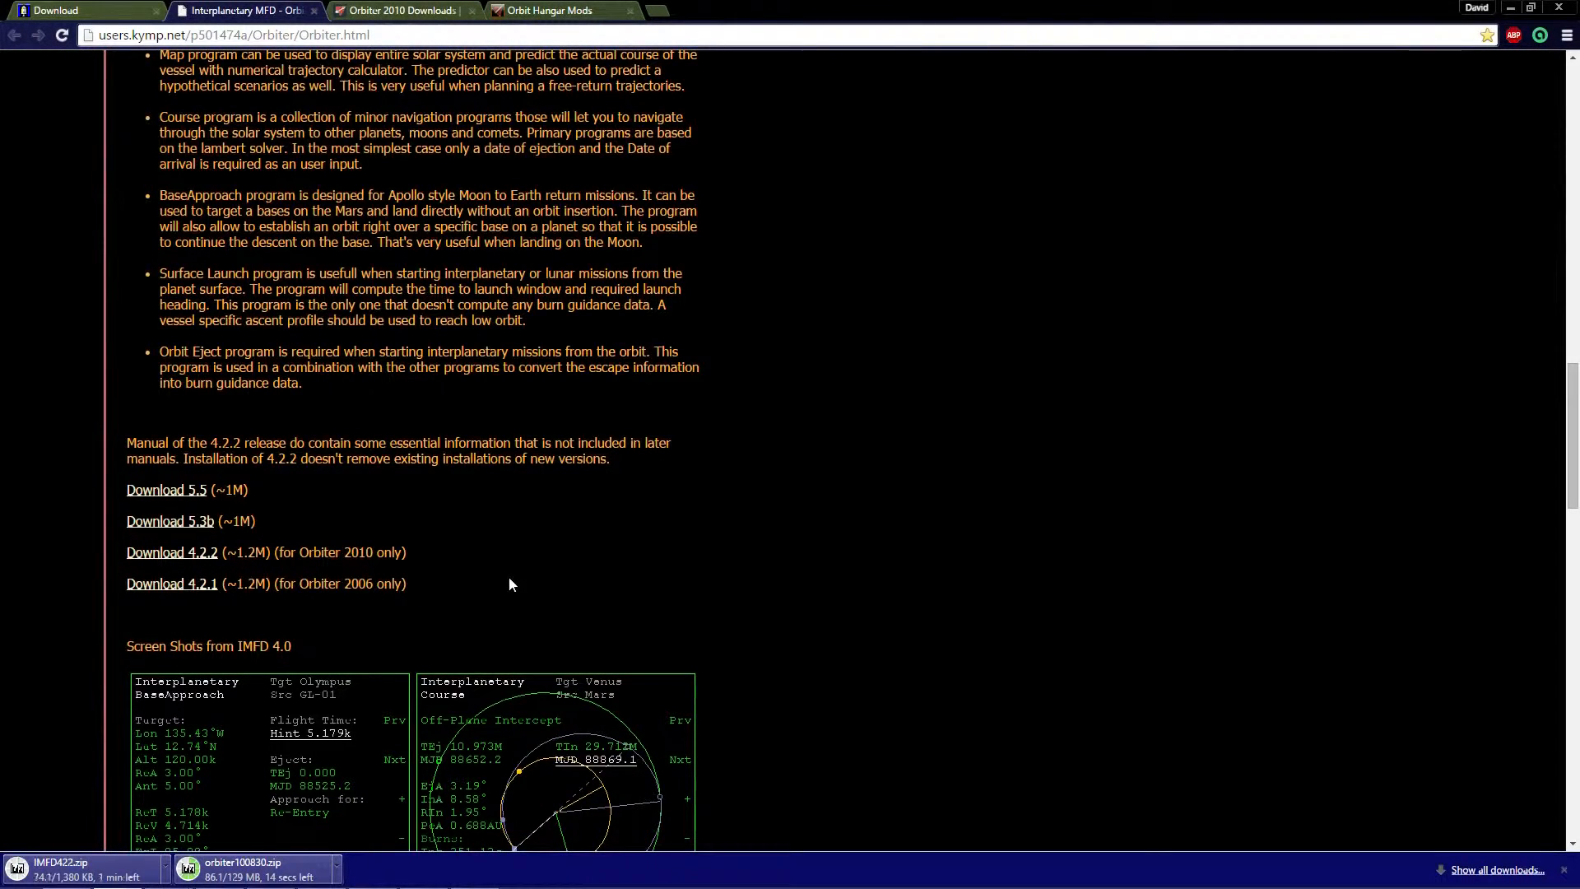
mouse_move(504, 585)
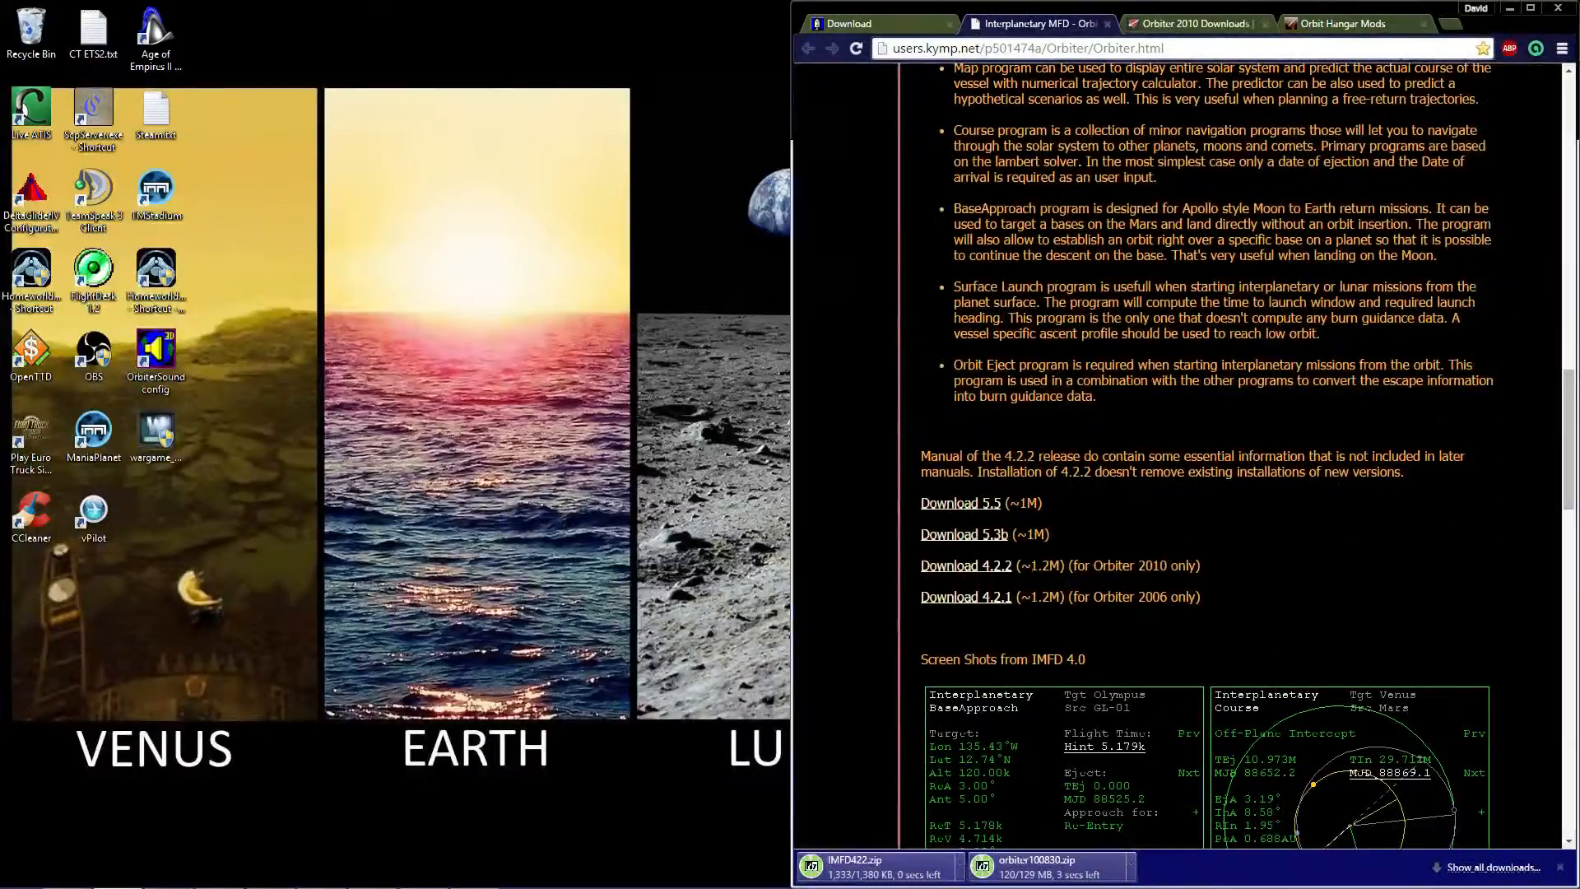
Step: Create a Robtier Tutorial desktop folder, then open the downloaded orbiter100830.zip
right_click(332, 623)
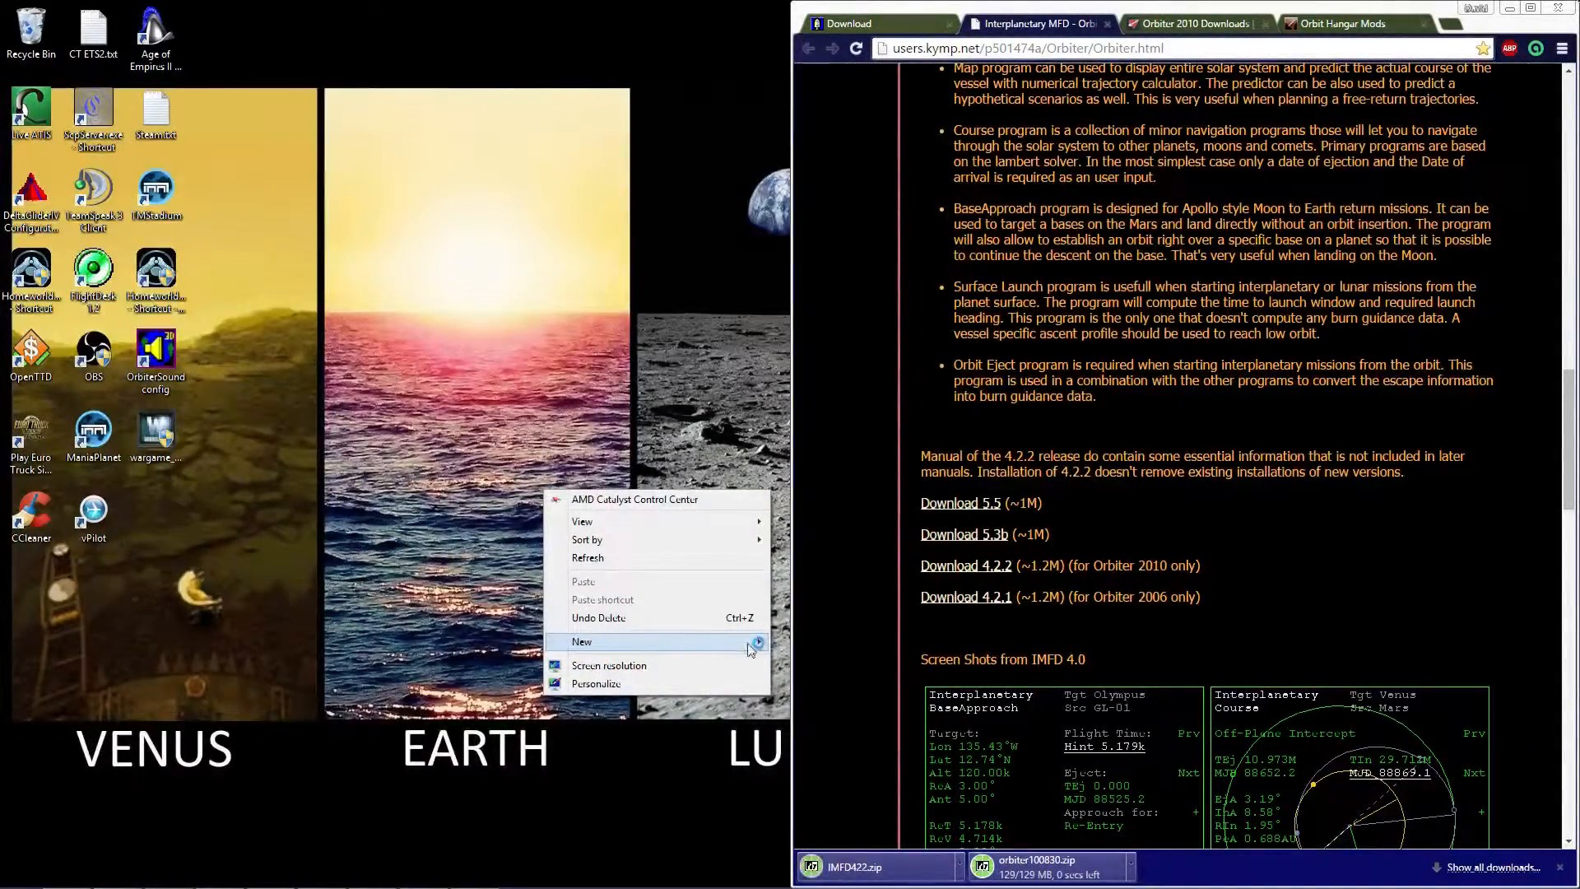
click(582, 642)
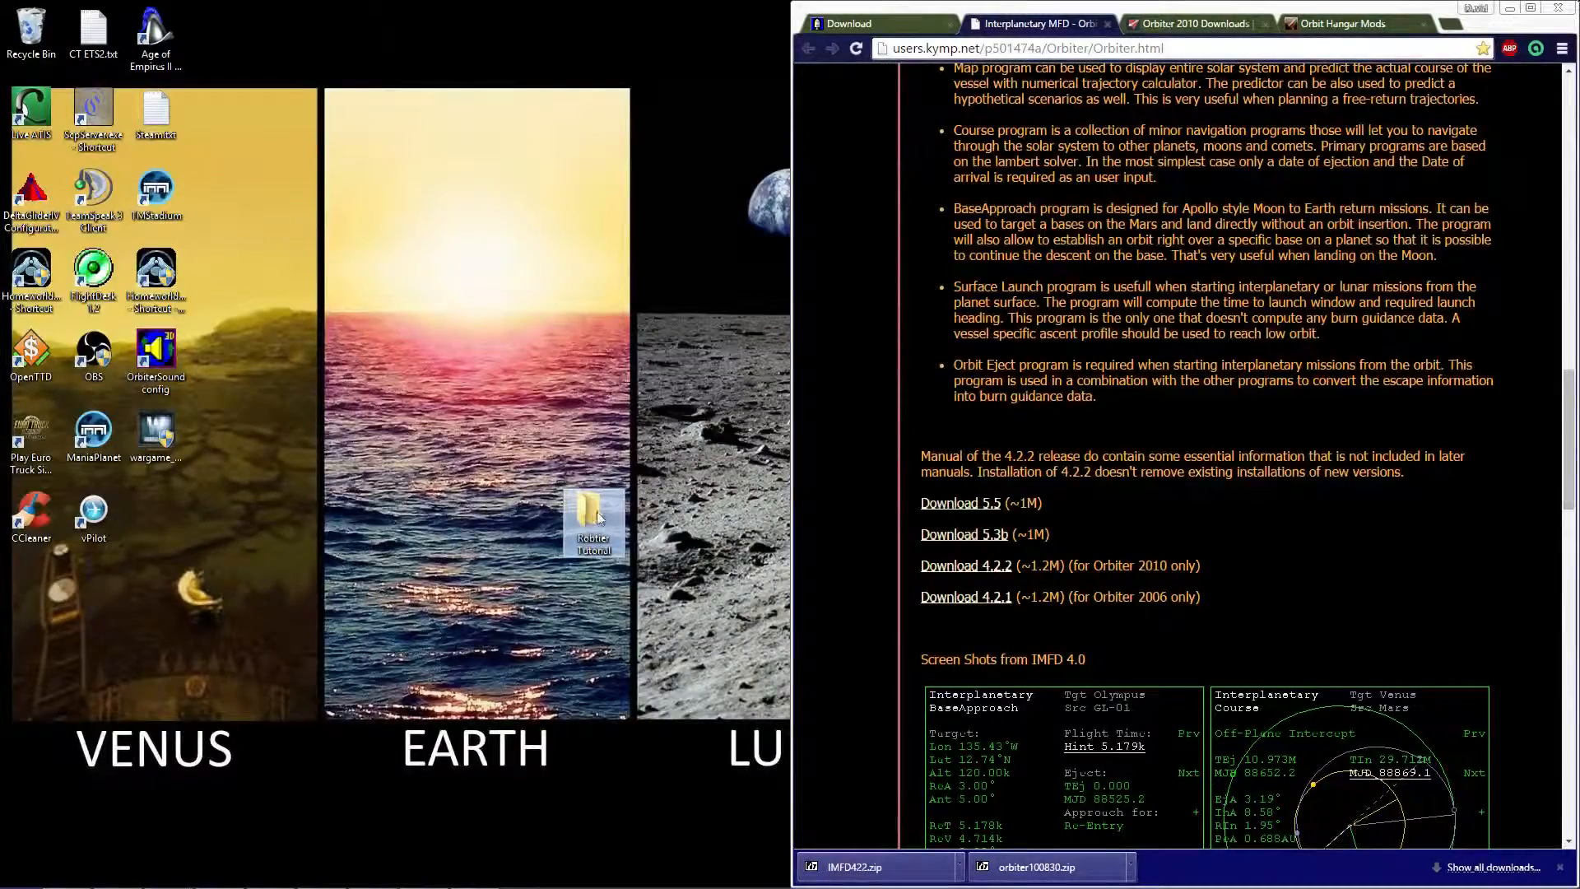
right_click(592, 519)
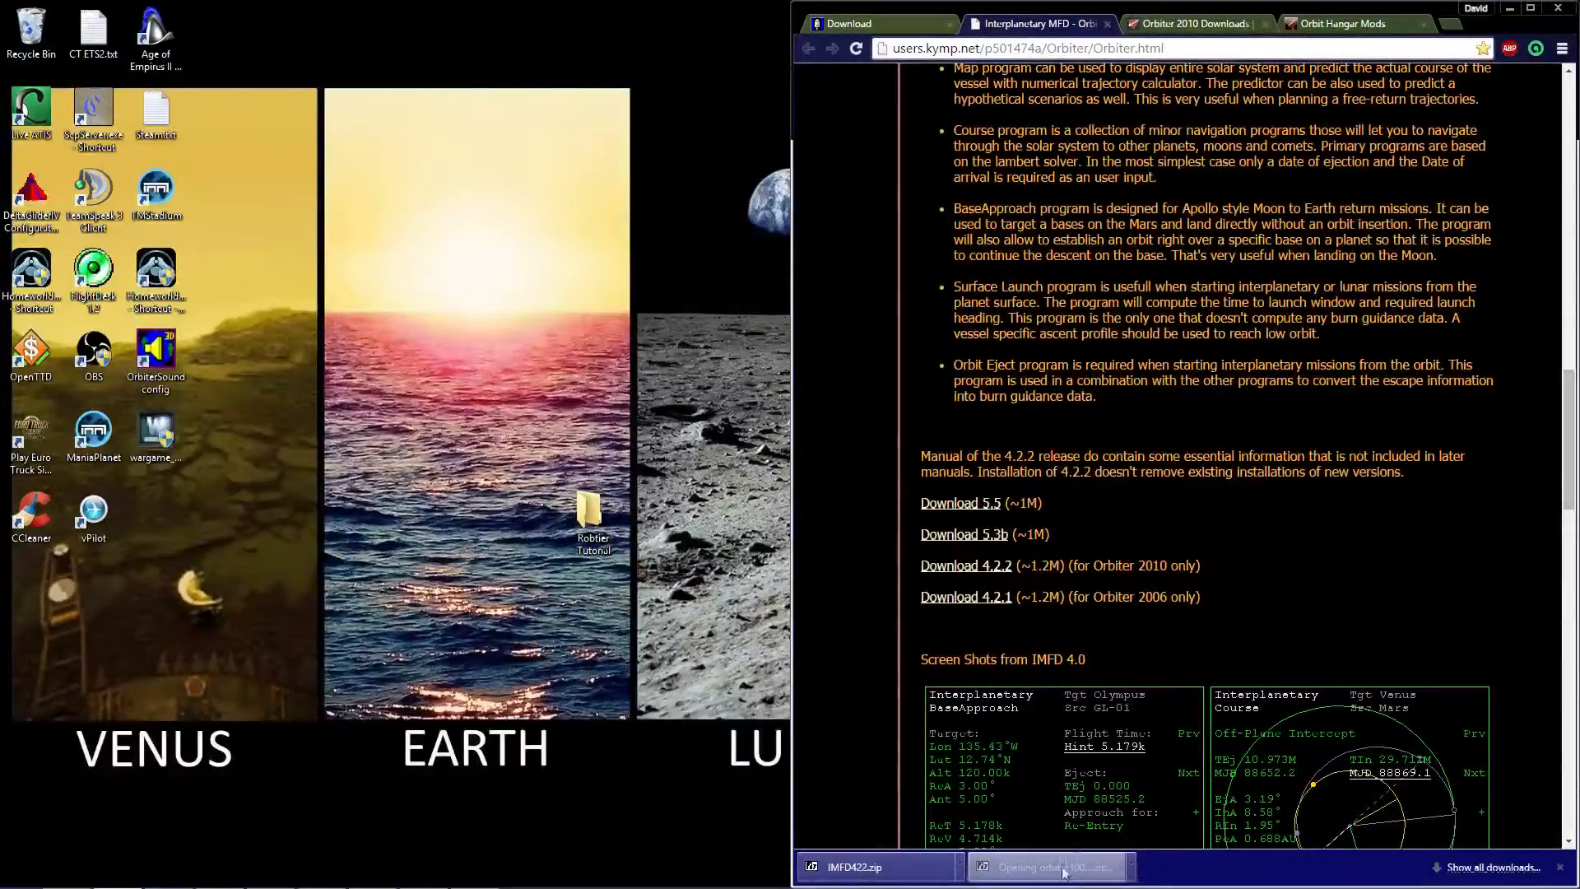
click(1048, 867)
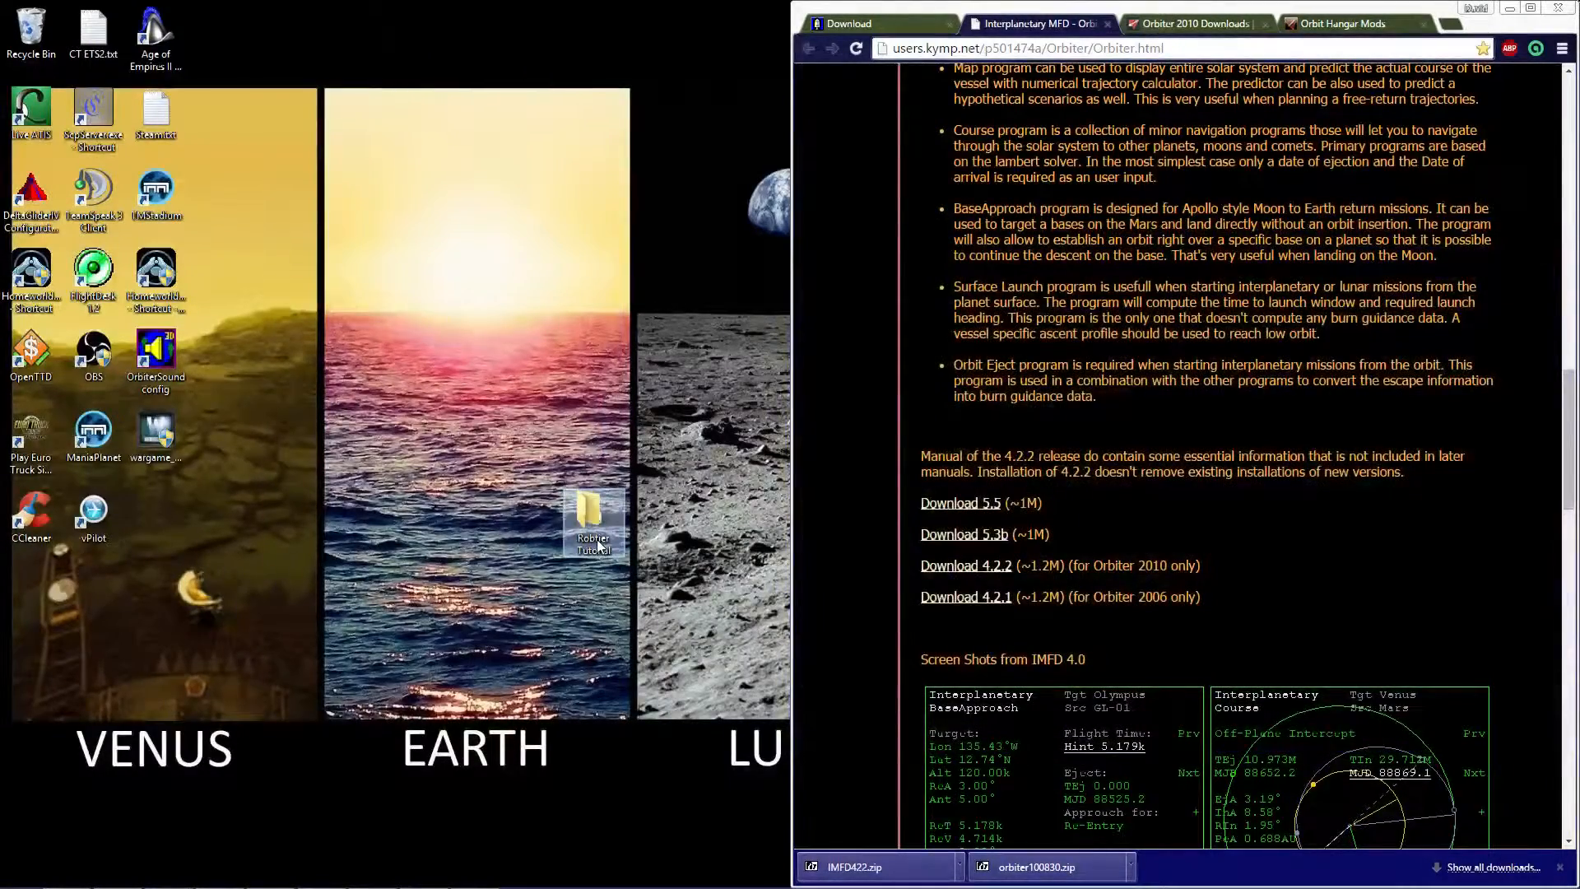
Step: Open the Robtier Tutorial folder and run orbiter.exe to verify the installation
double_click(592, 519)
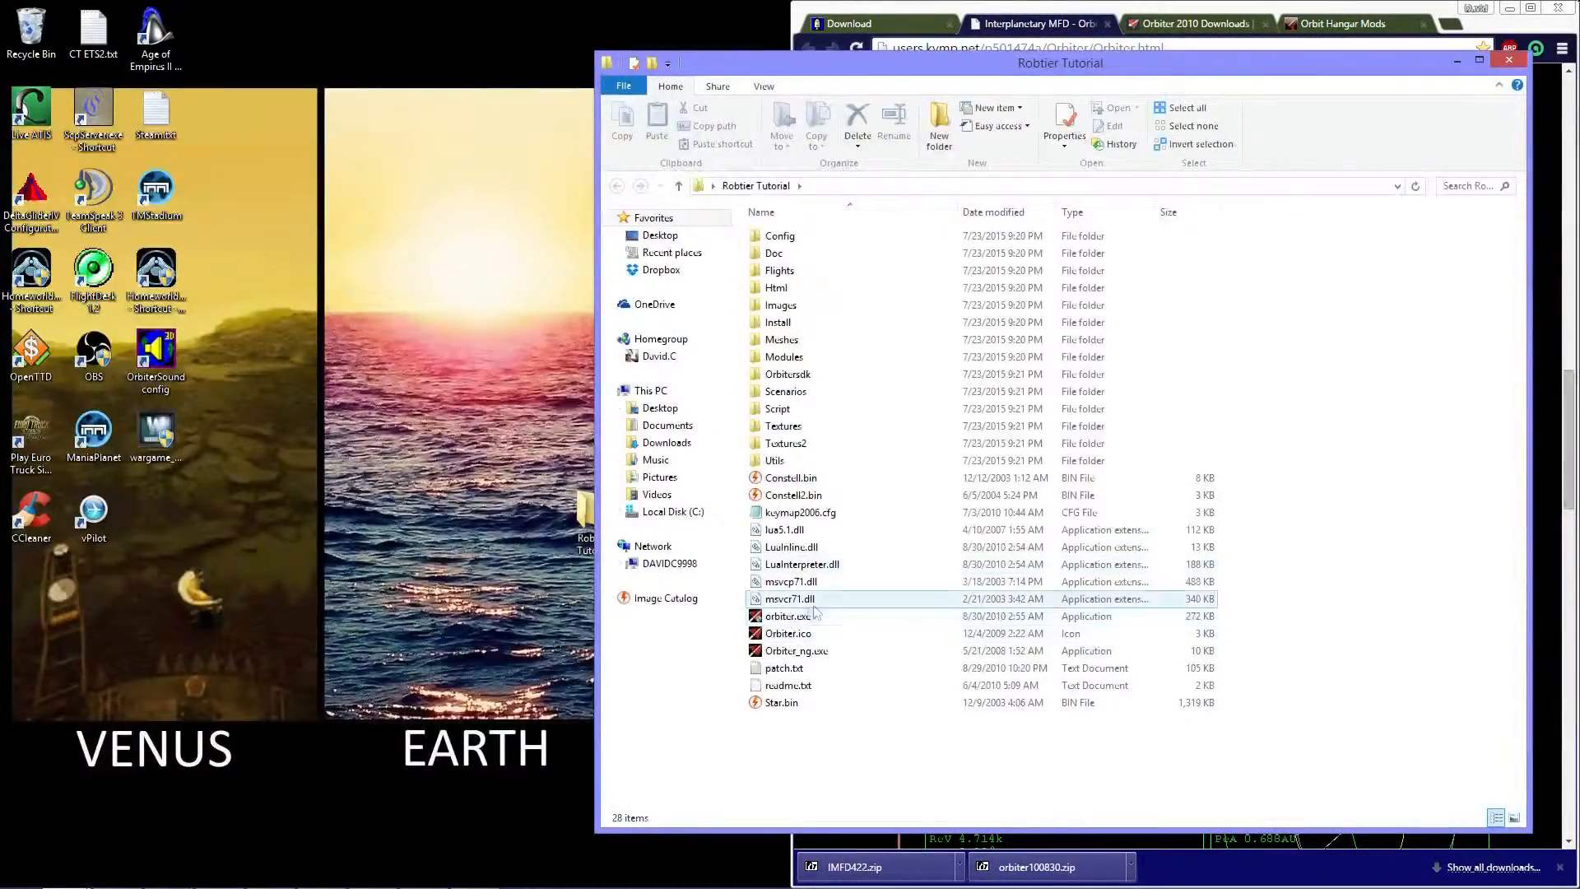
click(786, 615)
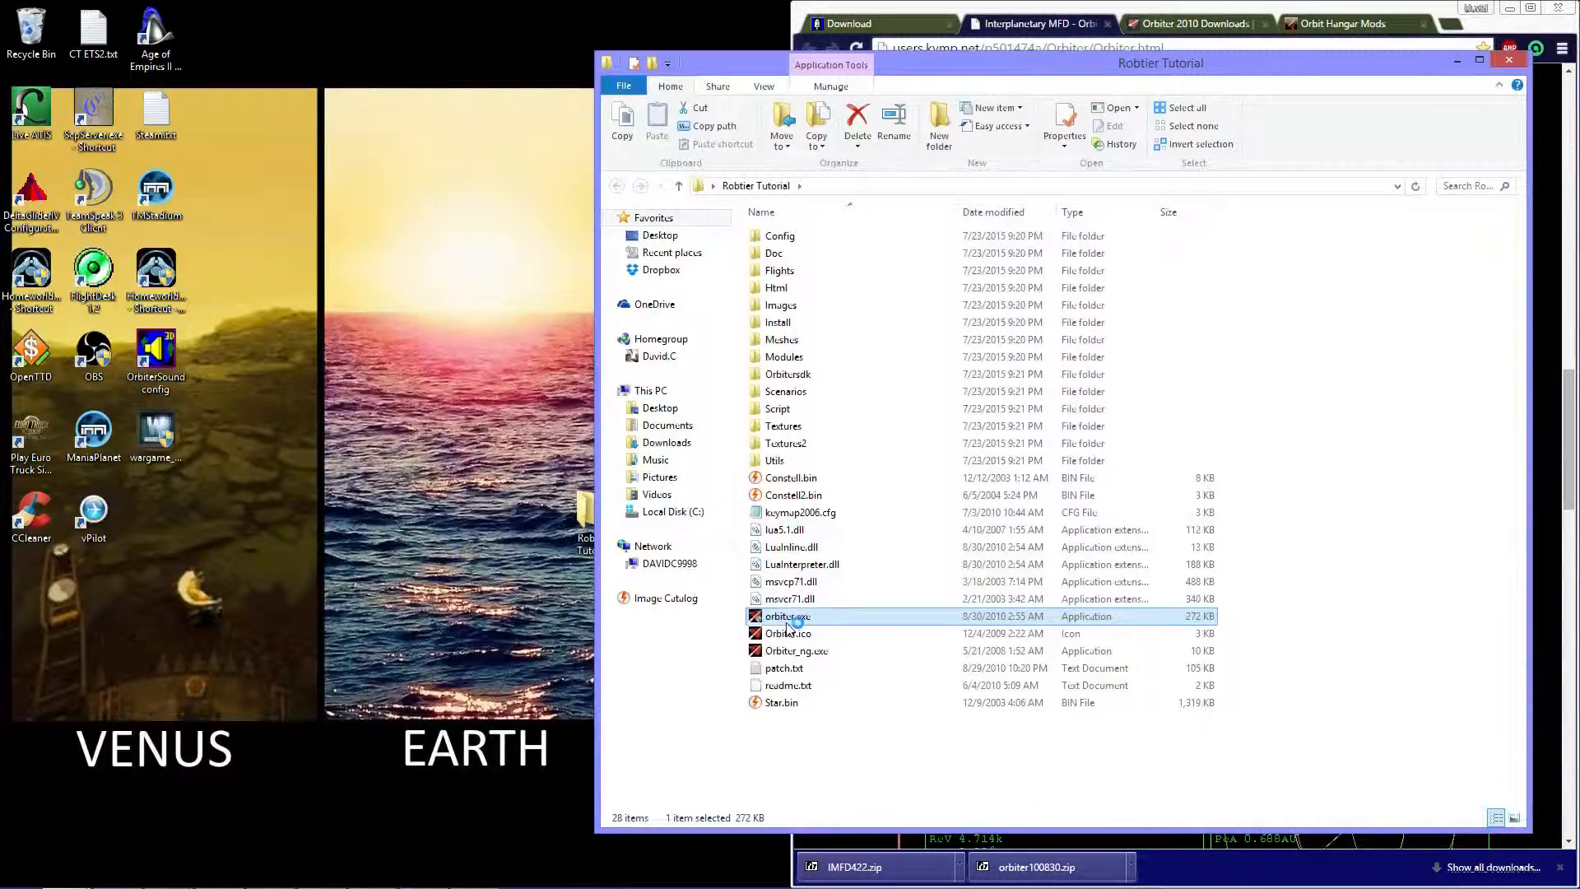
double_click(786, 616)
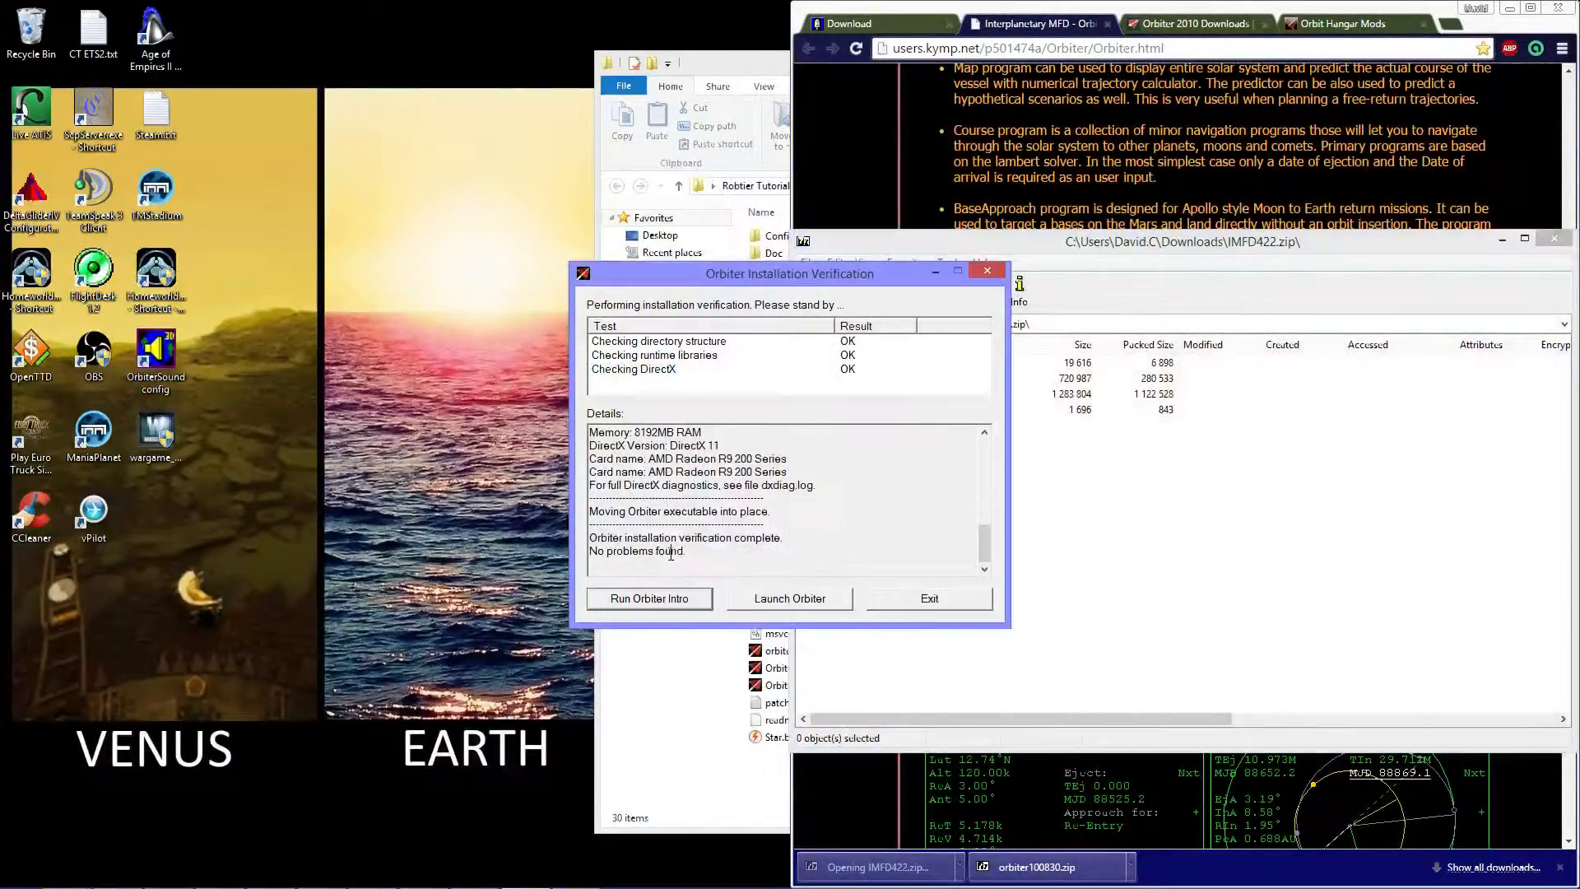
Step: Exit the verification window and merge all IMFD422.zip folders into the Orbiter installation
click(928, 597)
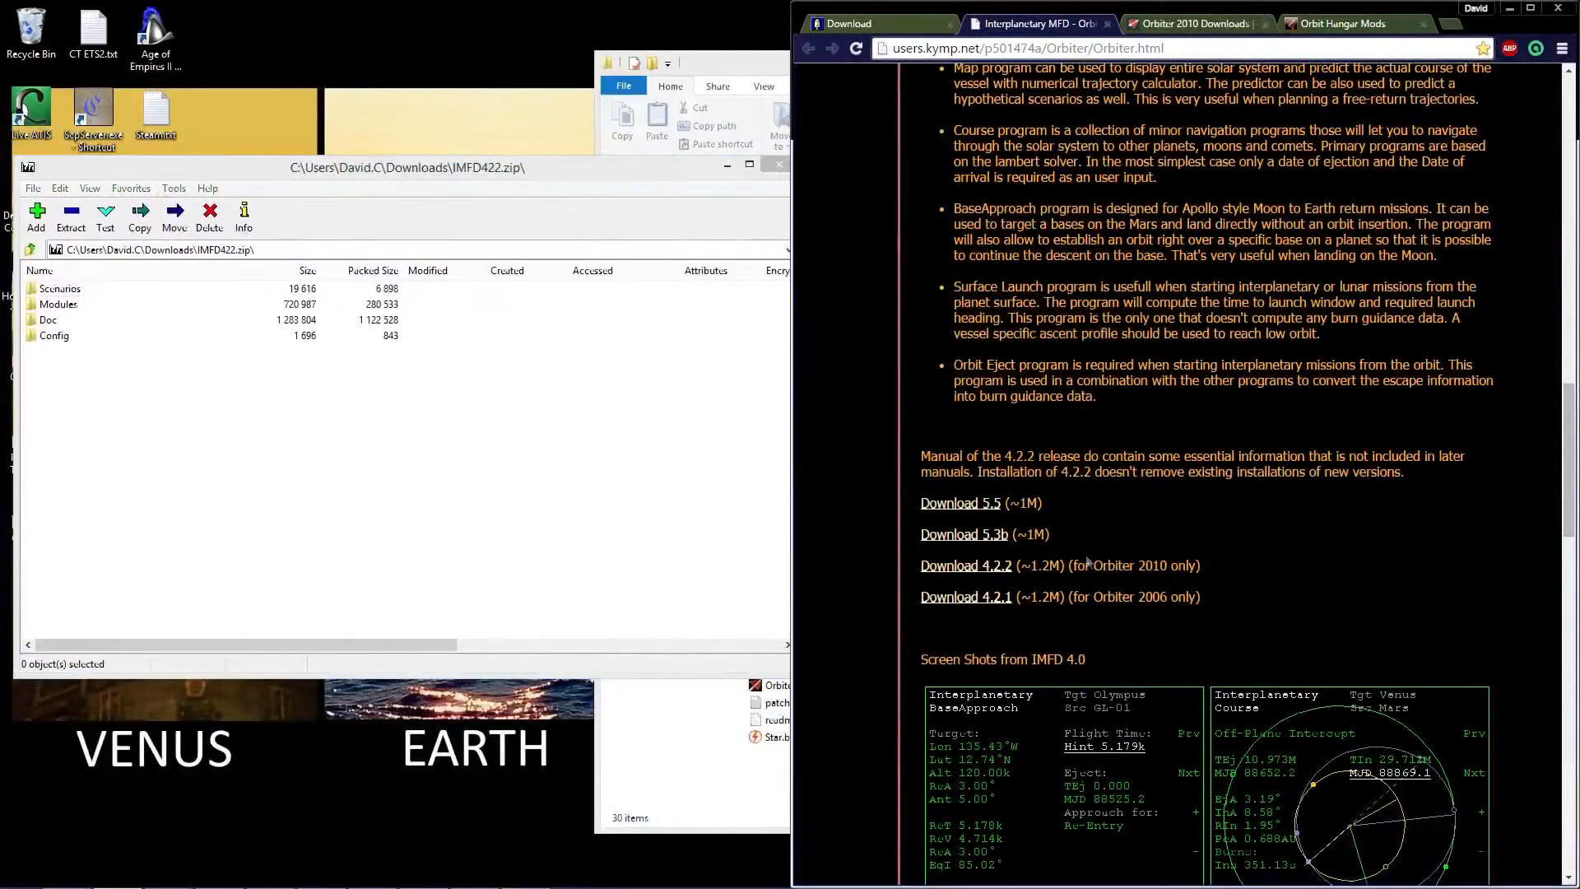
click(965, 566)
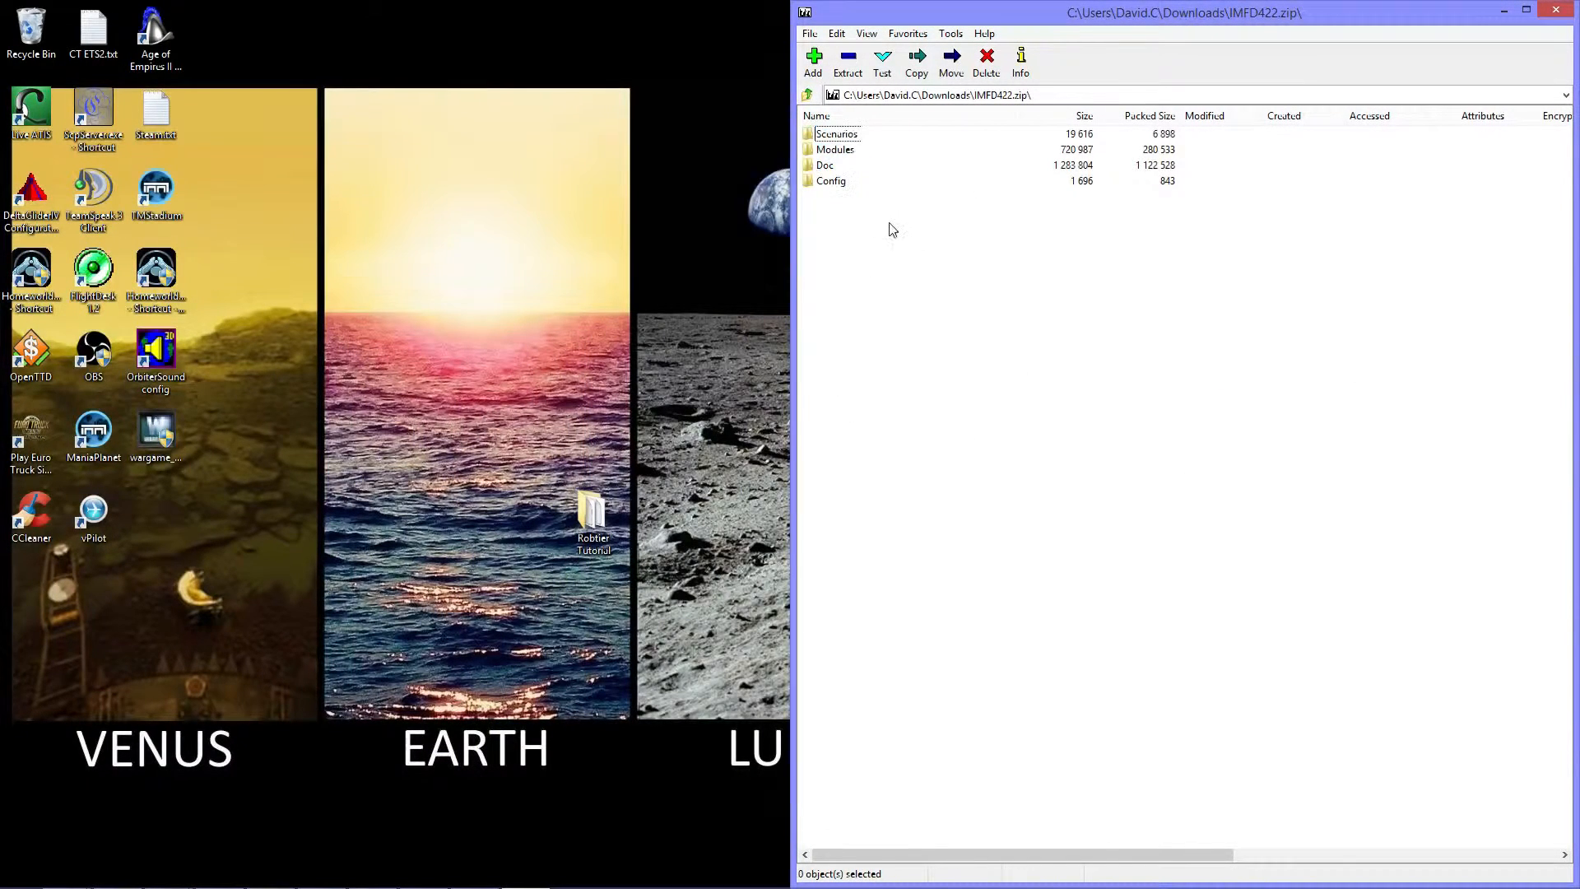
key(ctrl+a)
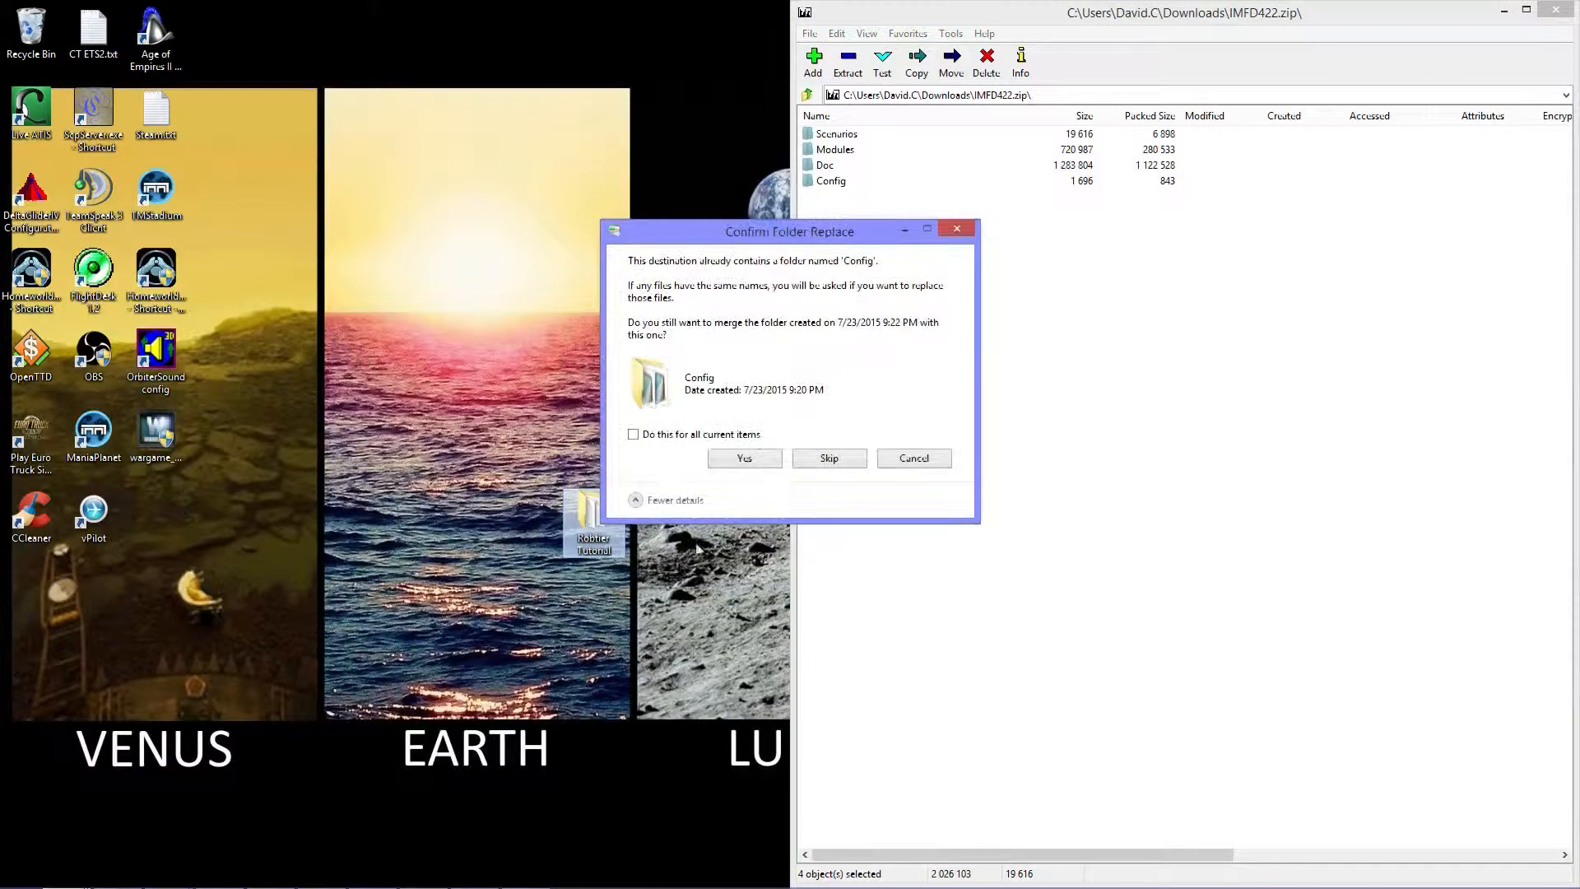
click(634, 435)
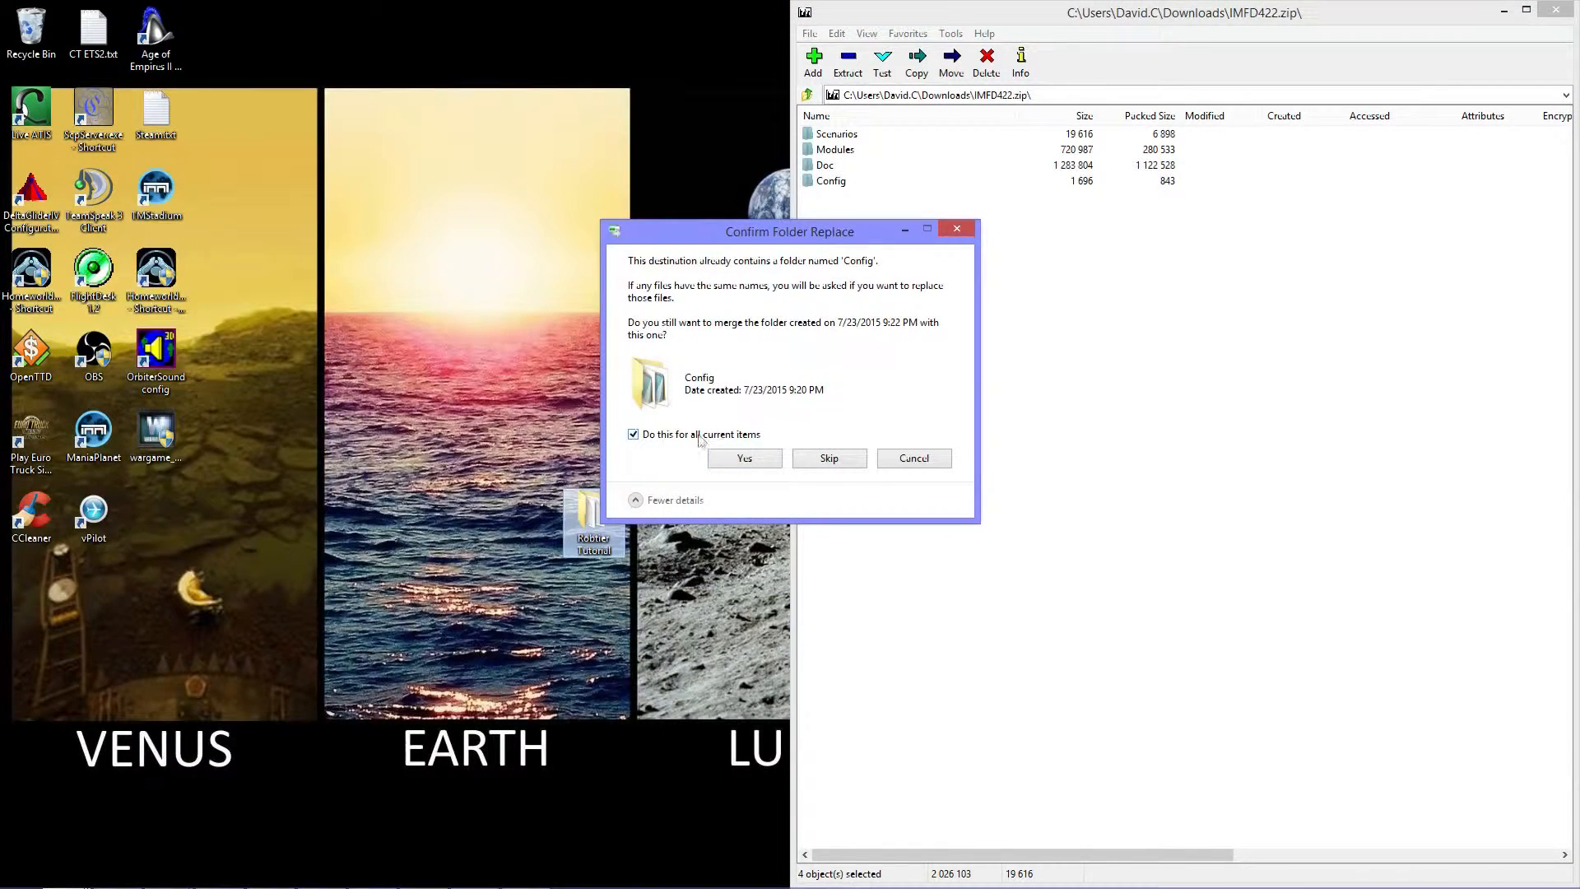
click(744, 458)
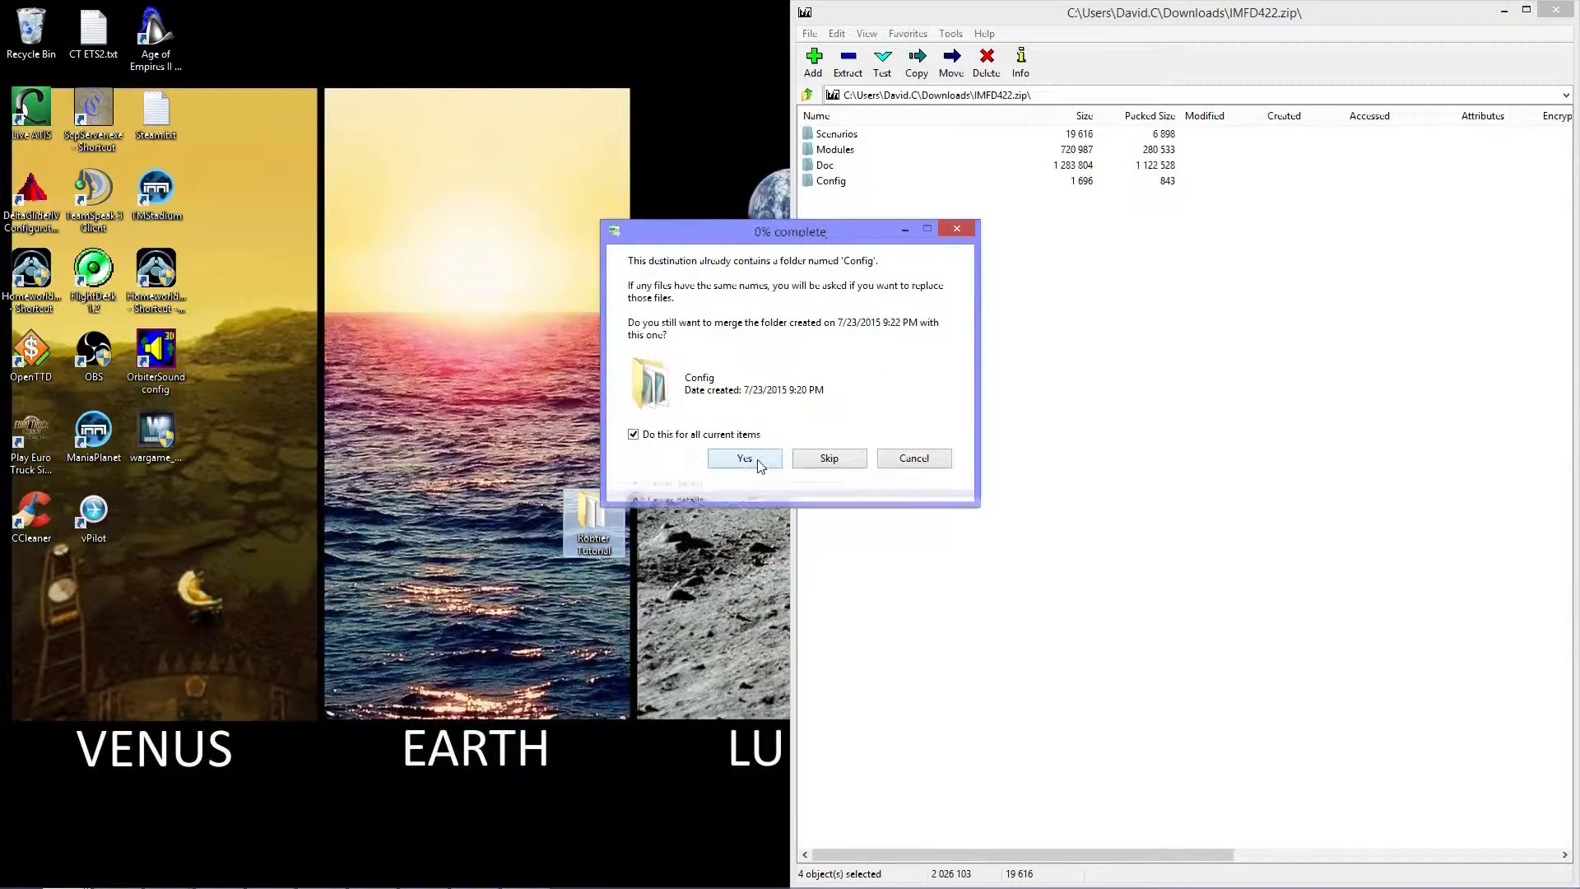
click(744, 458)
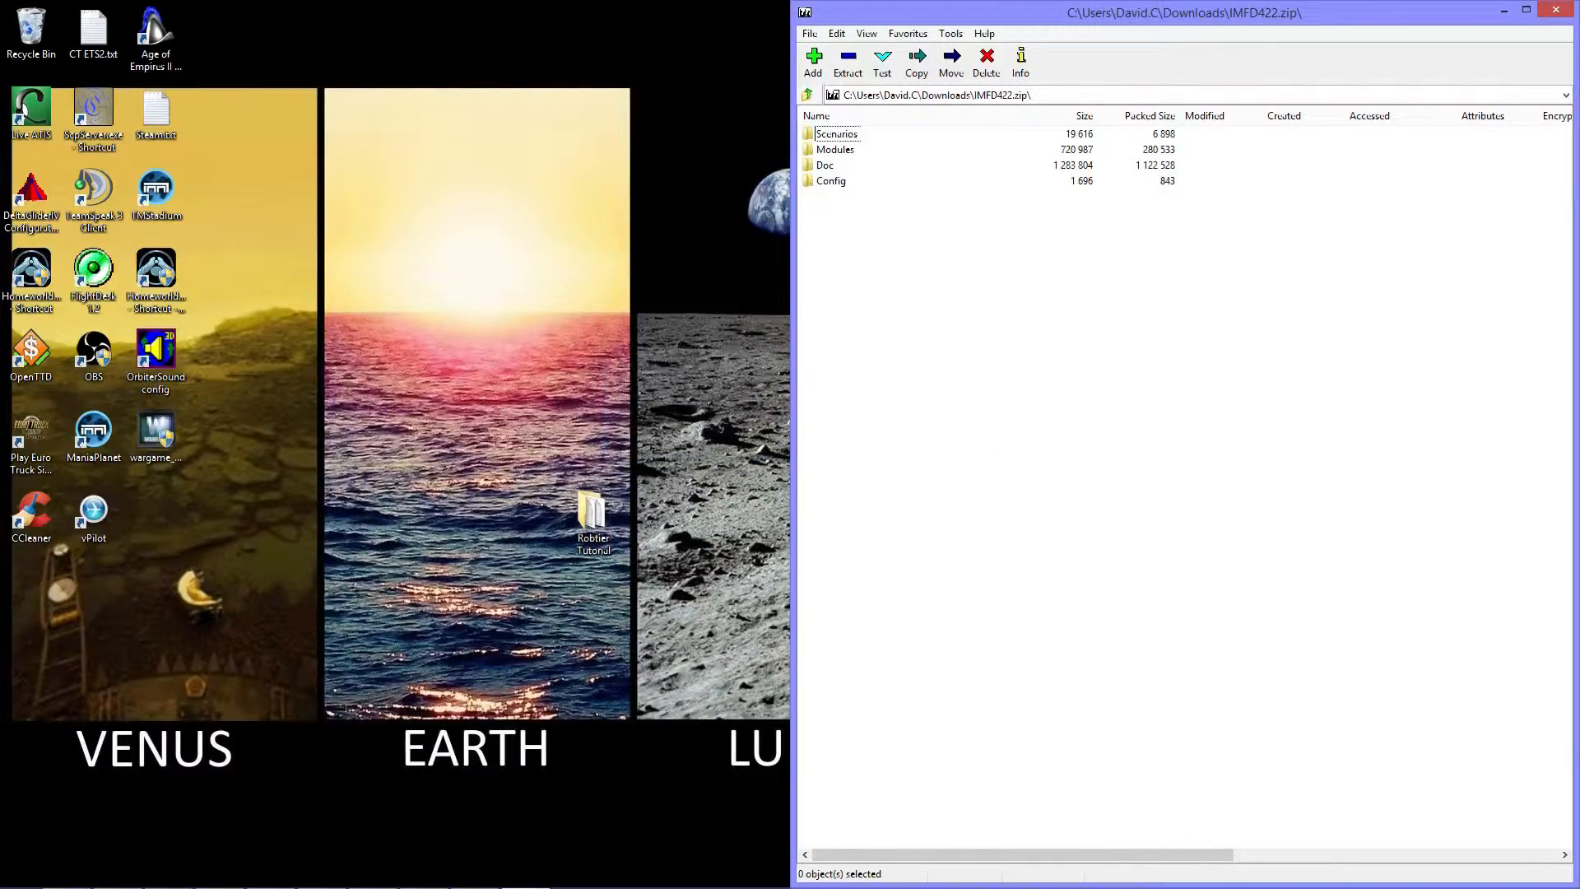
click(1555, 10)
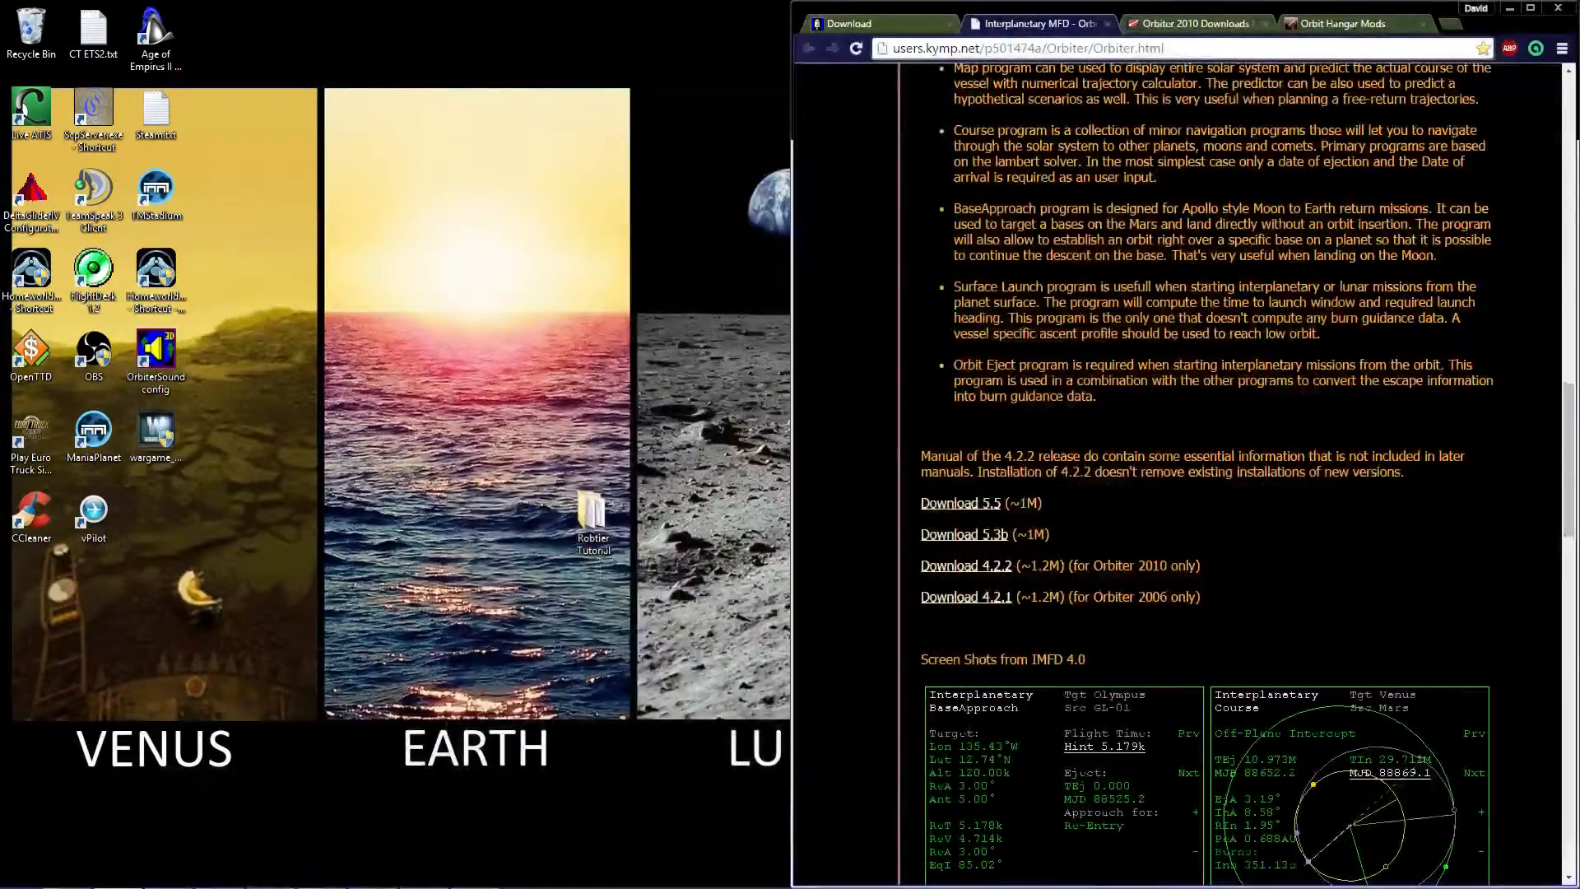
Step: Download the Moon L11 and C Sphere texture packages from the Orbiter 2010 downloads page
click(1193, 23)
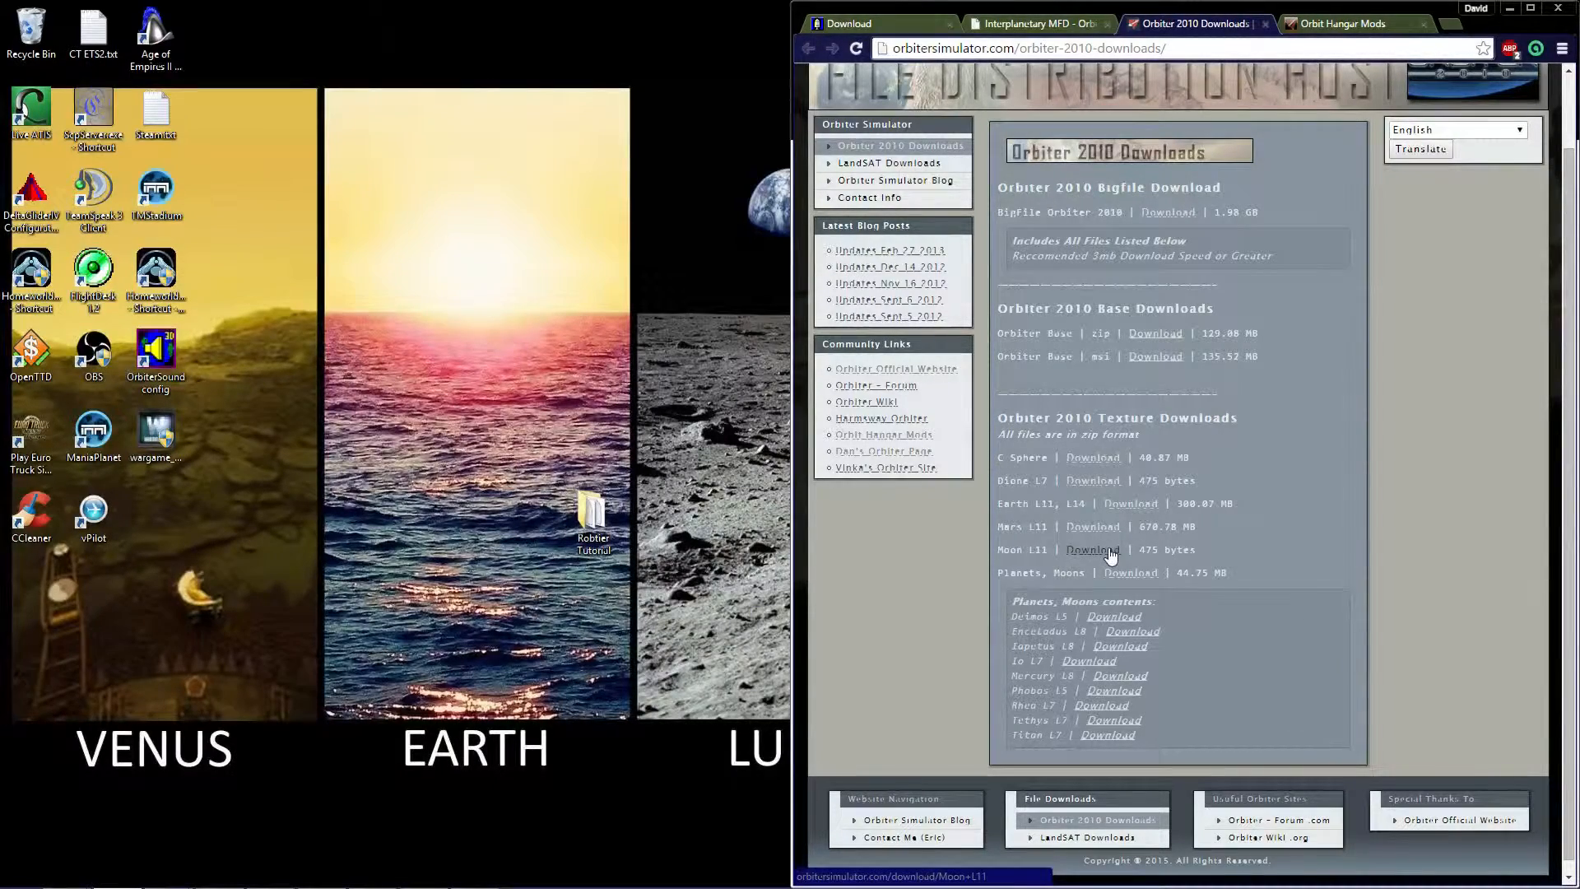
click(1091, 549)
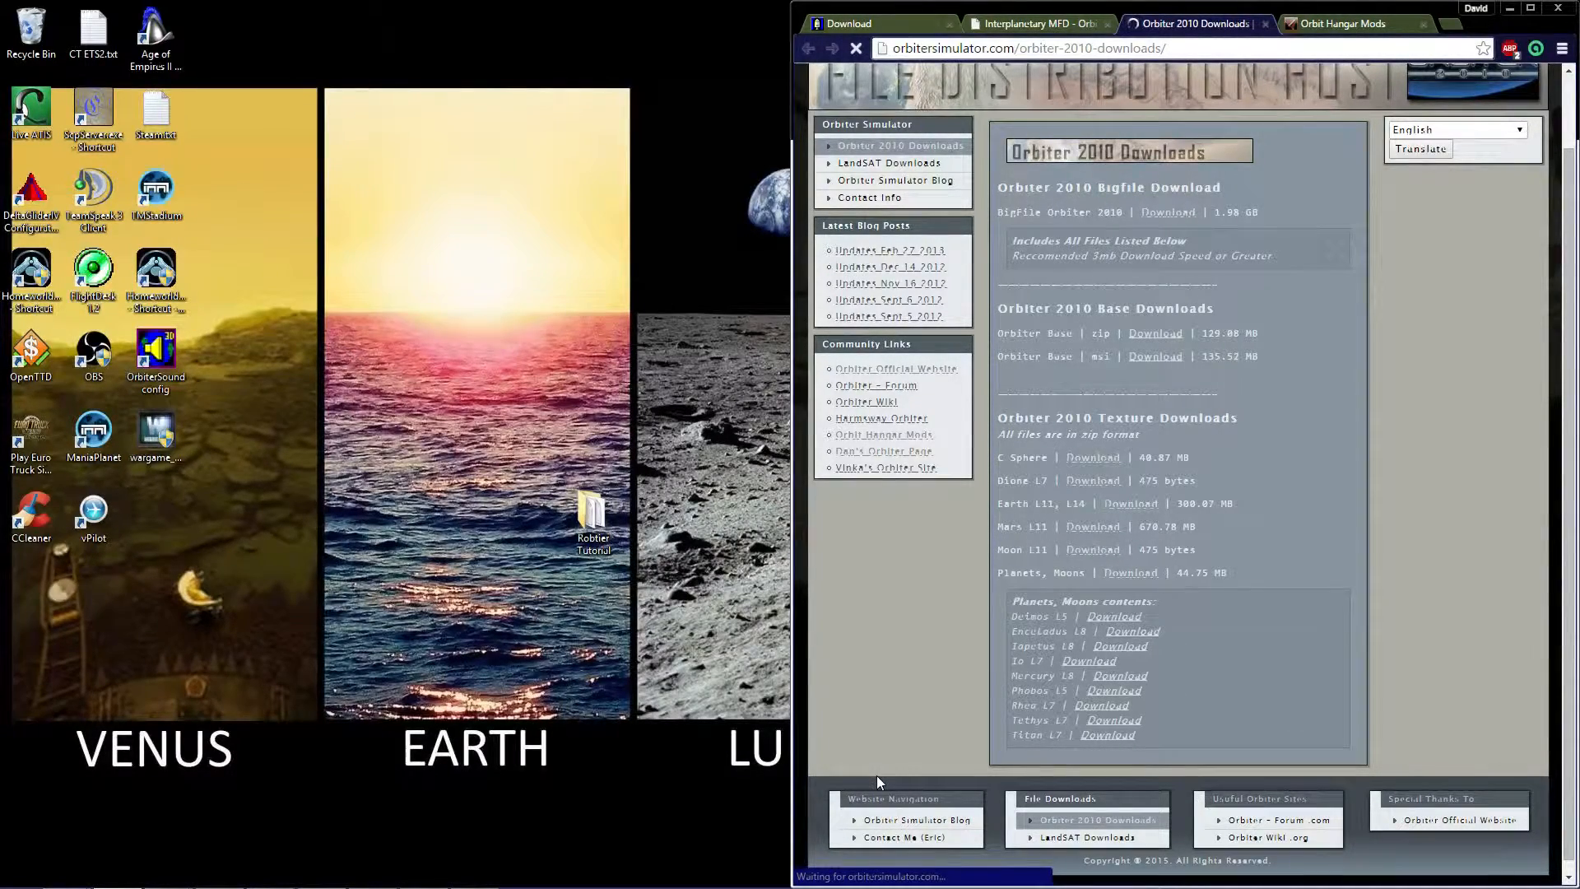
click(1092, 549)
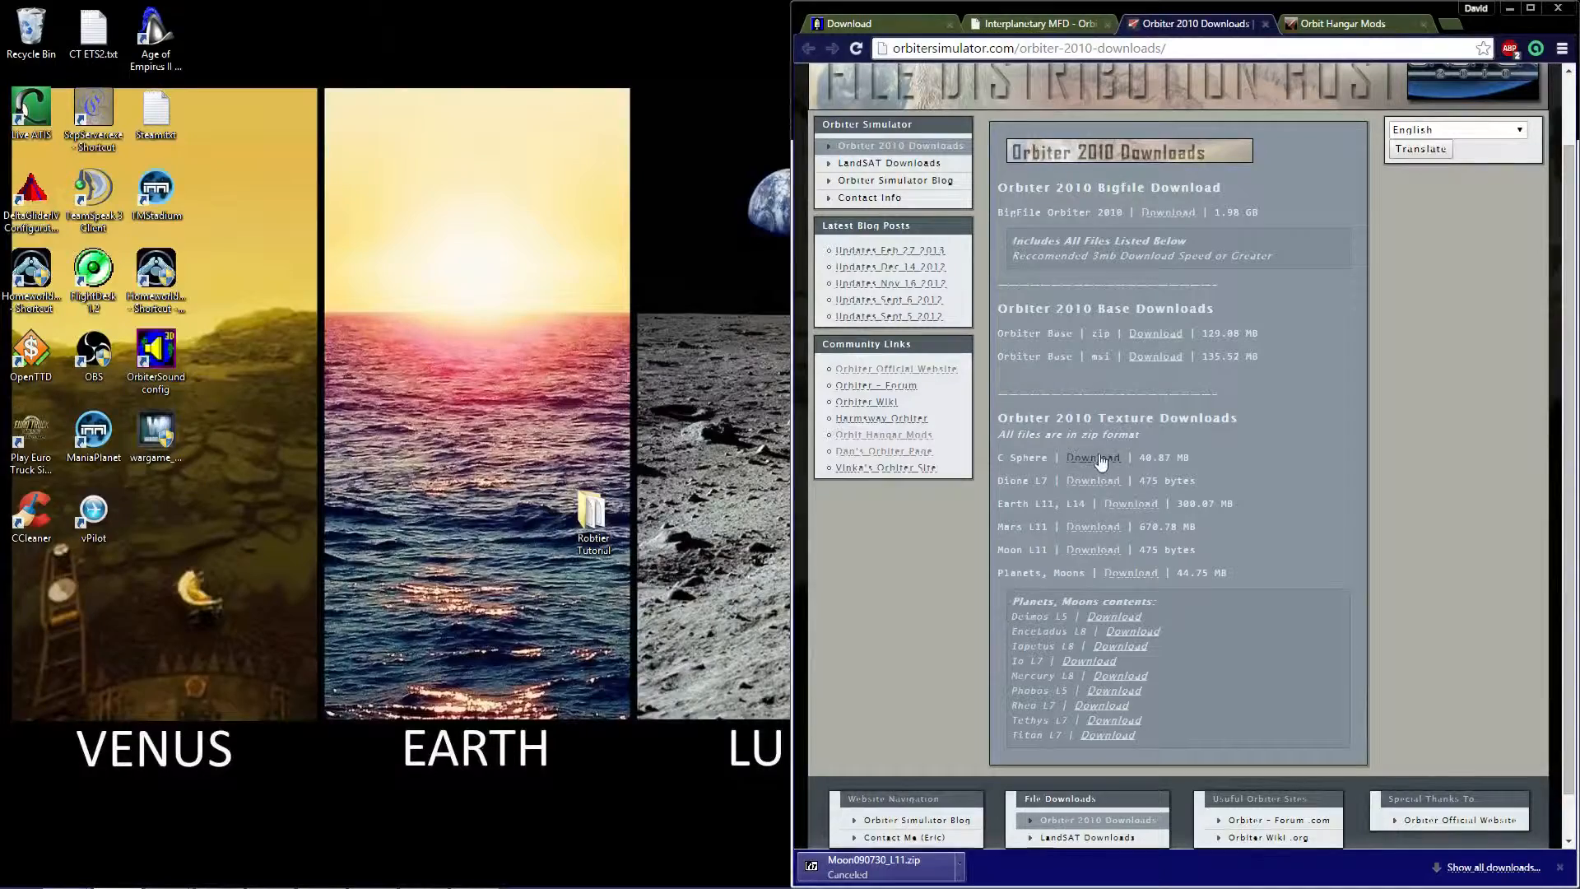
click(1091, 457)
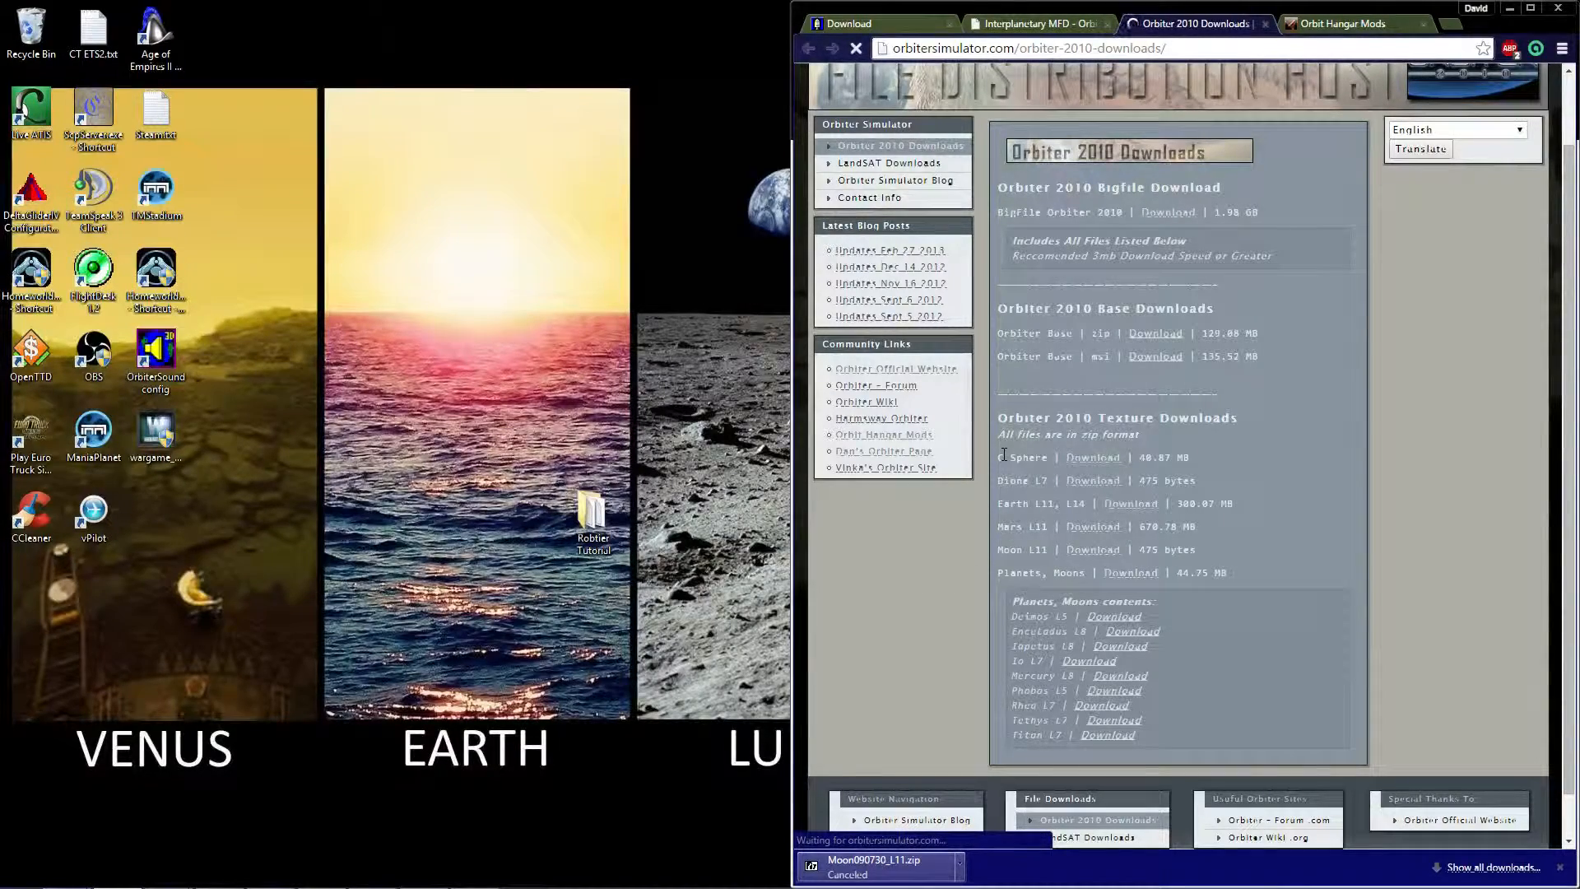
click(1092, 457)
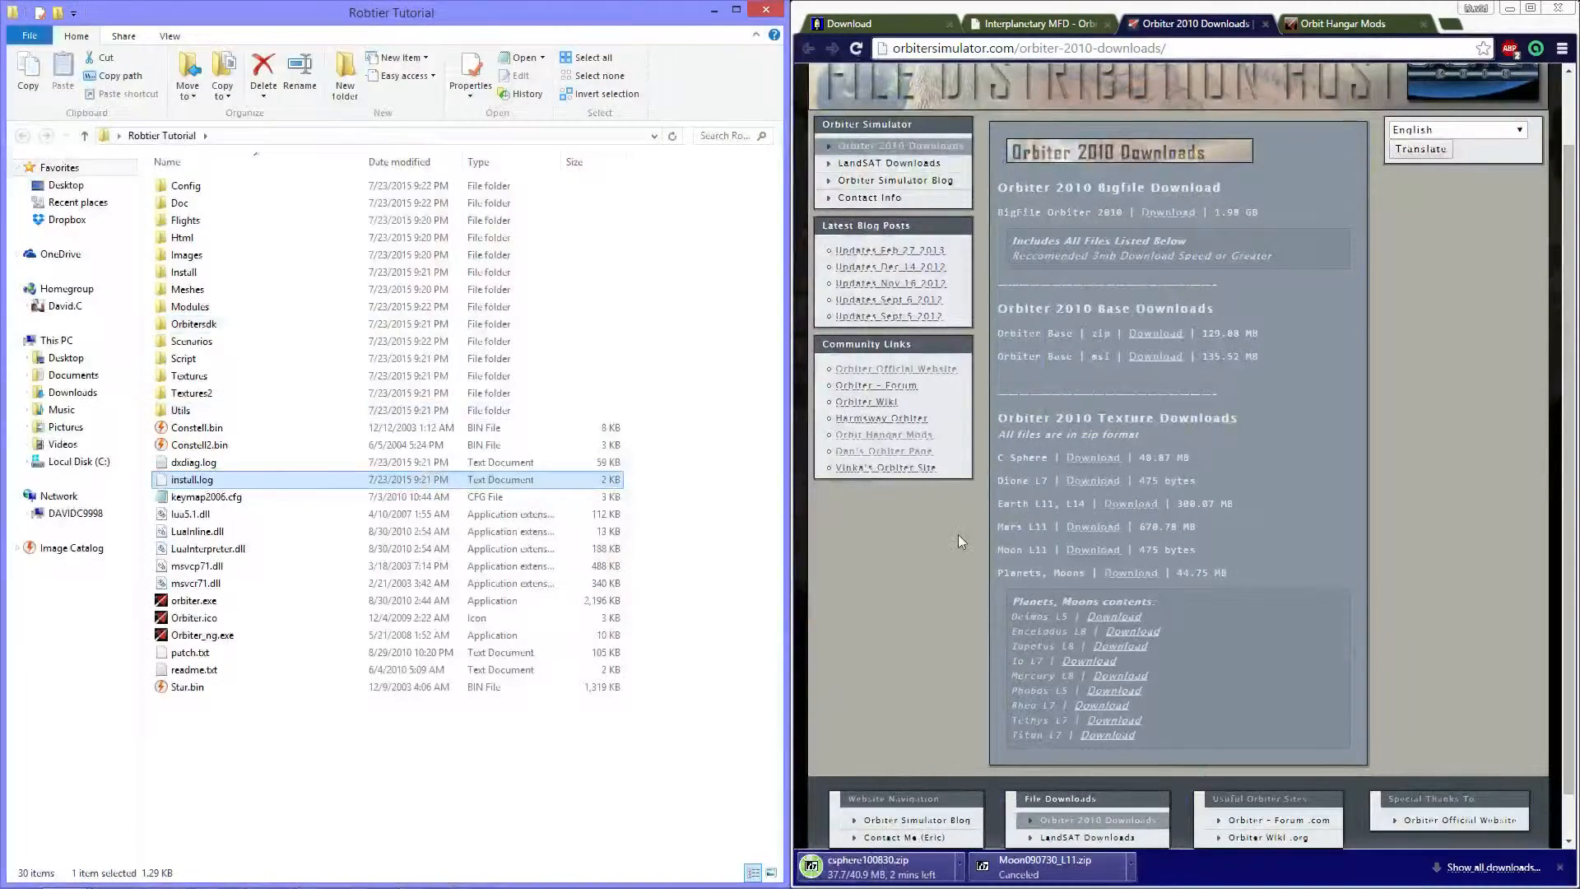
Step: Search Orbit Hangar Mods for 'moon textures' and scroll through the results
click(1341, 23)
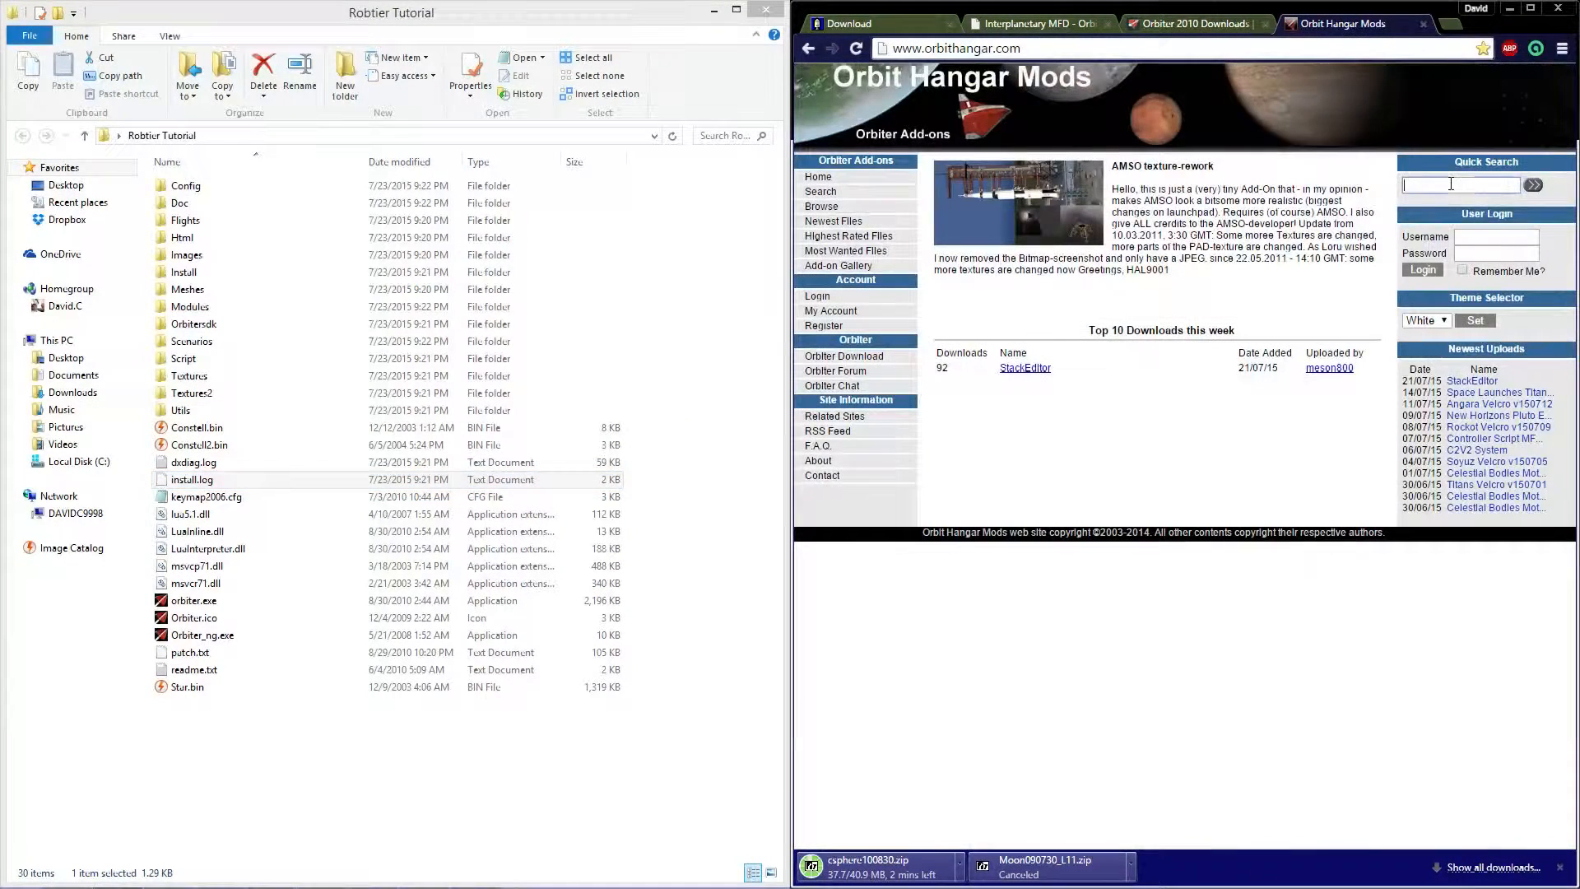
text(moon textures)
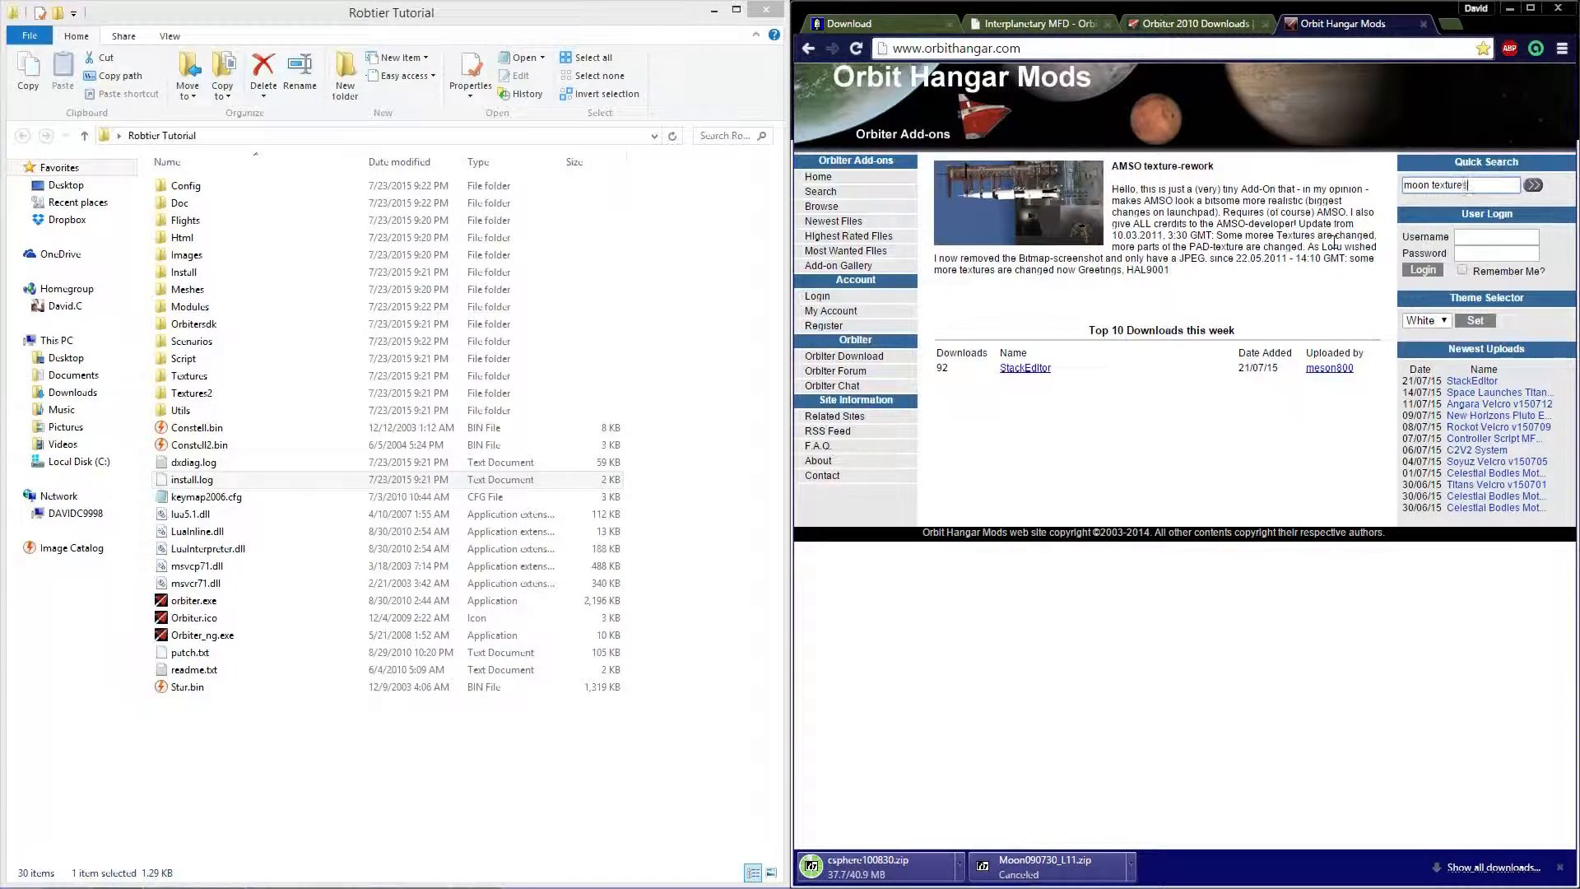
click(1532, 185)
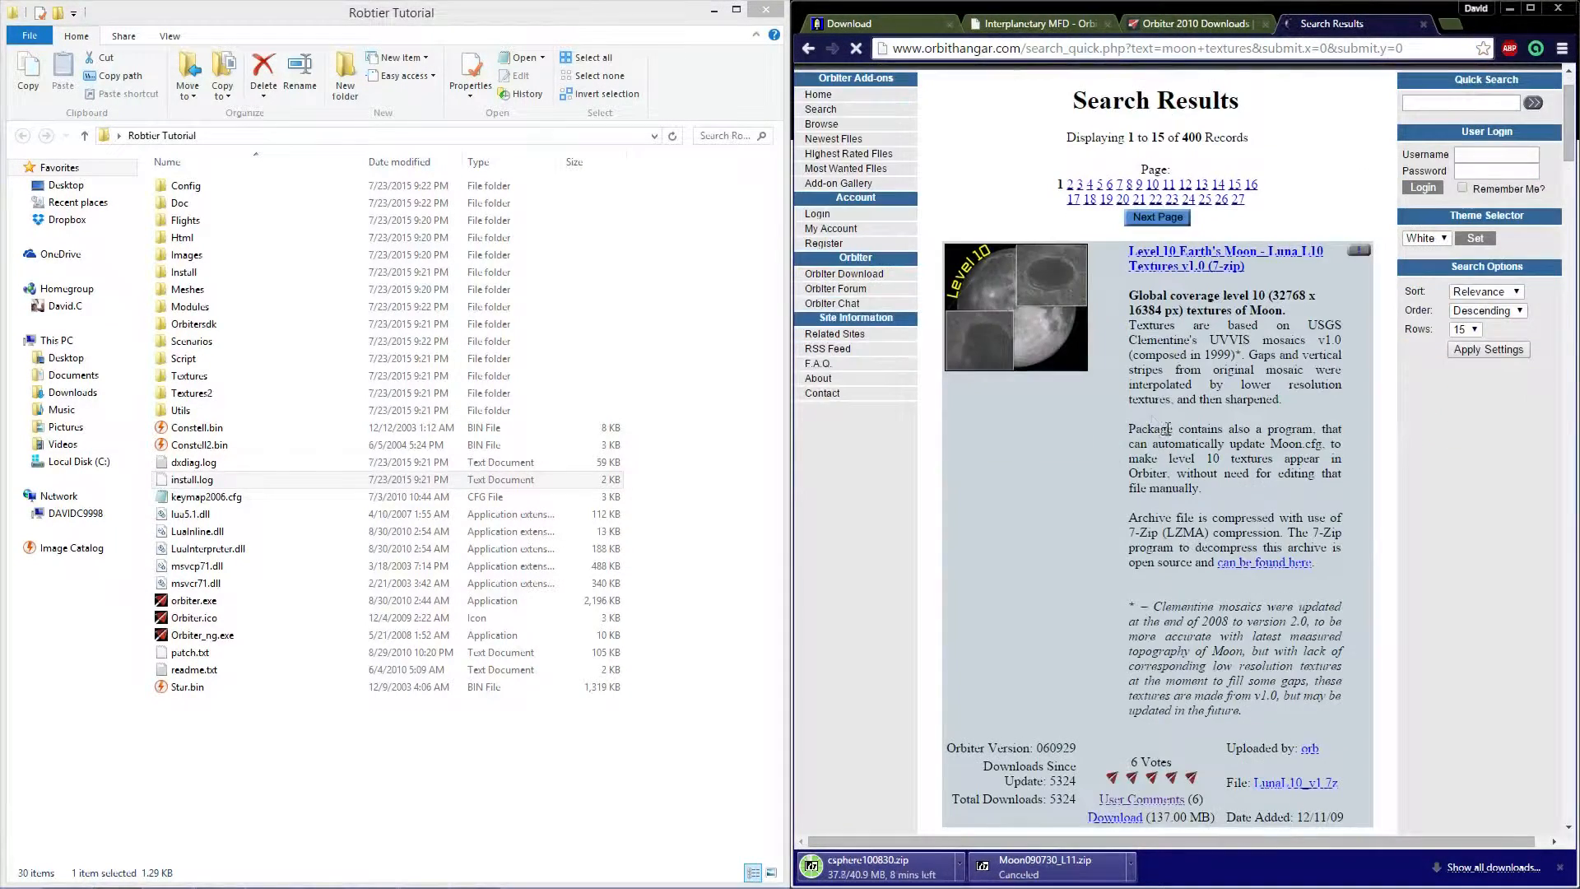
scroll(down, 3)
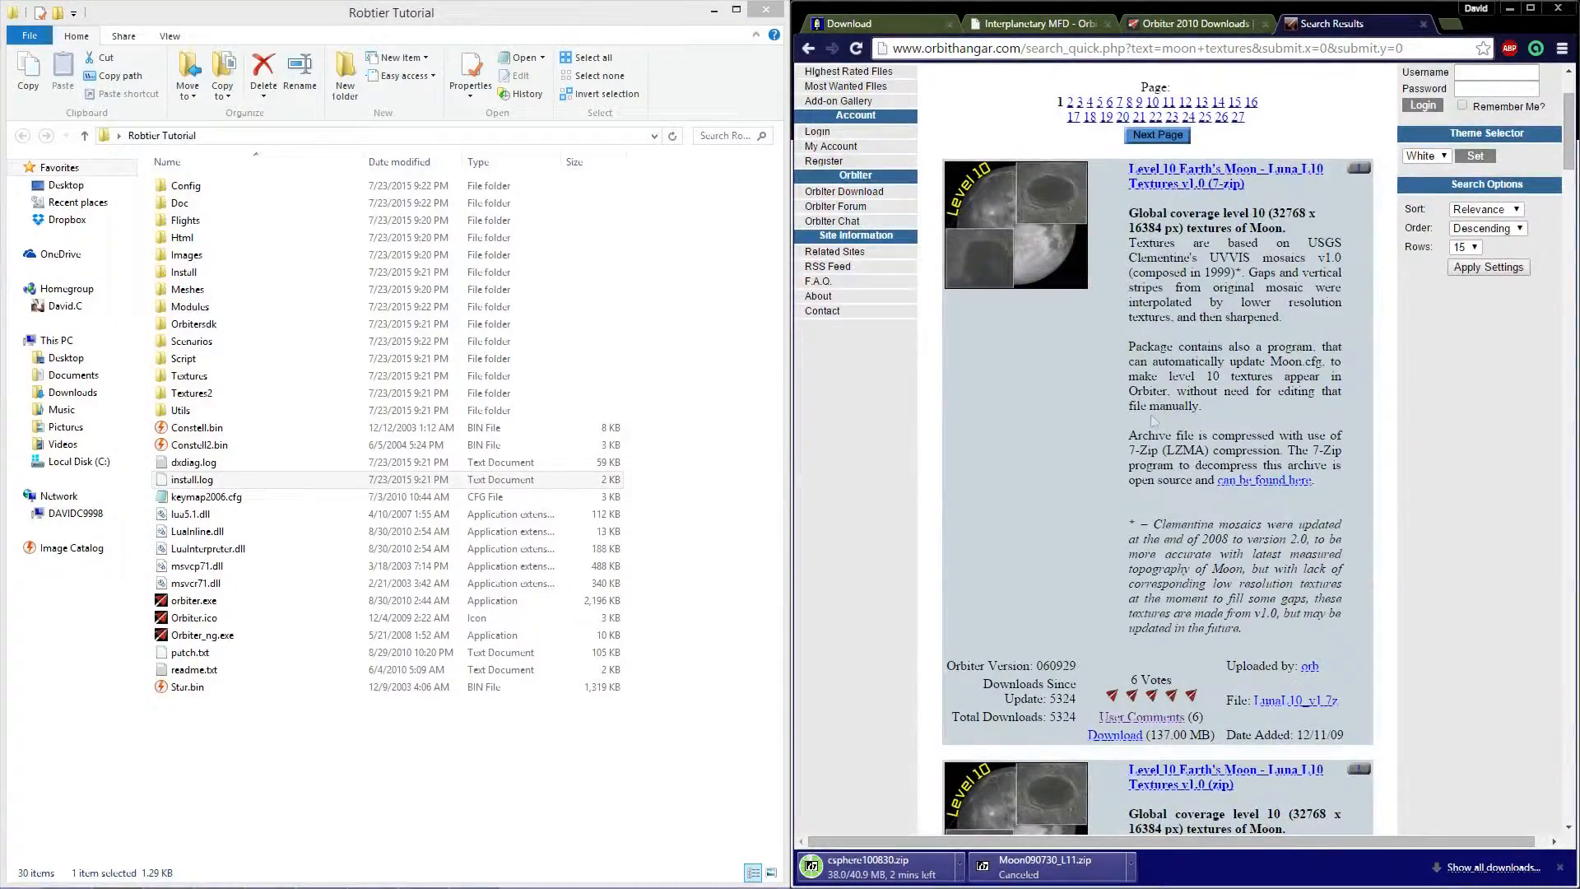
scroll(down, 3)
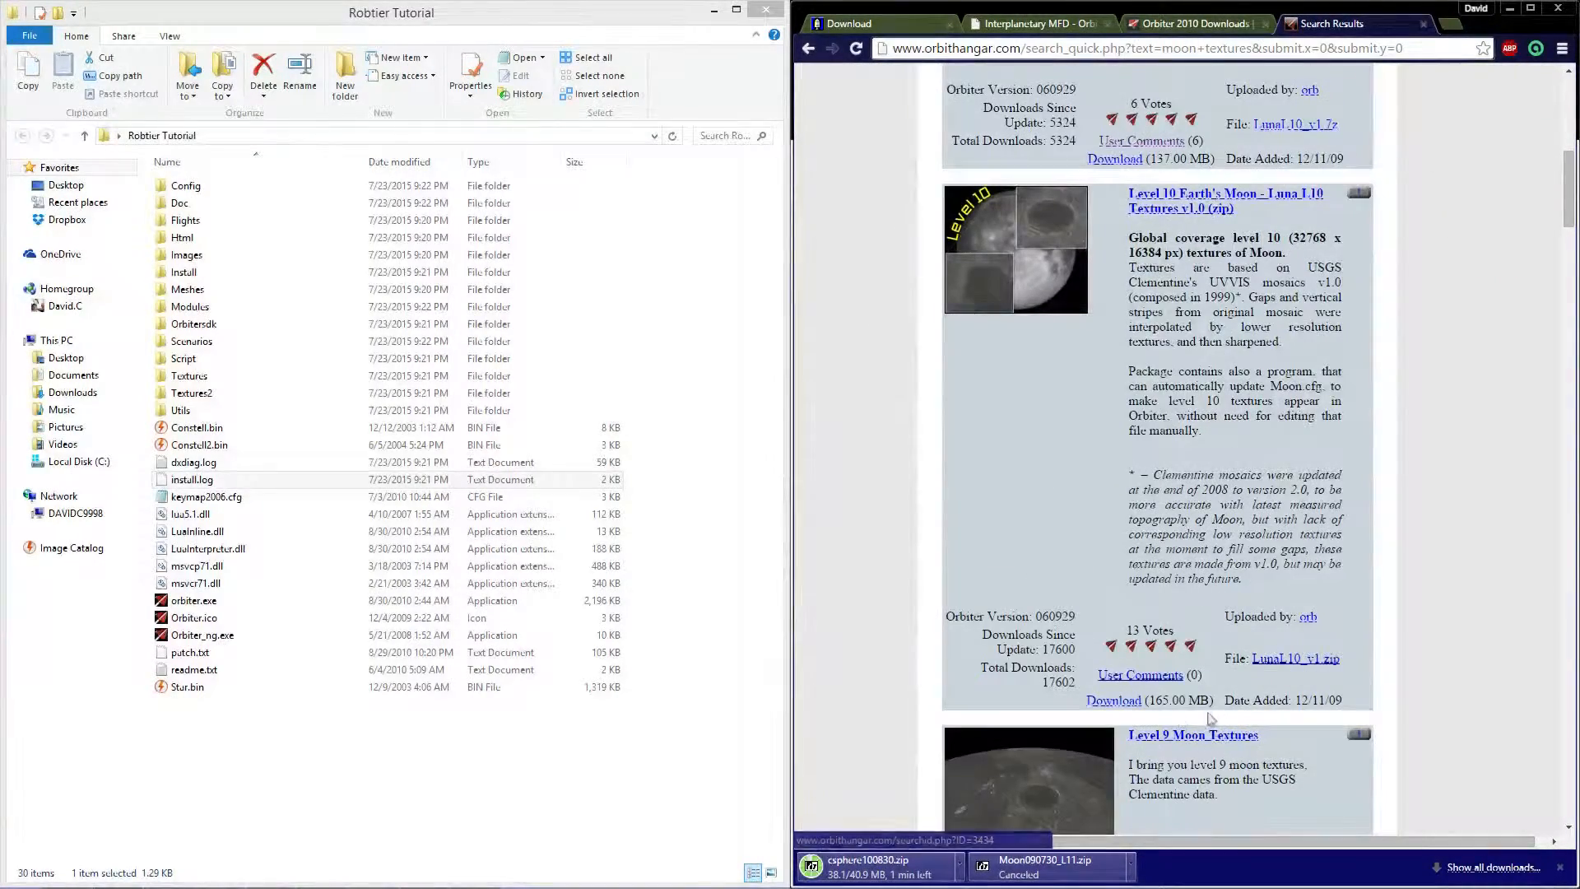
scroll(down, 3)
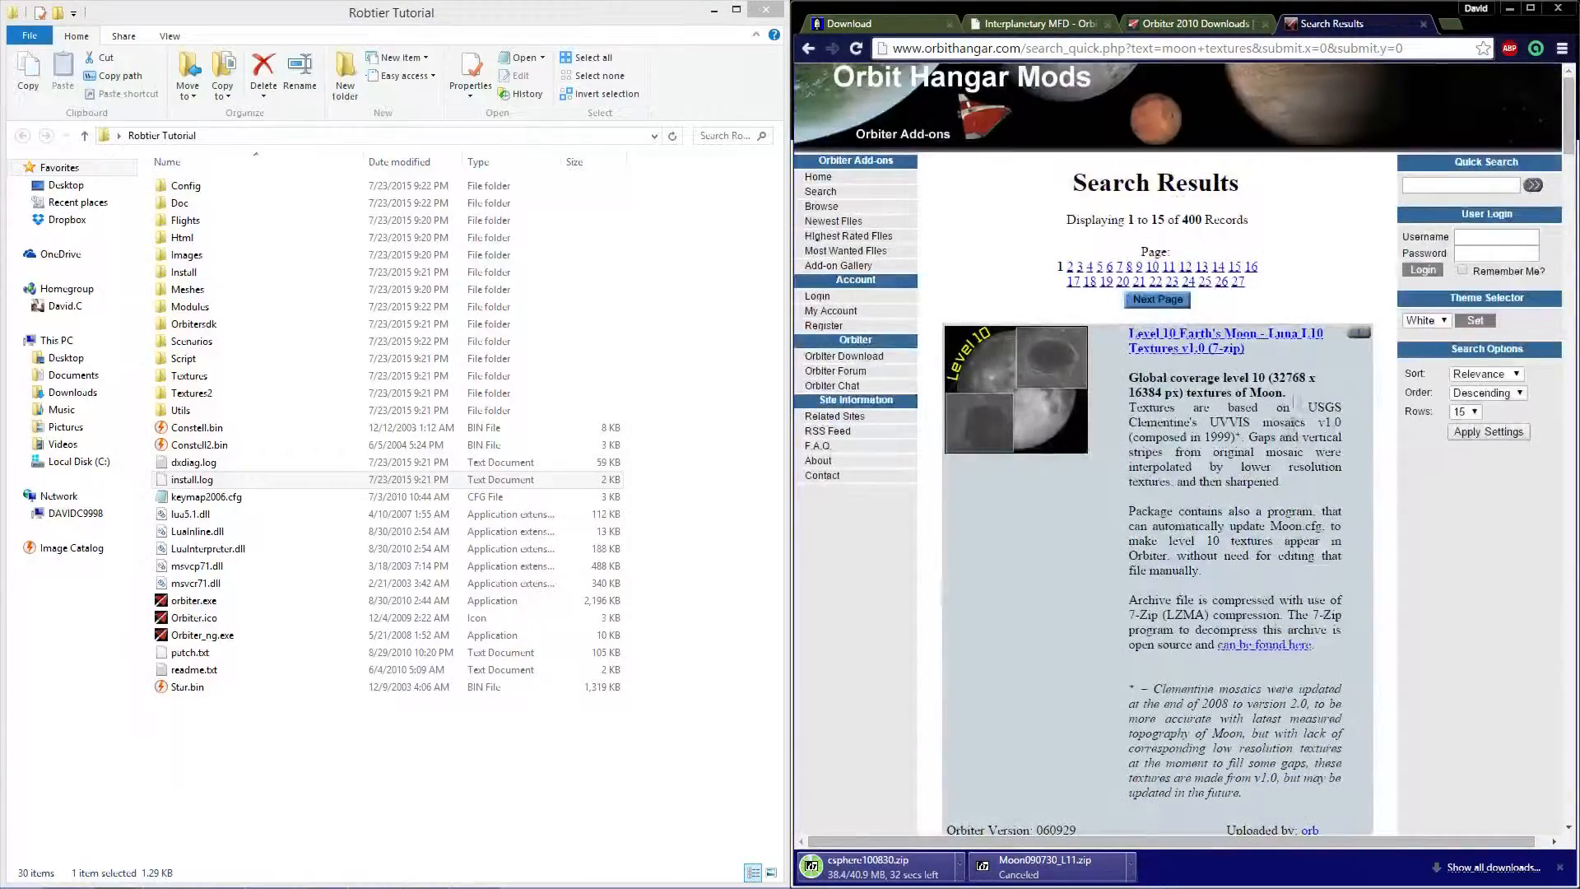
scroll(down, 3)
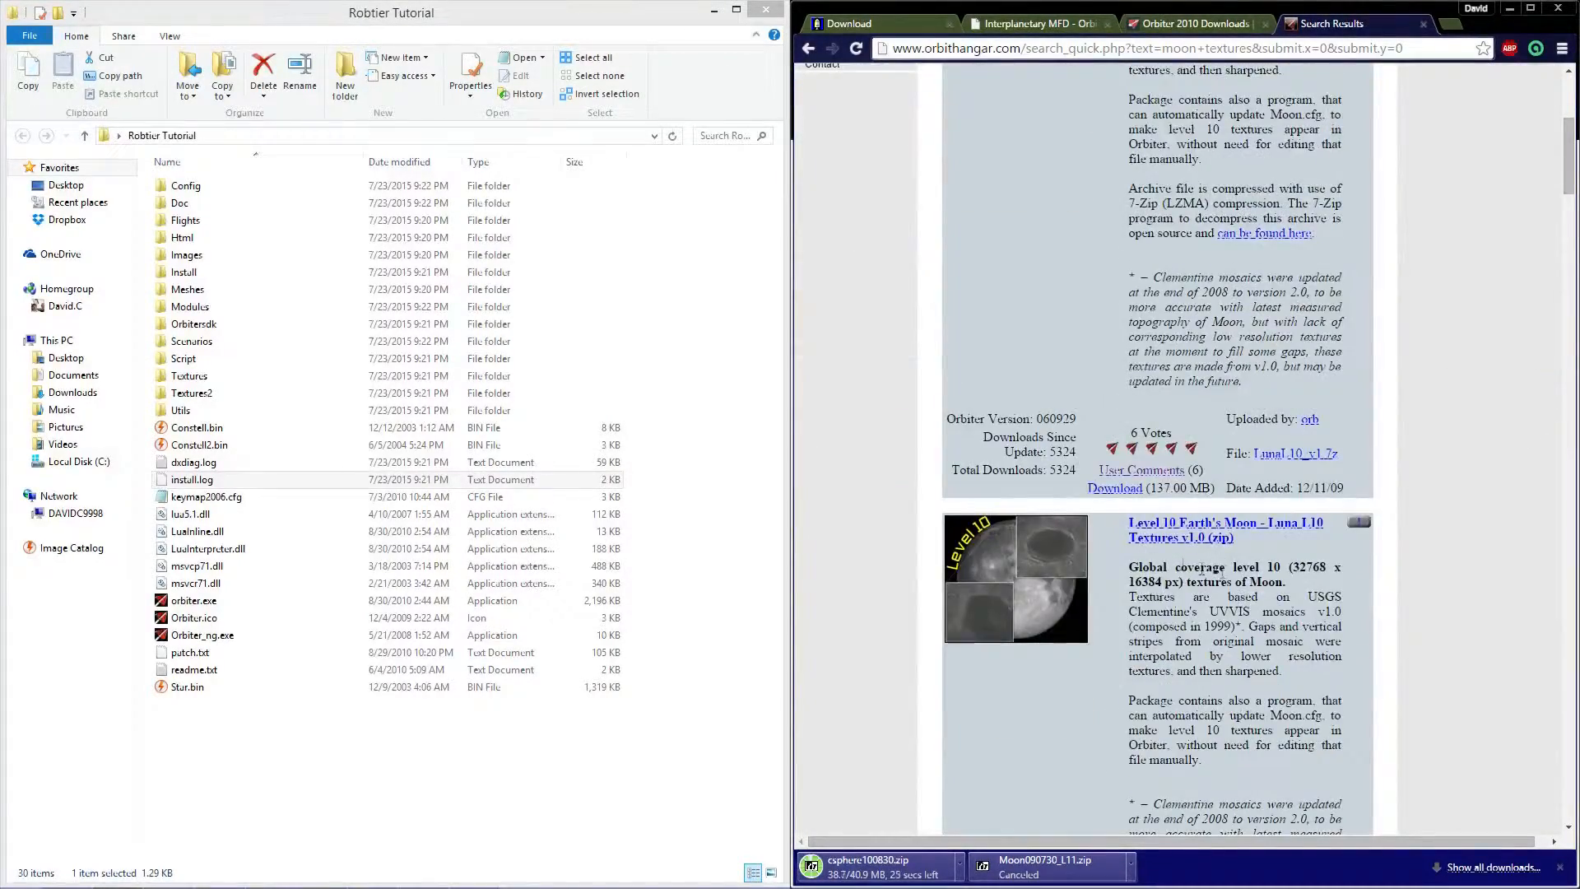
scroll(down, 3)
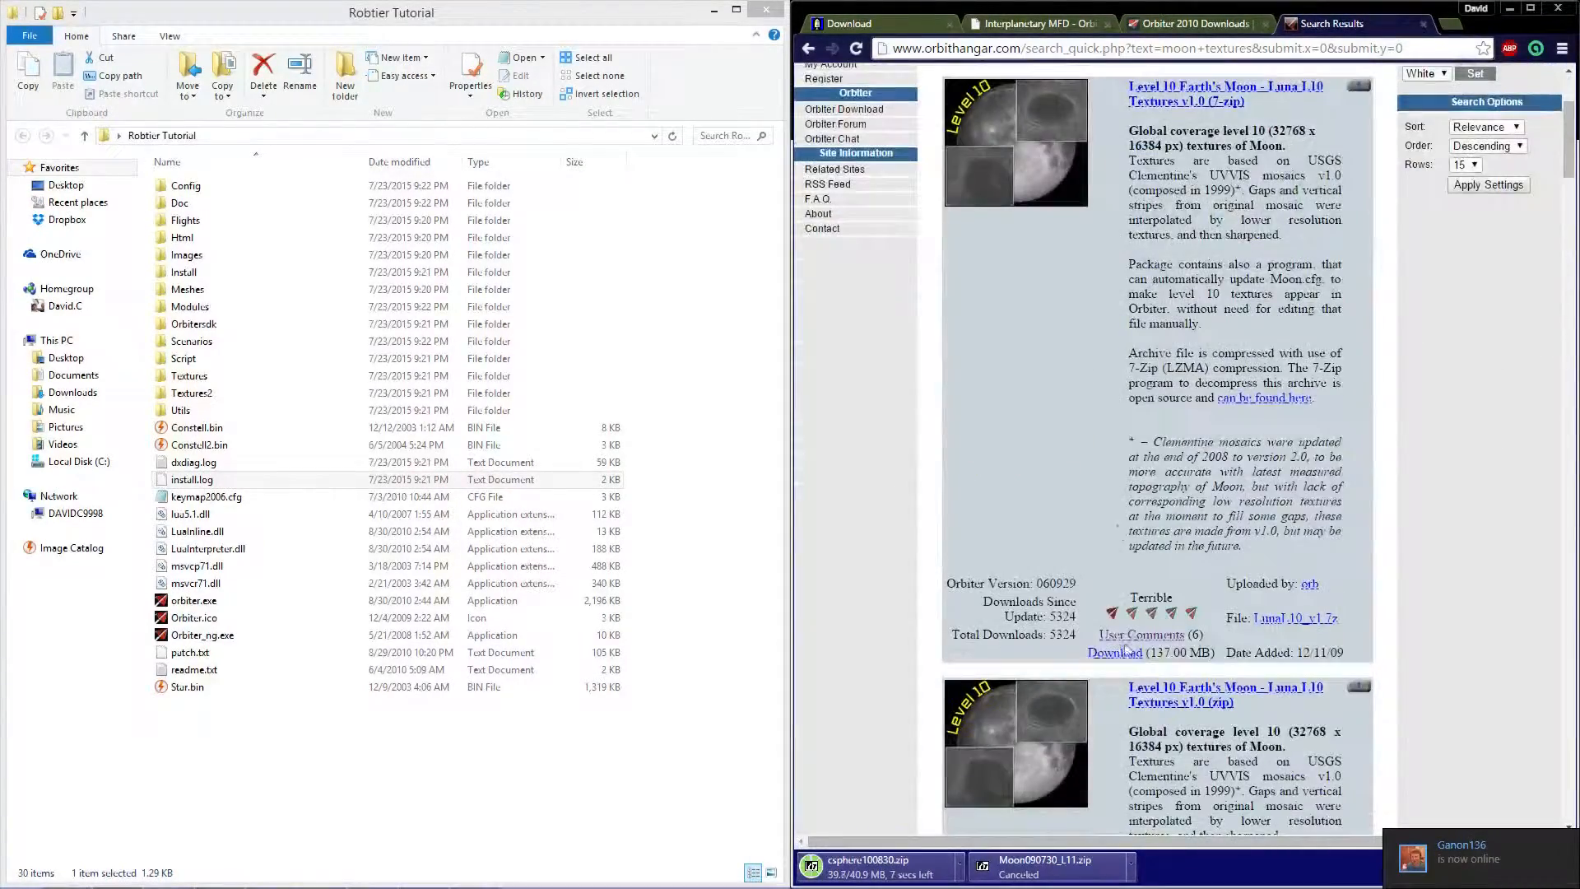
scroll(down, 3)
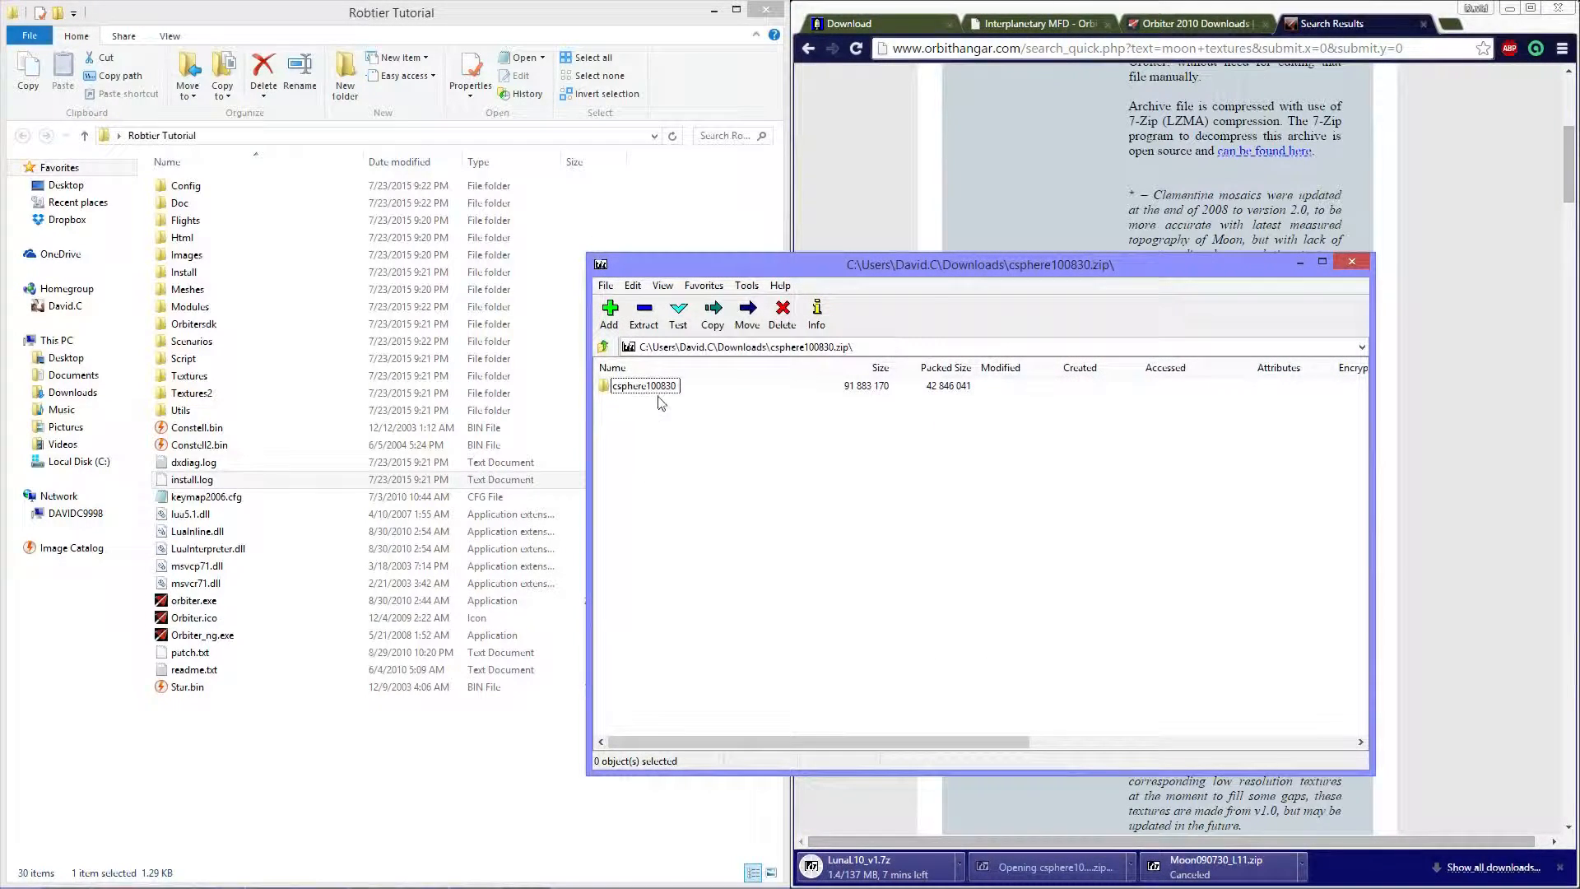
Step: Copy csphere100830's Textures and Config folders into the Orbiter folder, replacing existing files
double_click(642, 386)
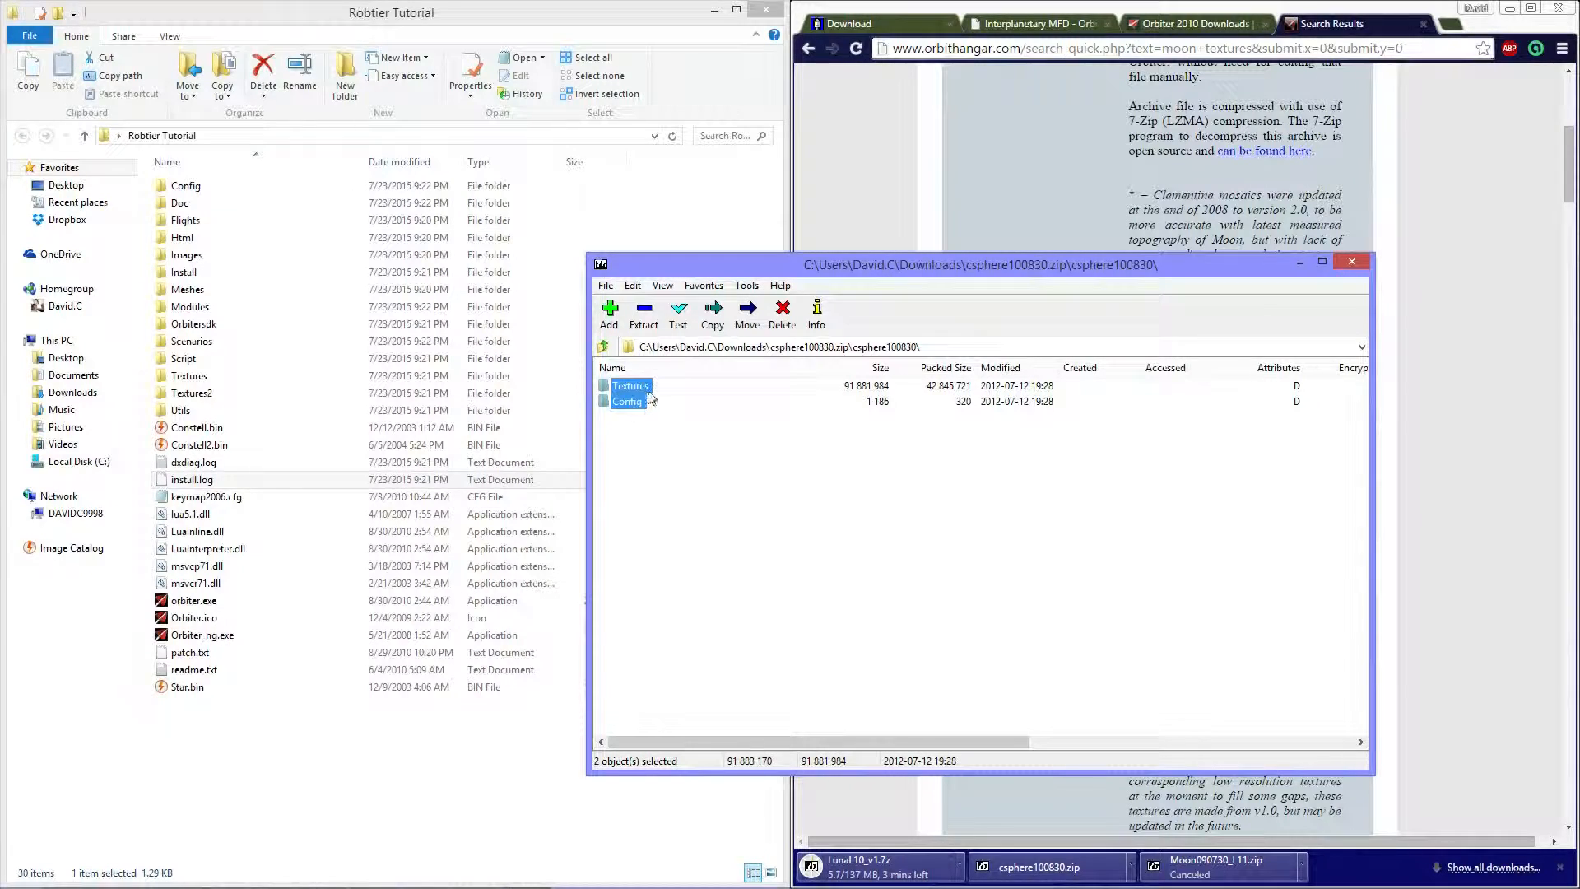
click(642, 313)
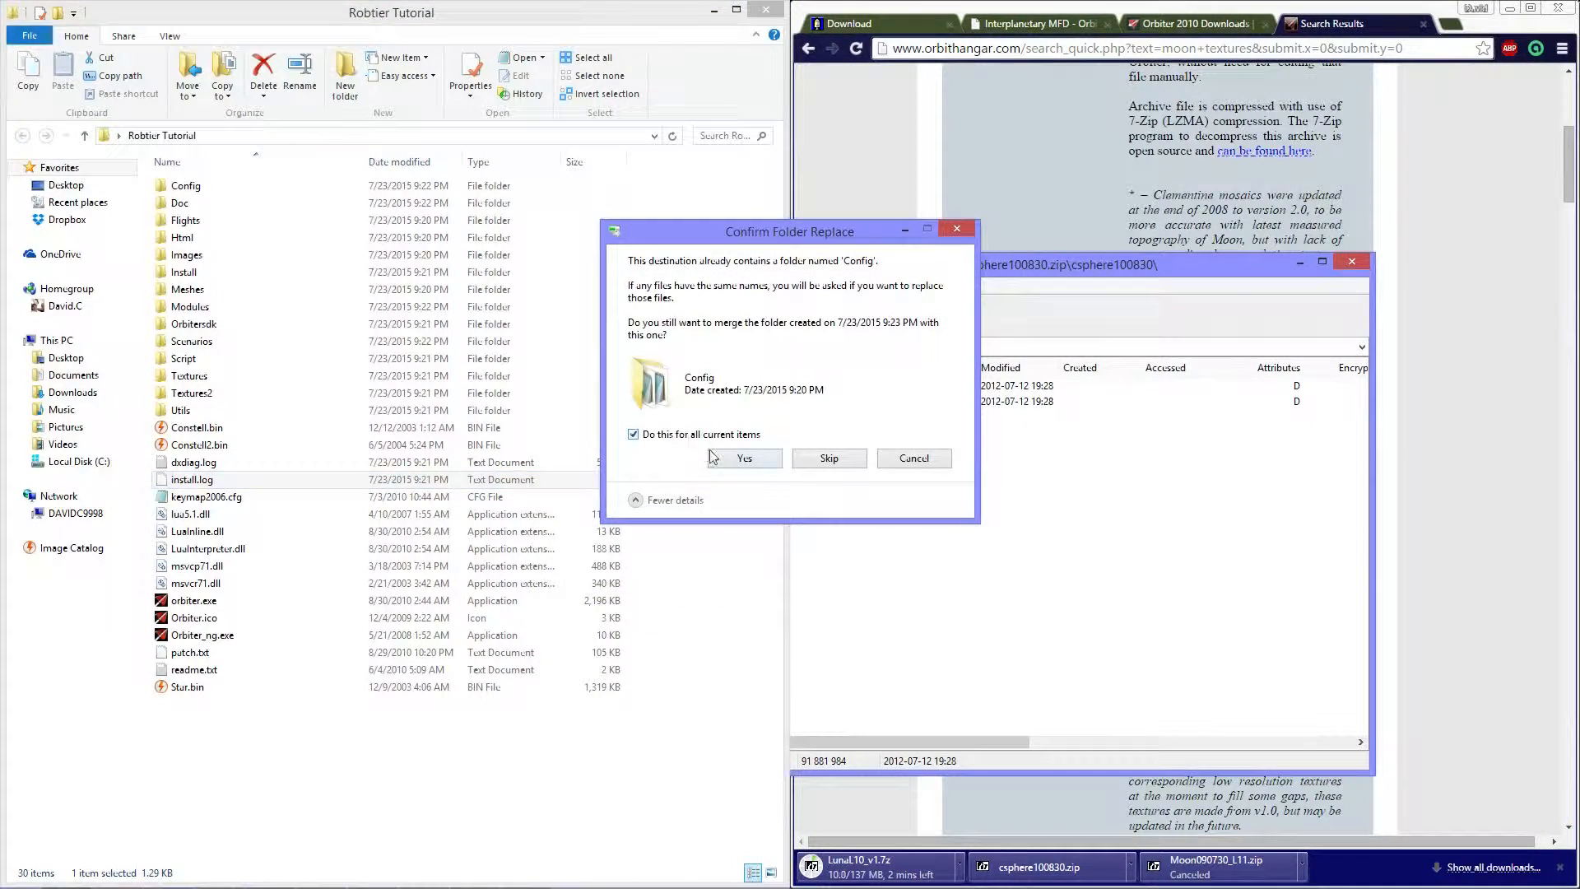
click(743, 457)
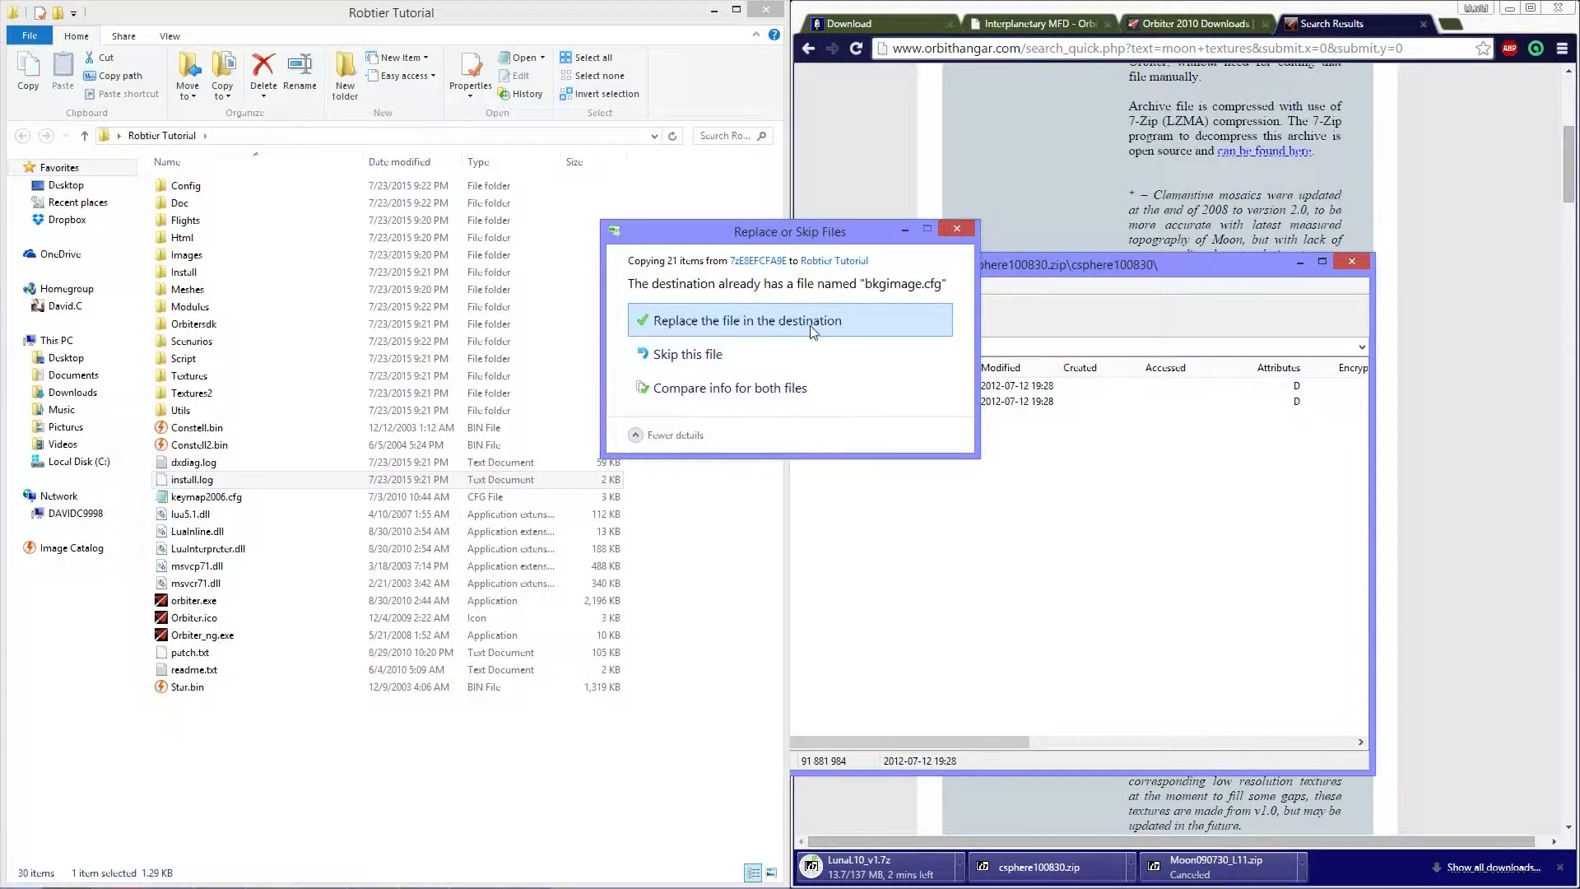
click(745, 320)
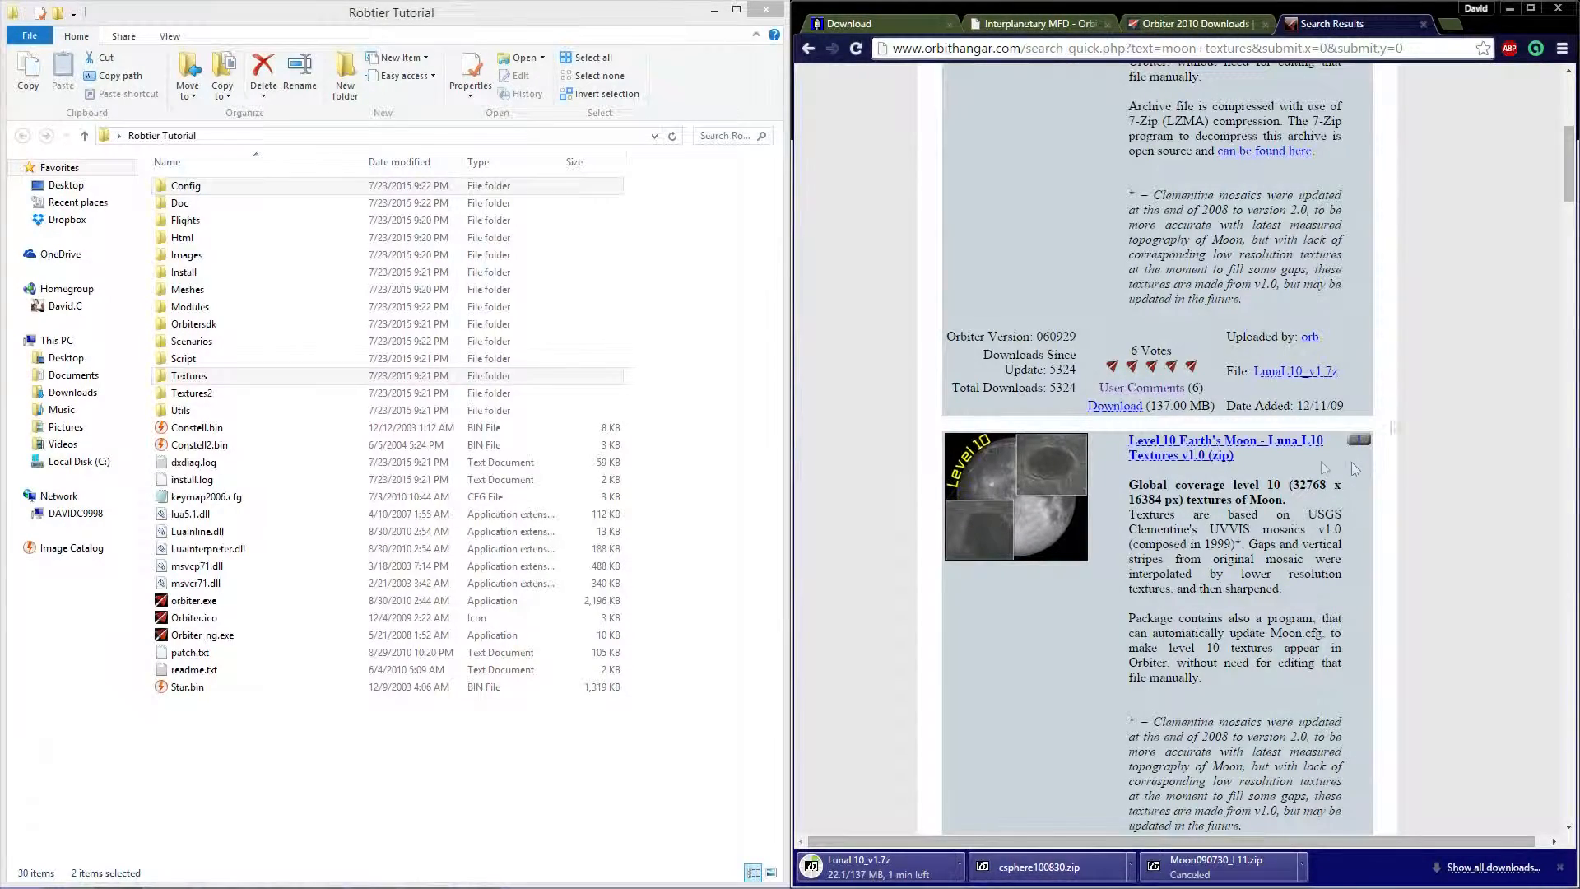
click(1194, 24)
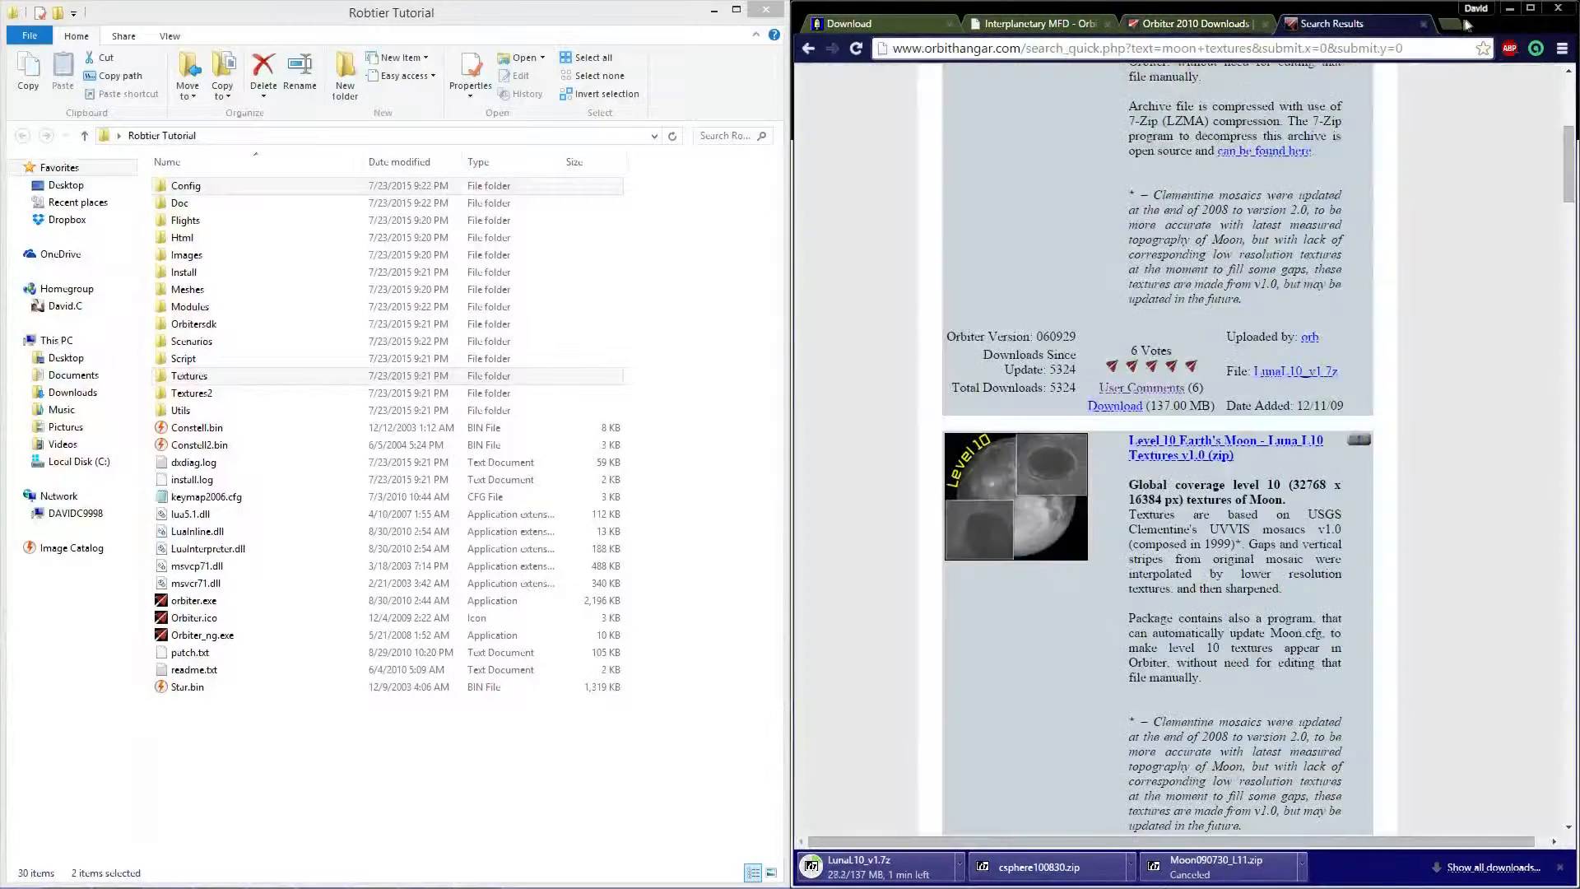
Step: Go to Dan's Orbiter Page downloads and switch the site to the Arrow Atmo skin
text(dan)
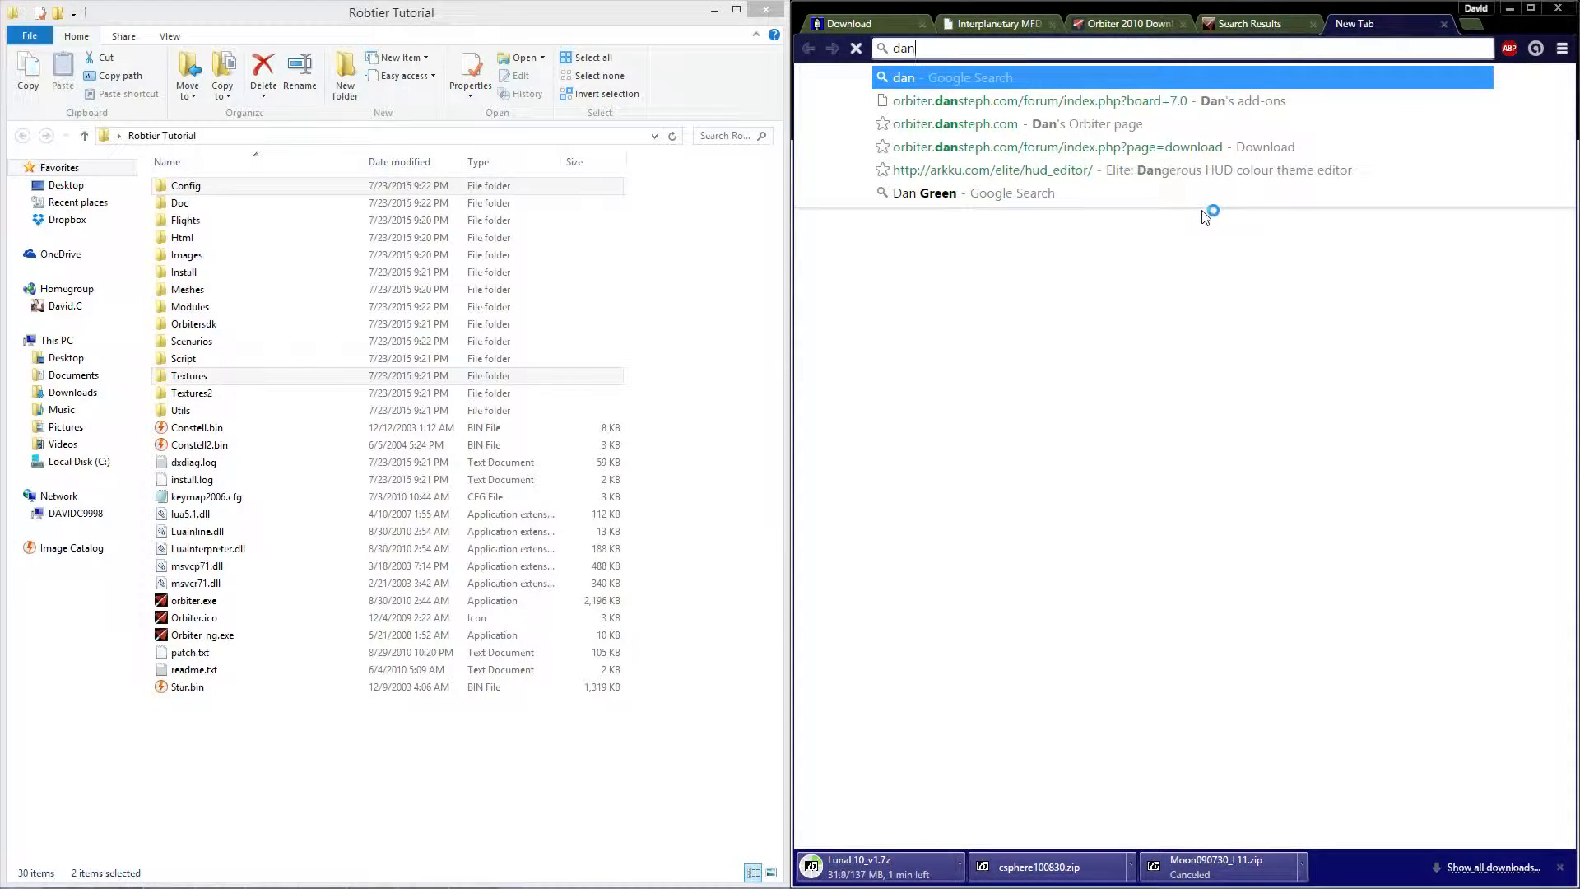
click(952, 124)
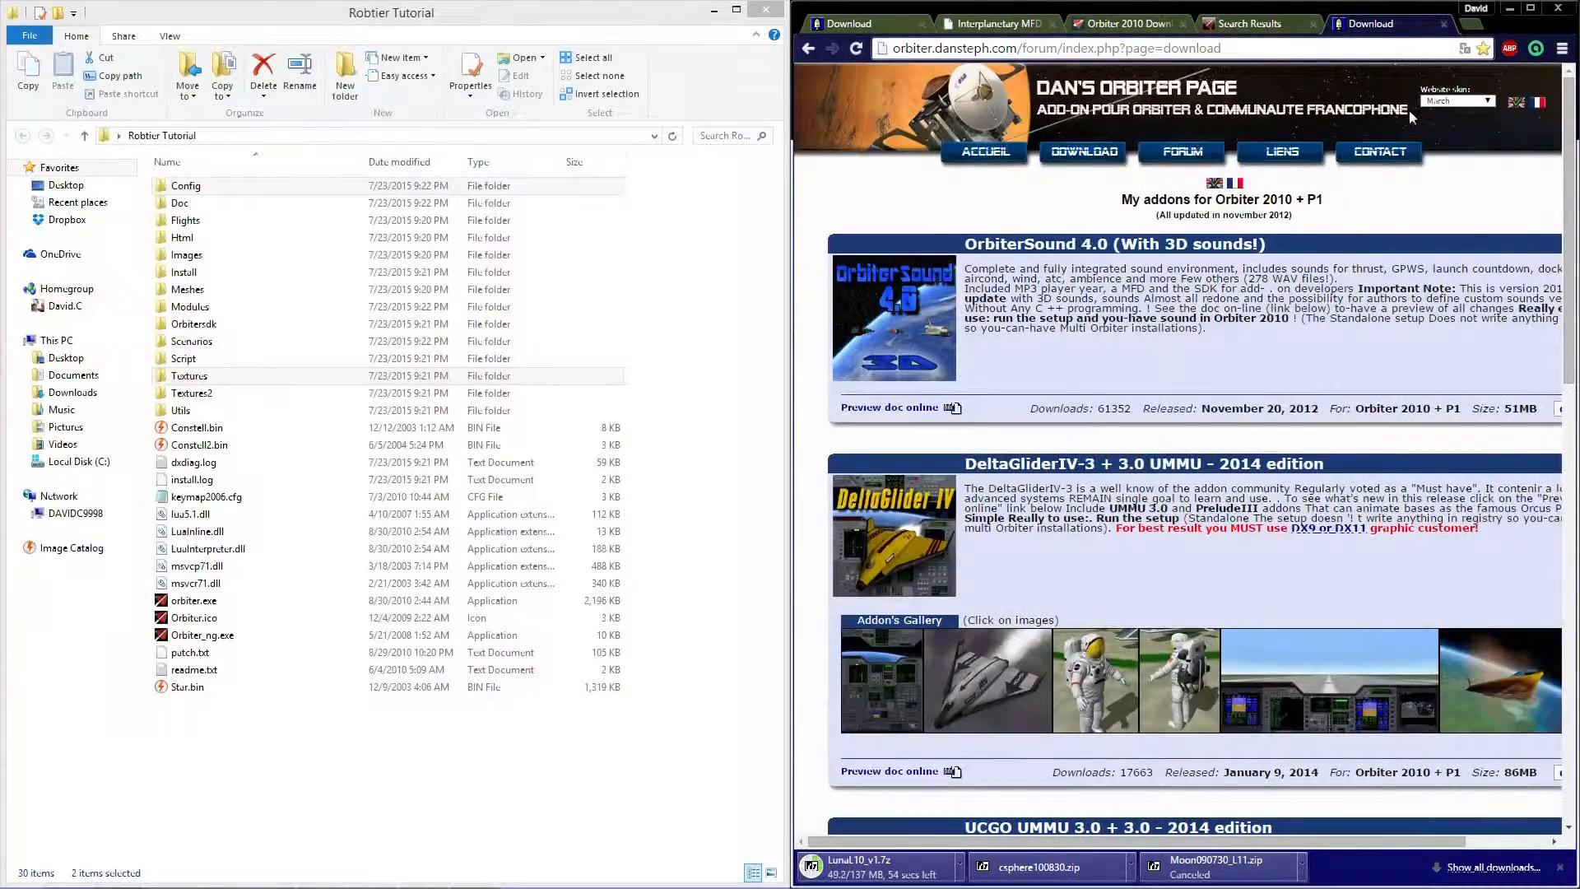
click(1456, 100)
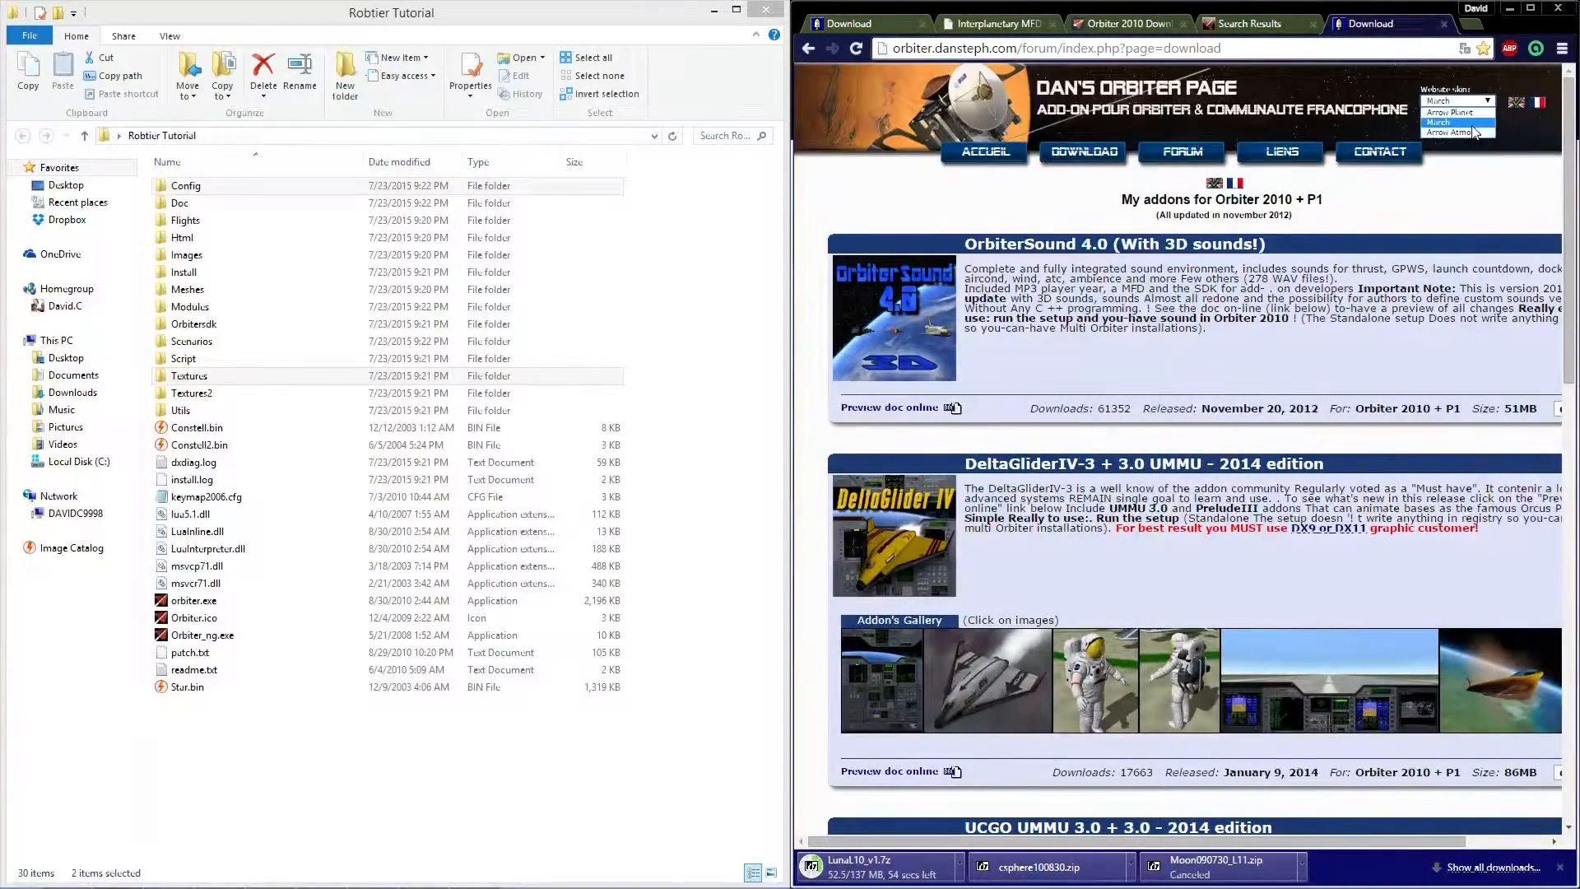
click(1451, 131)
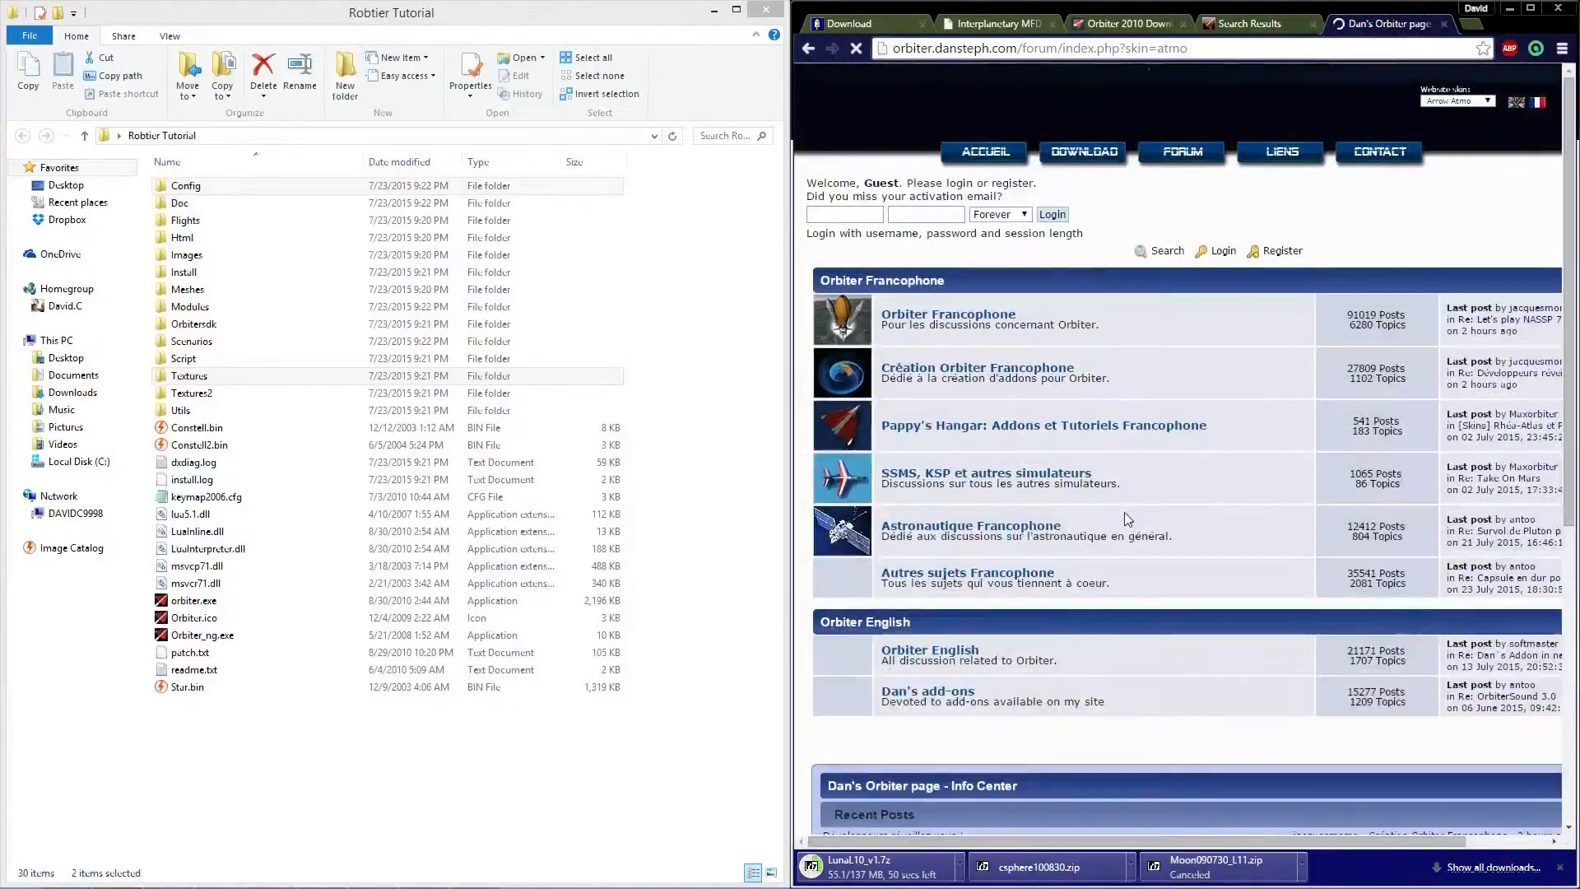
click(1082, 151)
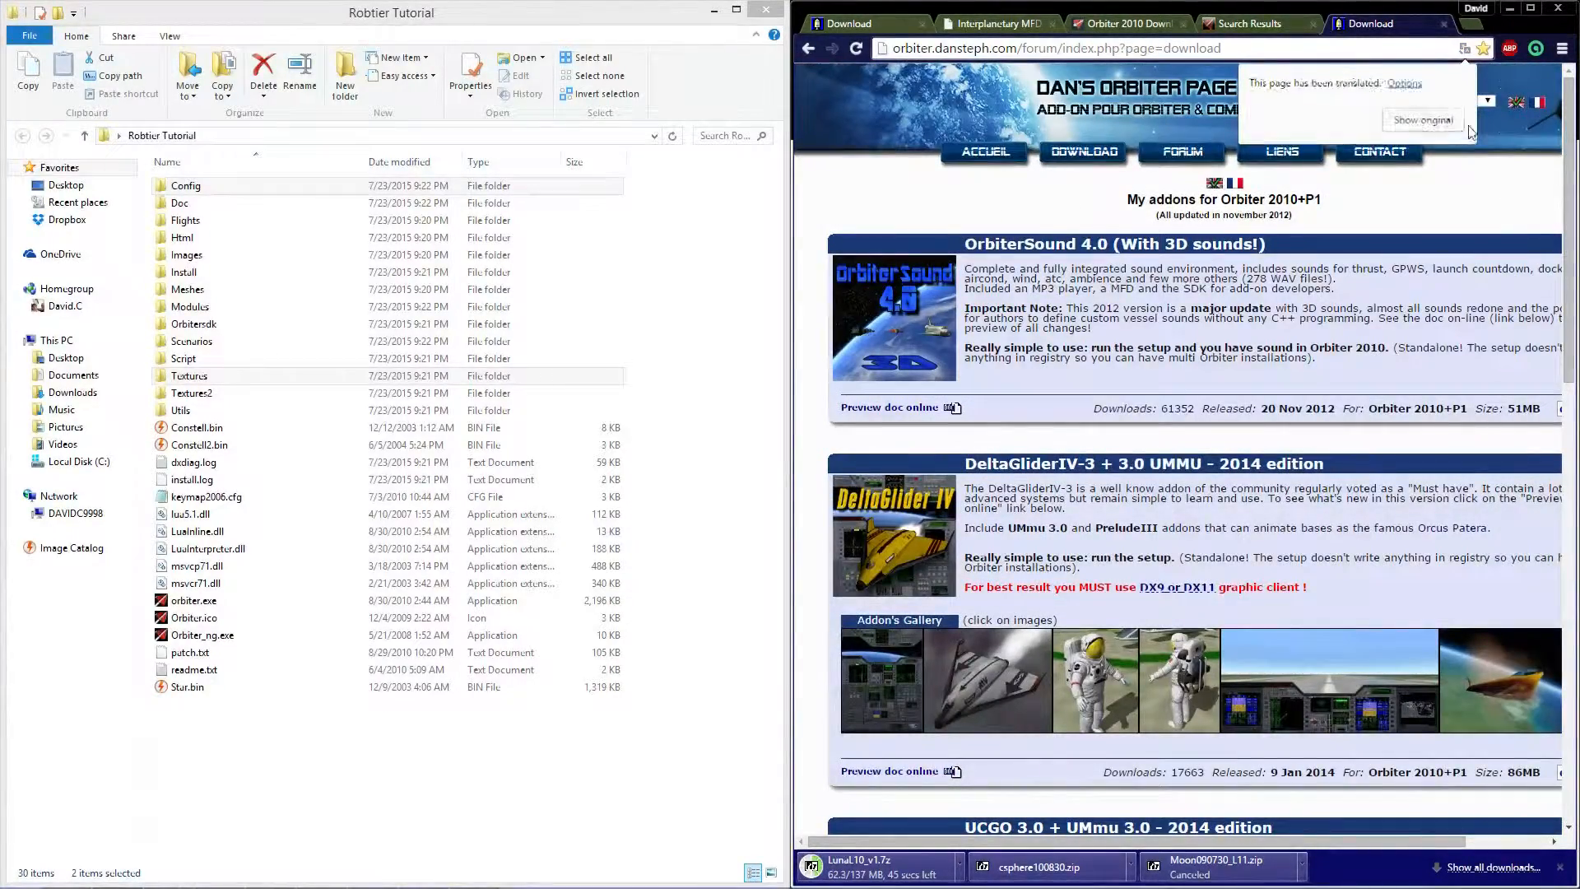
Step: Open the DX9/DX11 graphics client guide and an Orbiter Forum thread in new tabs
scroll(down, 3)
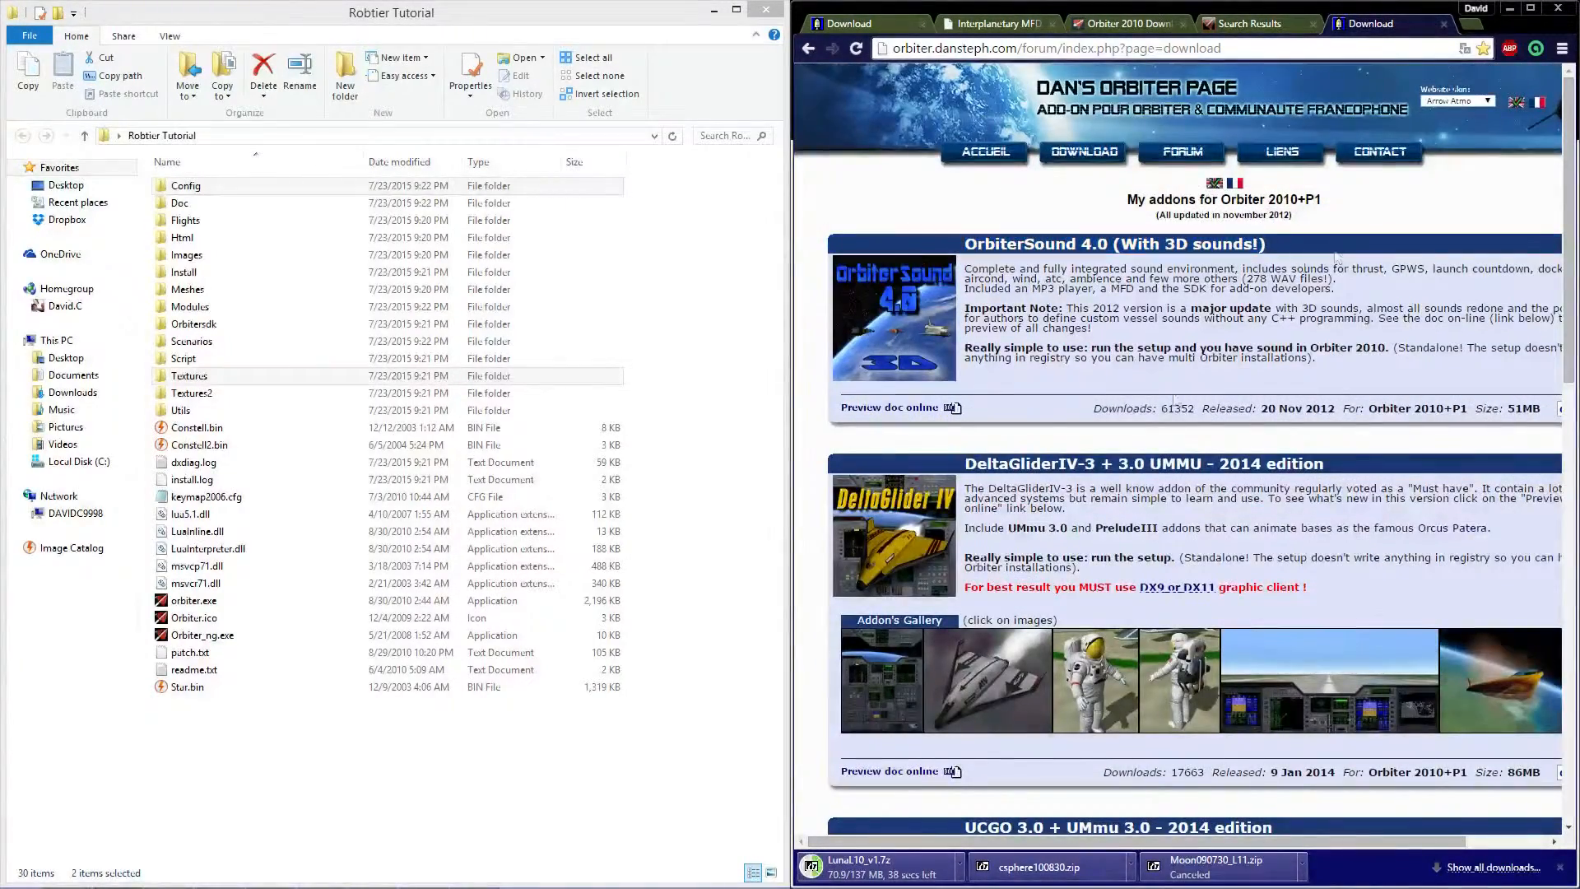
scroll(down, 3)
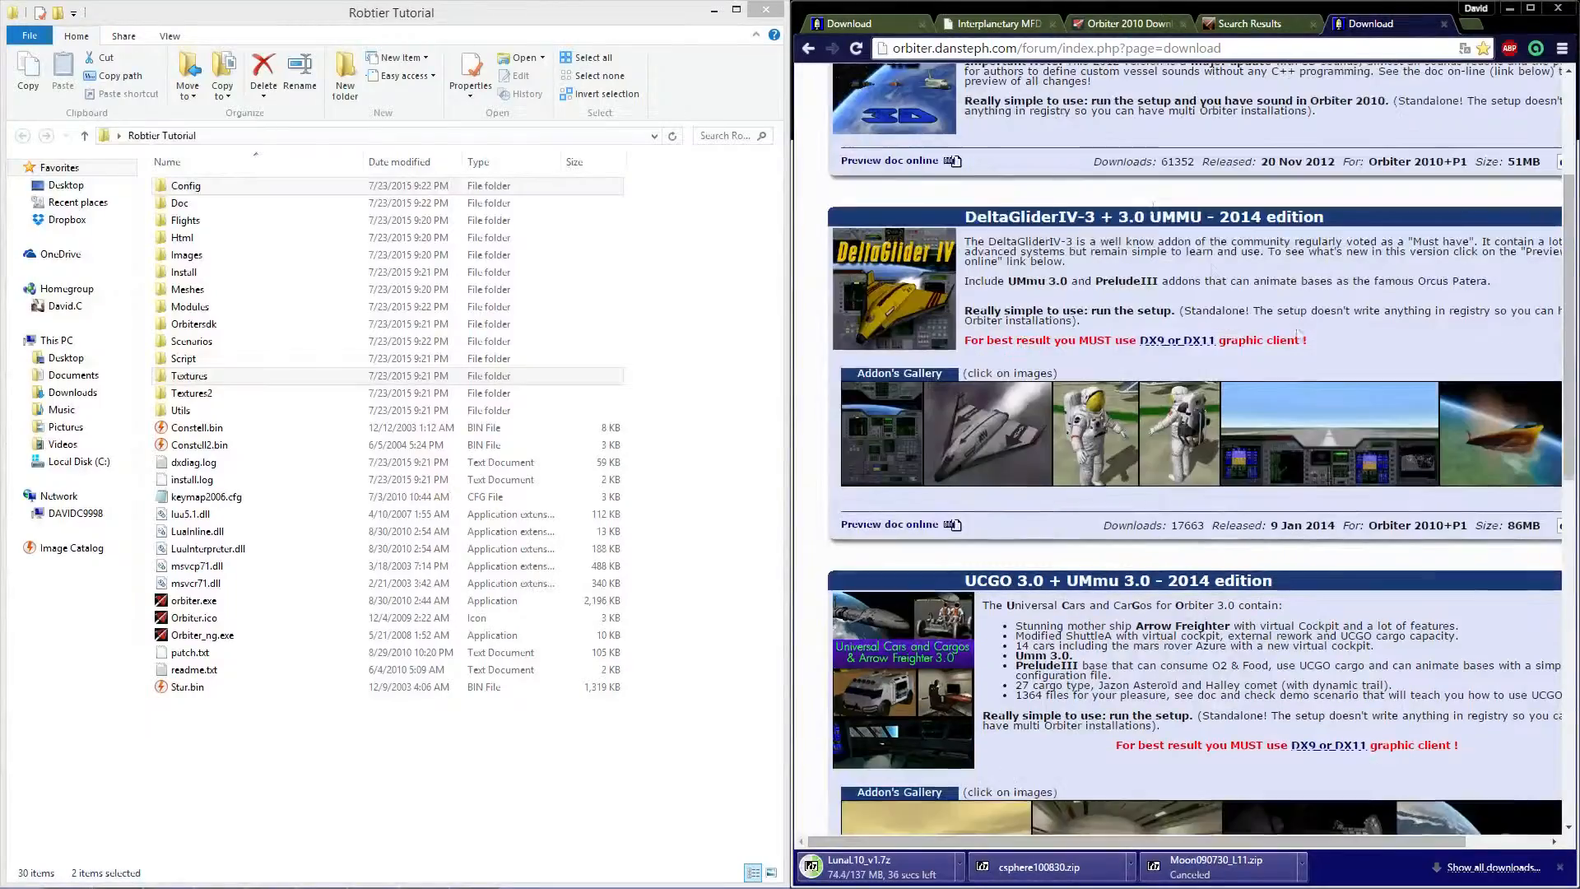
scroll(down, 3)
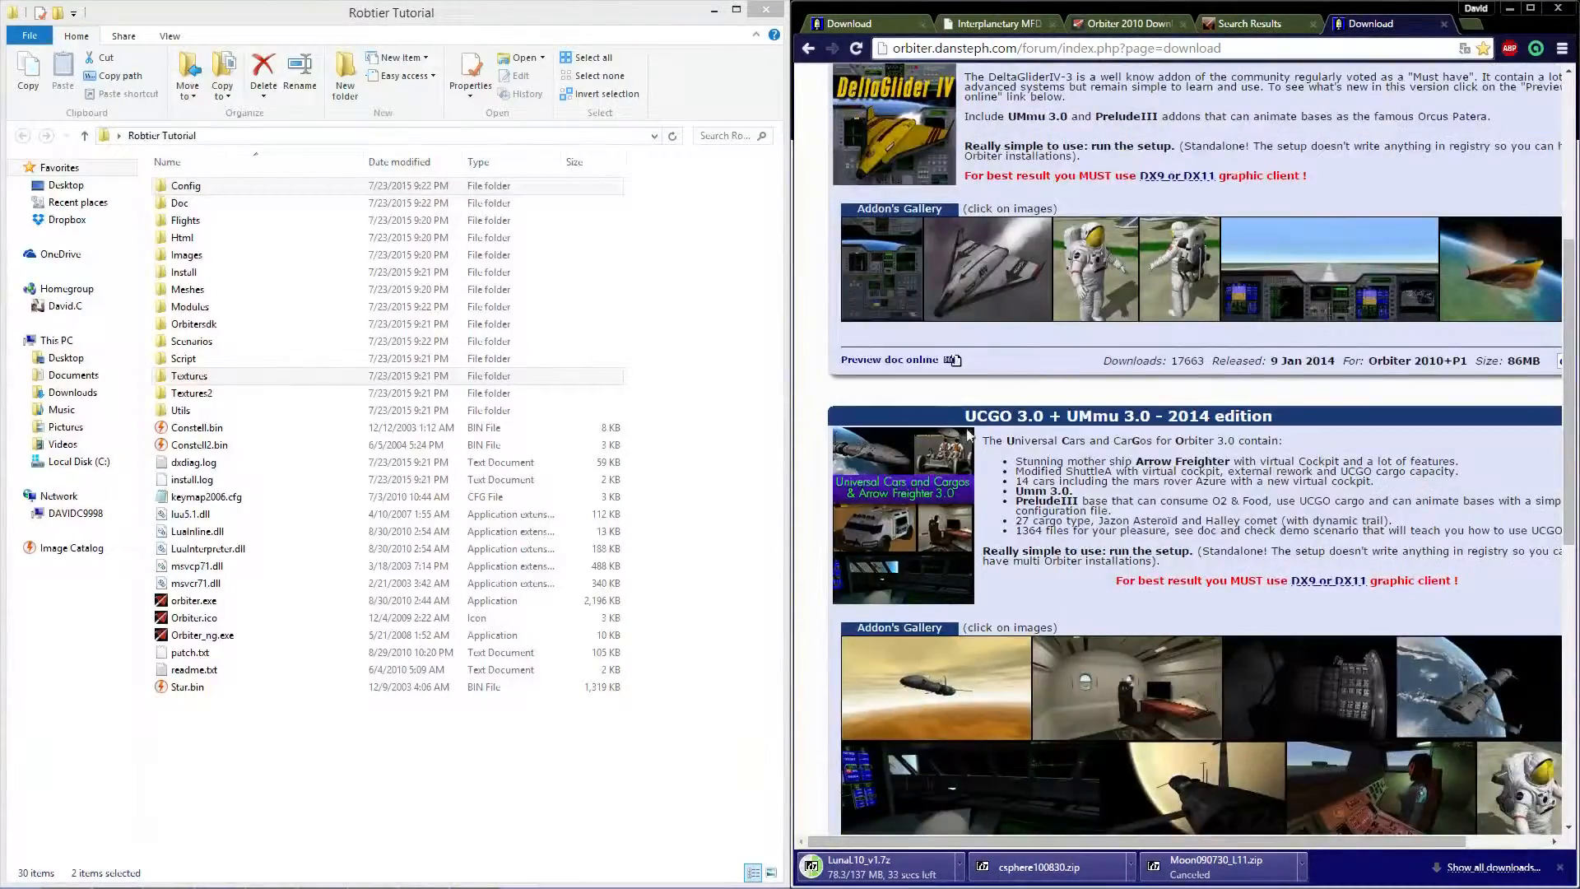
scroll(down, 3)
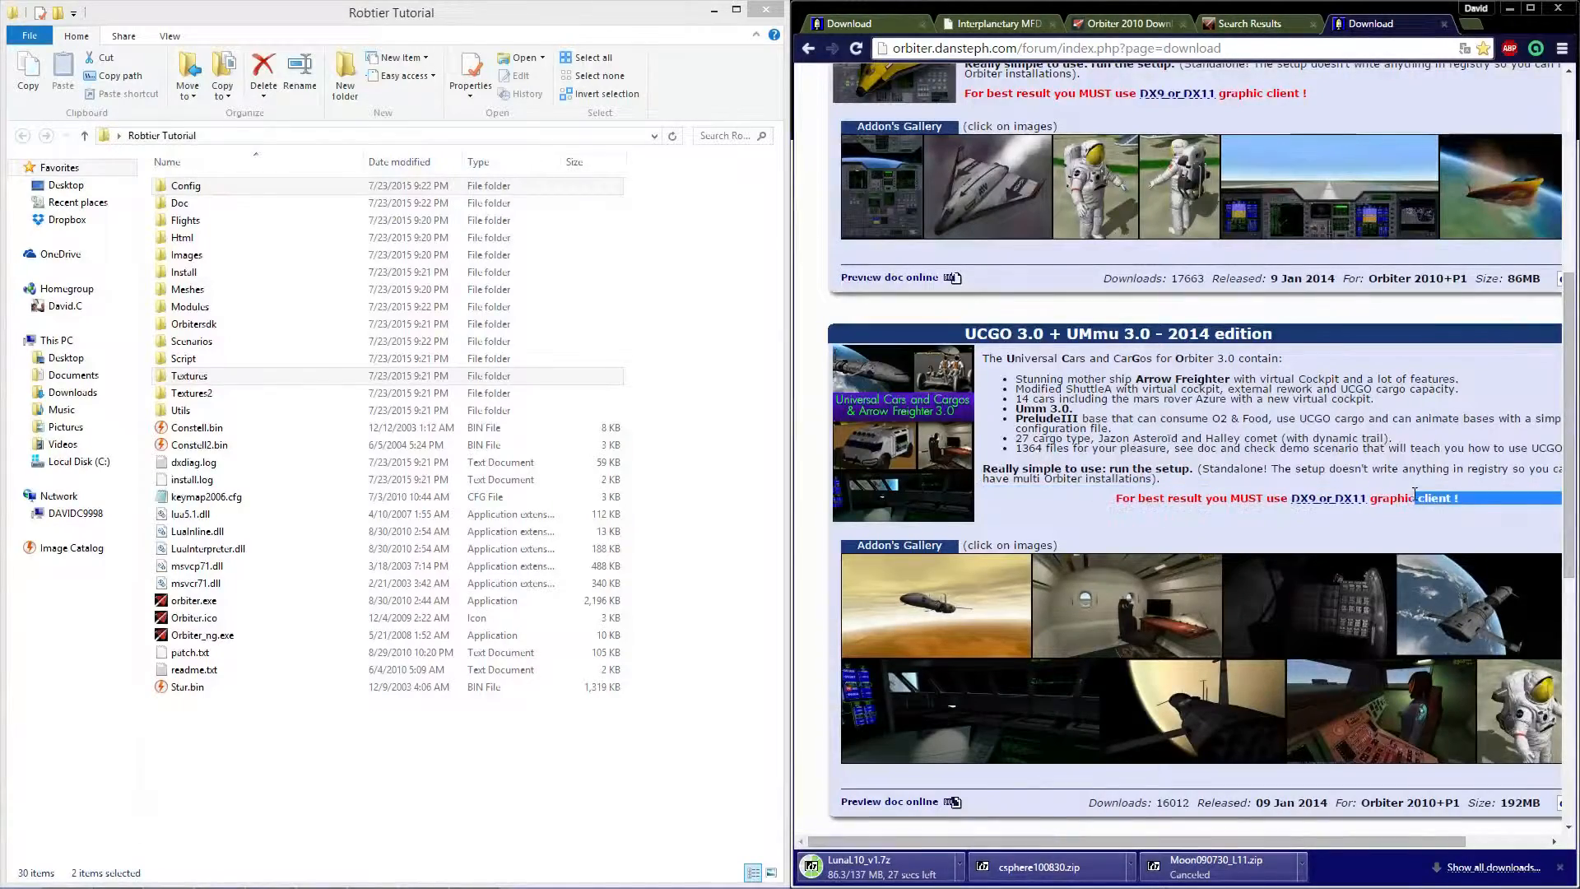
right_click(1431, 497)
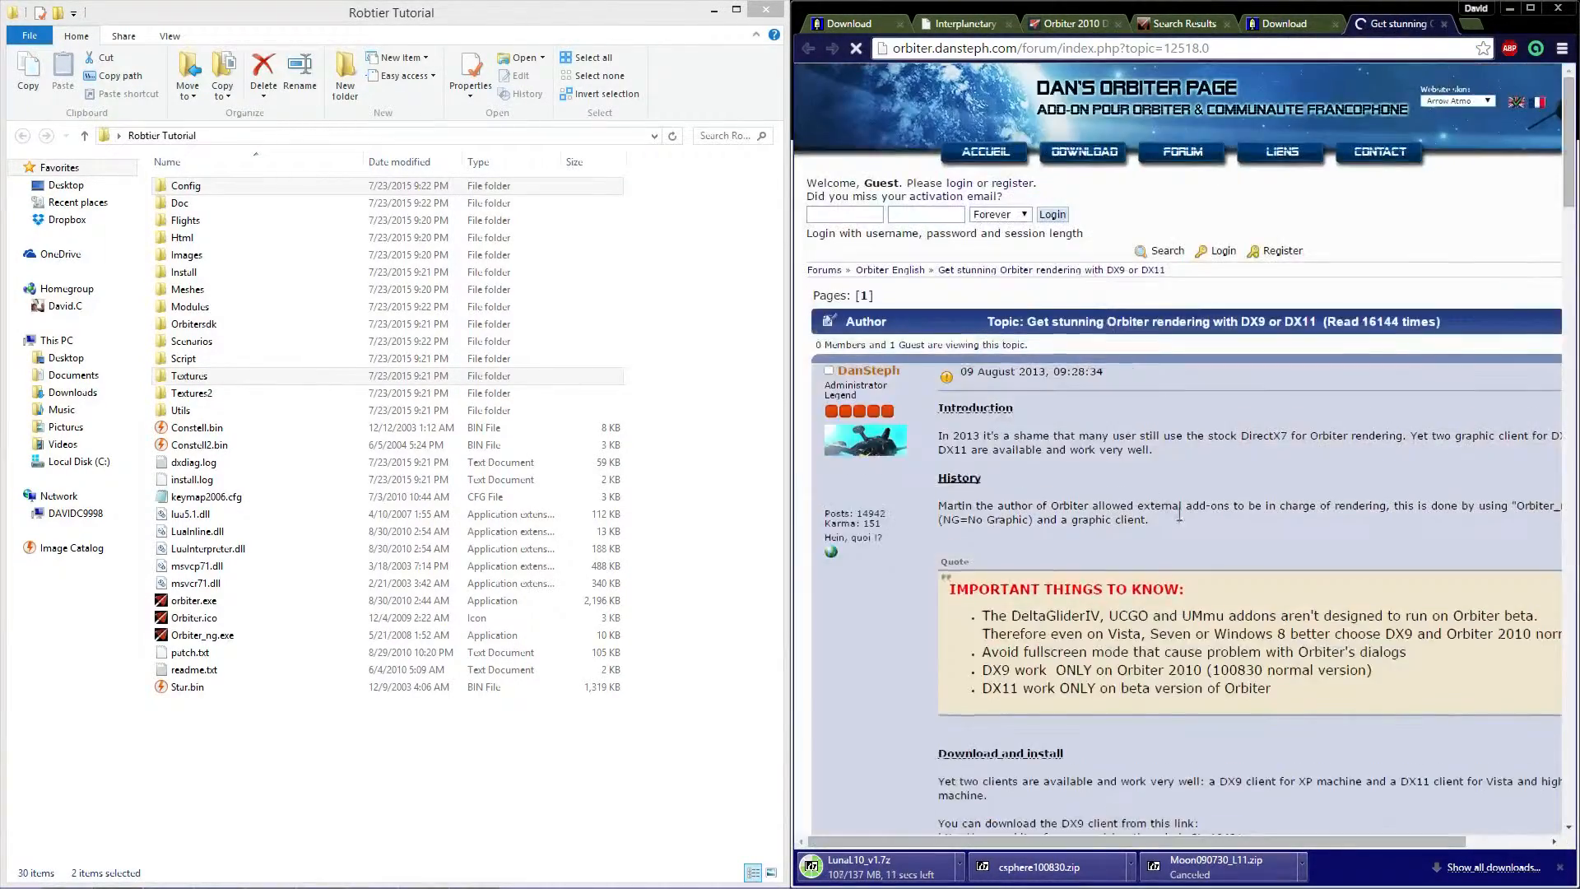
right_click(1020, 425)
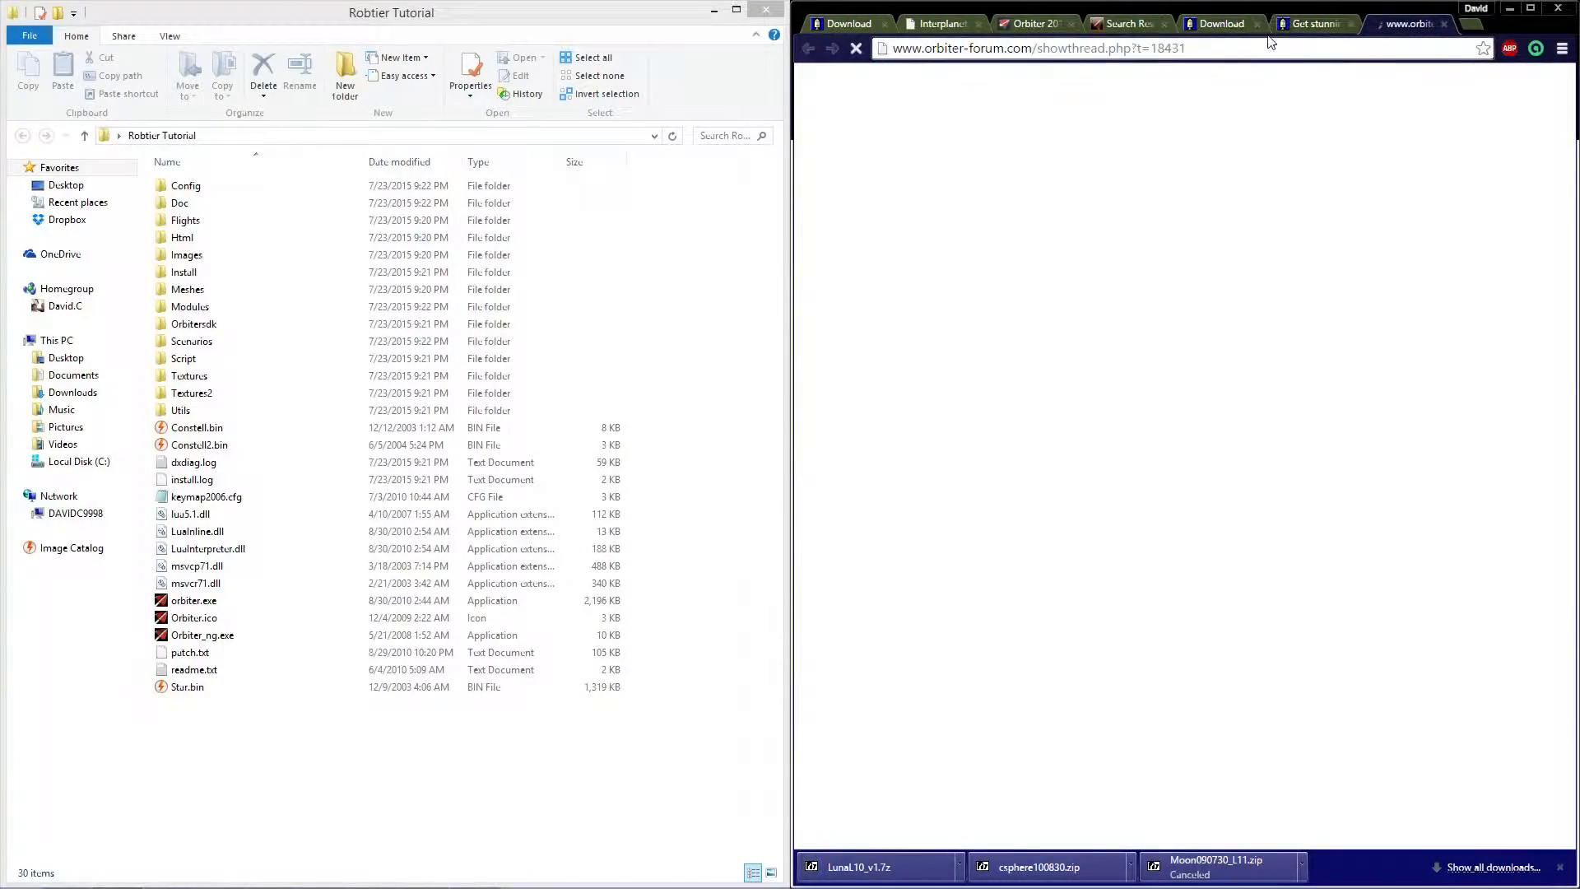
Step: Download the OrbiterSound 4.0 and UCGO 3.0 installers from Dan's add-on download page
click(1219, 23)
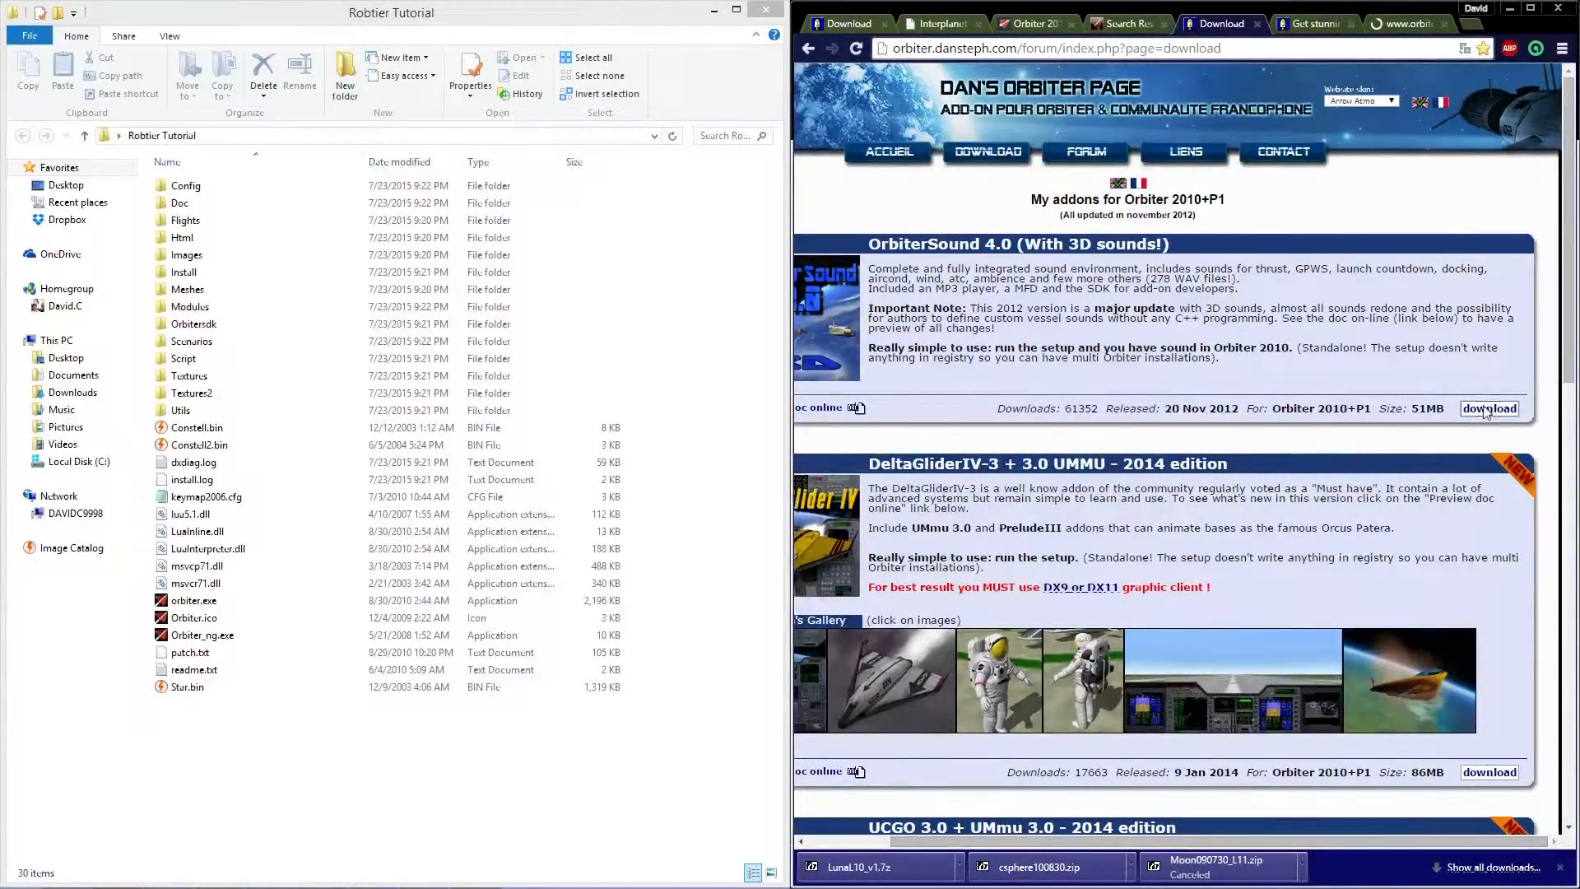
click(1488, 408)
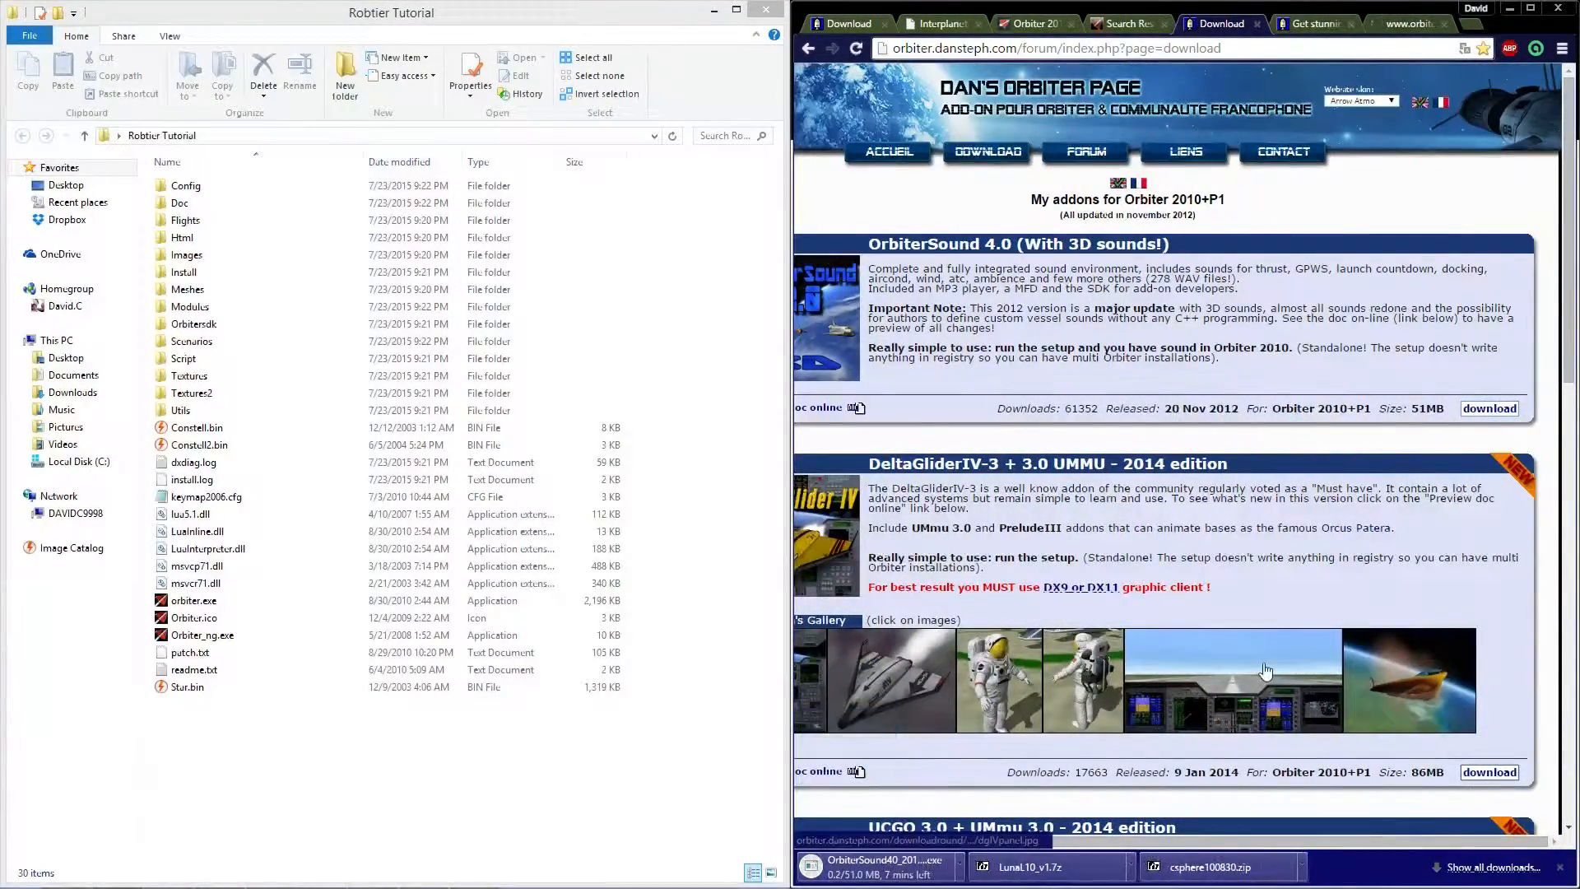
scroll(down, 3)
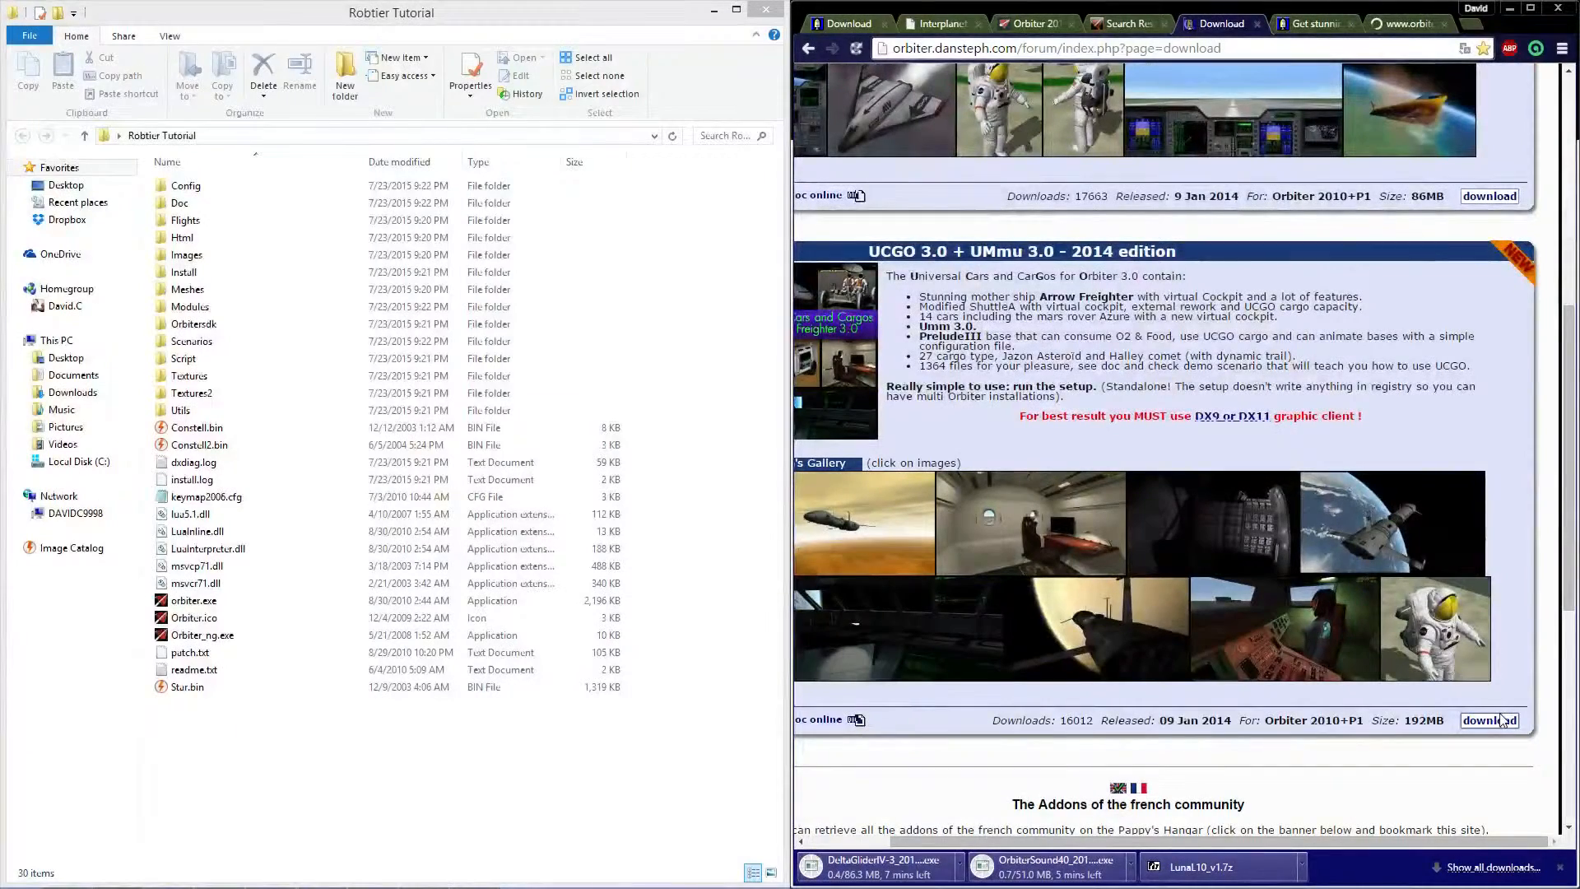
click(1490, 719)
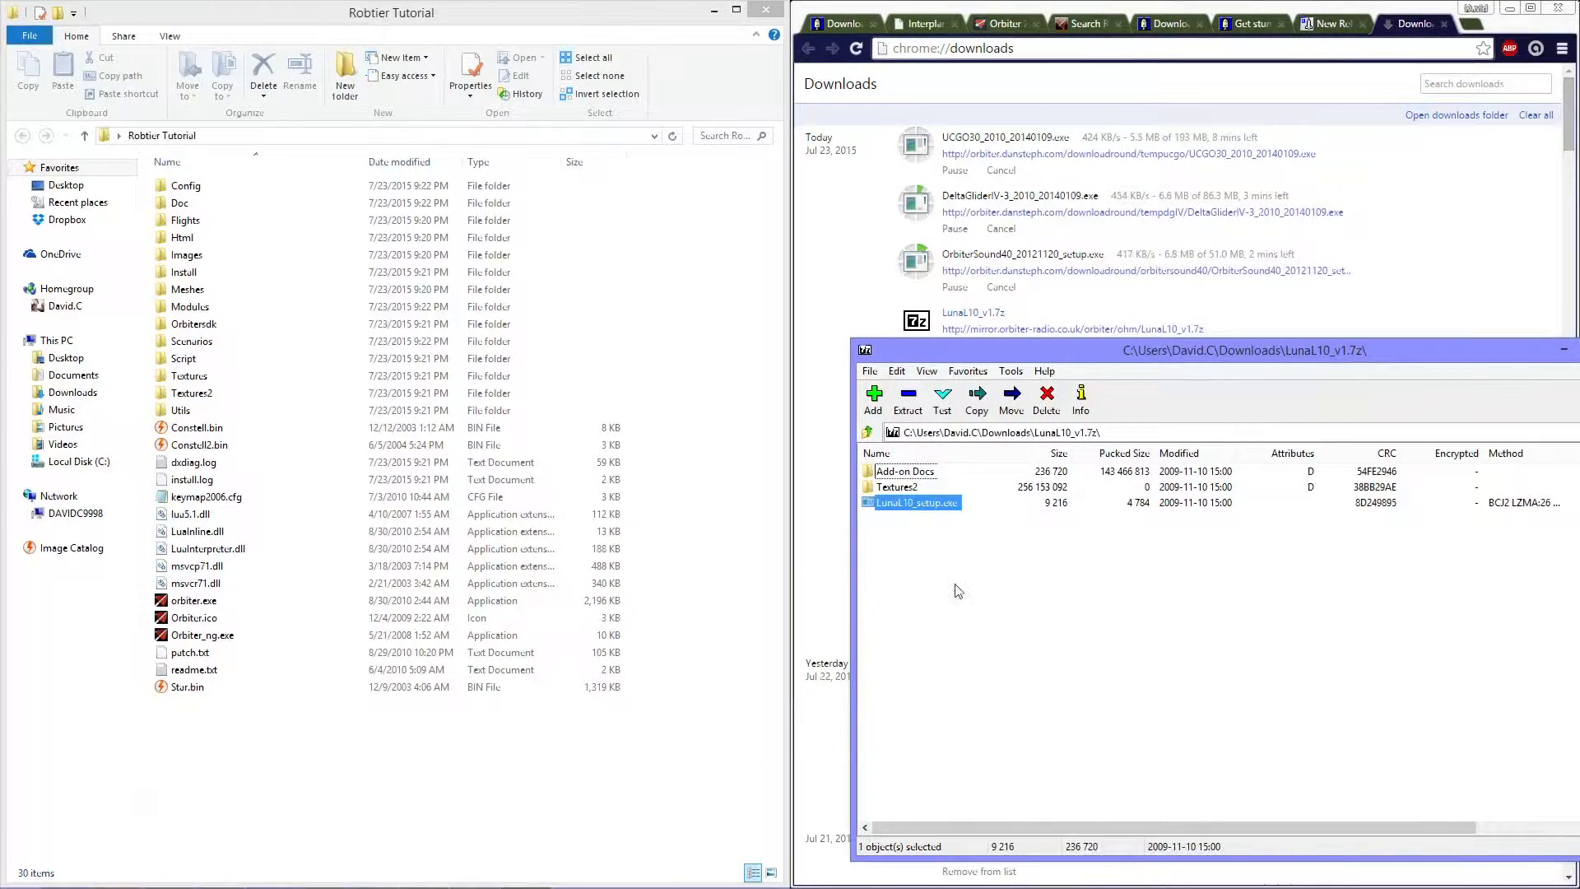
Step: Extract LunaL10_v1.7z's Add-on Docs and Textures2 folders into Orbiter, replacing the existing Textures2
click(904, 487)
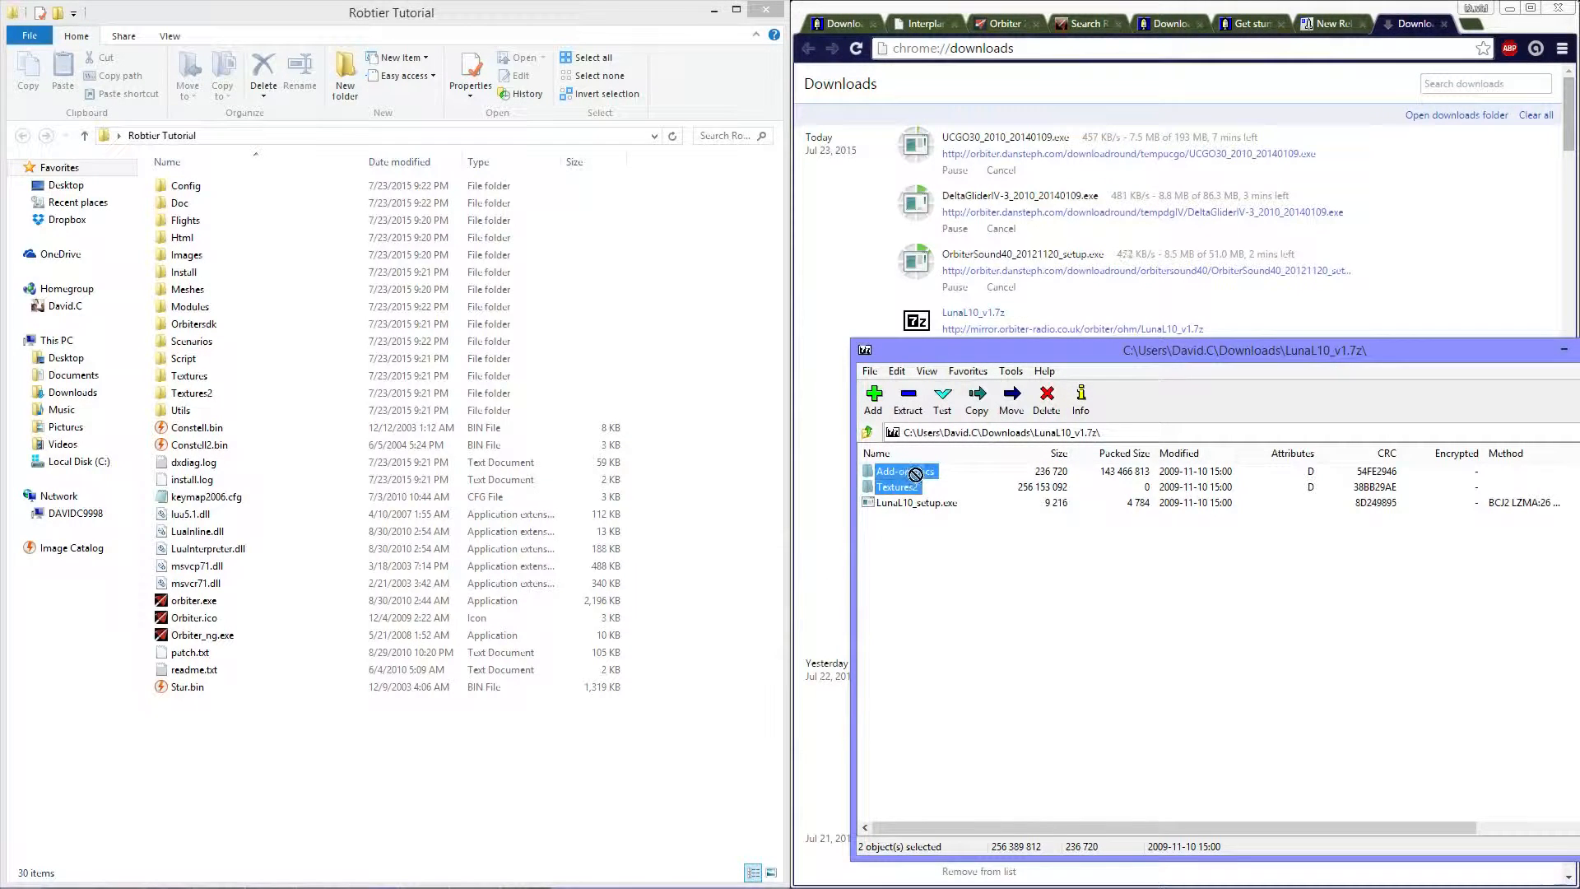
click(906, 400)
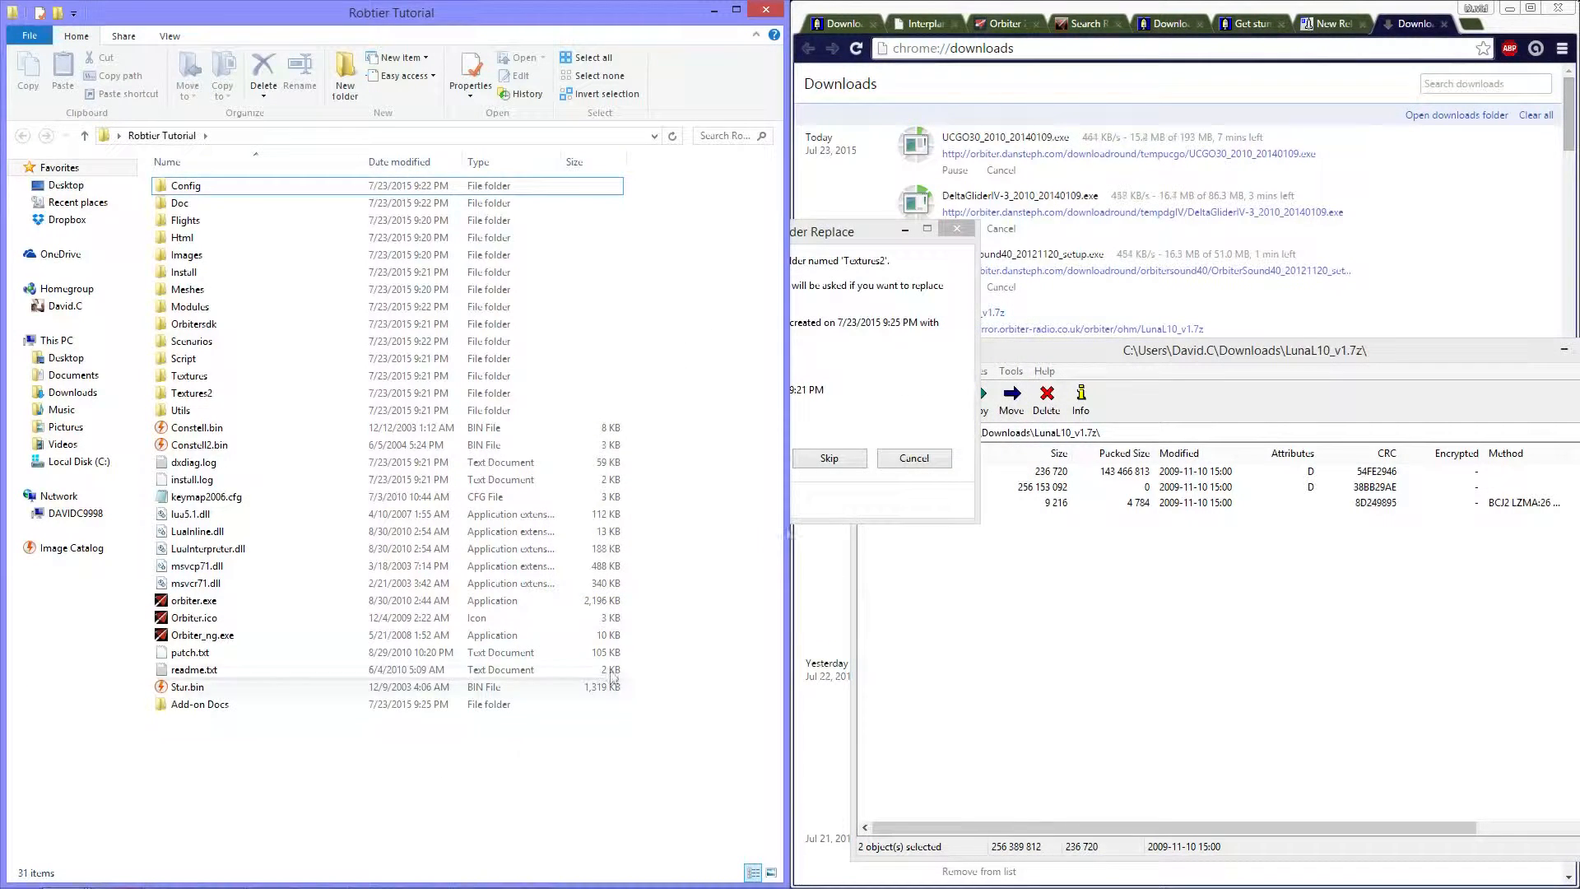
click(830, 458)
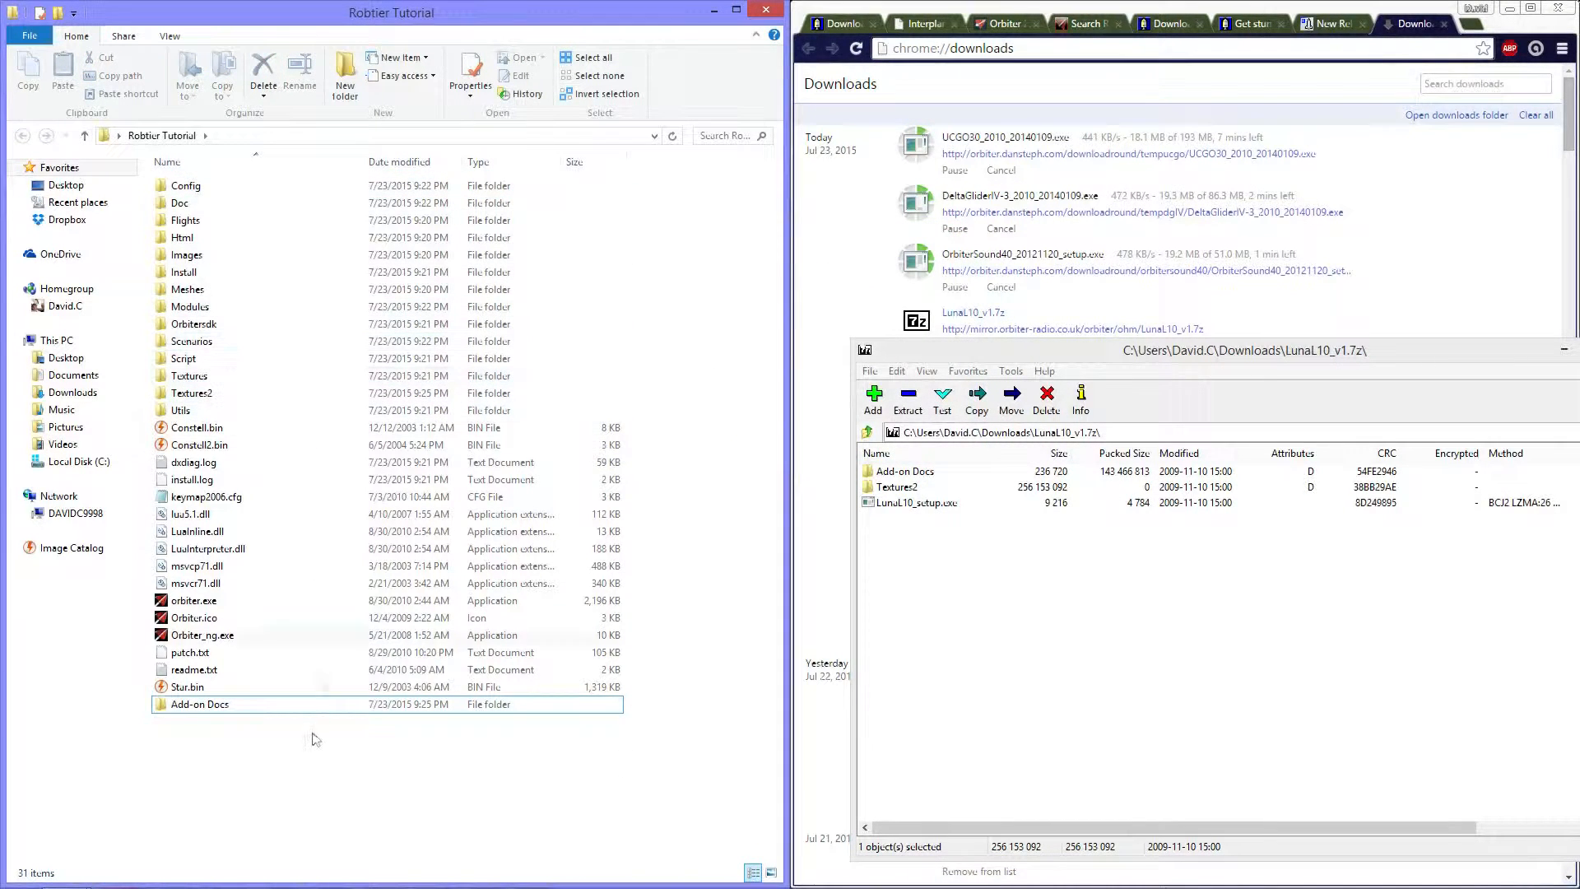
Step: Open LunaL10-readme.txt from Add-on Docs and highlight its Moon.cfg reference
double_click(199, 704)
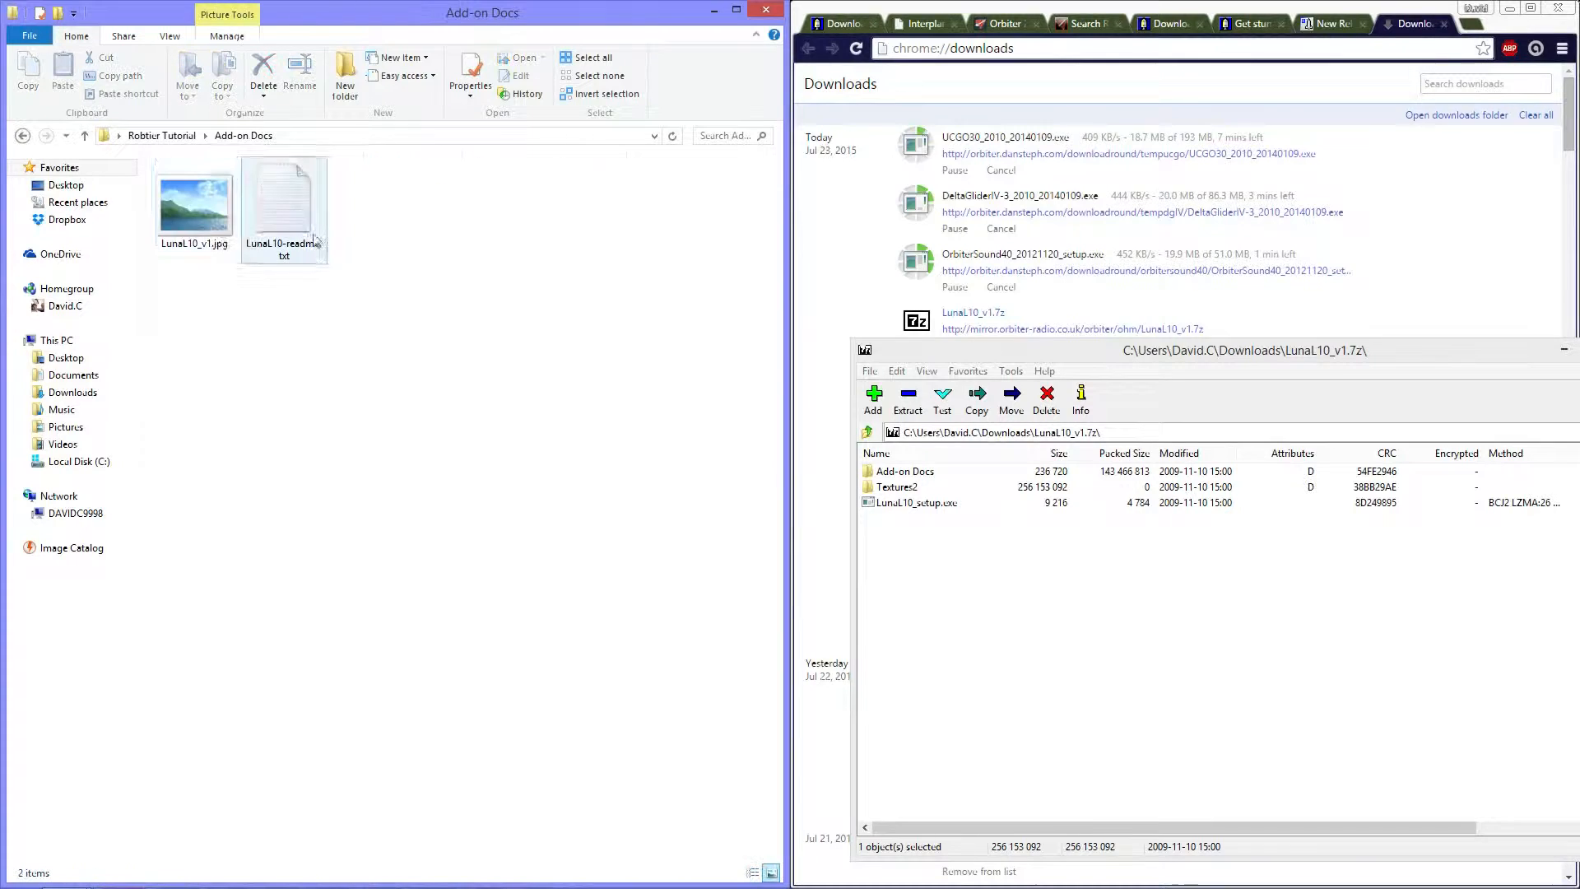
click(285, 202)
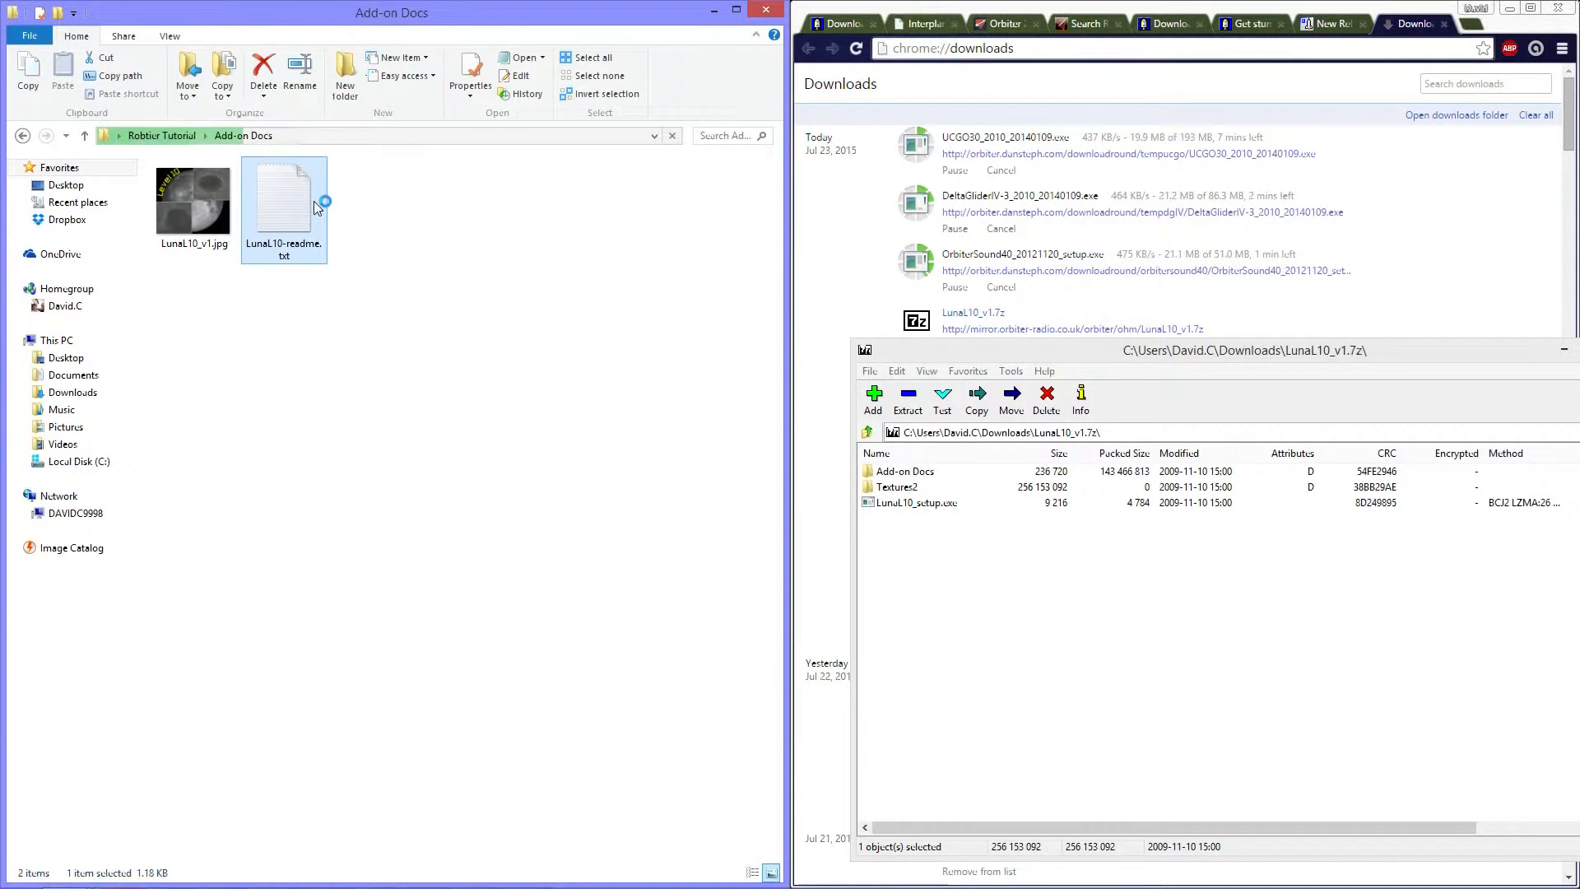
double_click(284, 201)
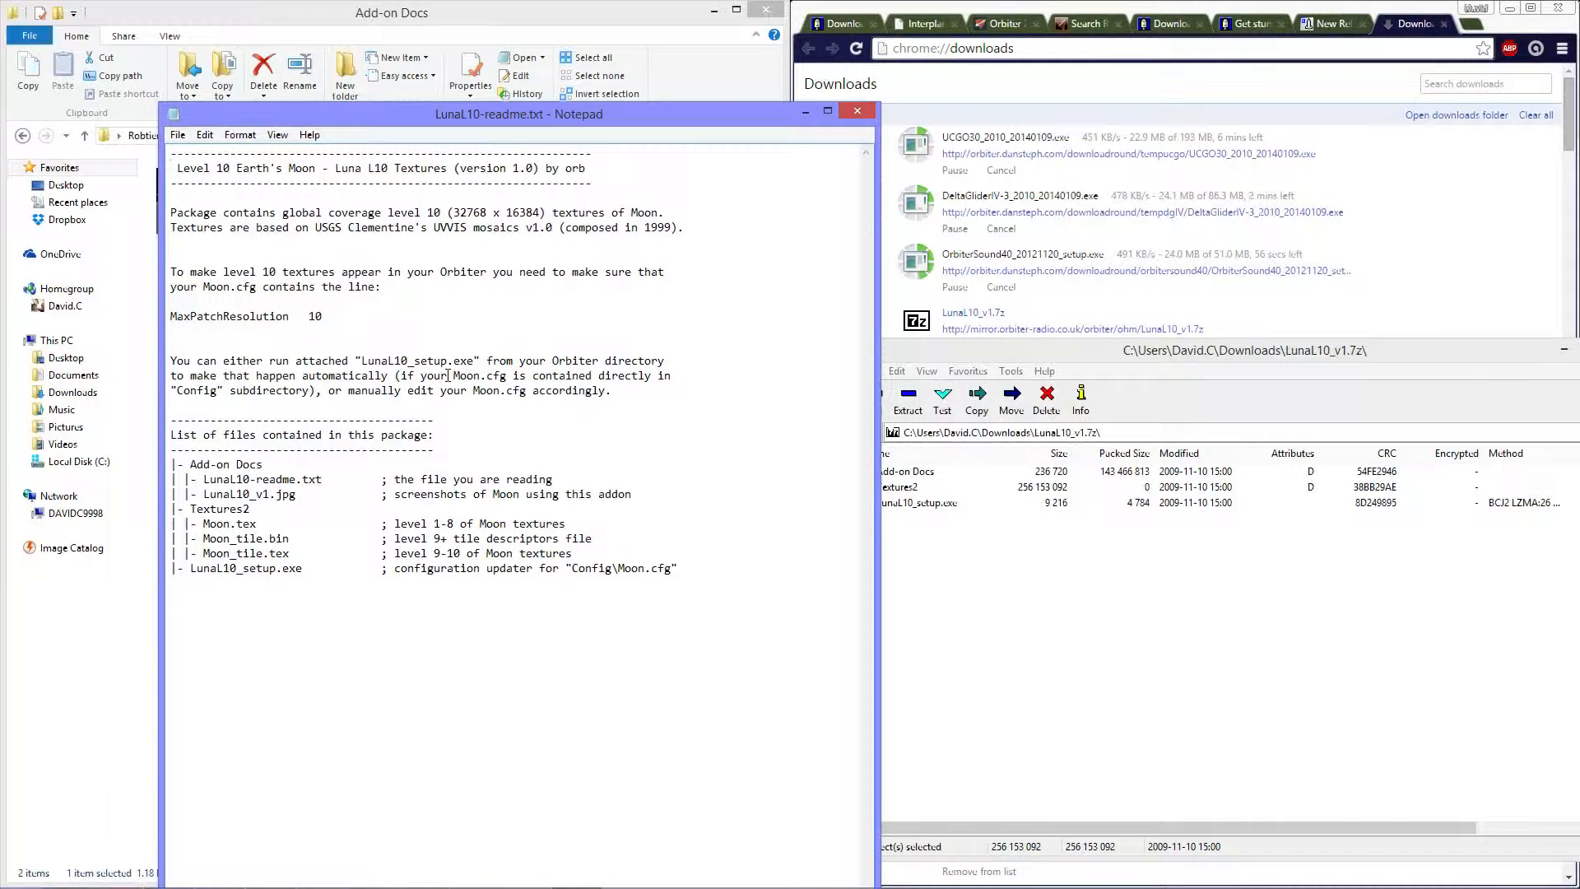
double_click(481, 376)
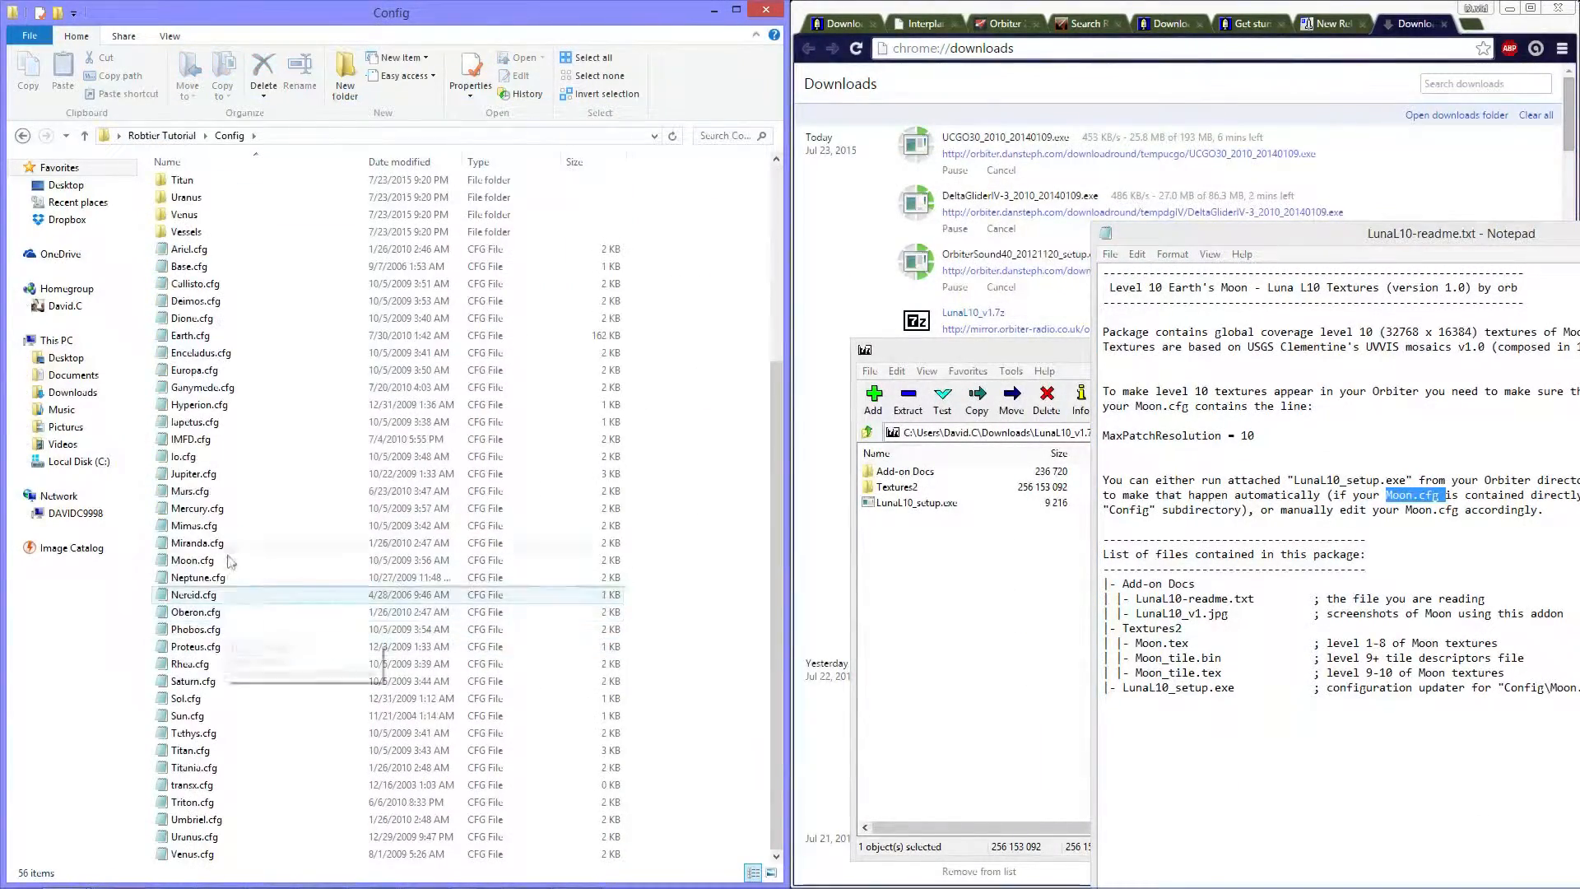
Step: Edit Moon.cfg so MaxPatchResolution is 10, checking it against the readme
double_click(192, 560)
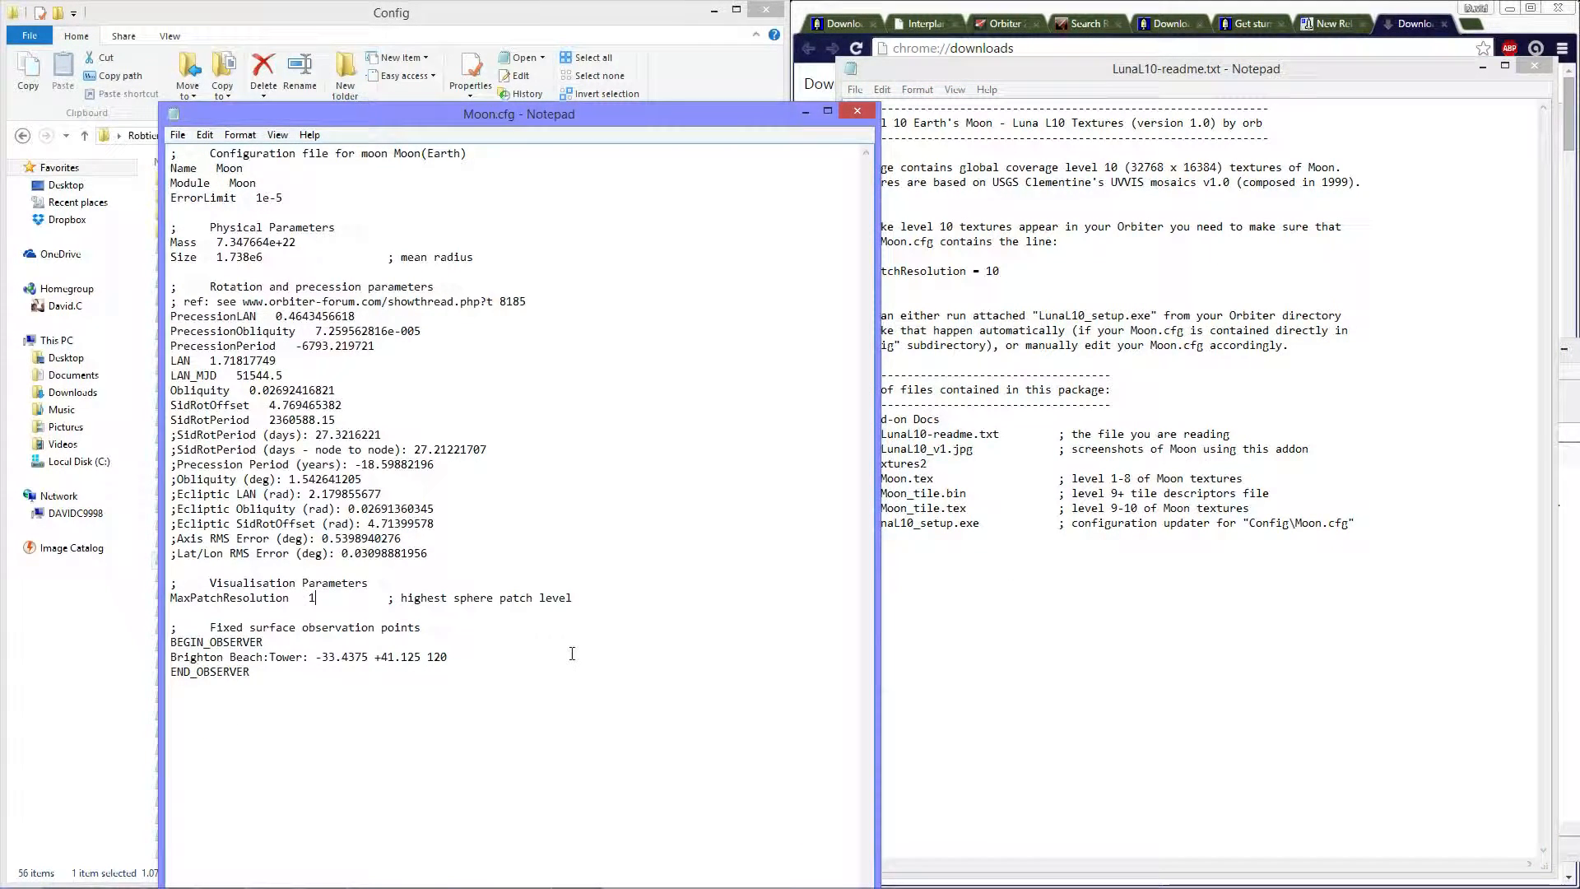
text(0)
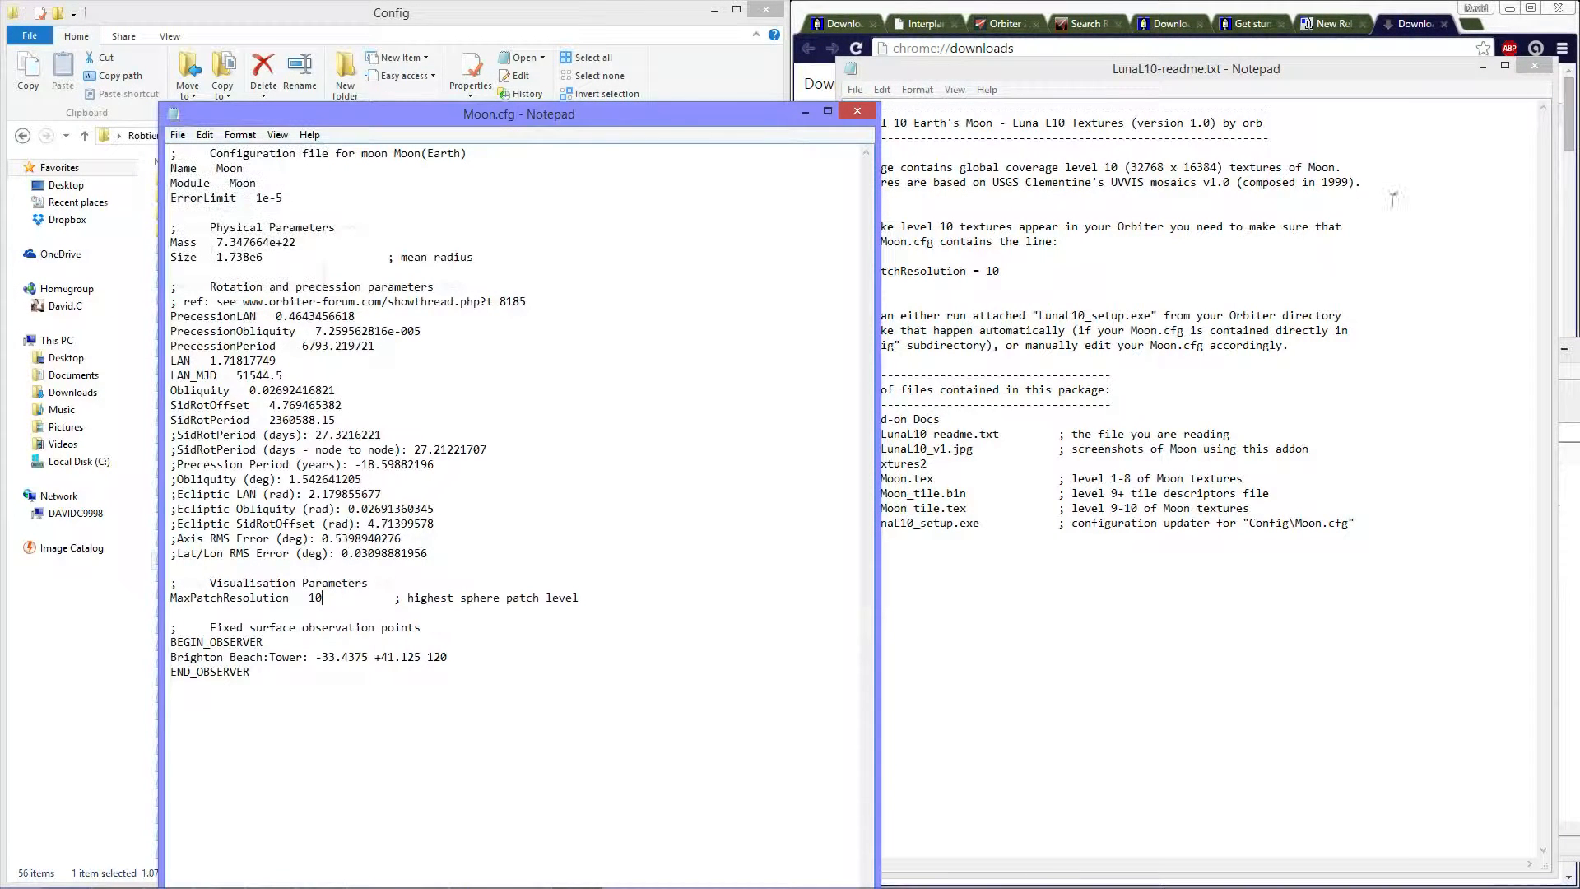
click(1189, 69)
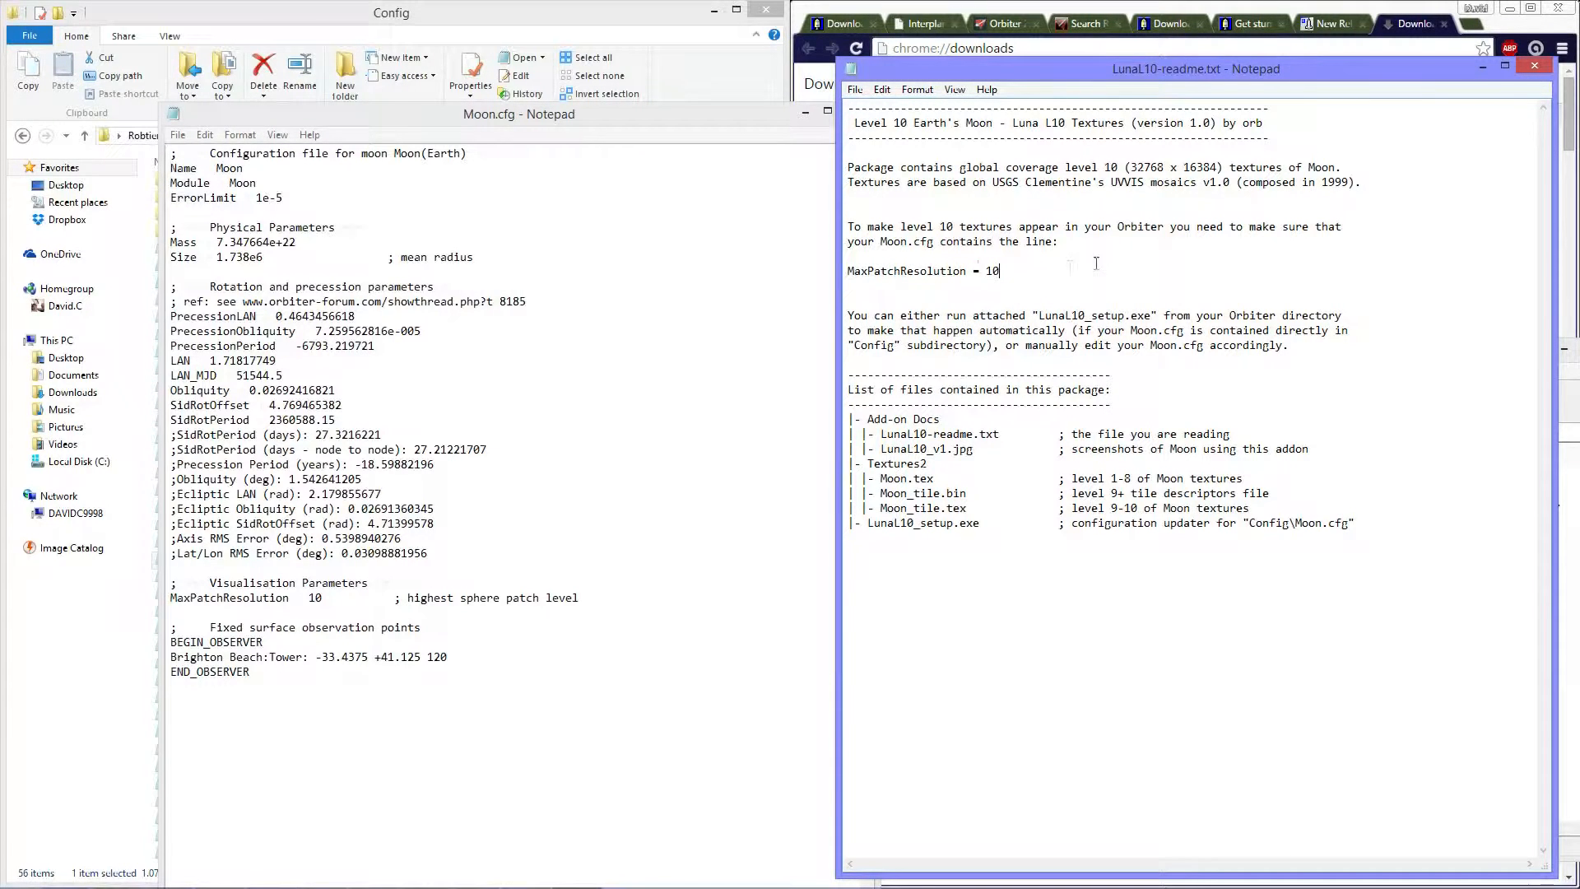
click(1533, 66)
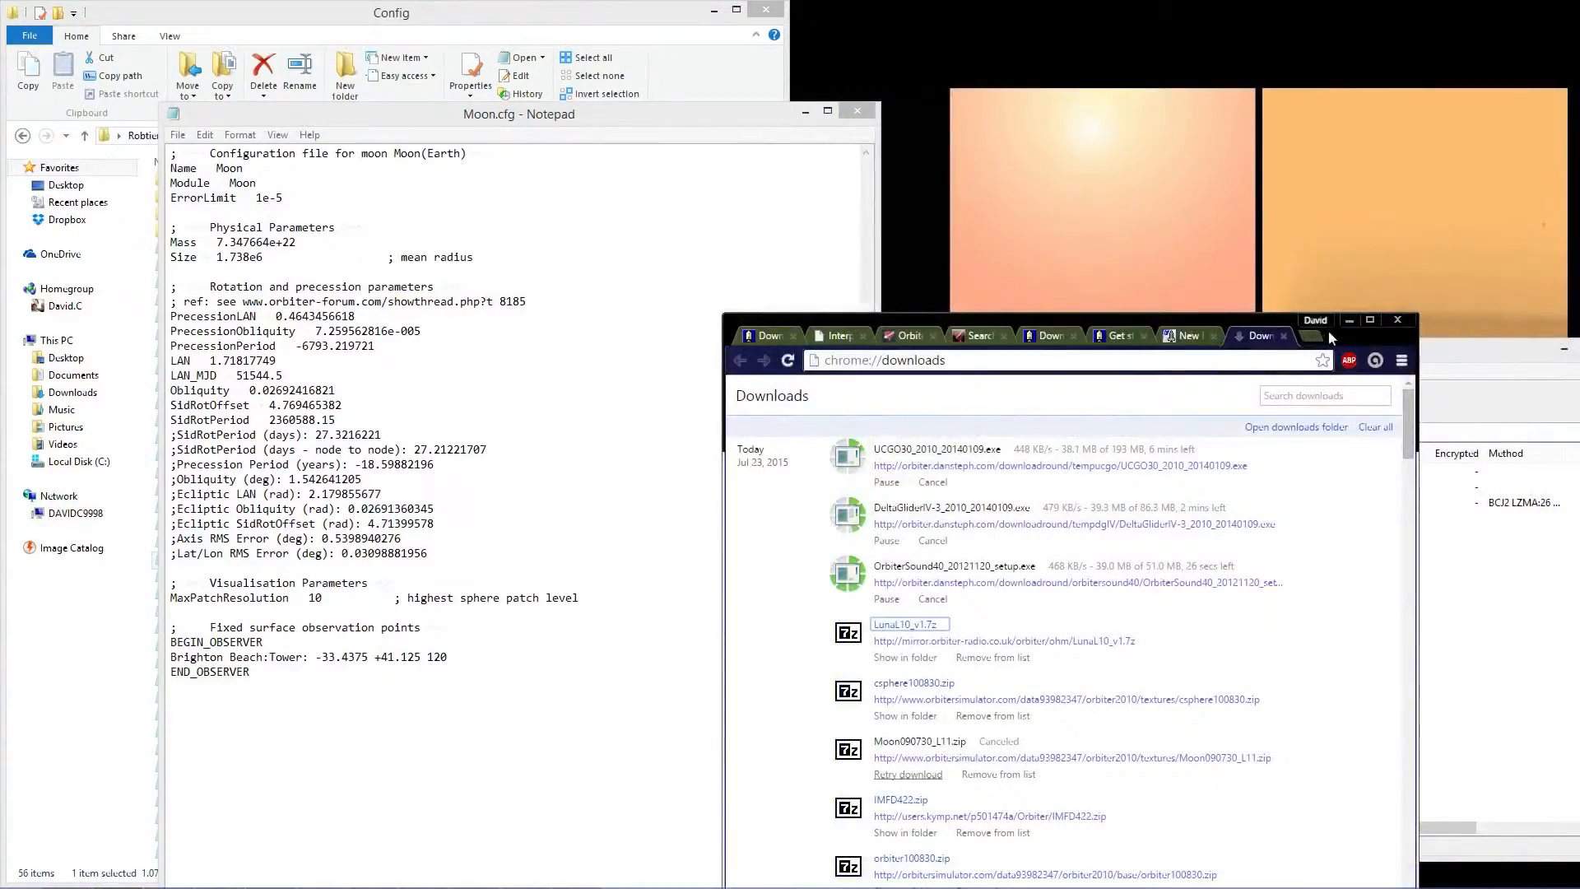
Step: Snap Chrome's downloads page beside the Config folder, showing the finished OrbiterSound installer
click(1371, 321)
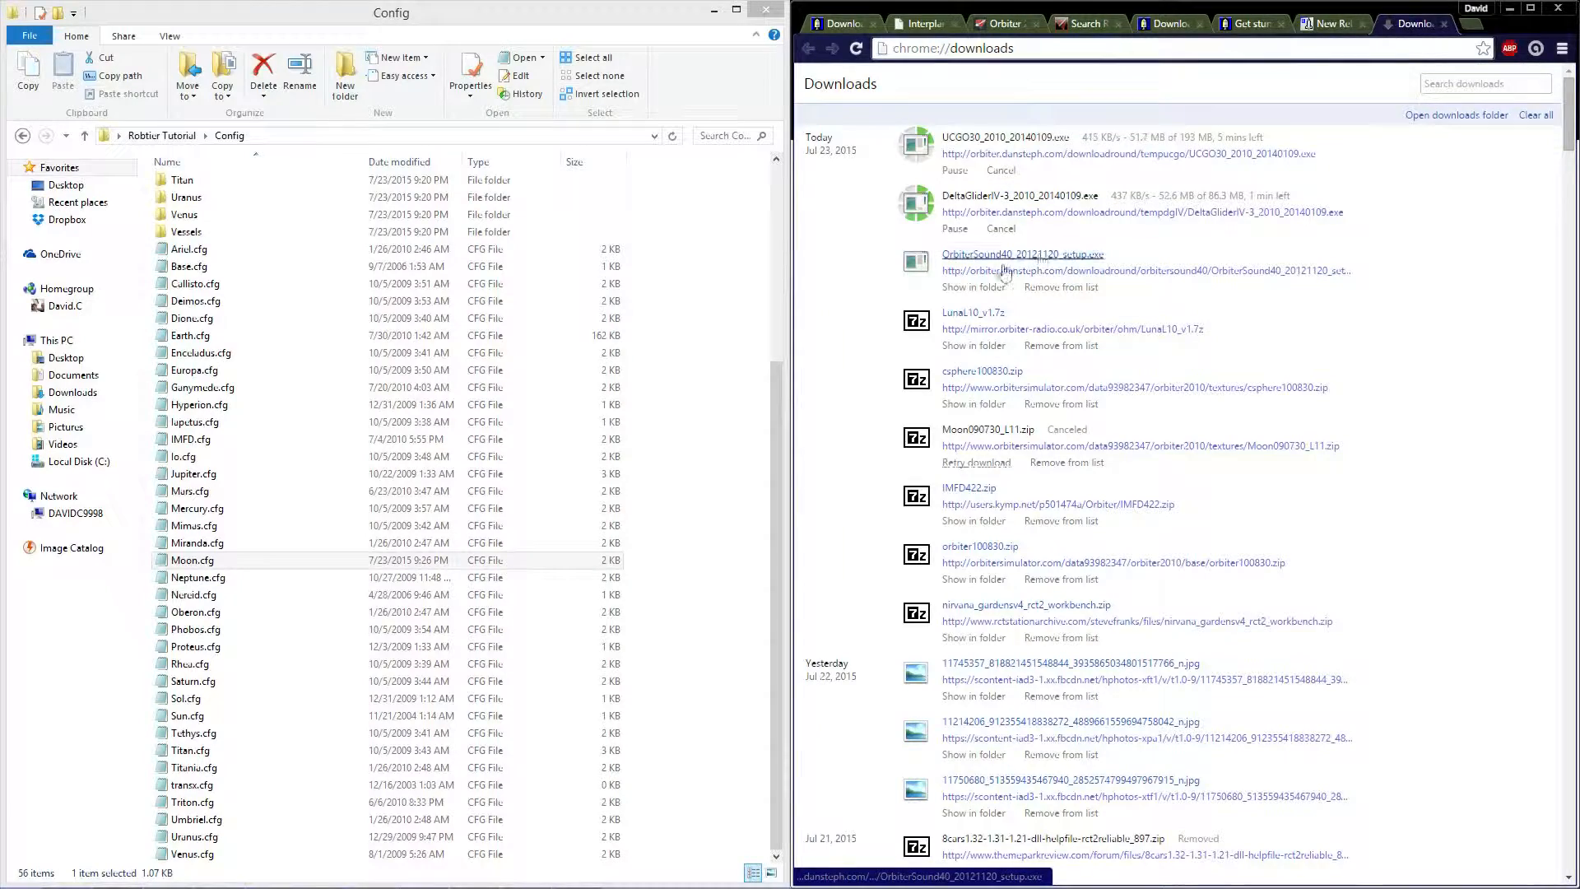
Step: Install OrbiterSound 4.0 into the Desktop Orbiter folder and dismiss the activation reminder
click(1020, 255)
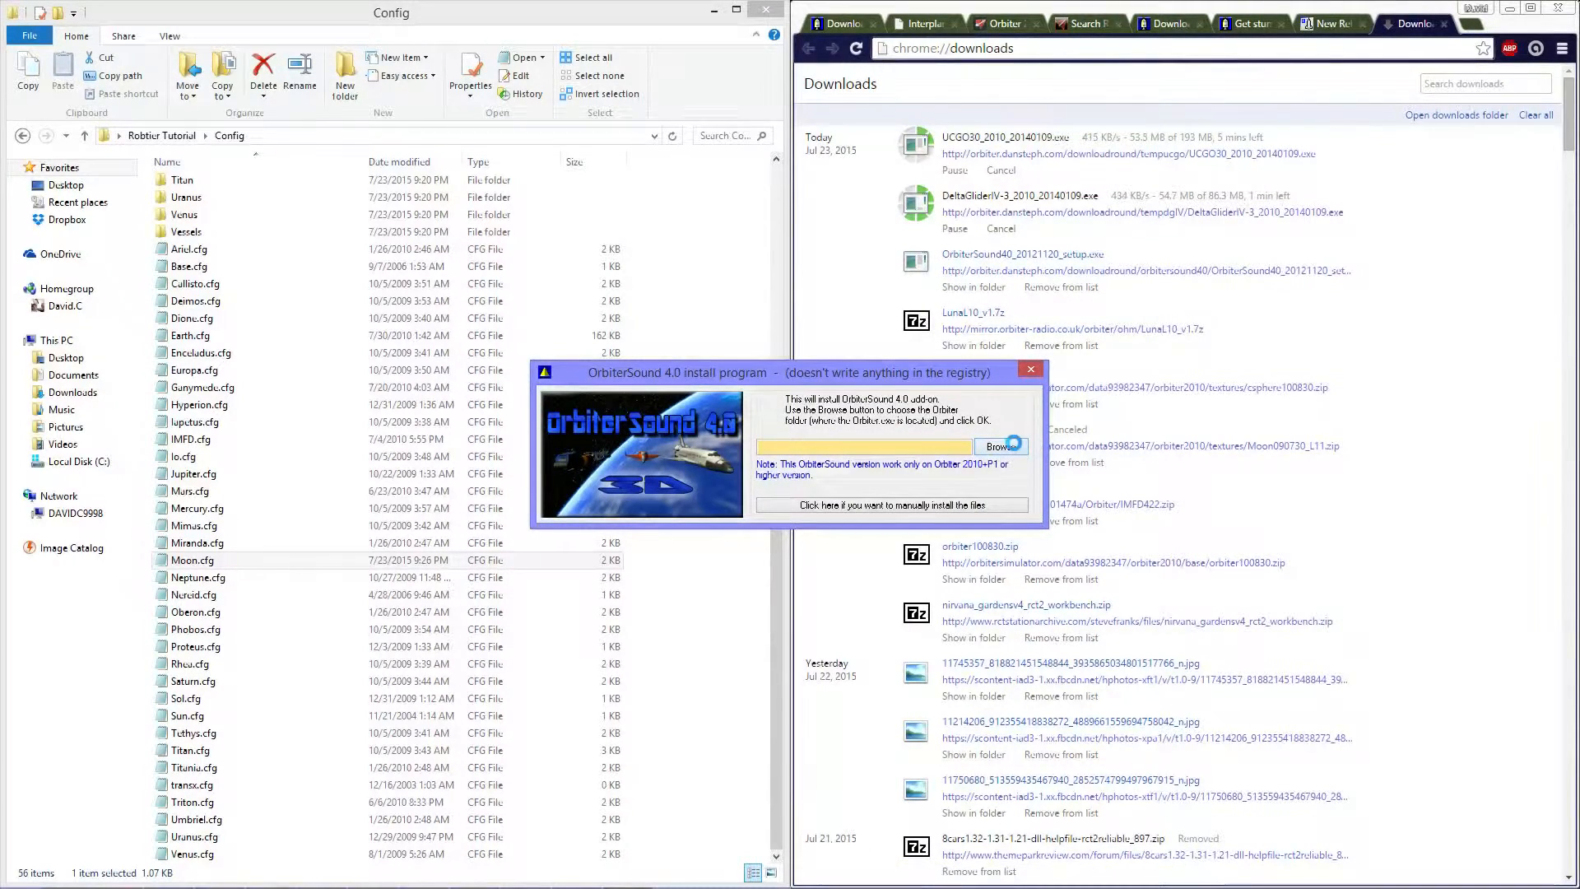
click(1001, 446)
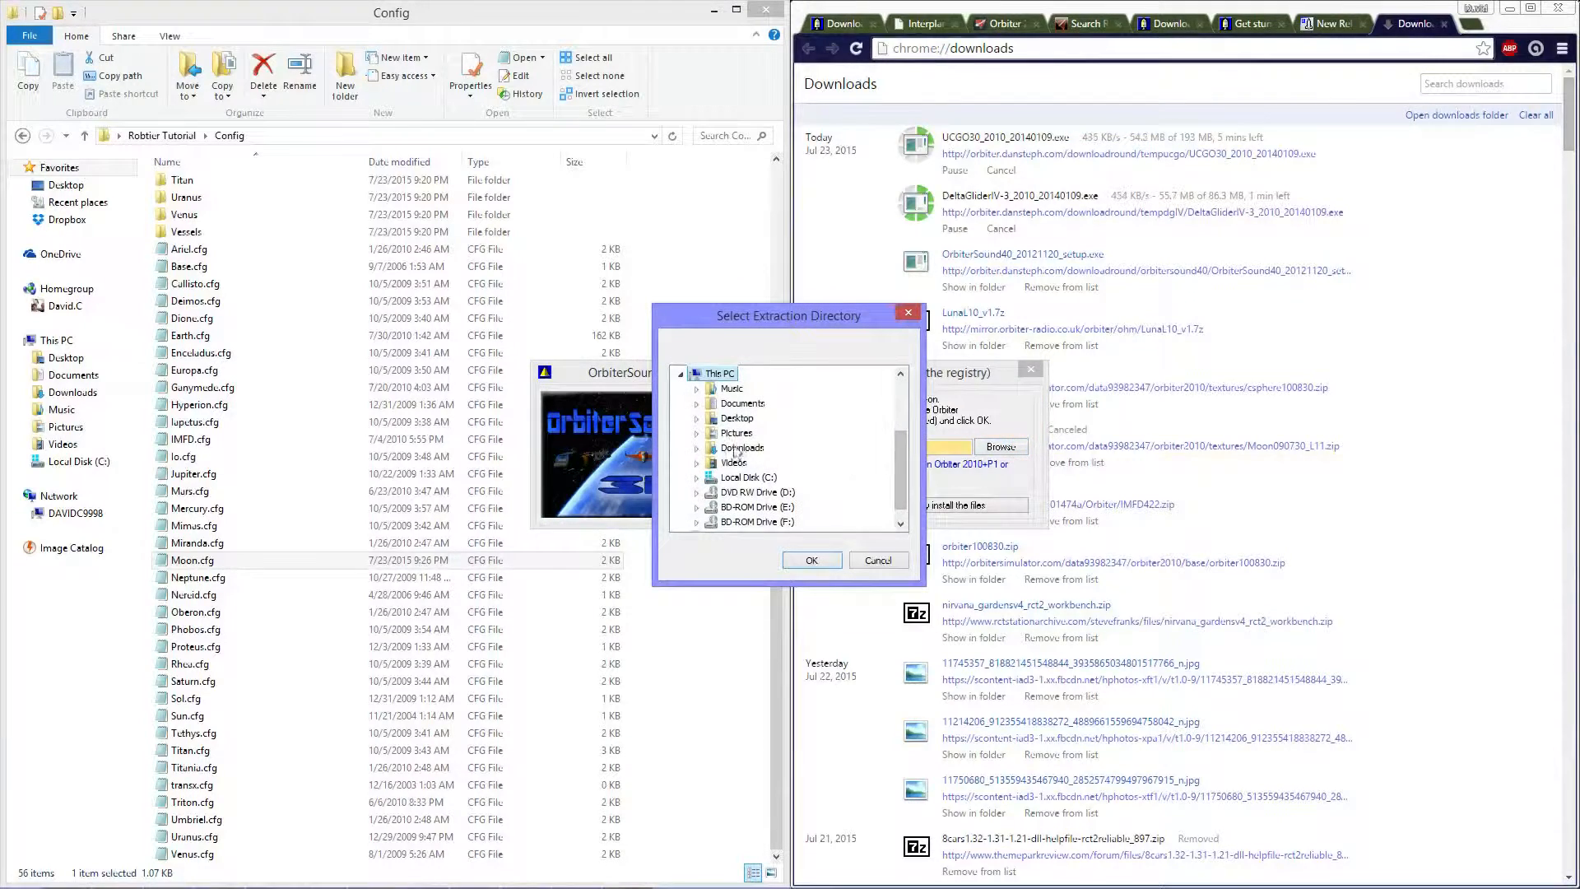
click(695, 417)
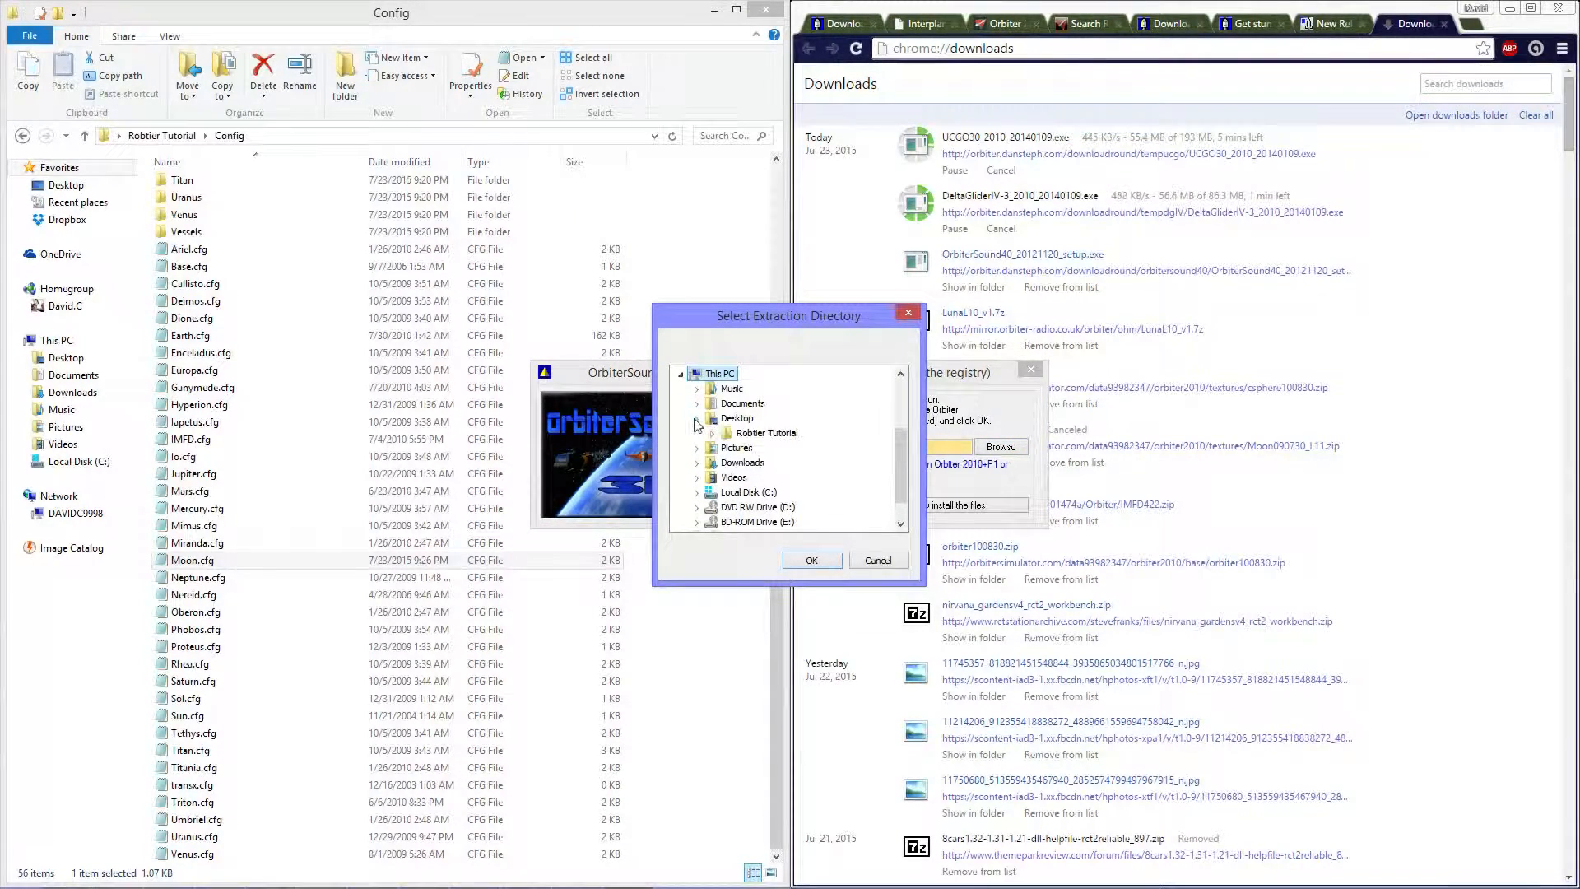
click(766, 432)
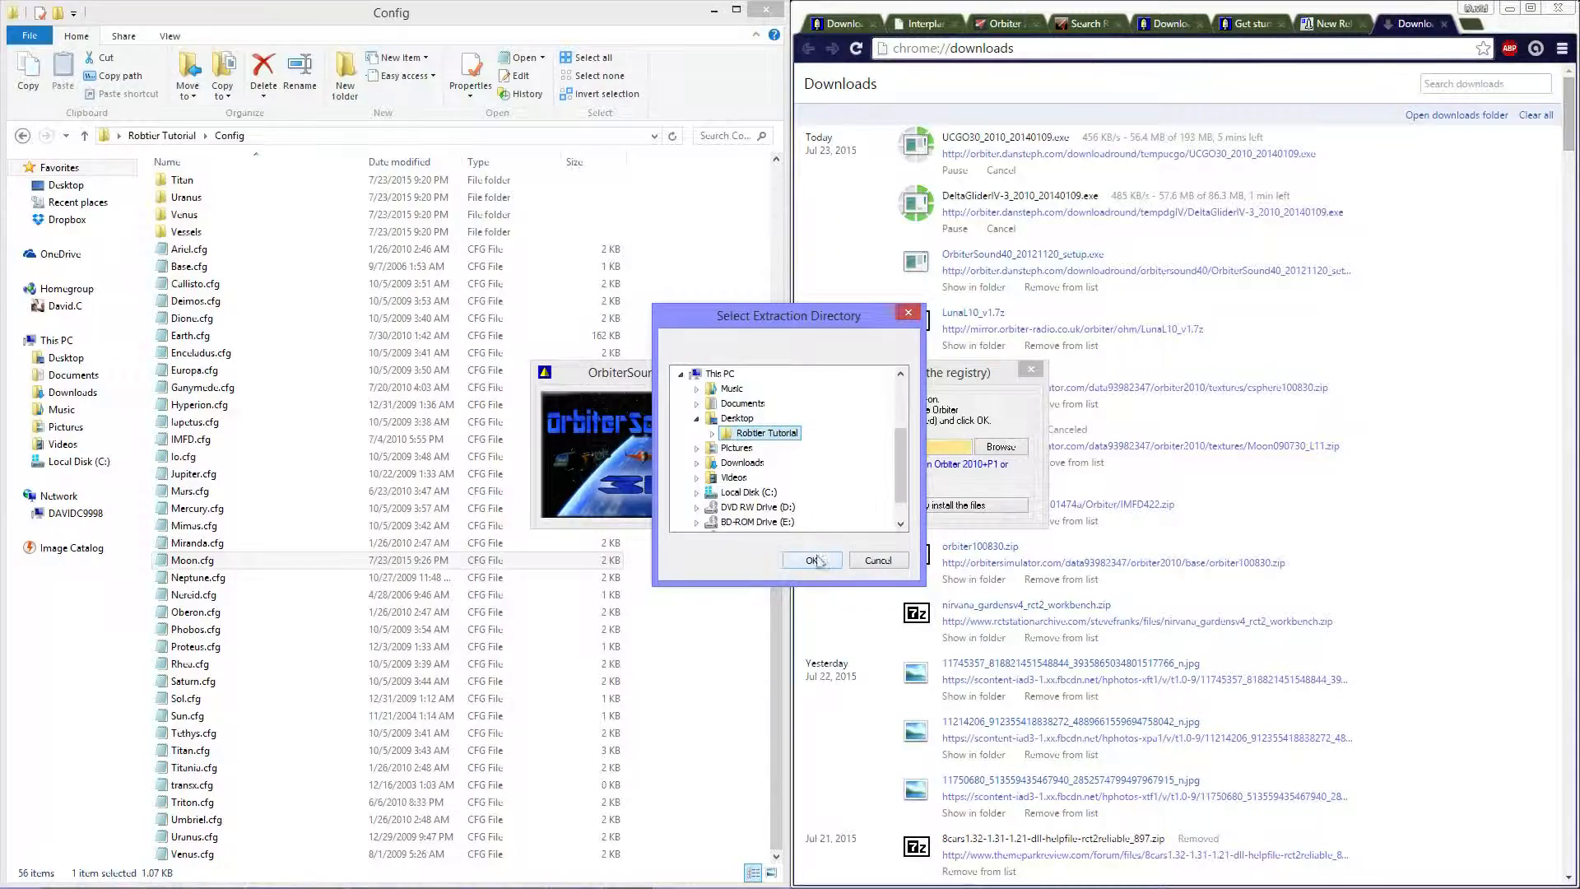
click(811, 559)
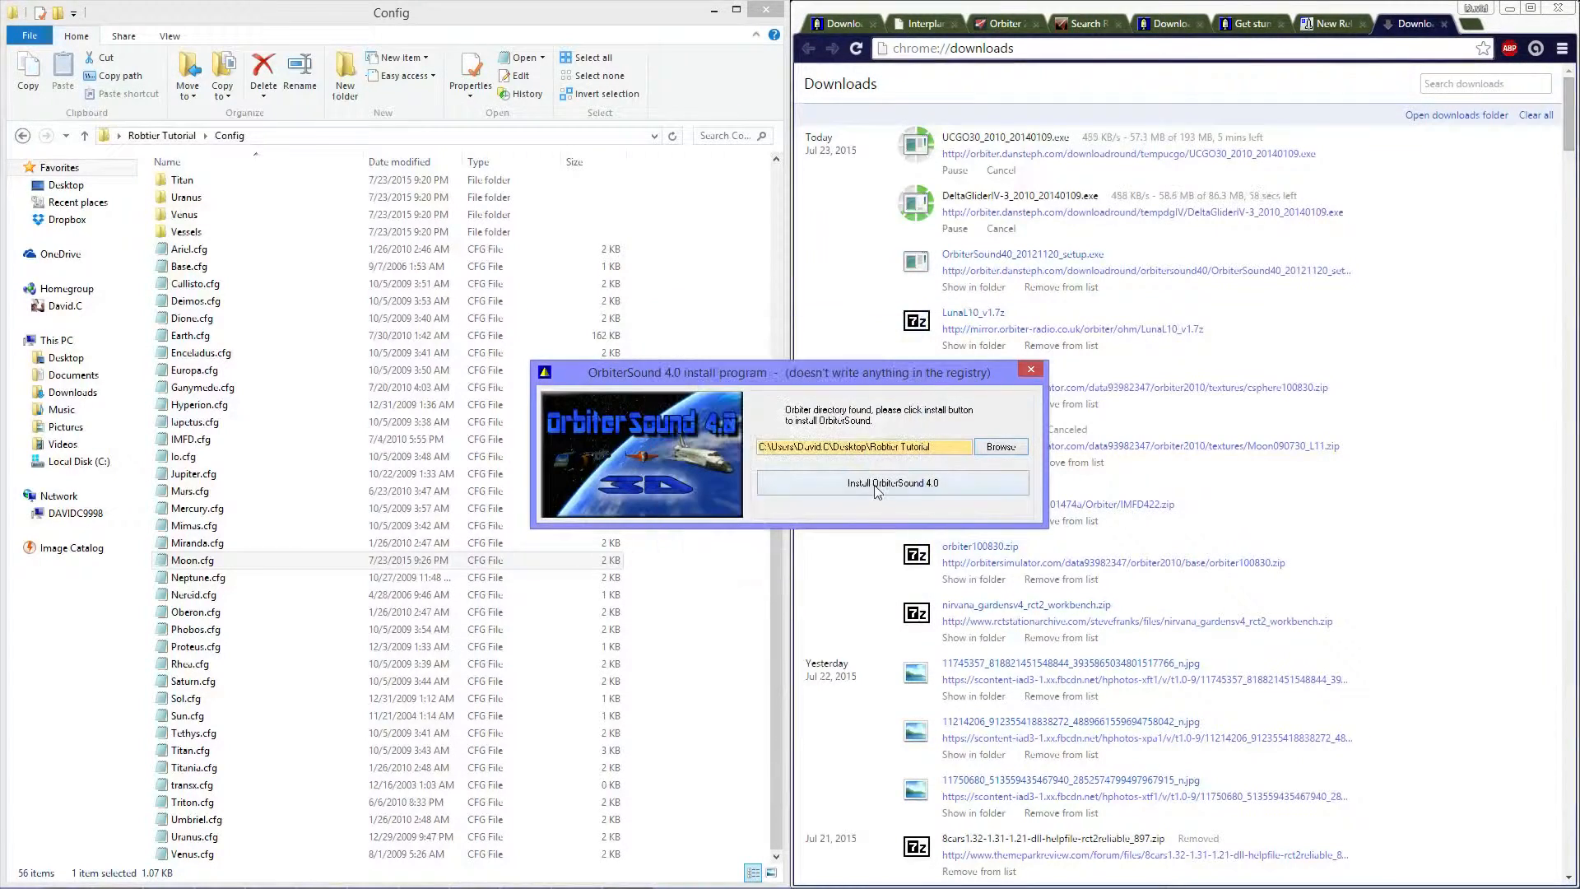
click(891, 484)
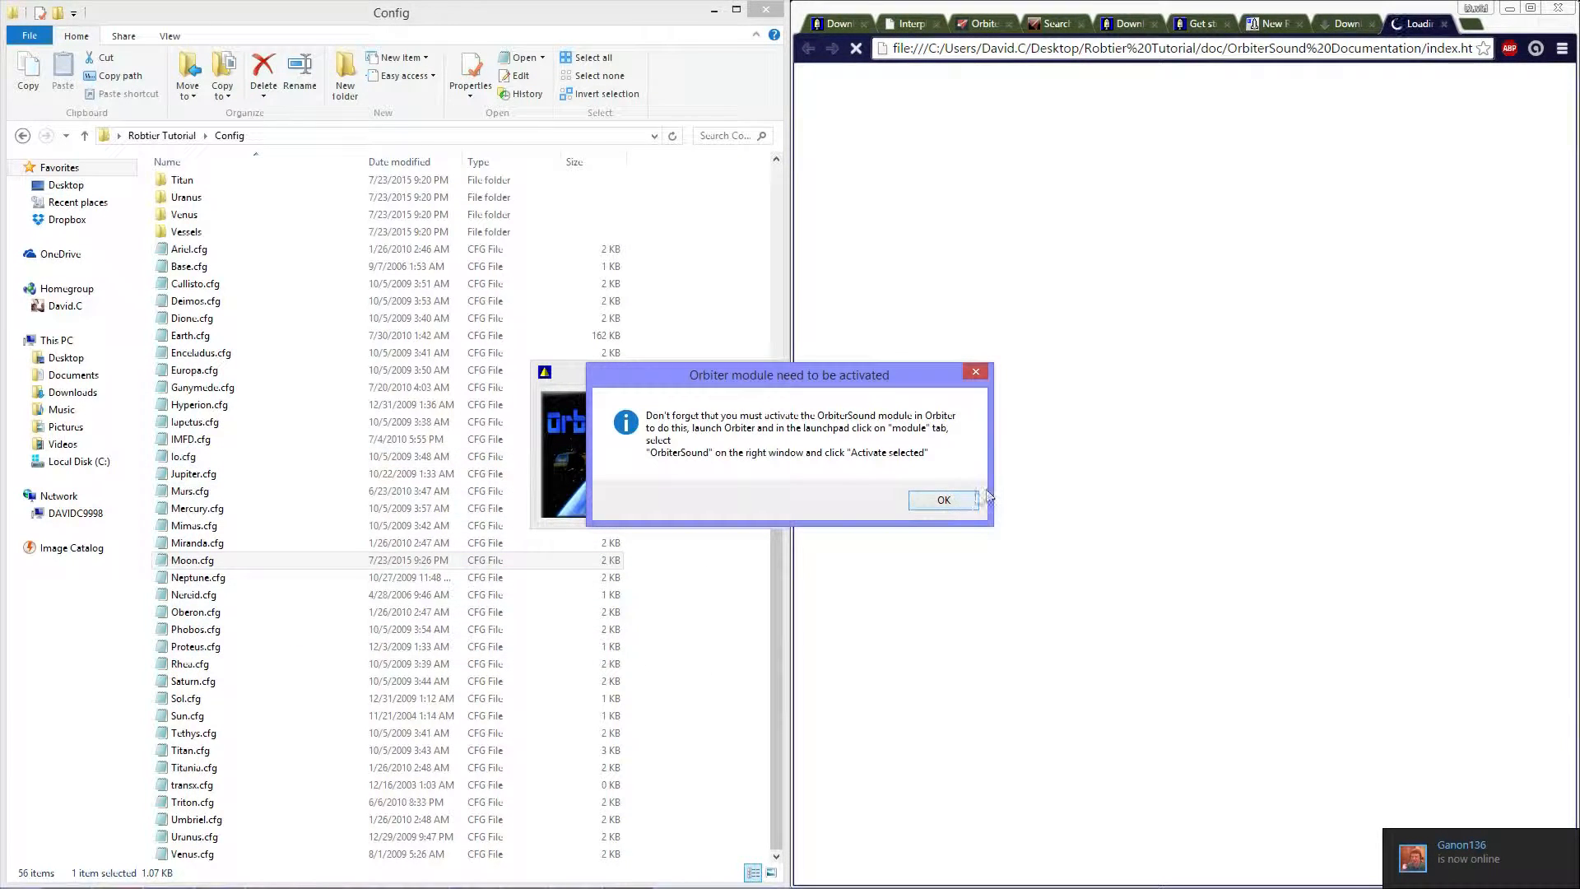
click(941, 500)
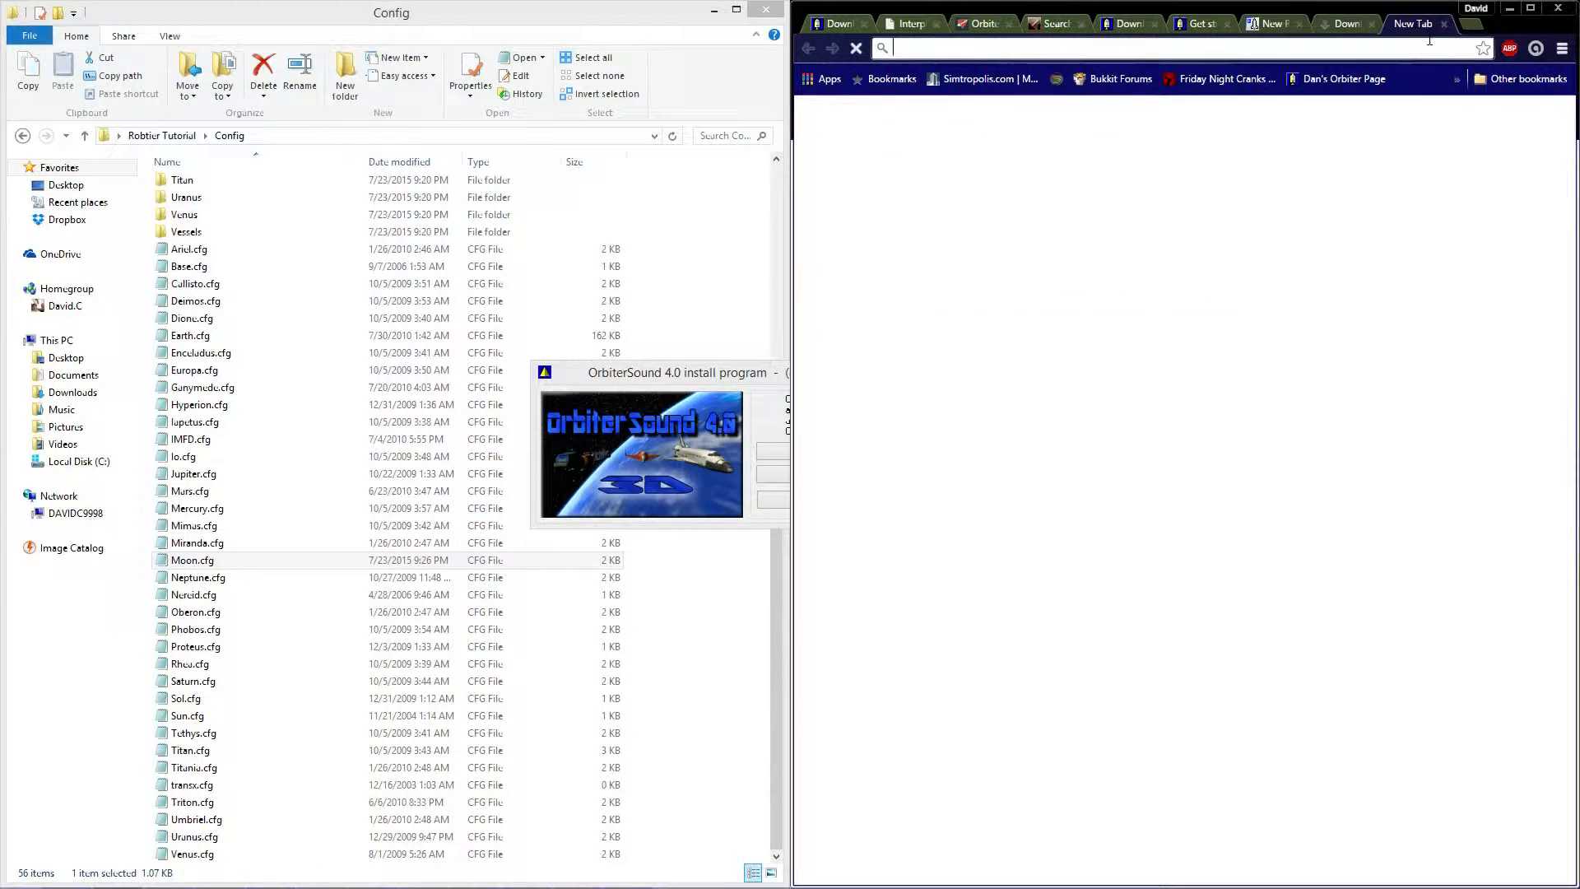
Step: Search Google for 'xr2 orbiter 2010'
text(alphadesigner.com)
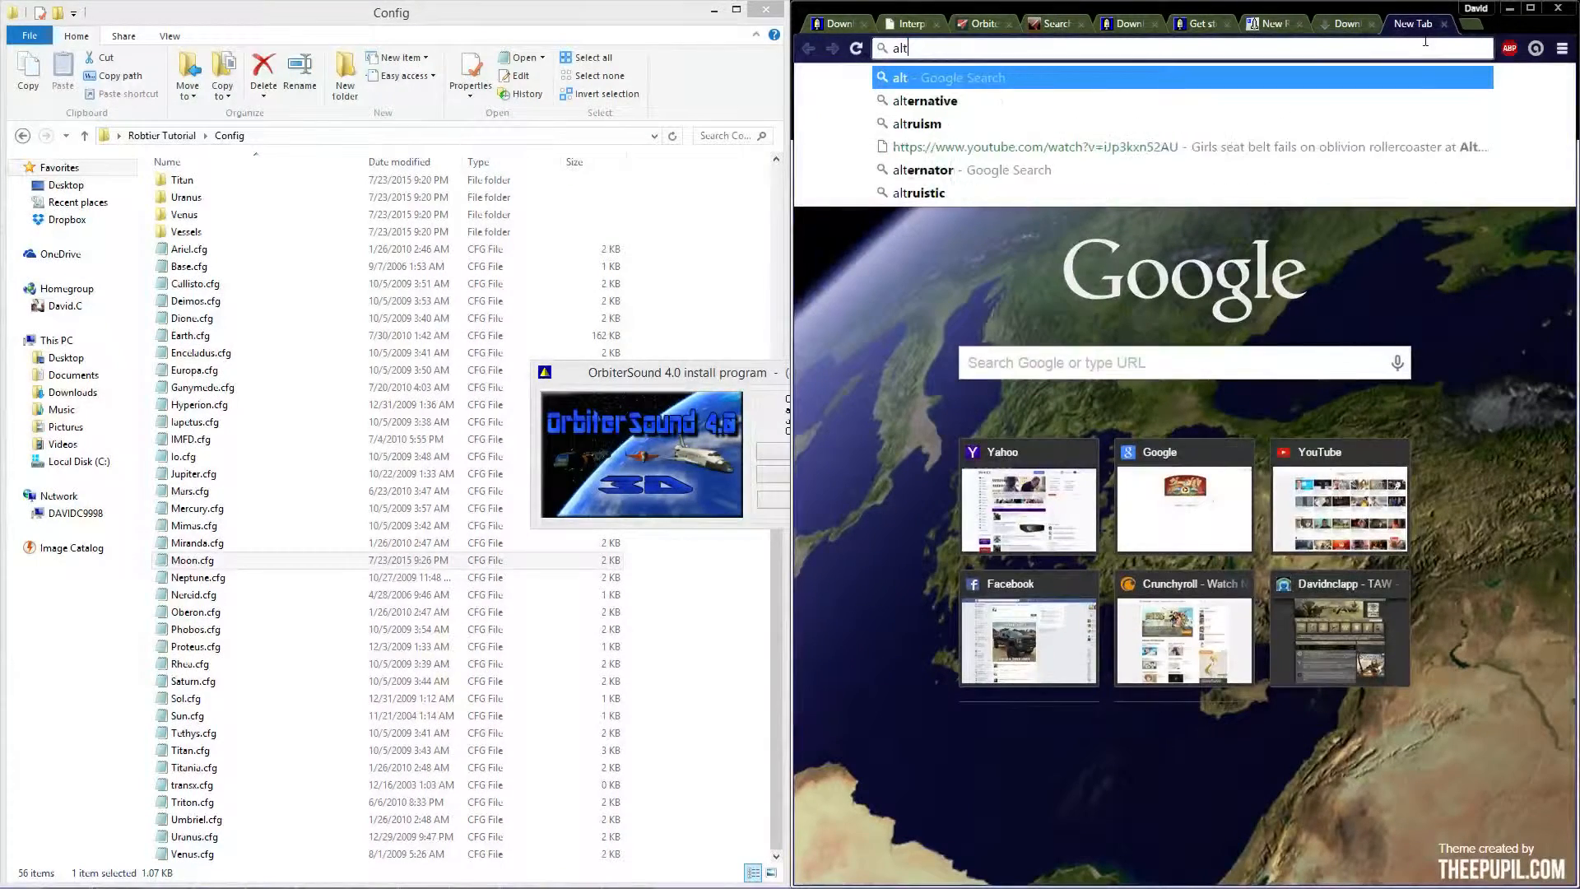
key(Backspace)
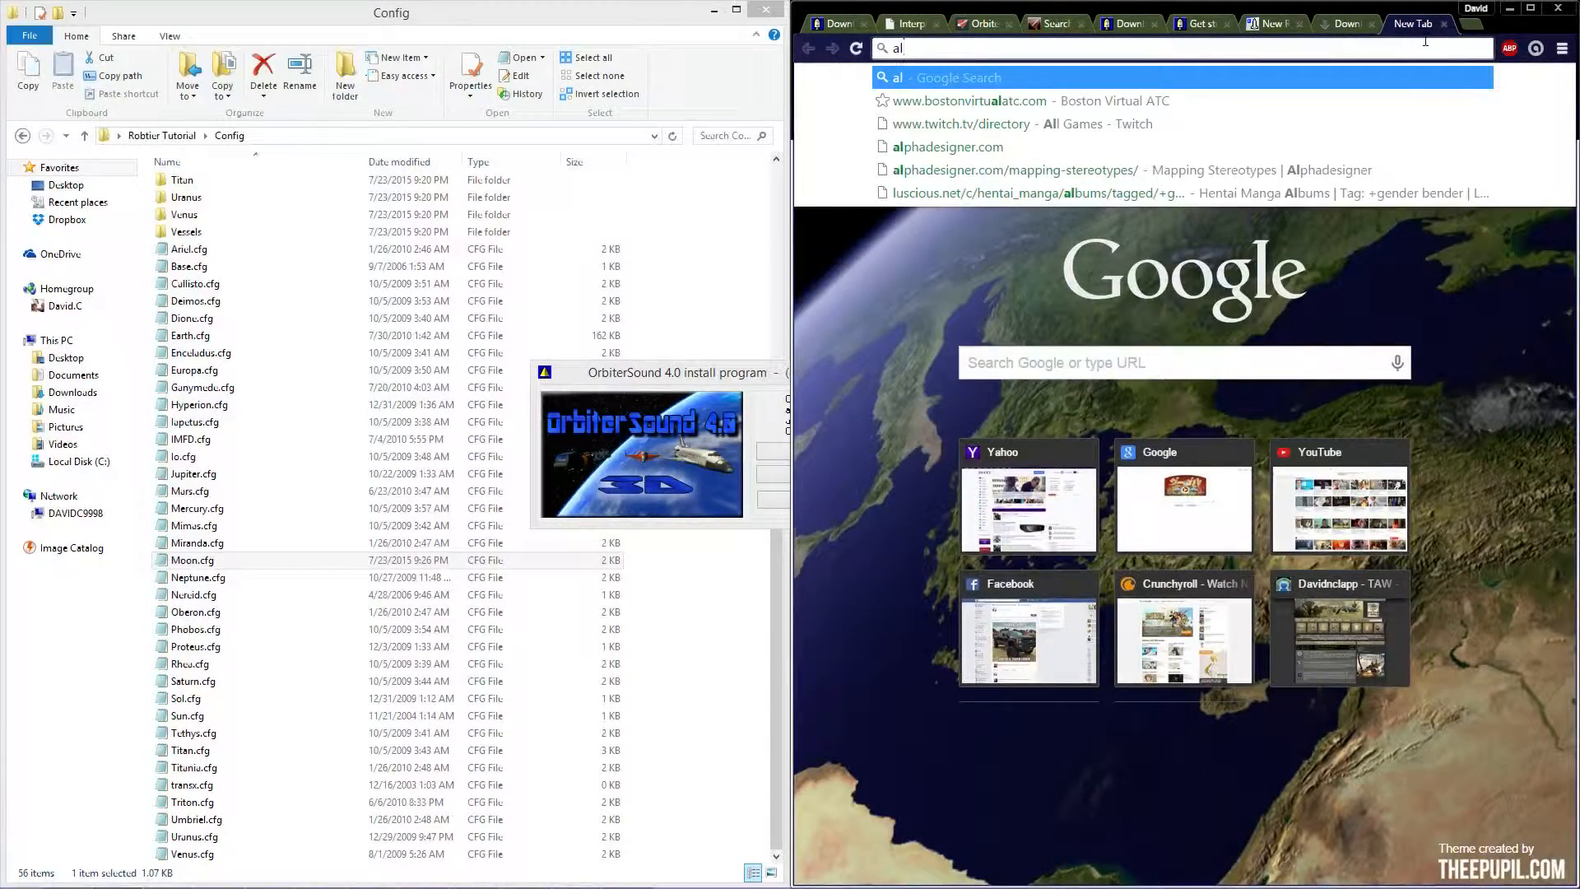
text(x)
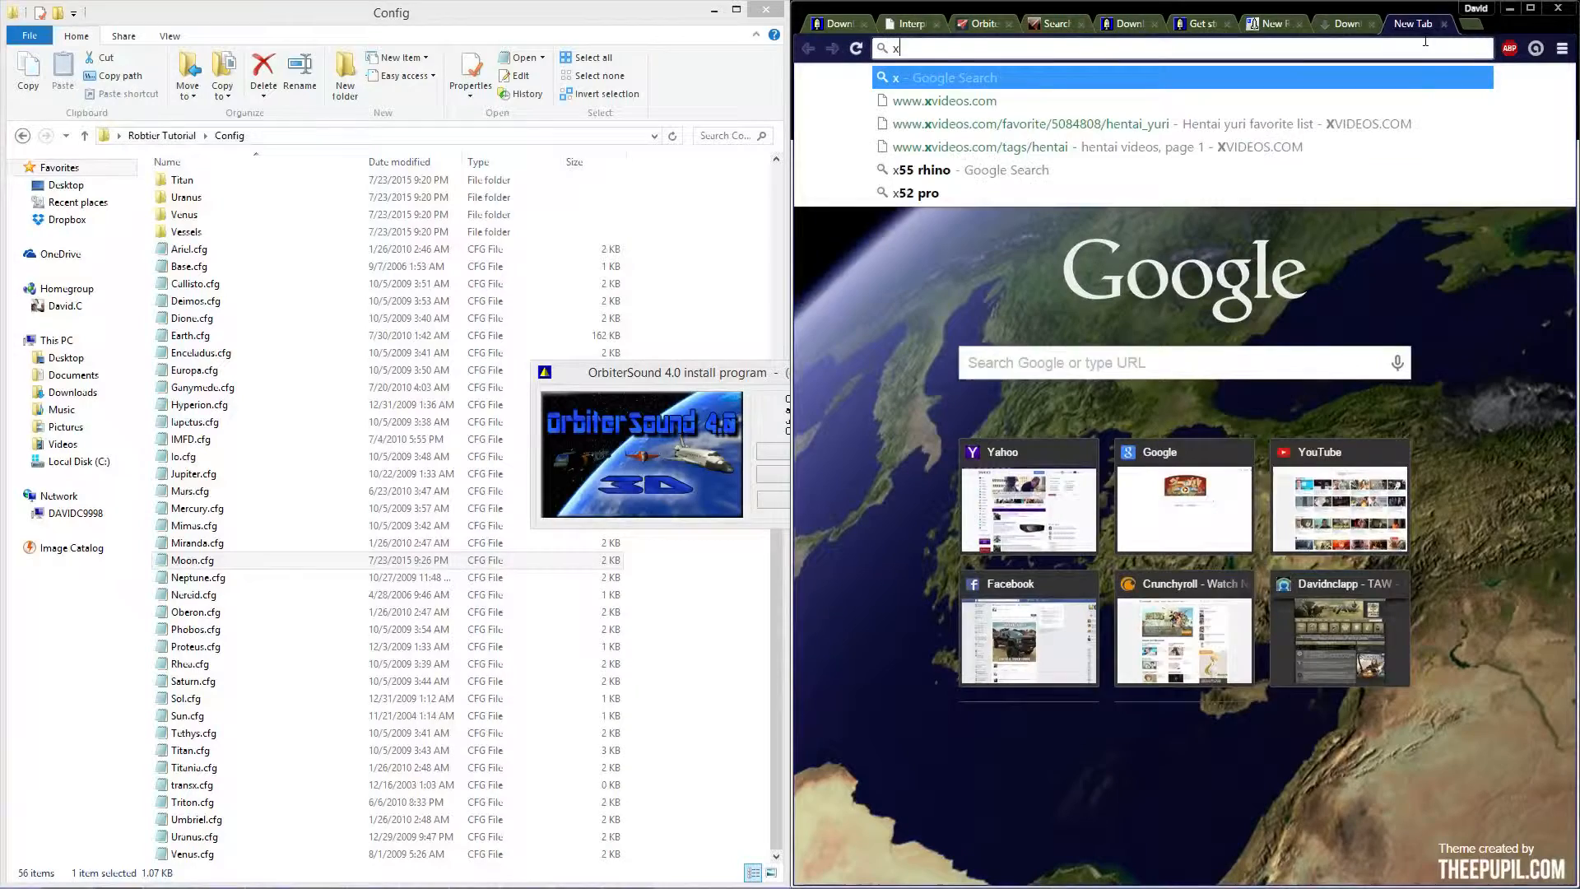
text(r2)
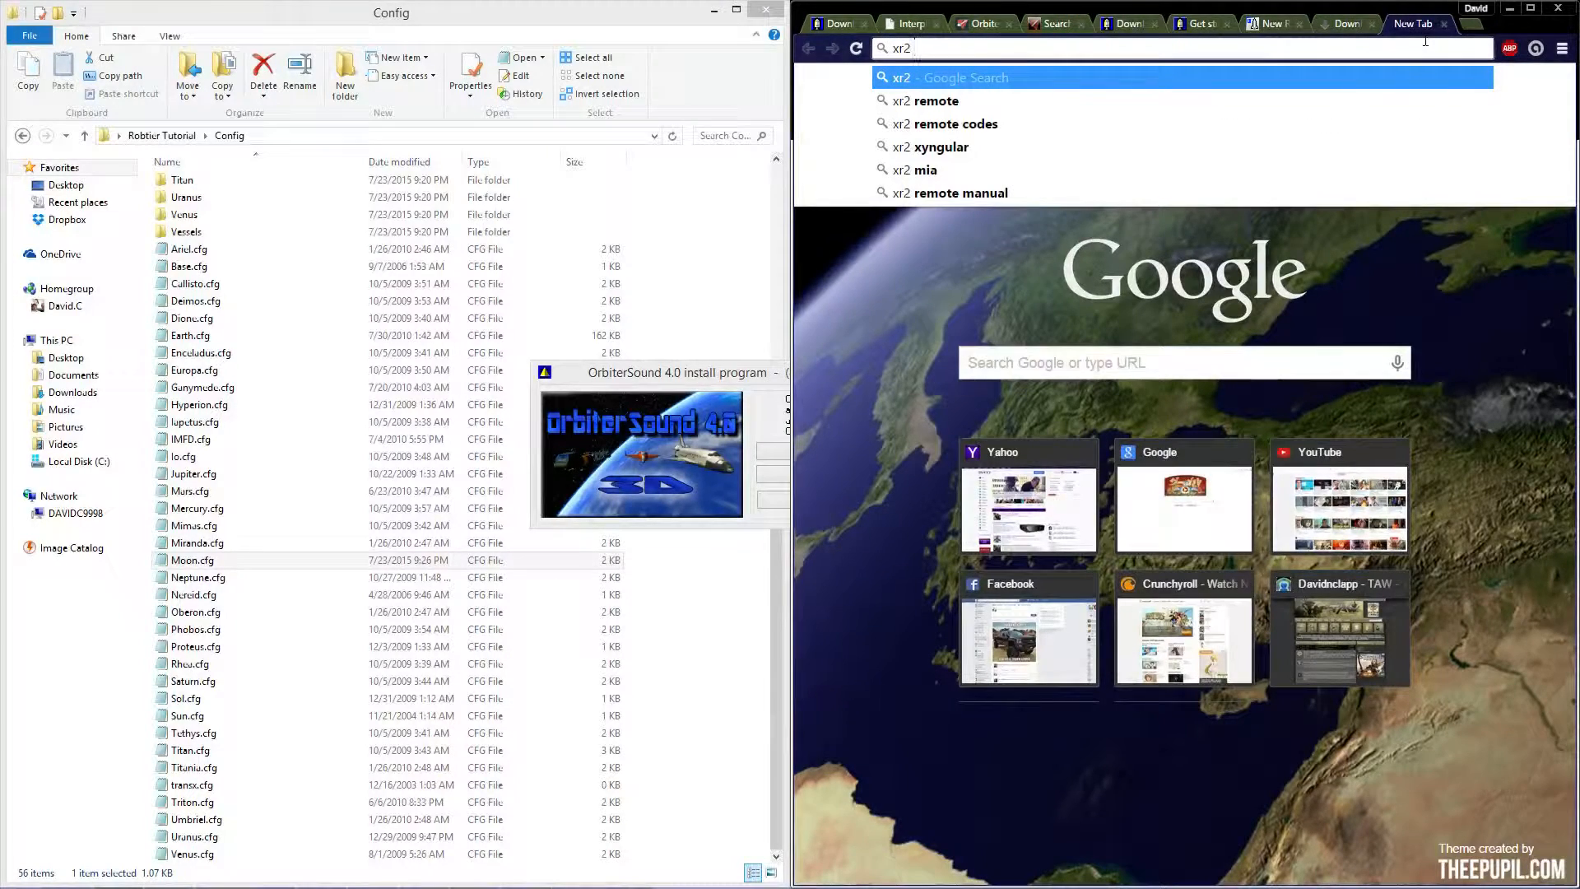
text(orbiter)
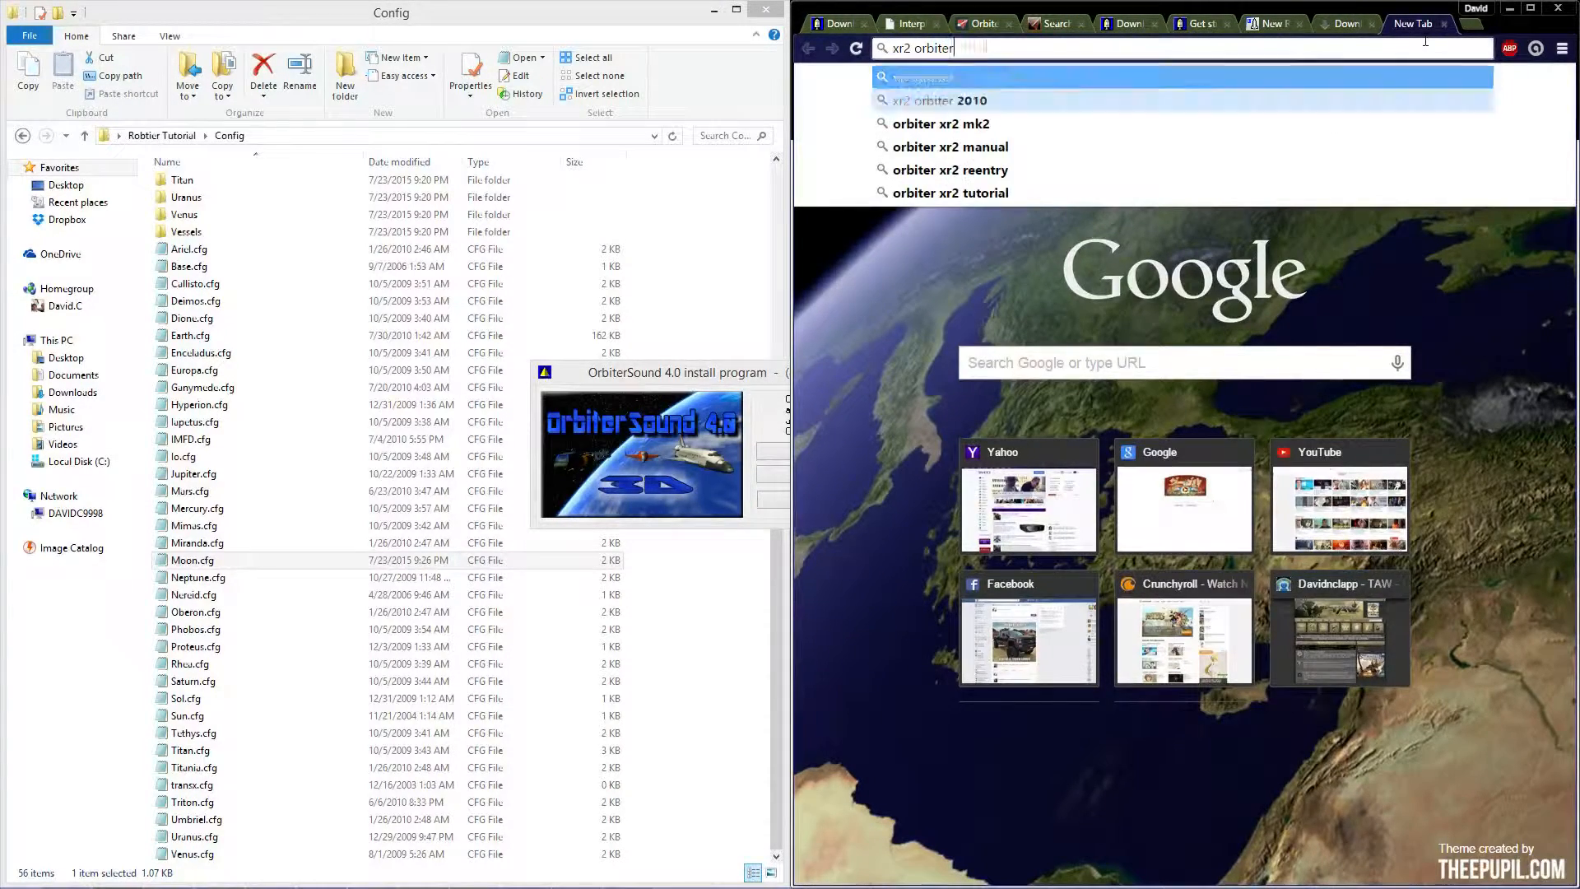
click(939, 99)
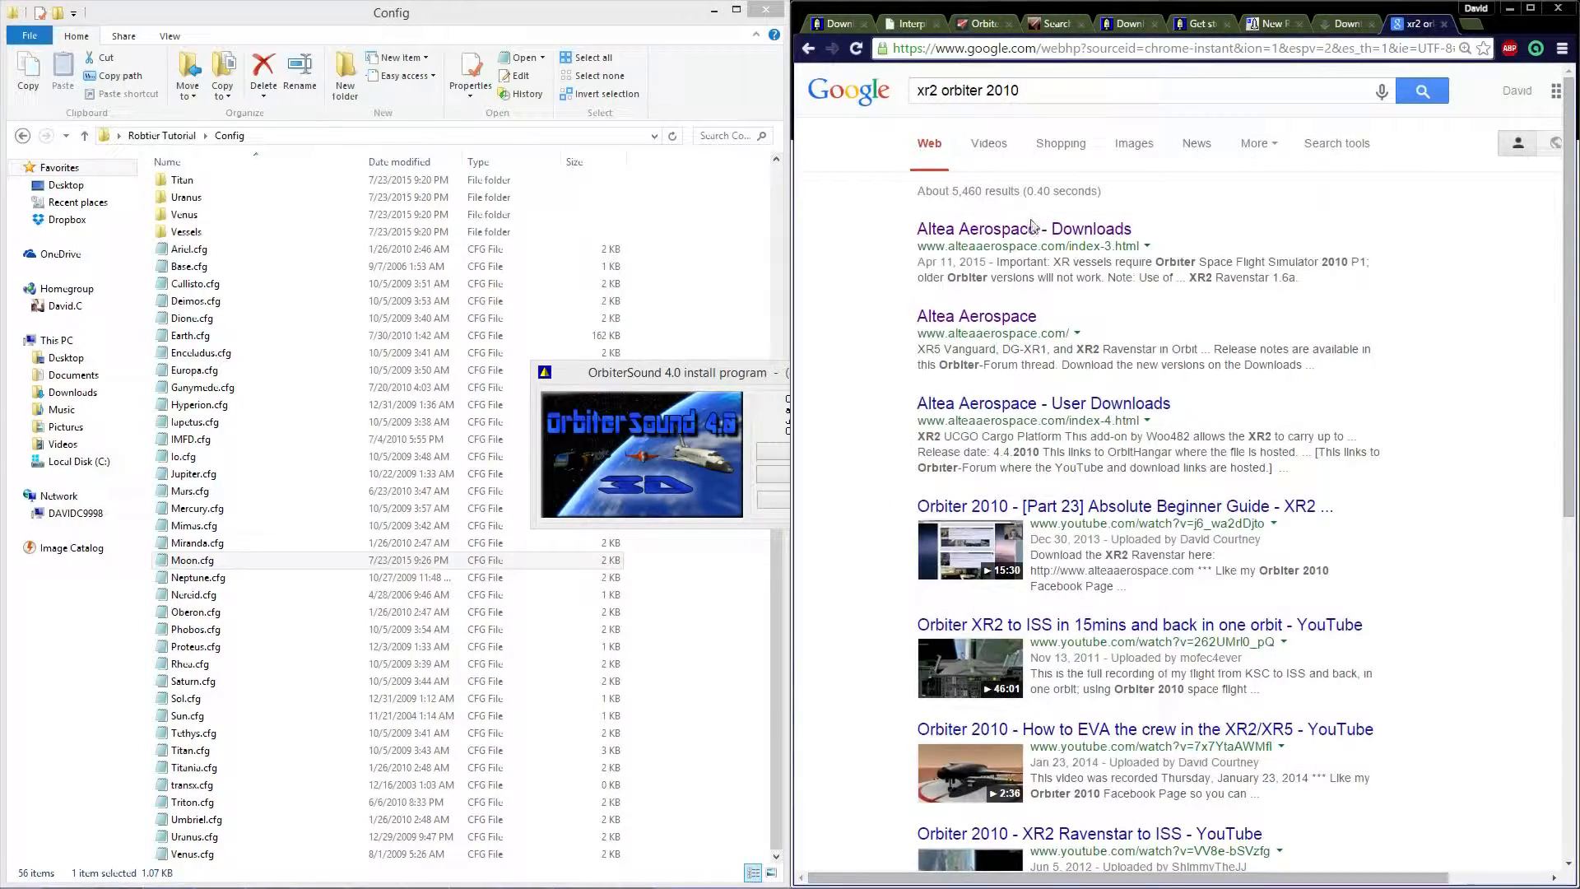
Step: Open the Altea Aerospace Downloads result and scroll to XR2 Ravenstar 1.6a
click(1024, 228)
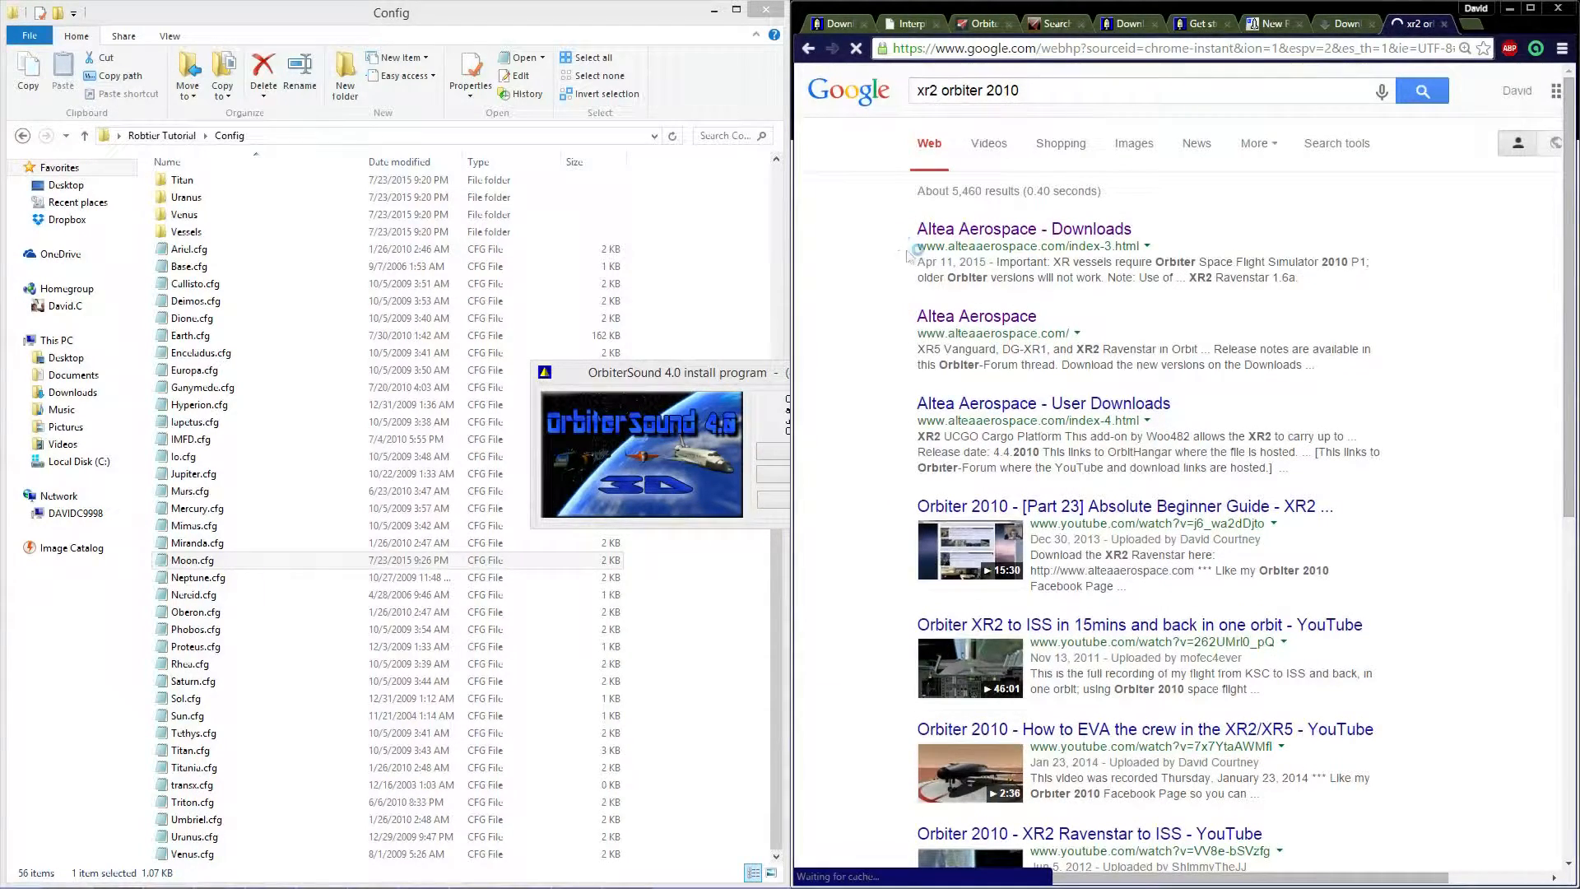
click(1023, 229)
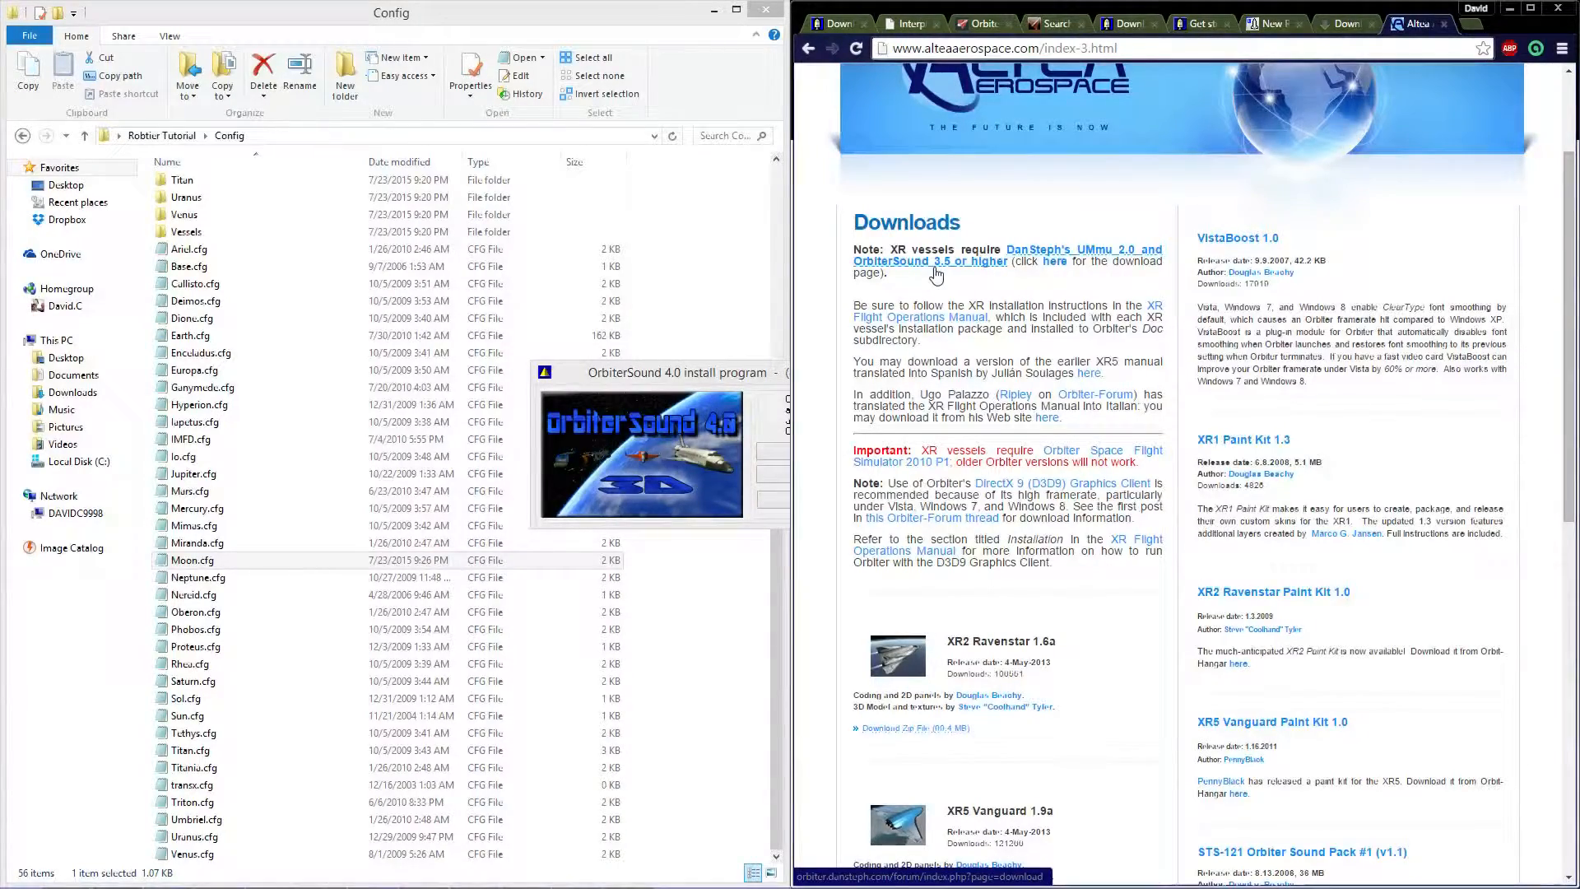
scroll(down, 3)
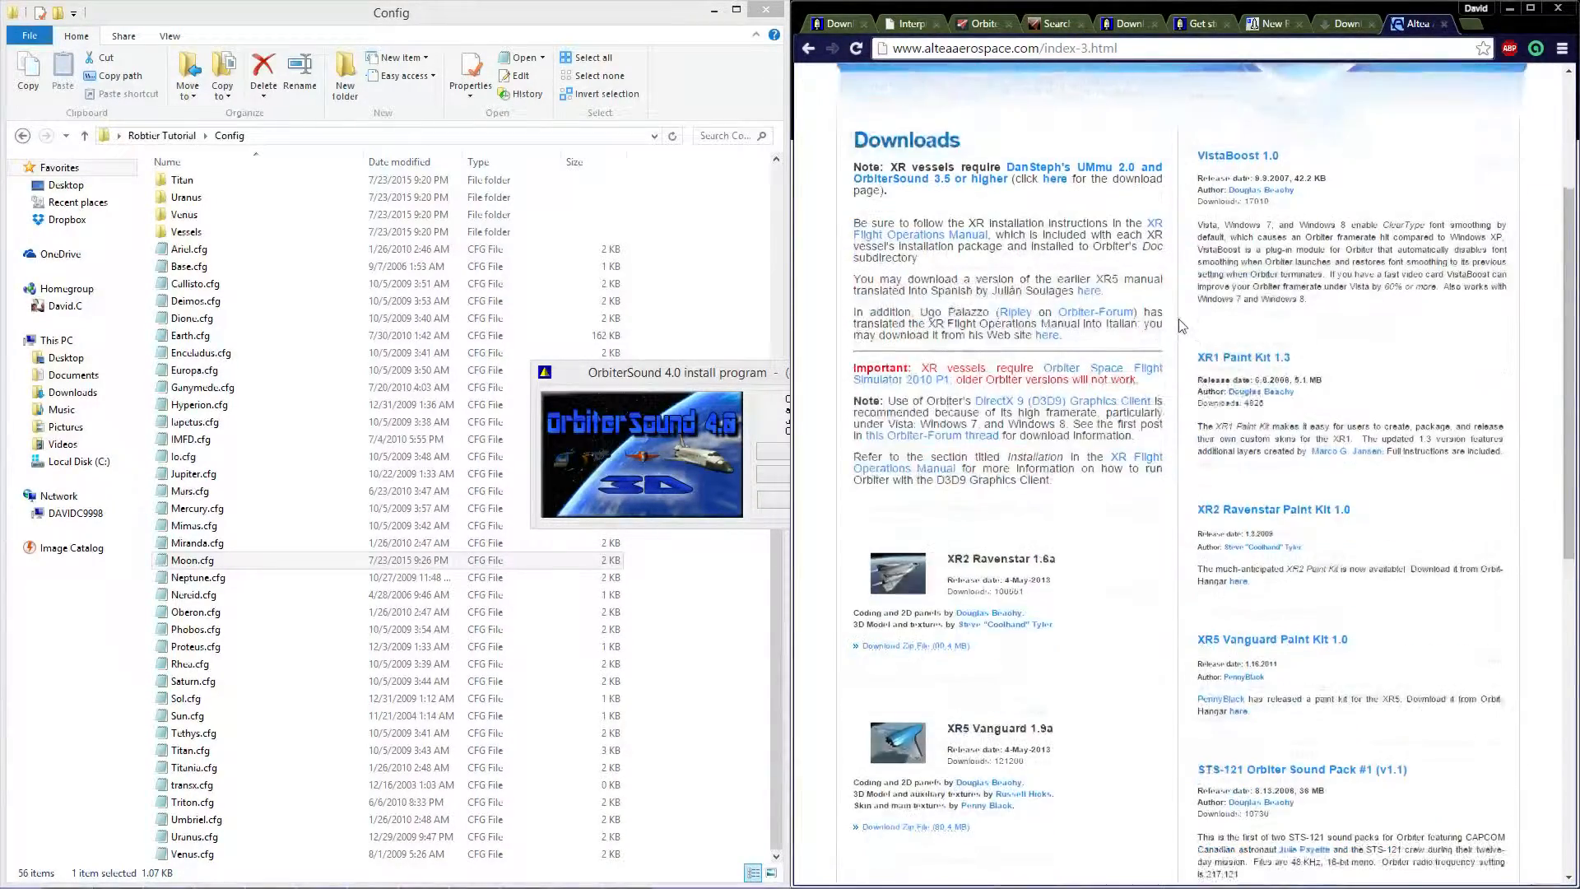
scroll(down, 3)
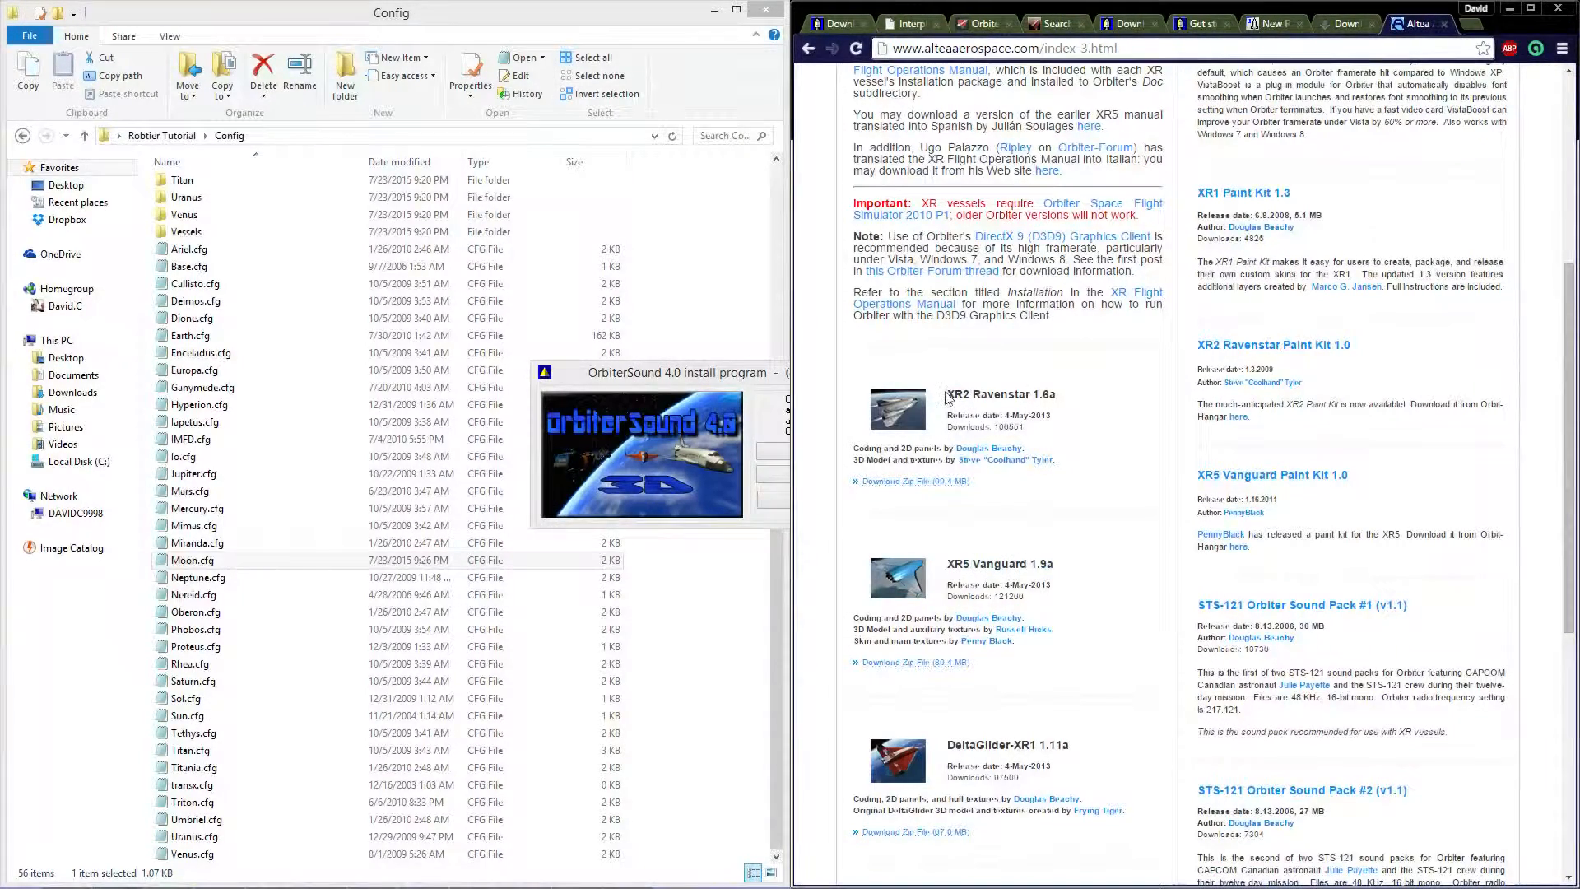
Step: Open the XR2 Ravenstar 'Download Zip File' link in a new tab to download it
right_click(913, 481)
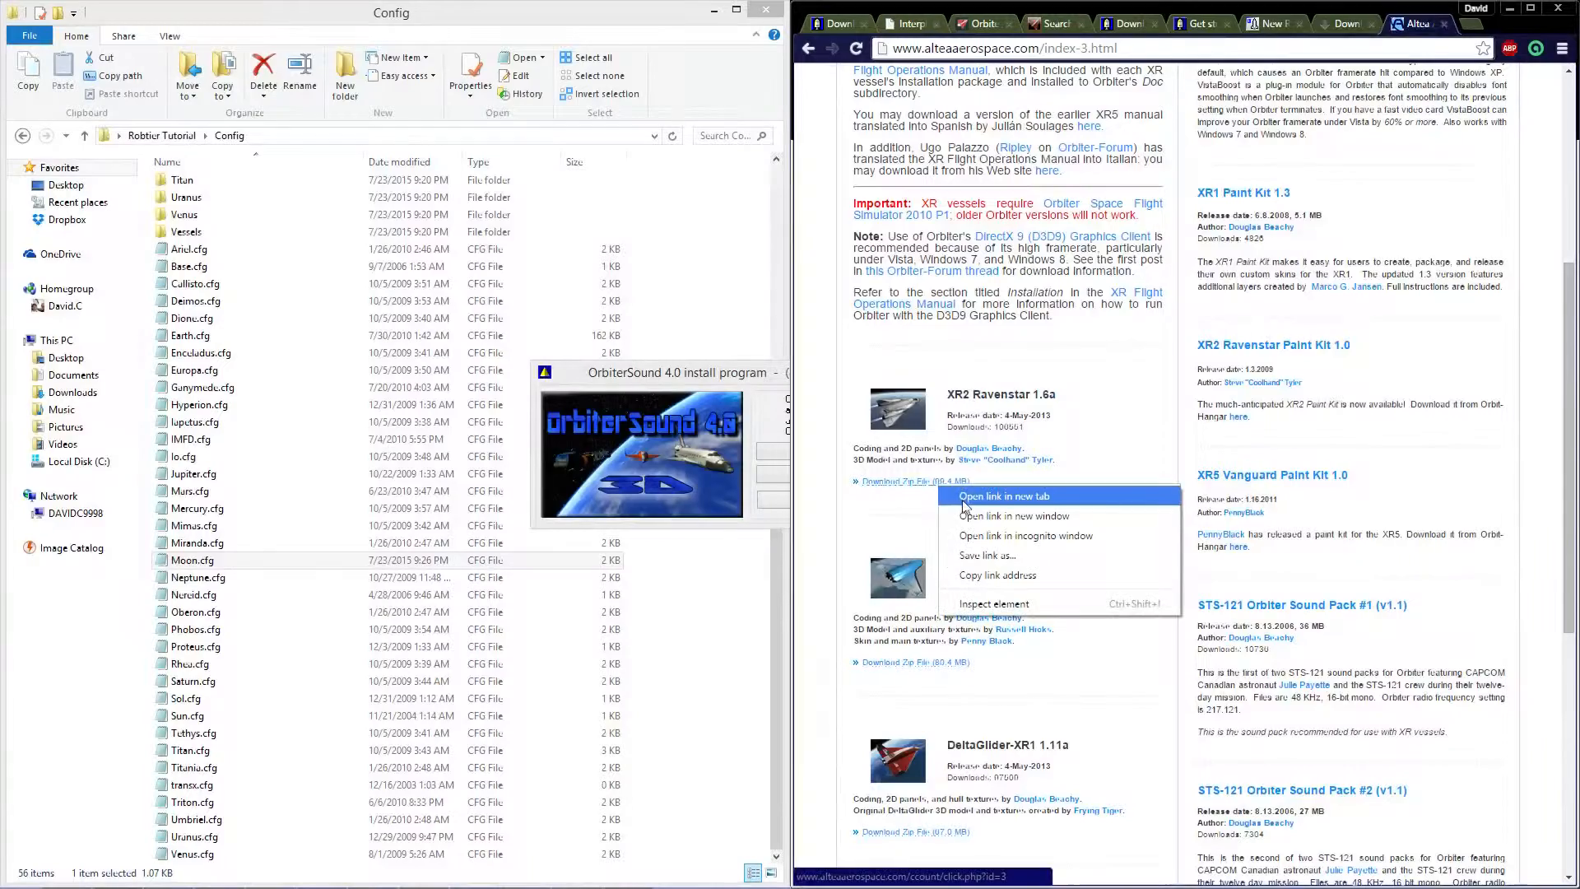
click(1002, 494)
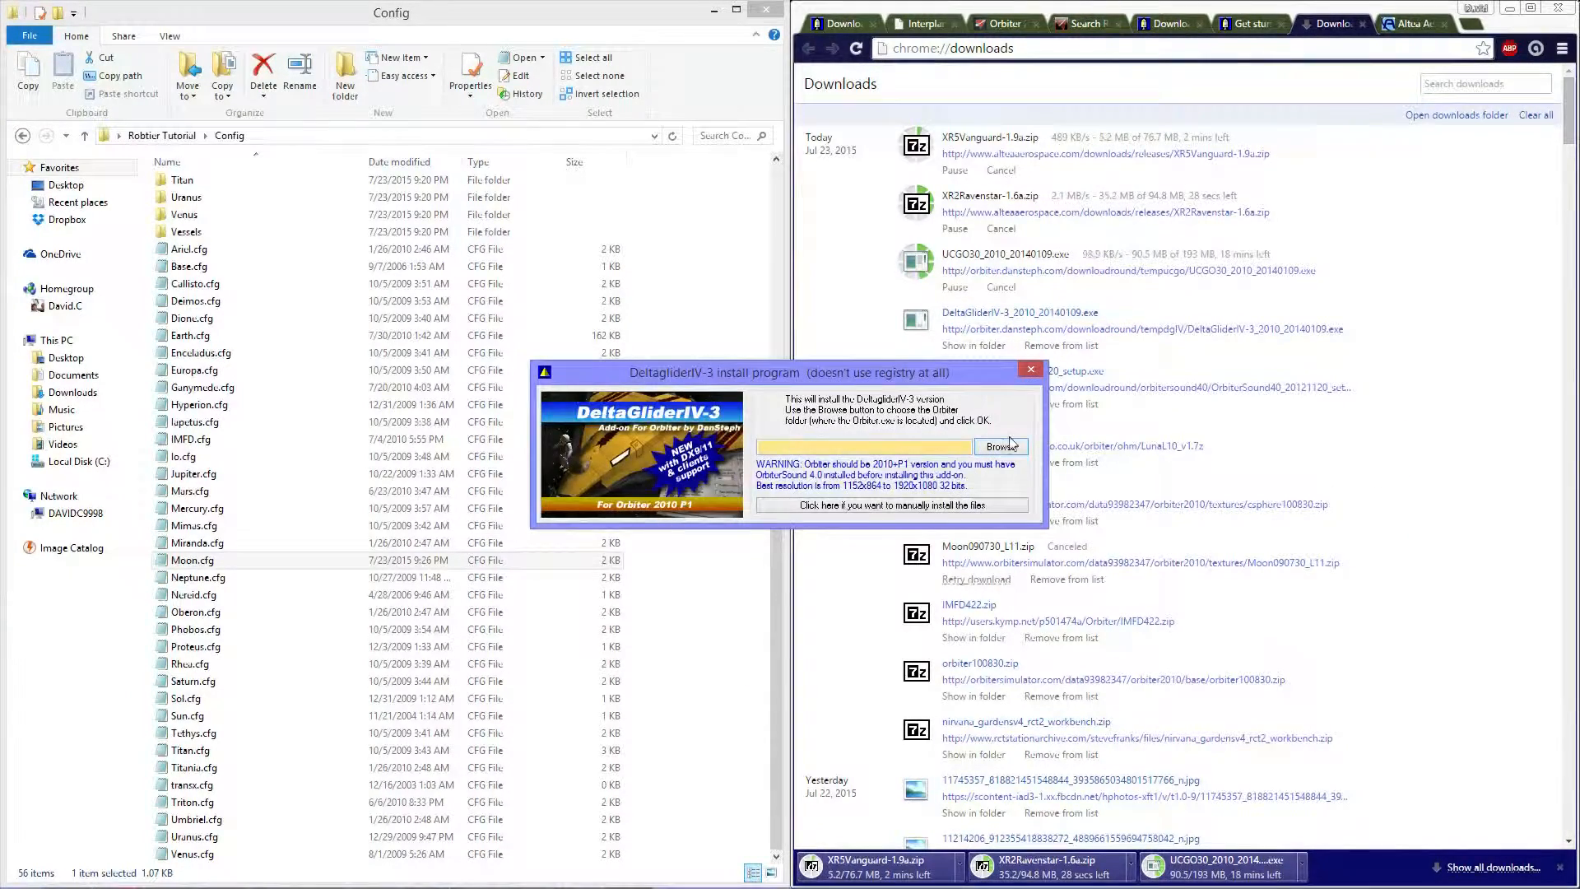
Step: Finish the DeltaGliderIV-3 install into the Desktop Orbiter folder, declining the UMmu patch
click(999, 446)
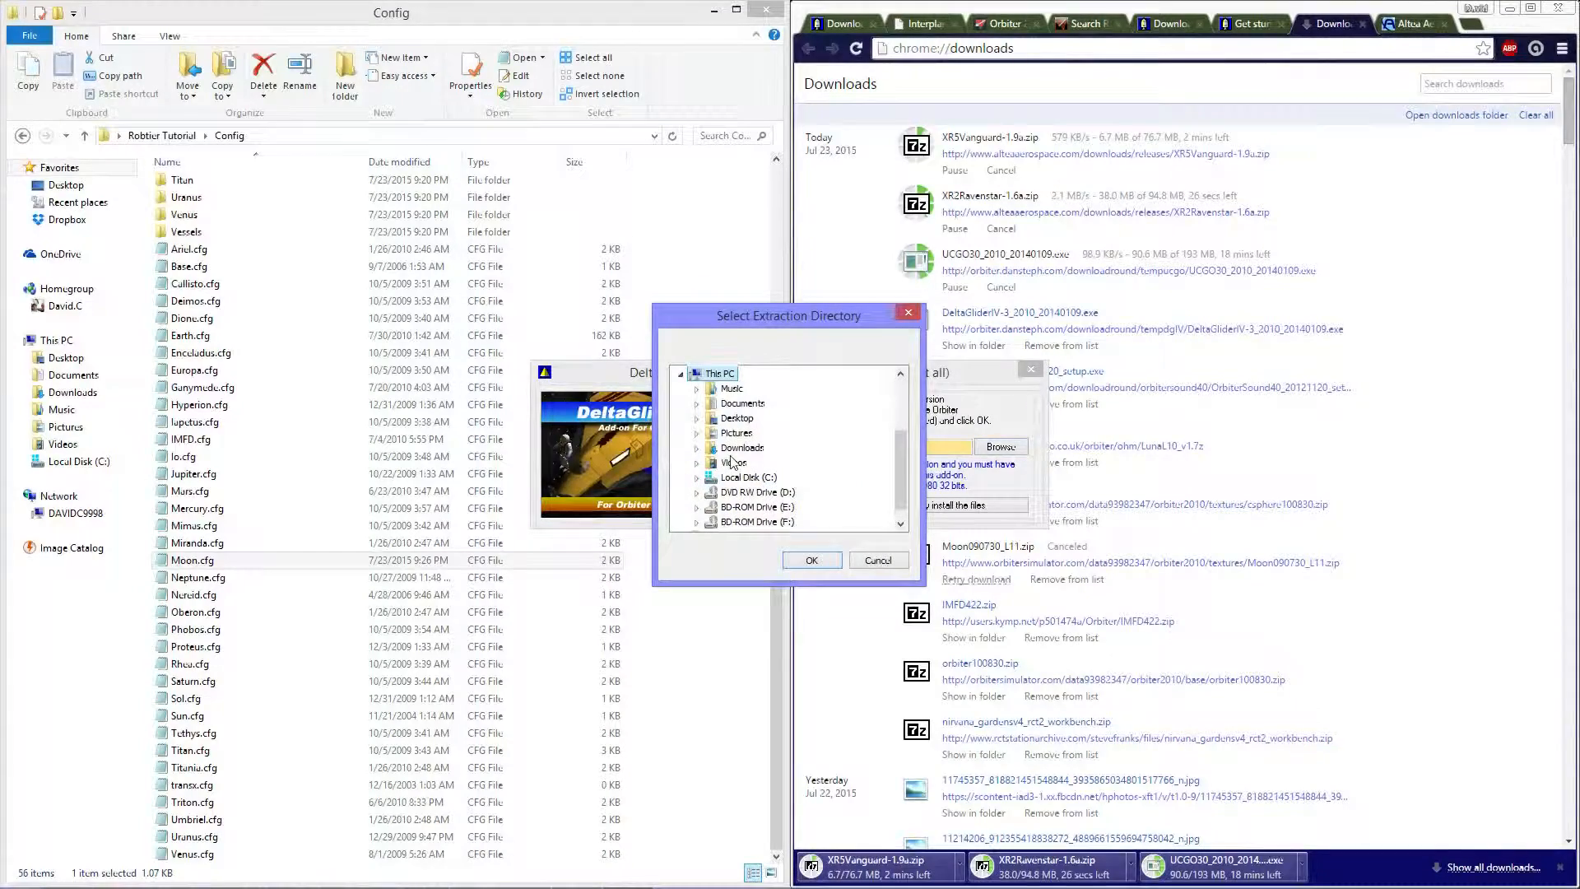
click(696, 418)
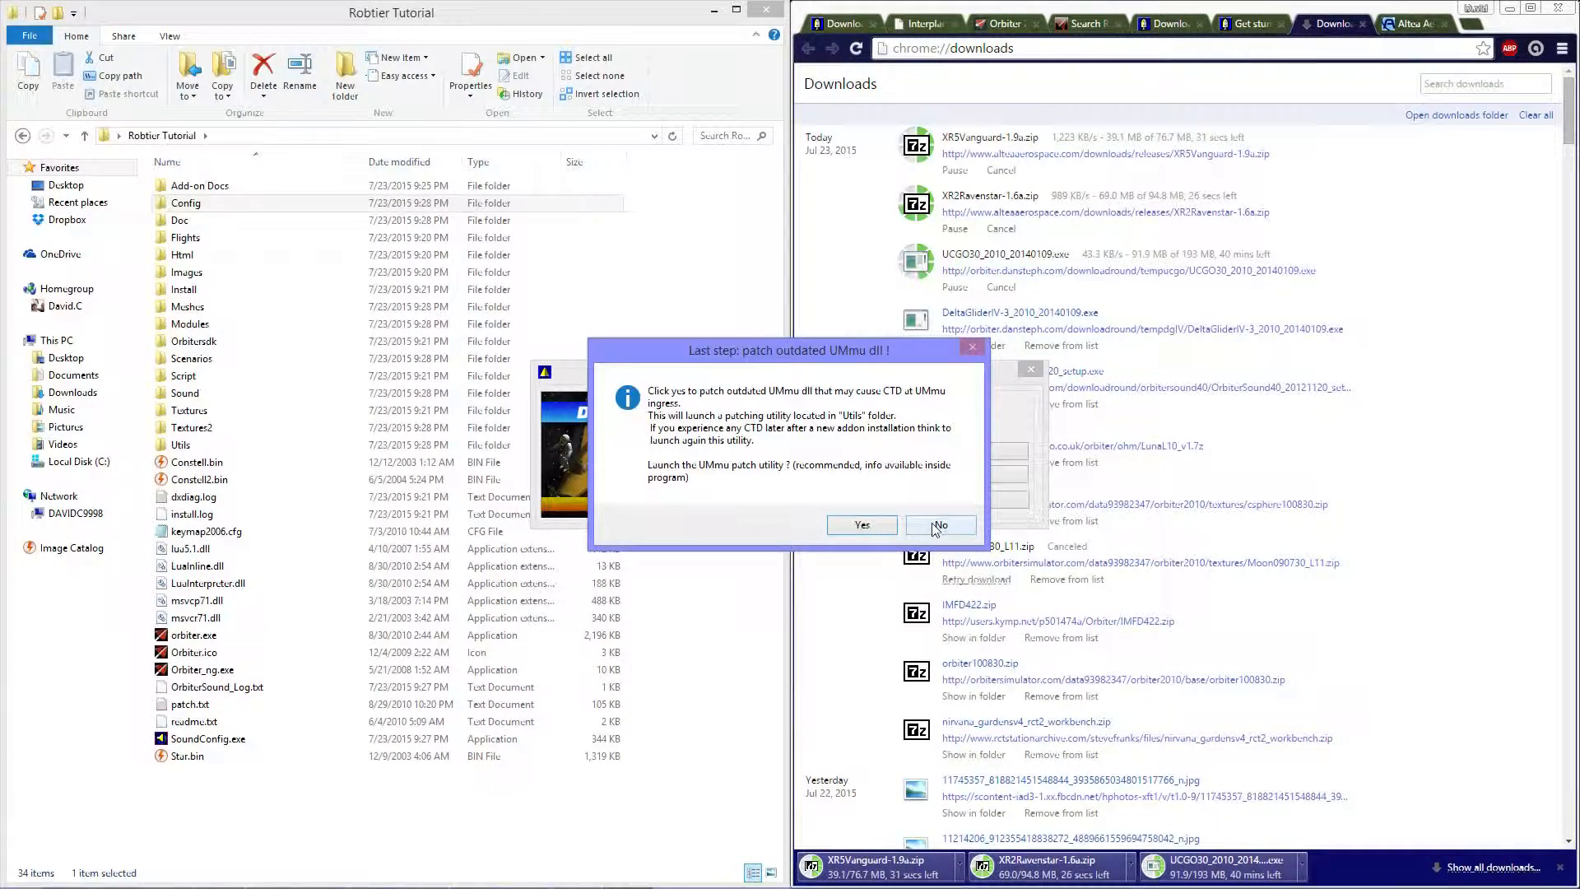
click(937, 525)
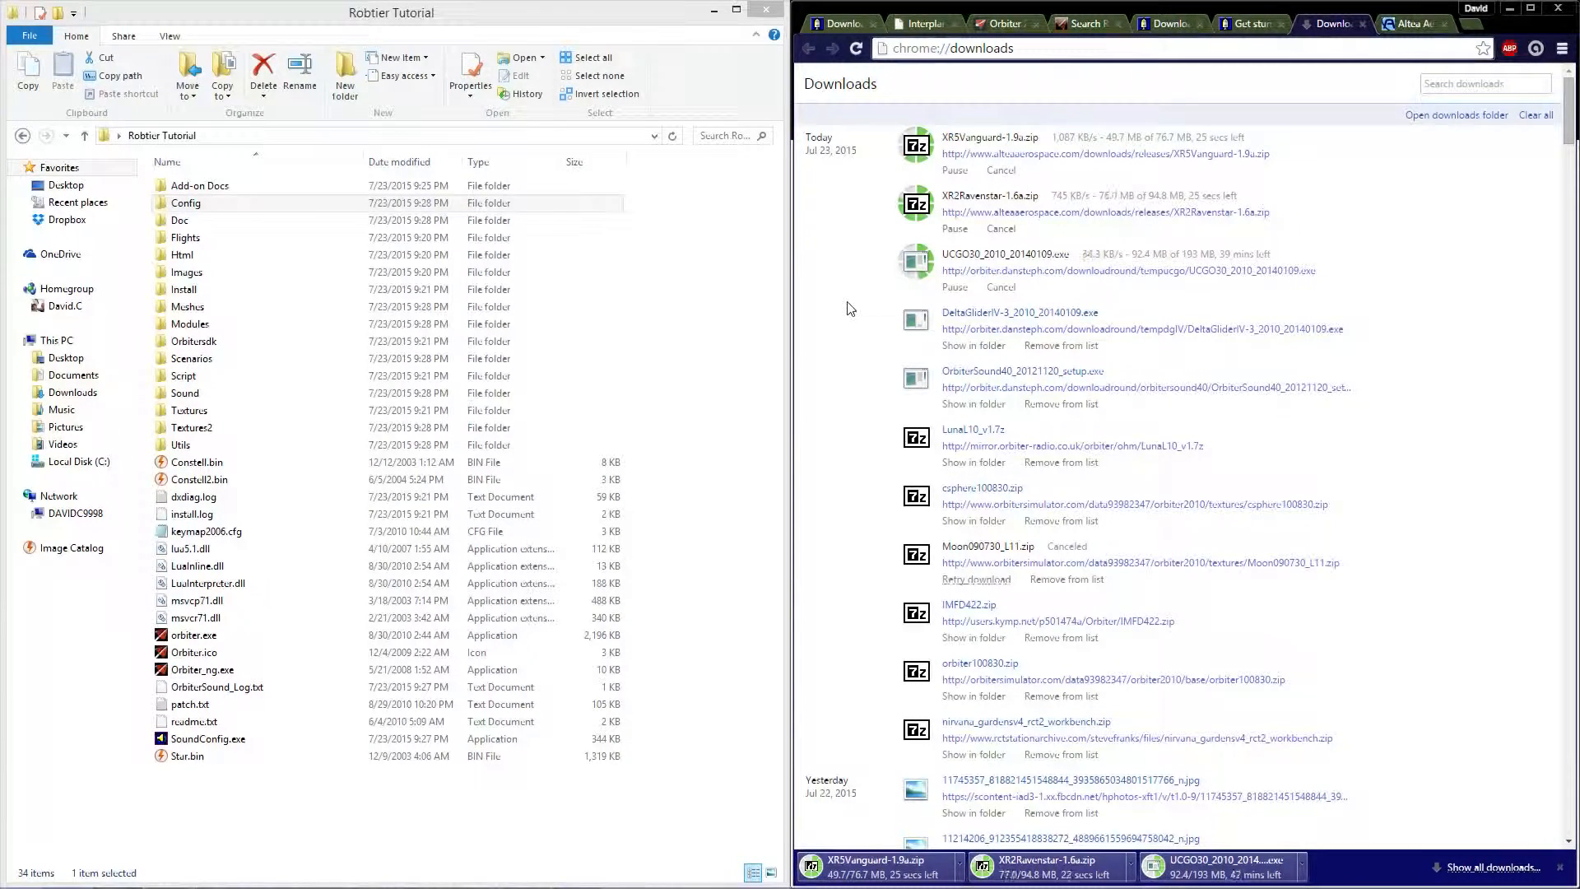
Step: Launch orbiter.exe from the Robtier Tutorial Orbiter folder
click(215, 687)
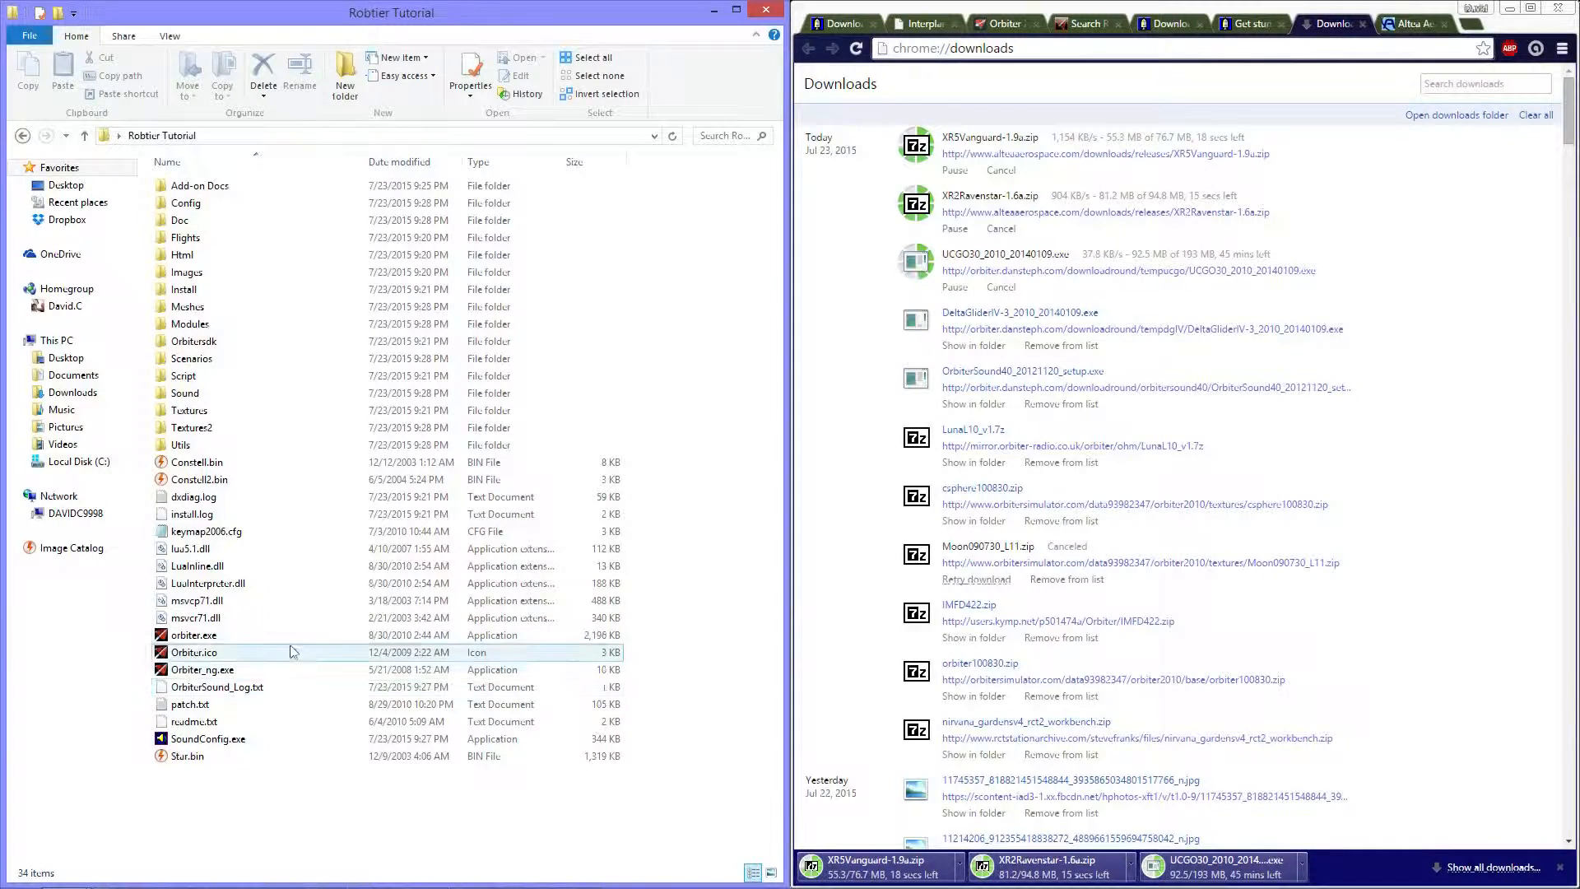
click(193, 635)
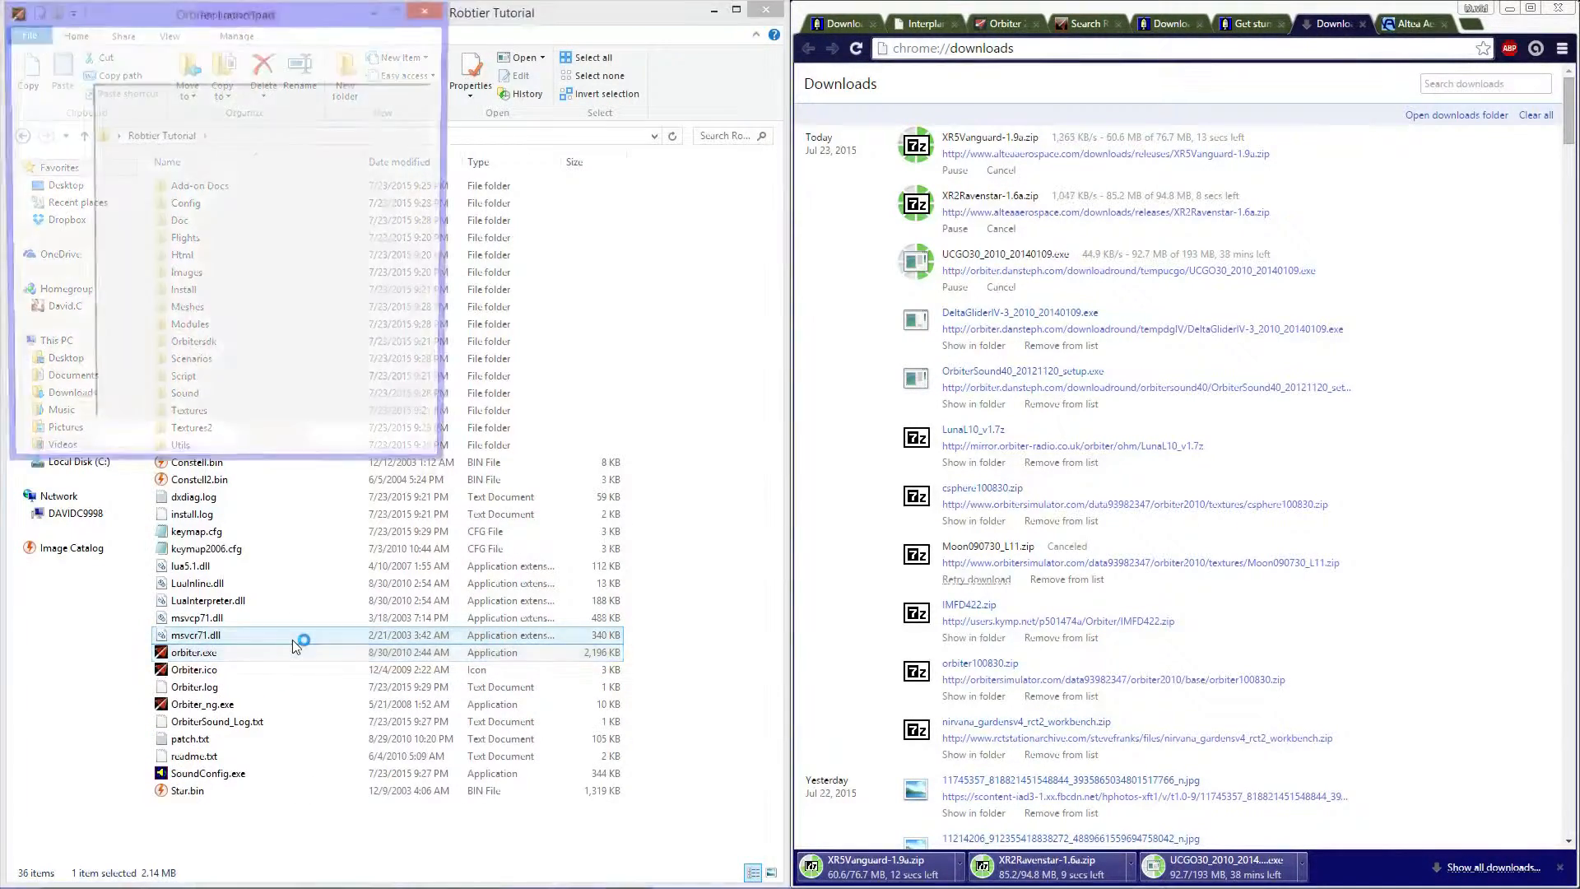
double_click(192, 652)
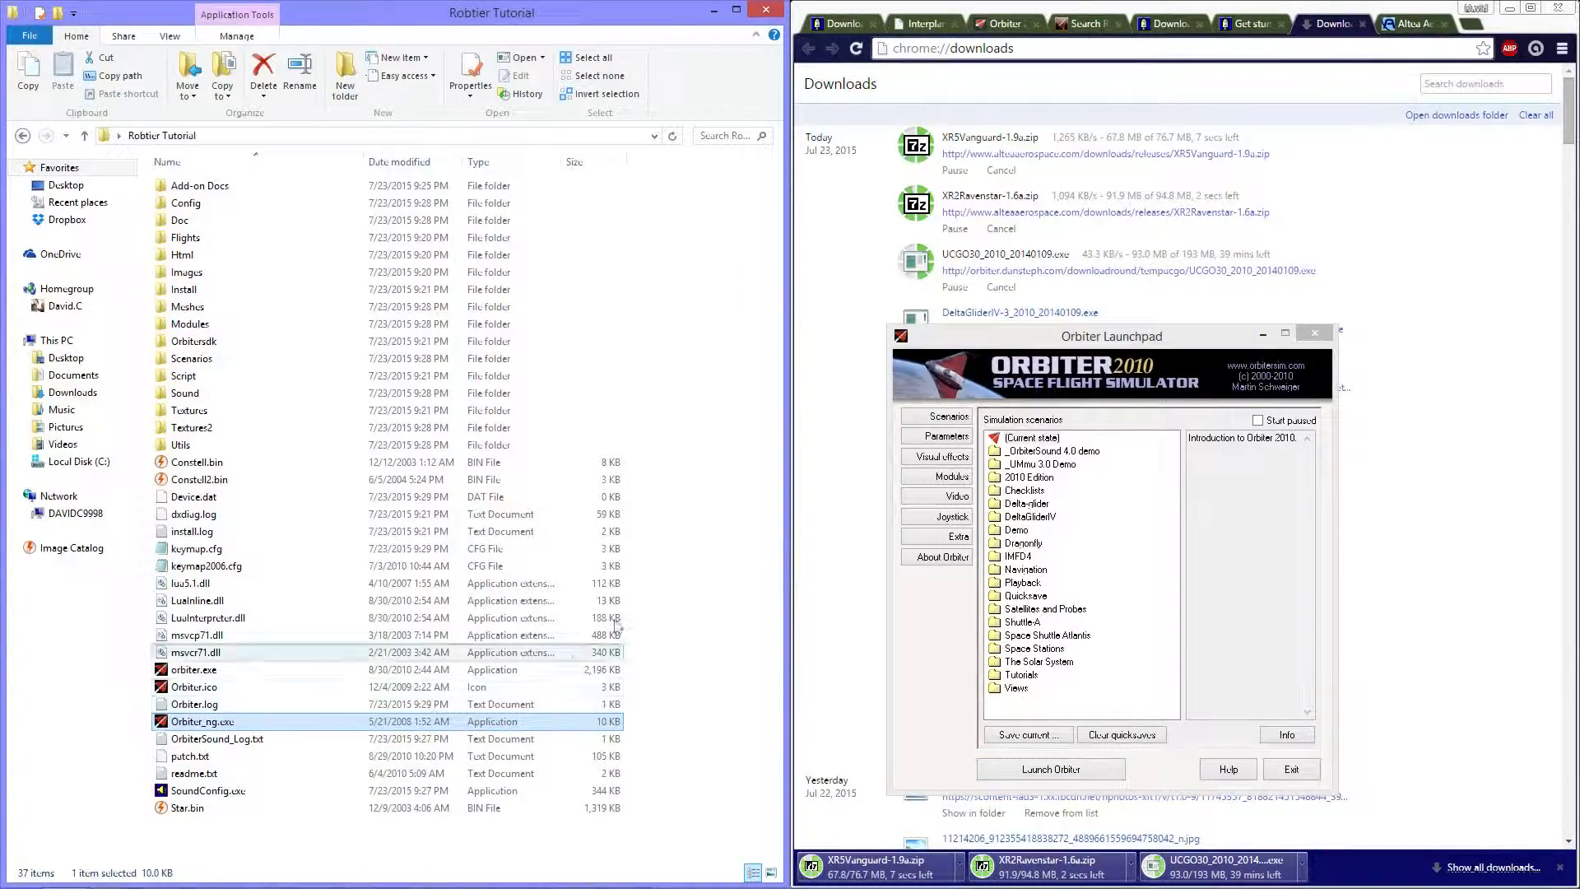
Step: Enable damage simulation and gravity perturbations, and choose a celestial sphere background
click(944, 435)
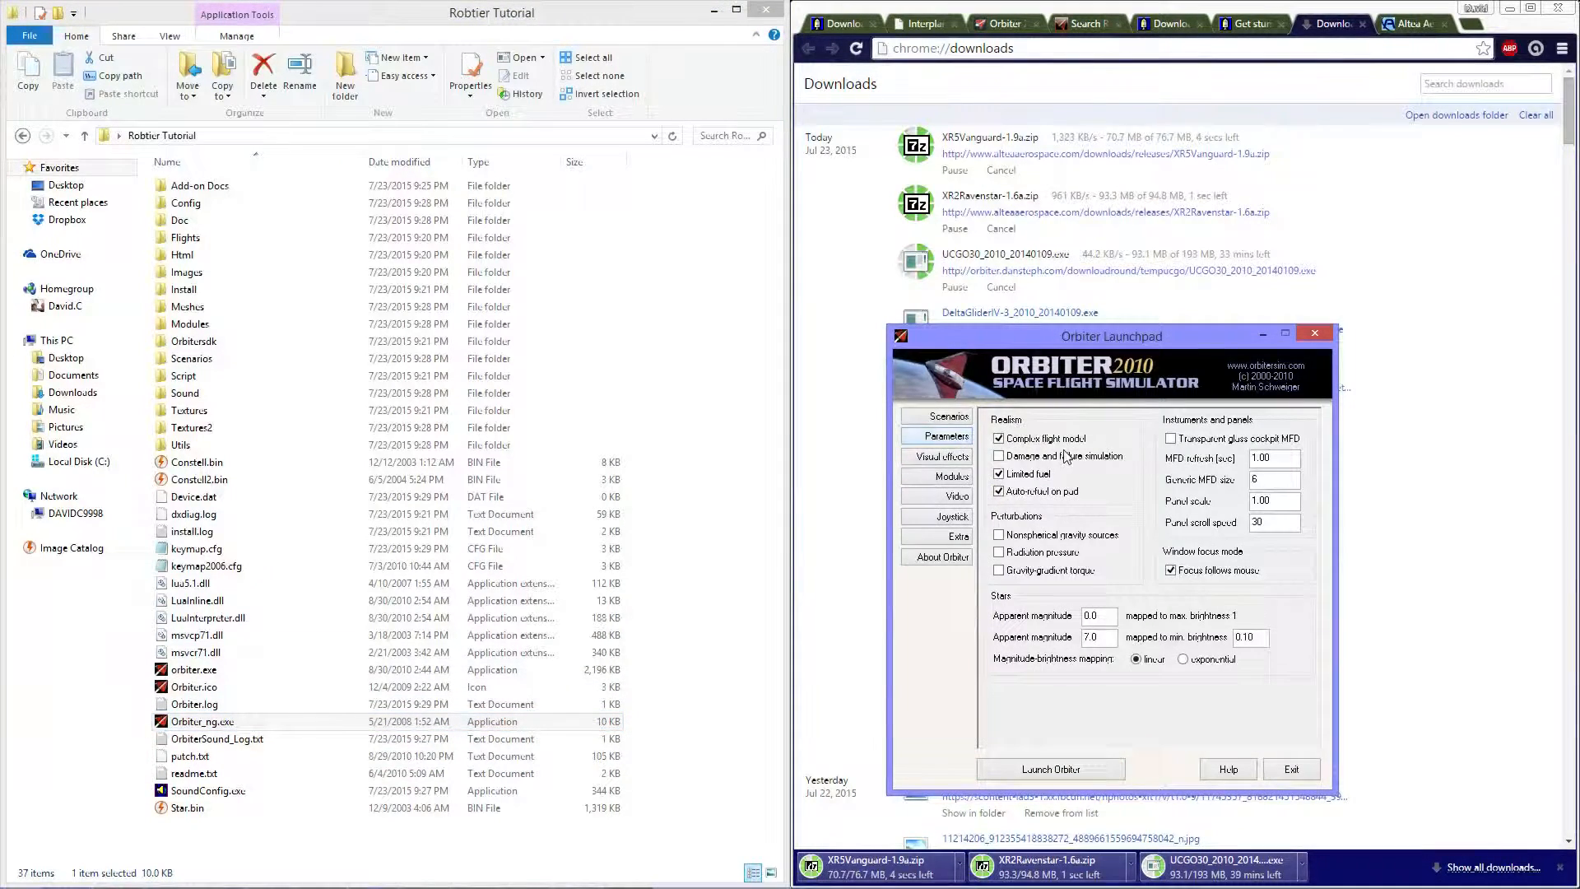
click(998, 552)
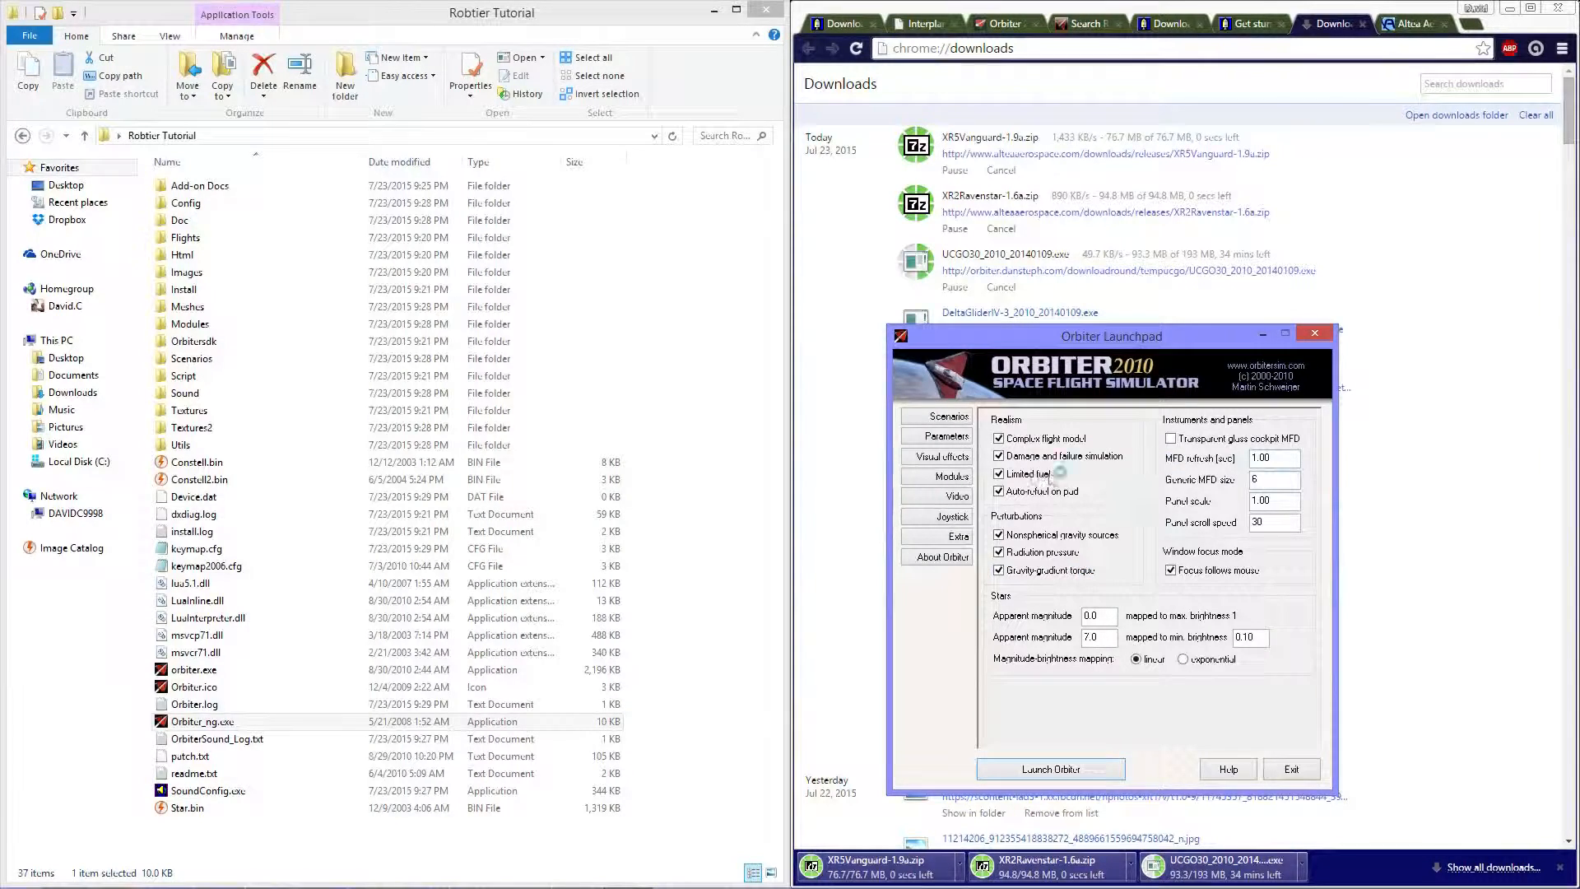
click(939, 455)
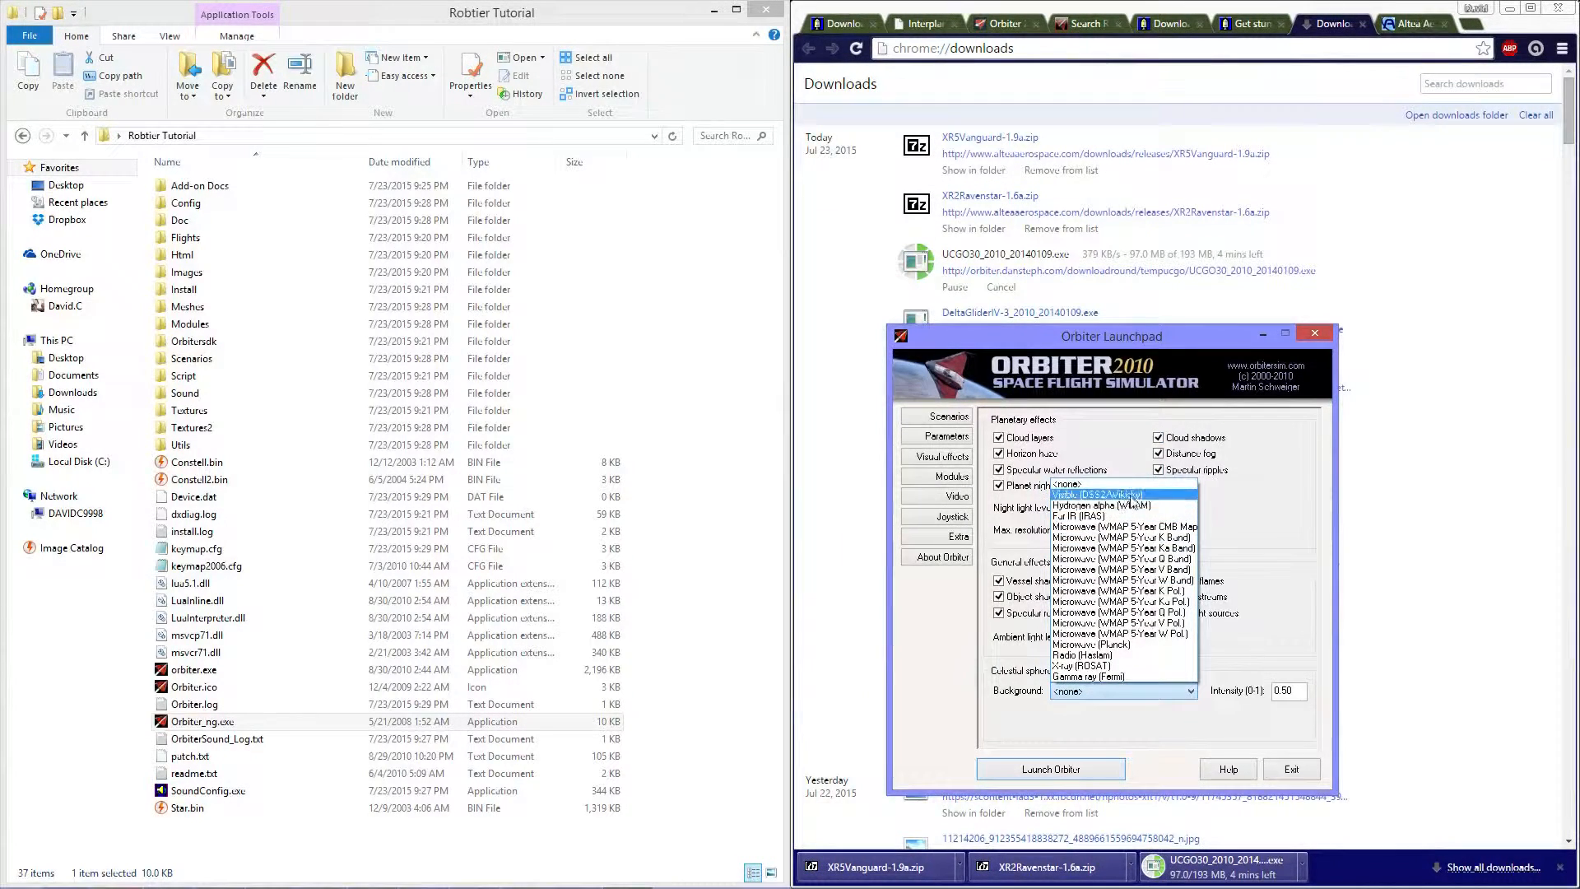
click(942, 476)
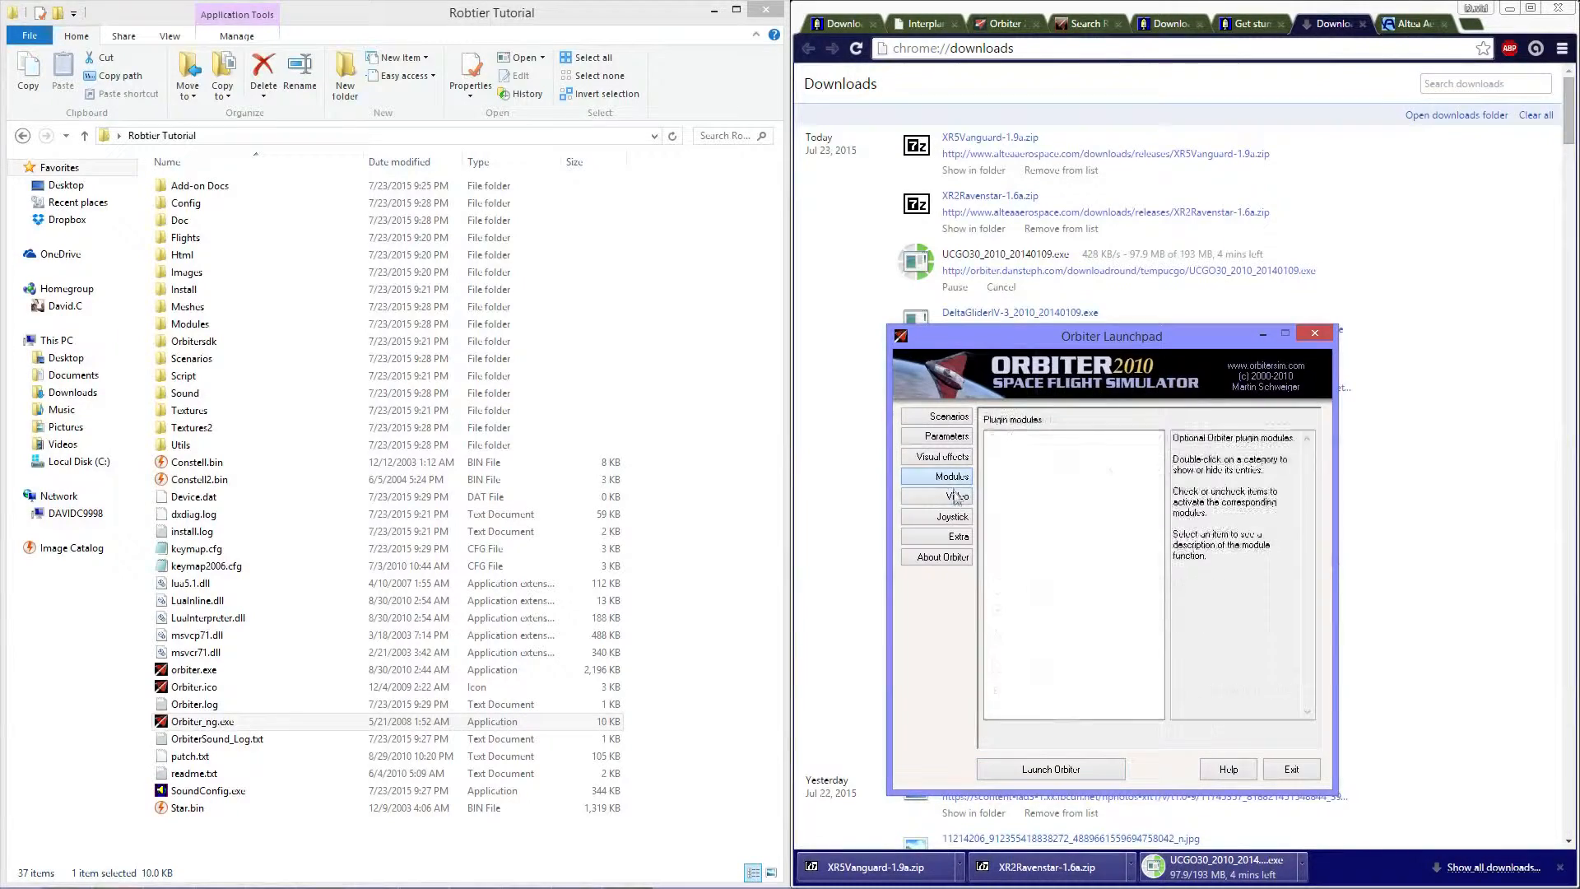
Step: Activate OrbiterSound and IMFD modules, set windowed 1920×1080 video, and exit the launchpad
click(948, 475)
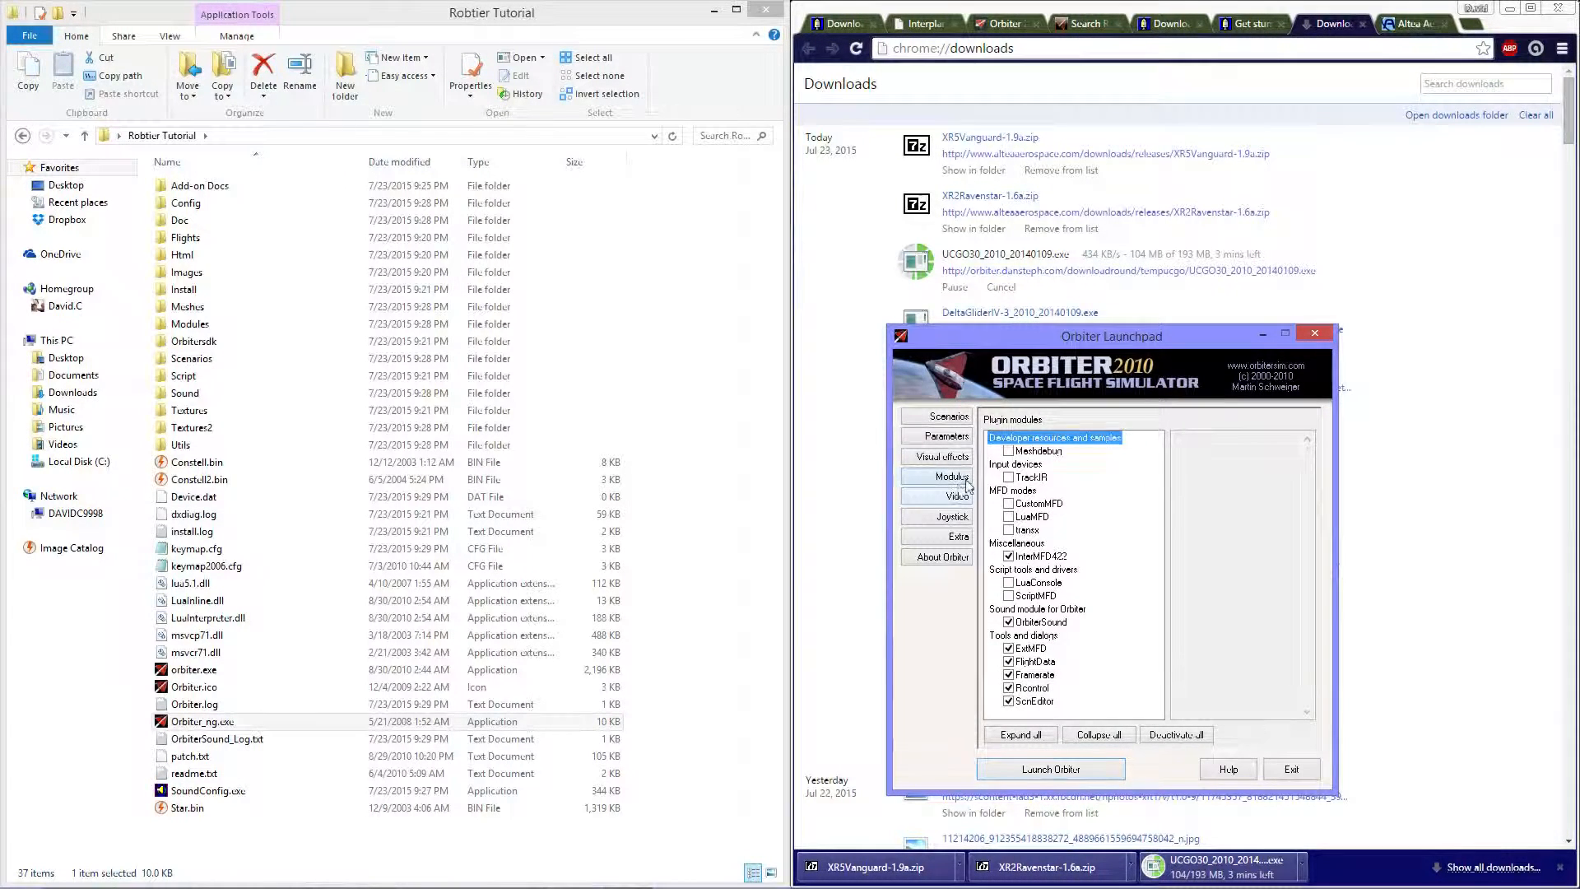
click(954, 495)
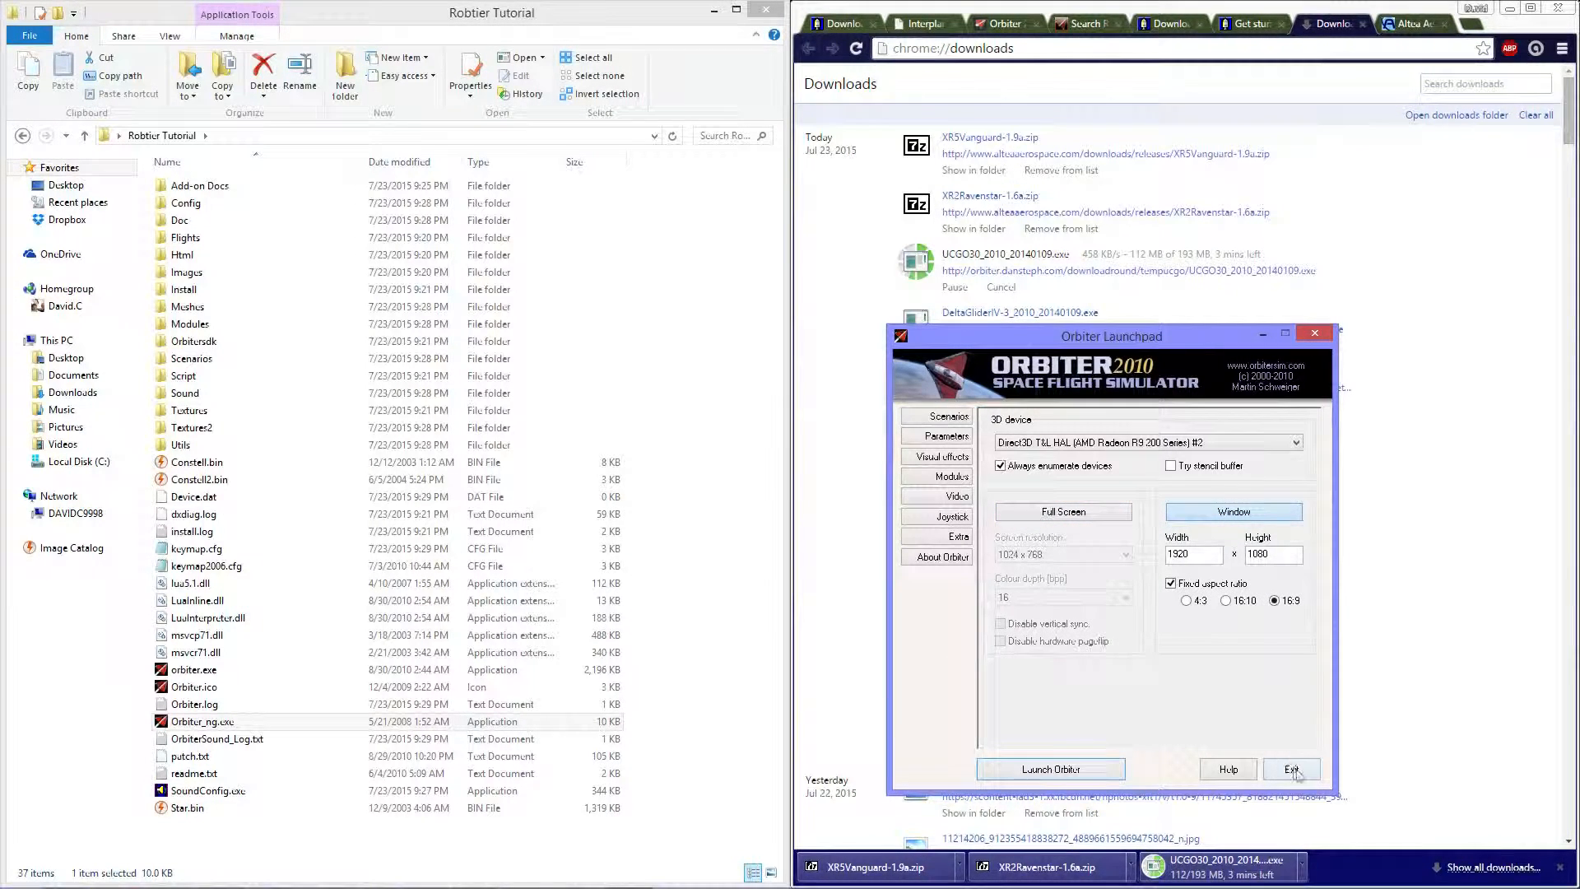
click(1291, 768)
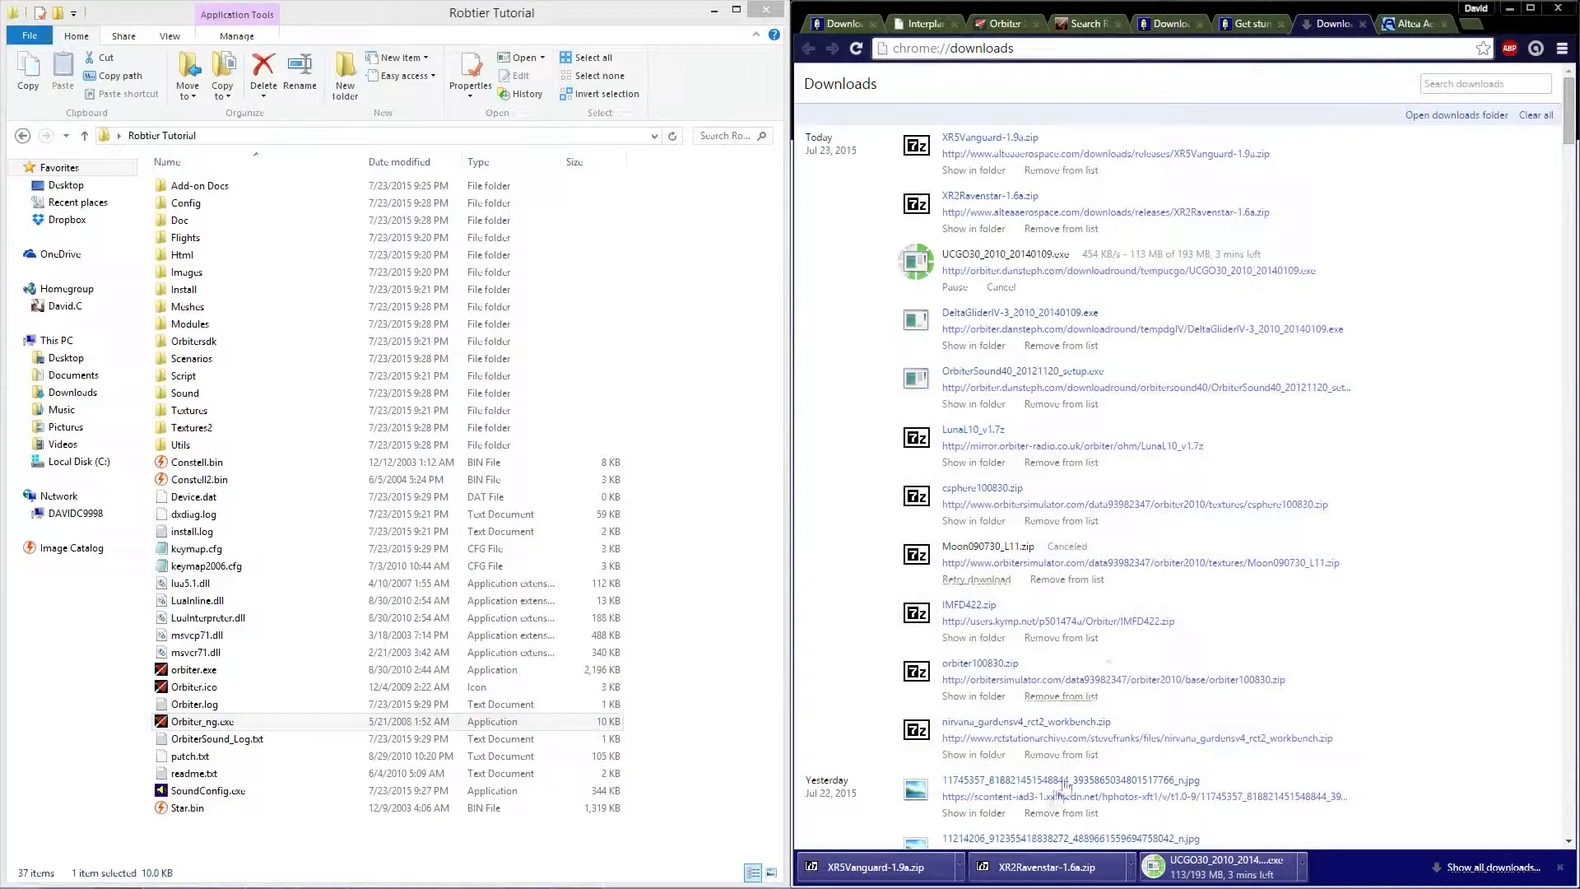
Step: Unpack the XR5 Vanguard and XR2 Ravenstar zips into Orbiter, merging folders for all items
click(987, 137)
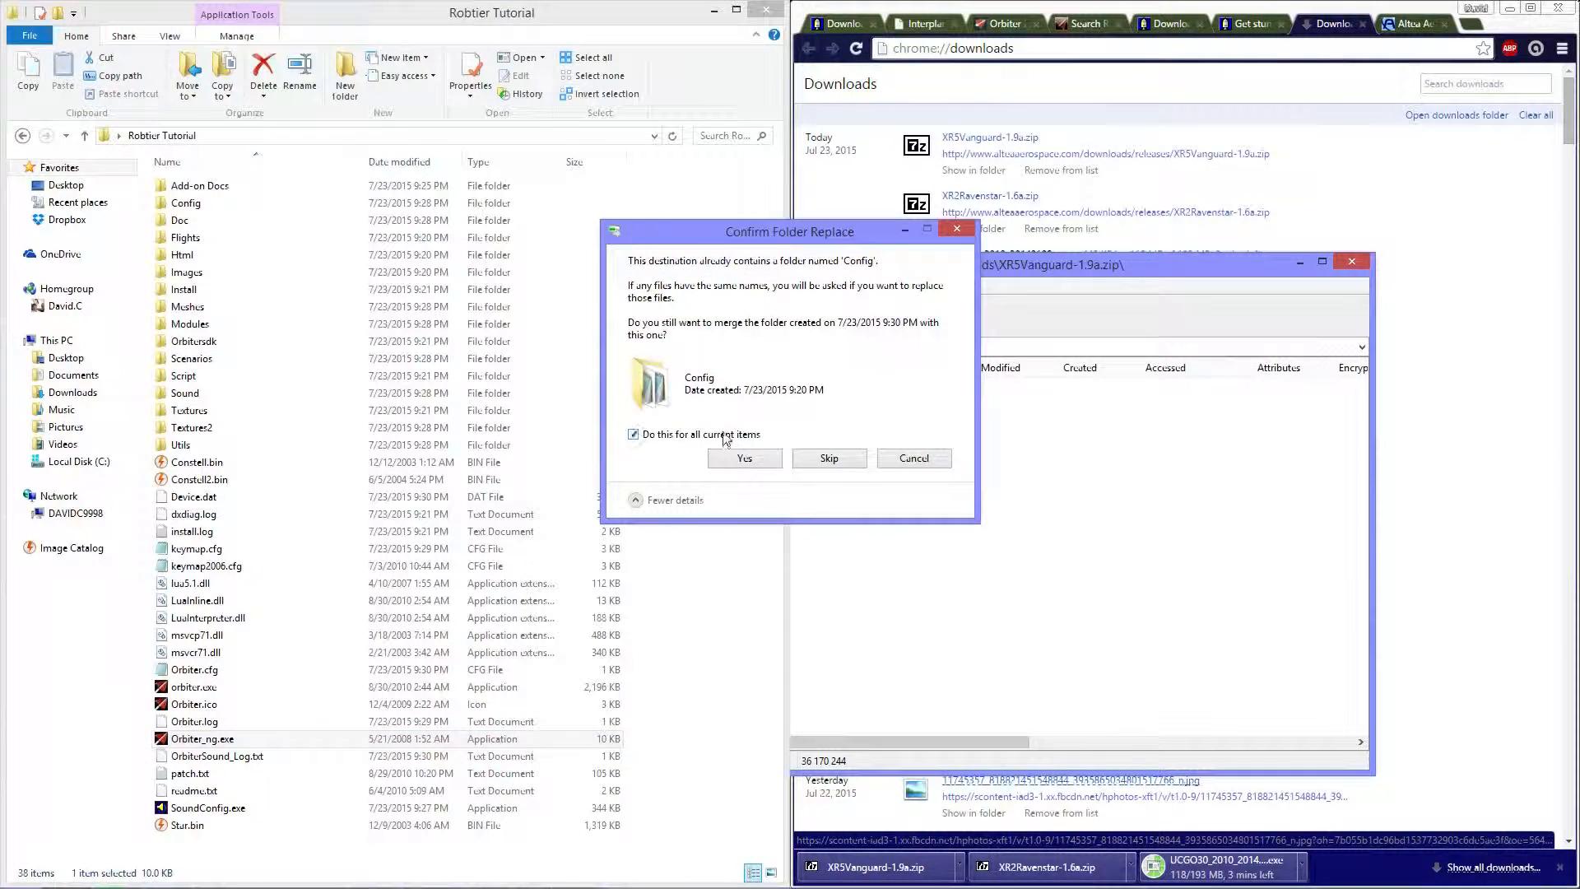
click(744, 459)
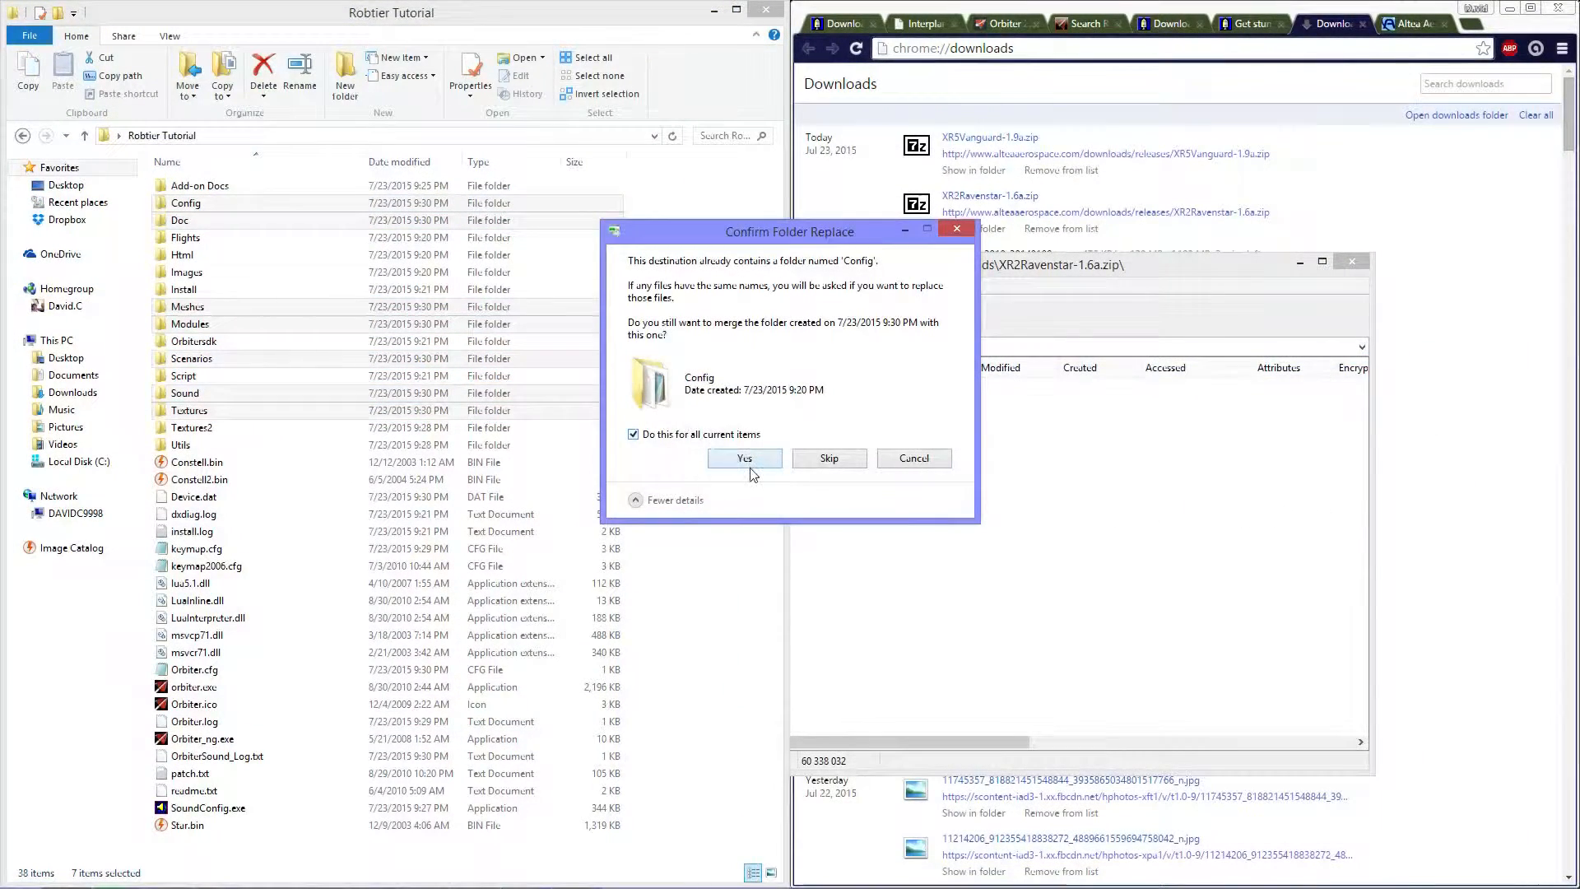
click(744, 458)
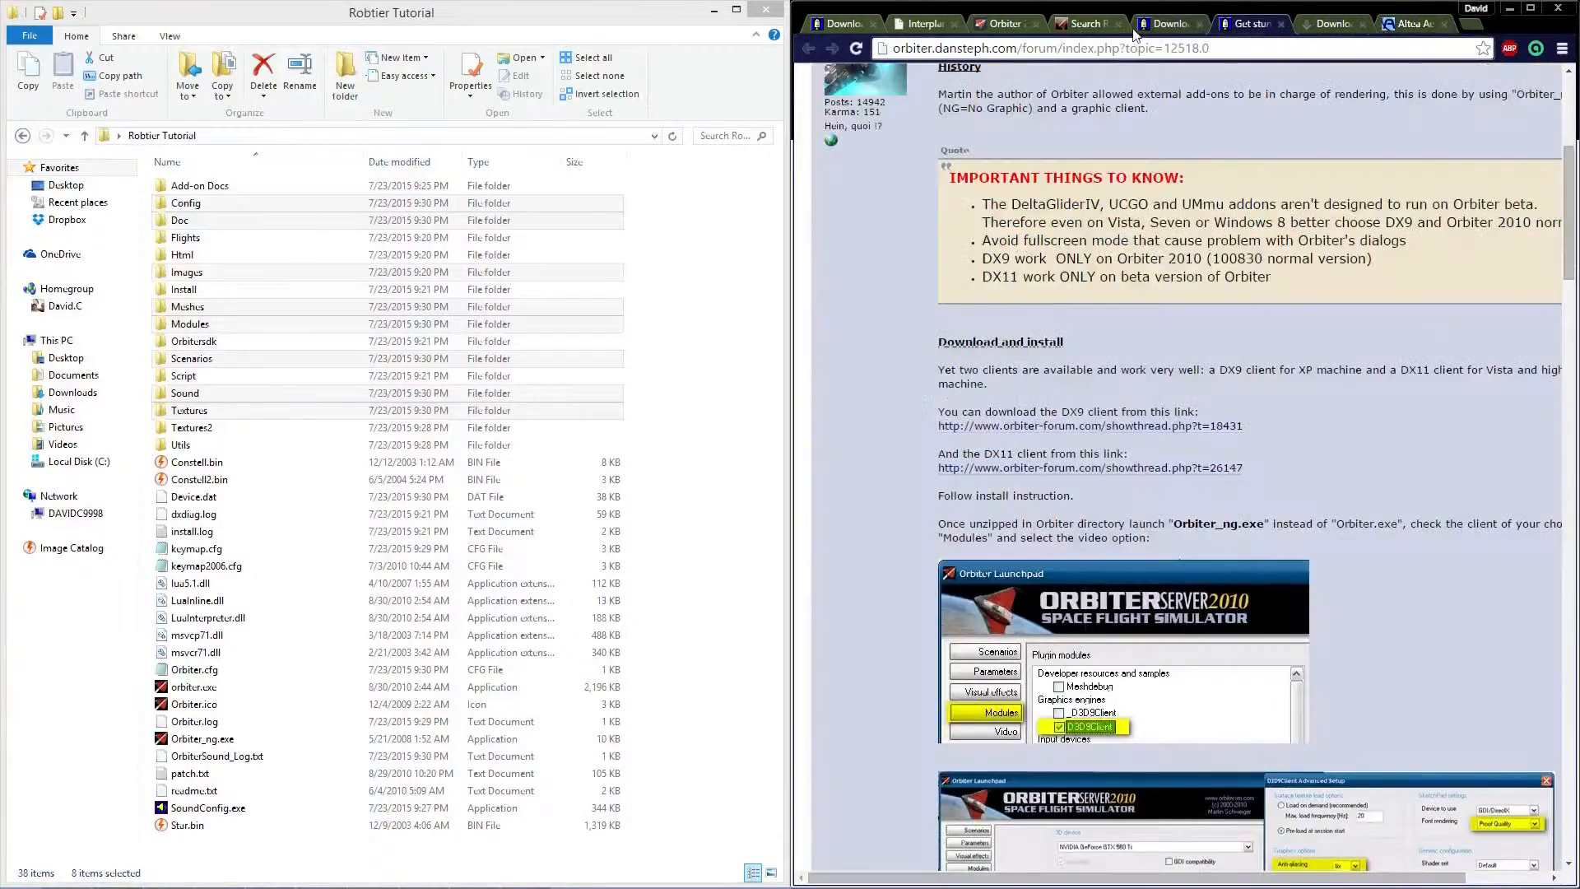
Step: Follow the DX9 client thread to the D3D9Client site and get D3D9ClientR15.zip
click(1086, 425)
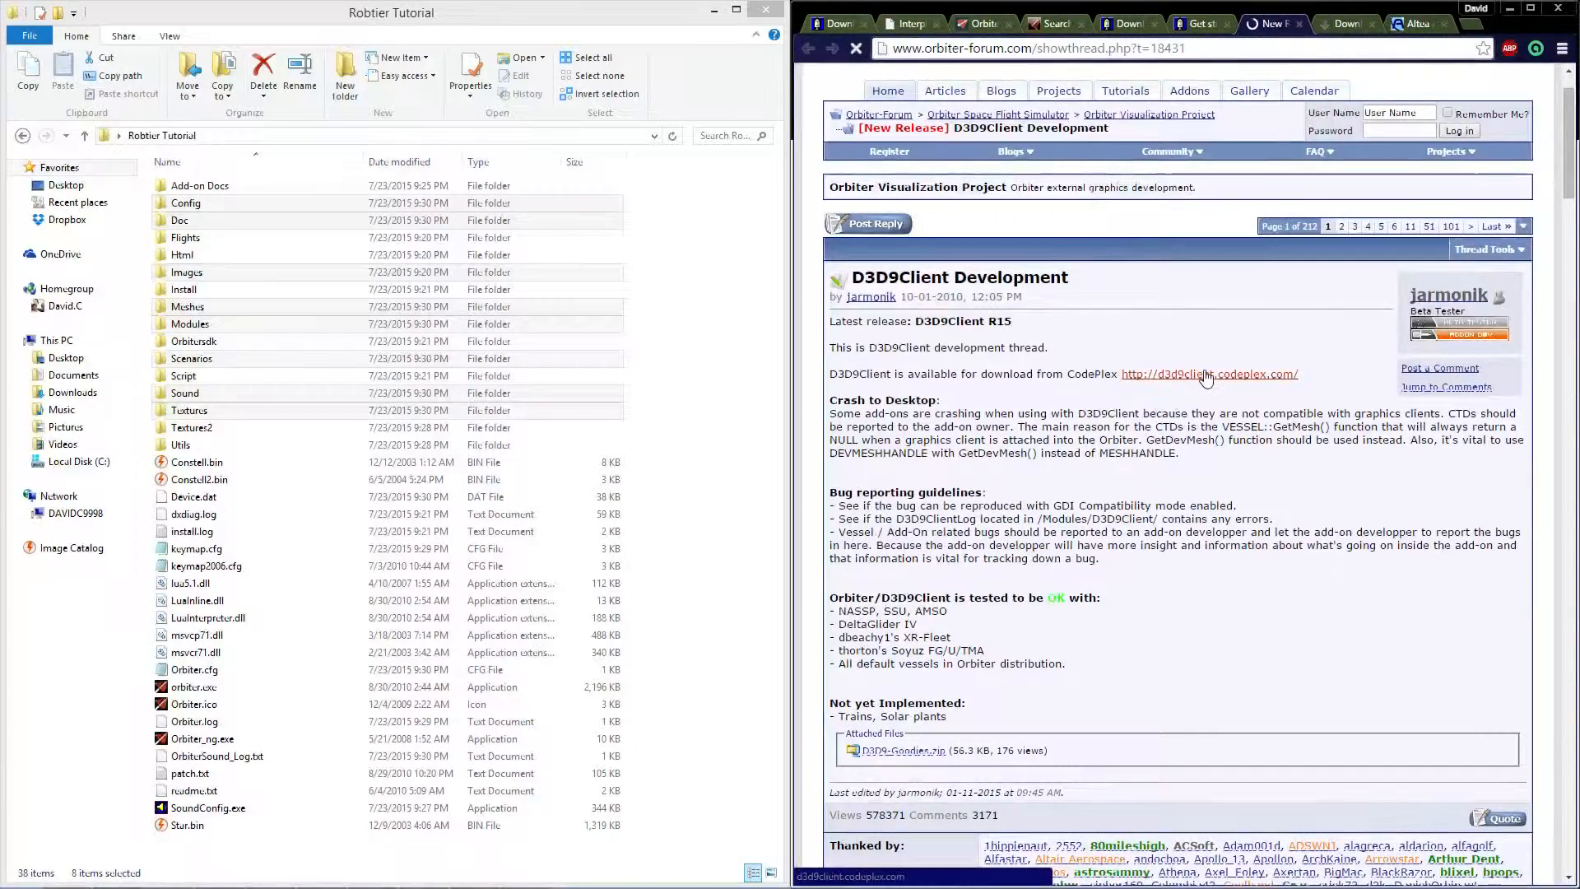
click(1209, 373)
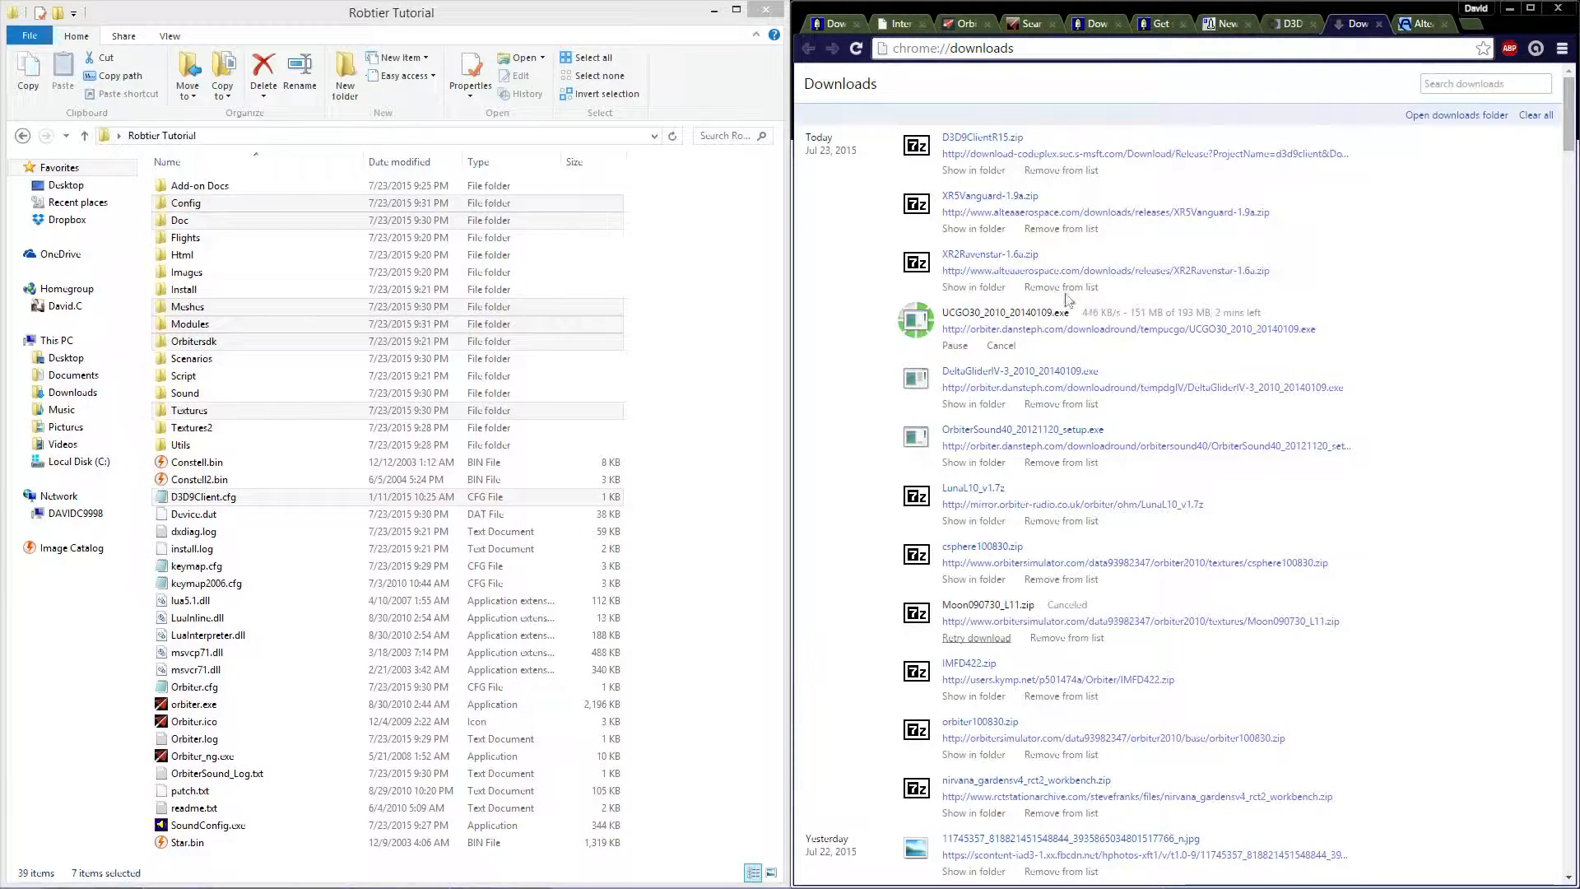
Step: Launch Orbiter_ng.exe from the Orbiter folder to bring up the Server Launchpad
click(202, 755)
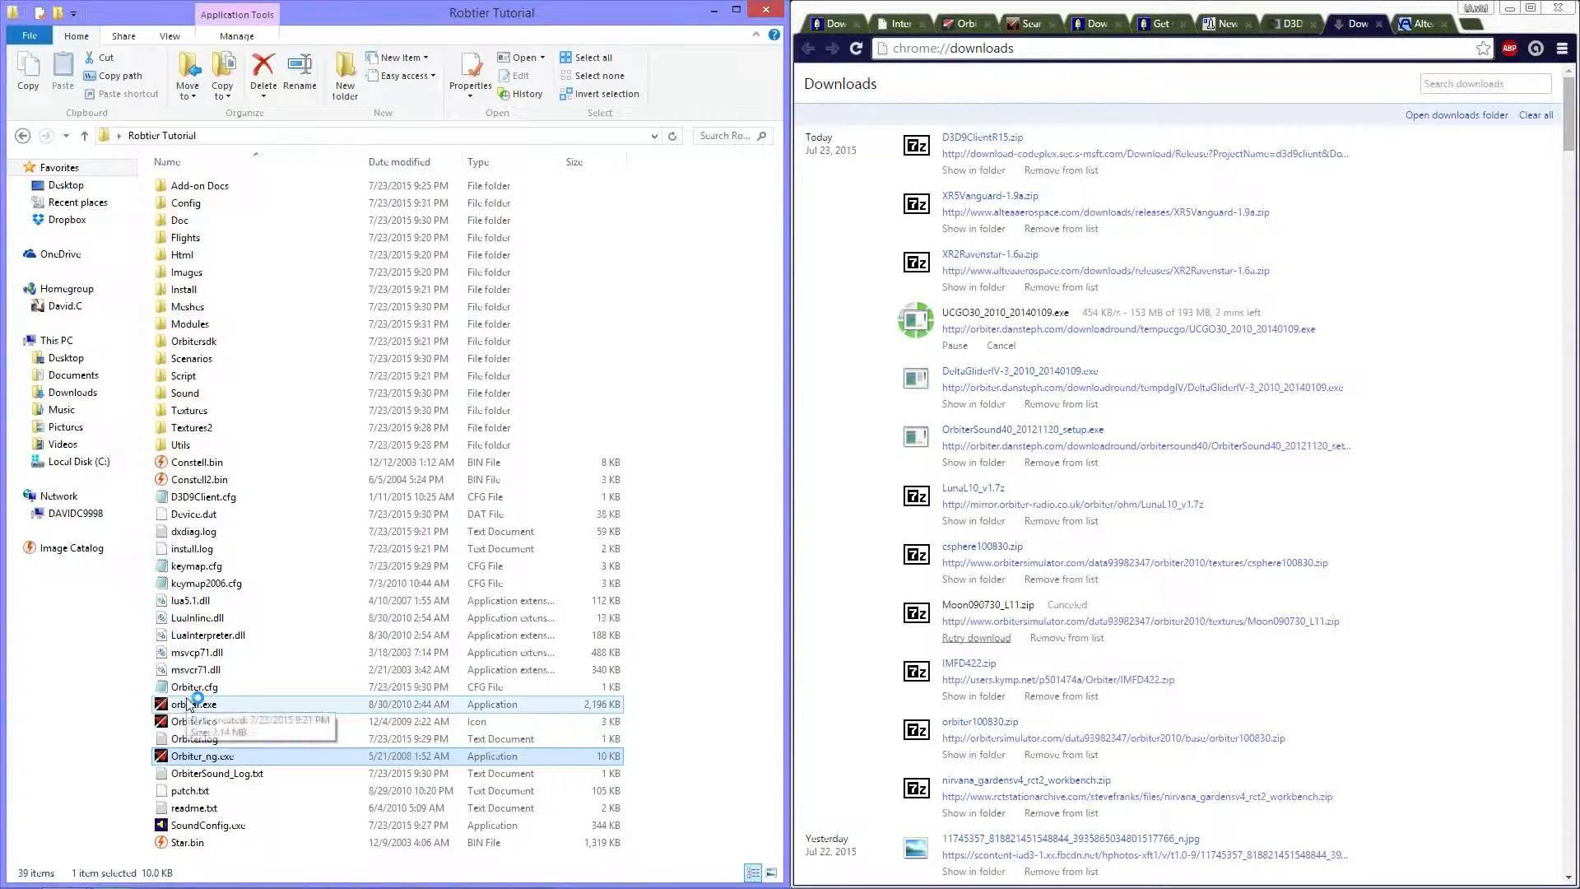
click(202, 755)
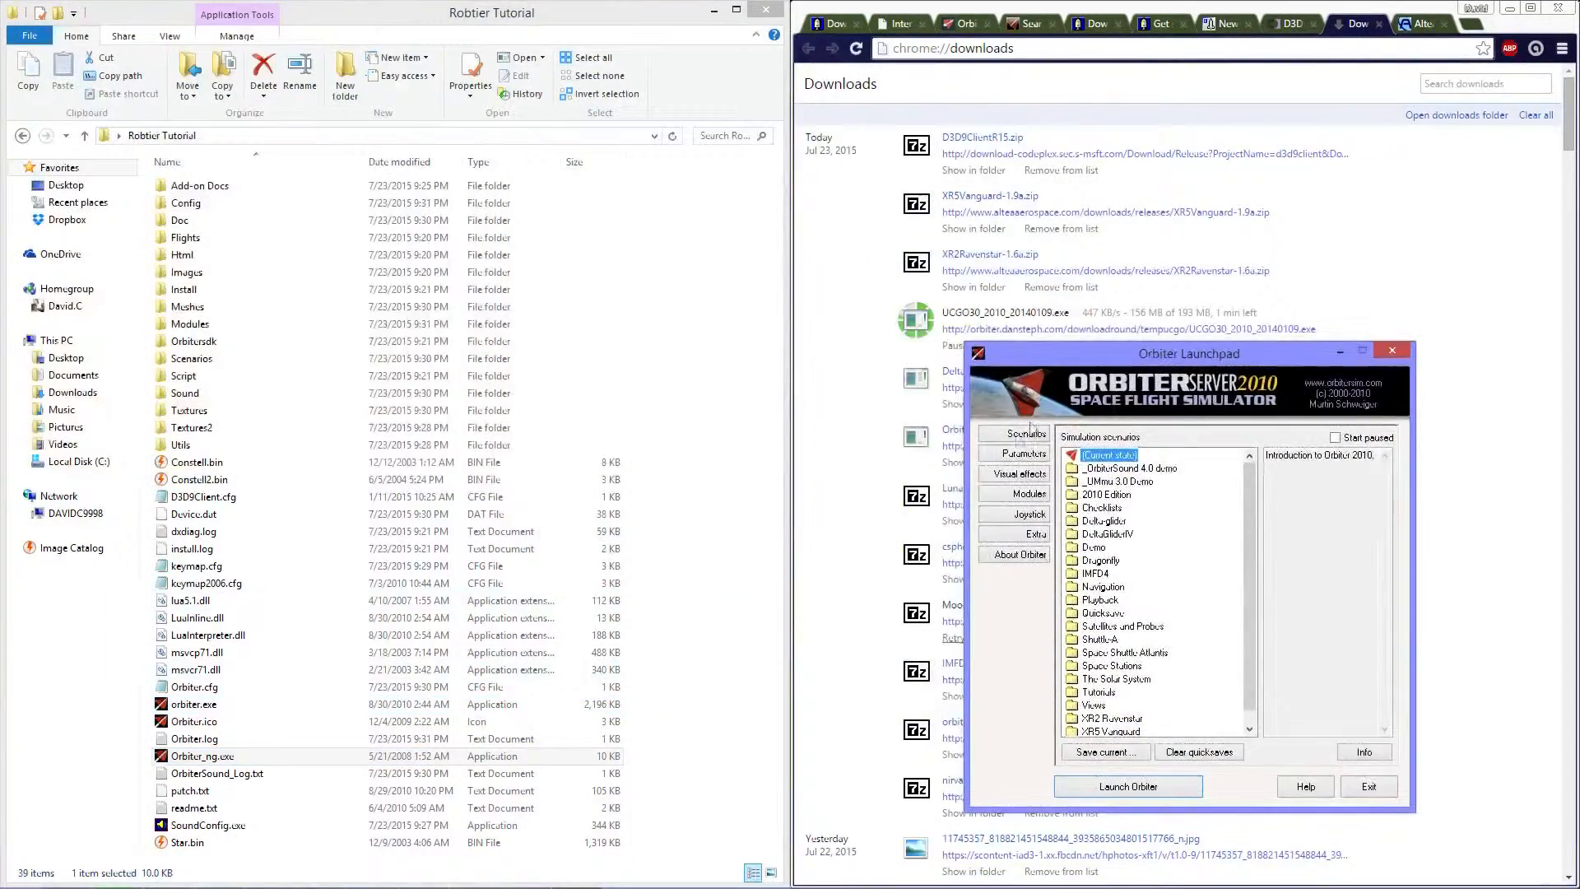
Step: Activate the InterMFD422 and OrbiterSound modules on the Modules page
click(1027, 492)
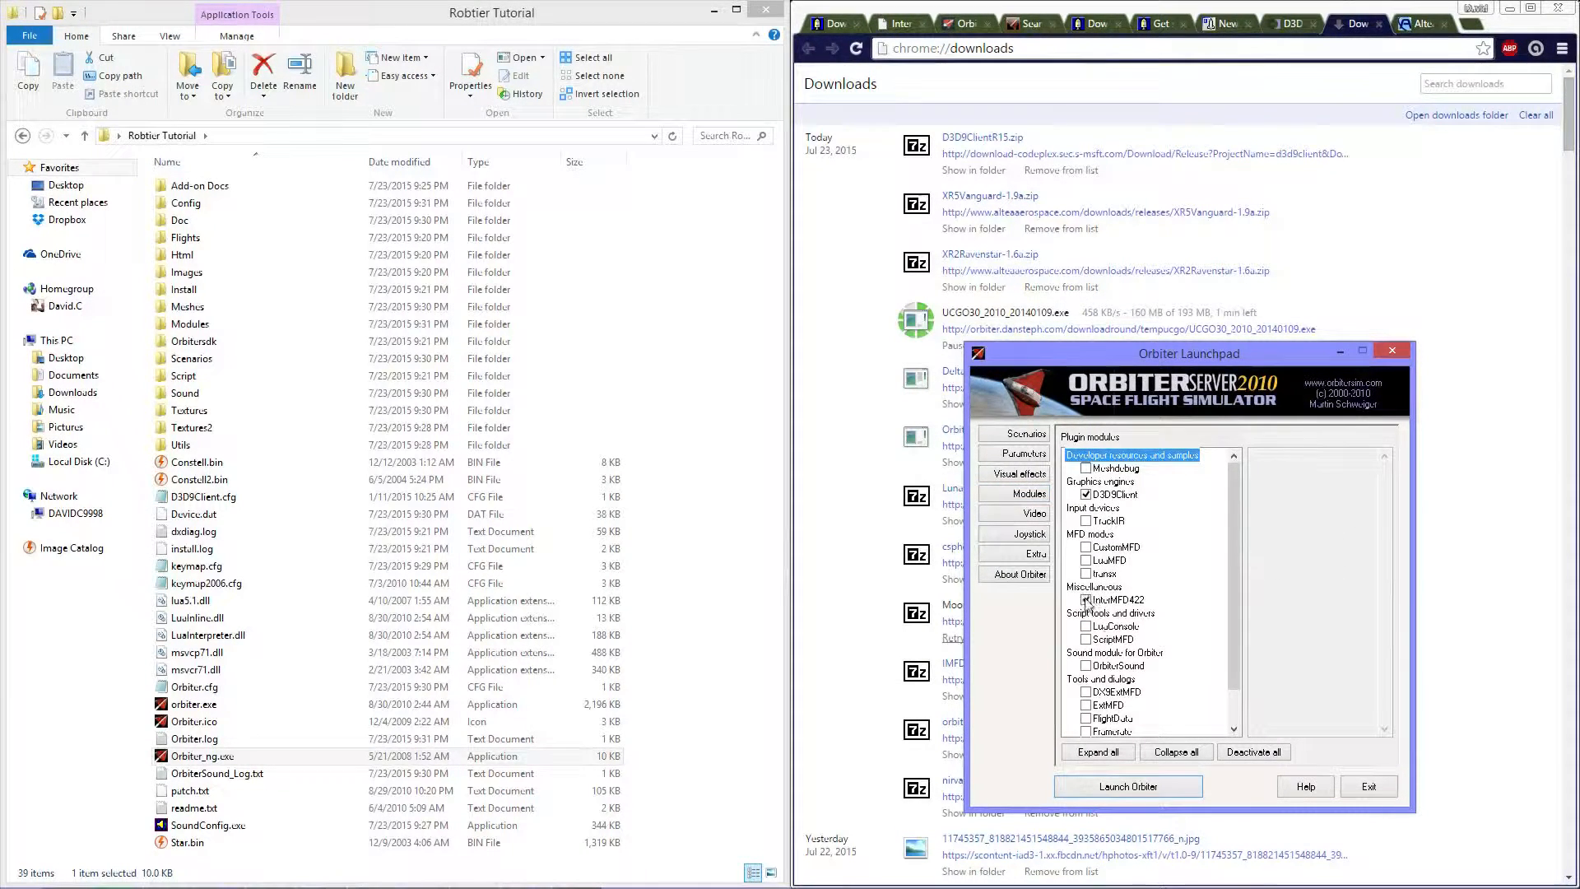
click(1086, 600)
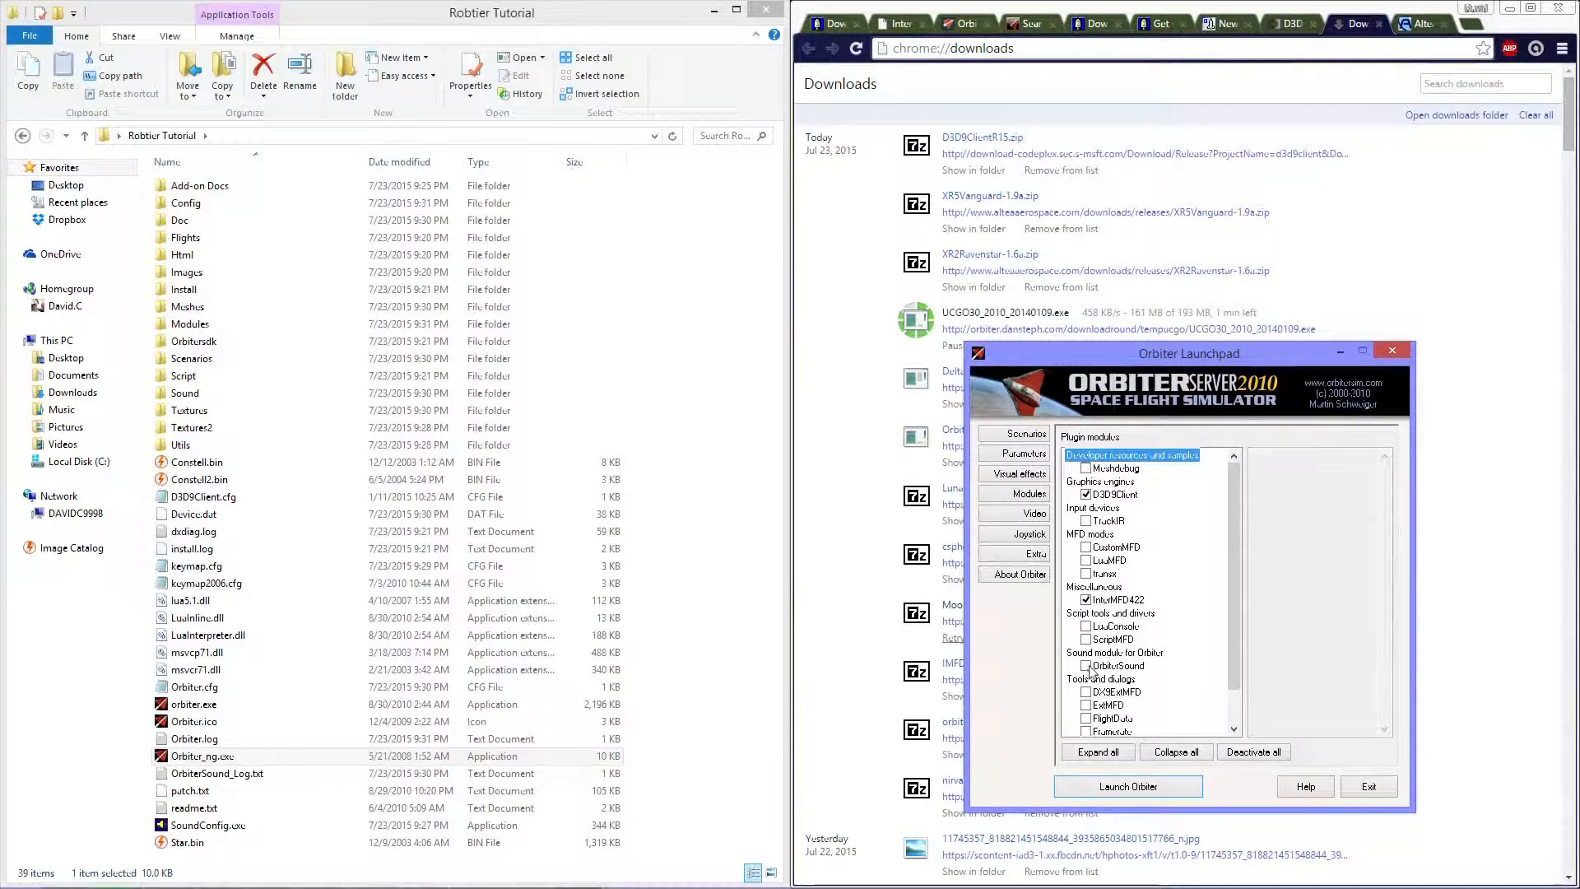
click(1088, 692)
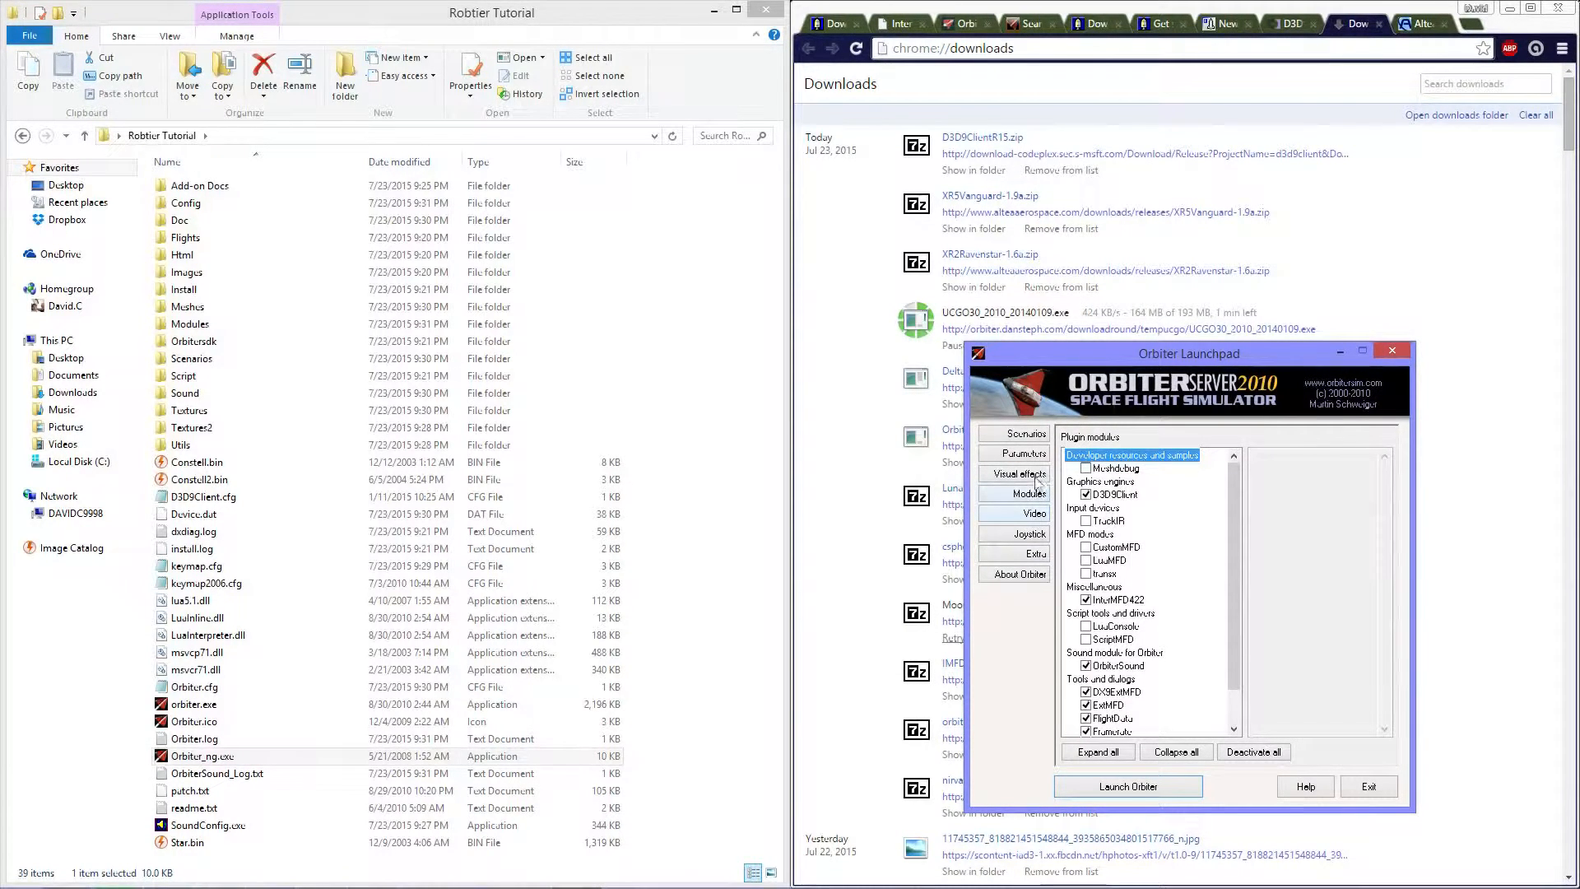
Step: Set video to a 1920×1080 window and open D3D9Client Advanced setup
click(1022, 453)
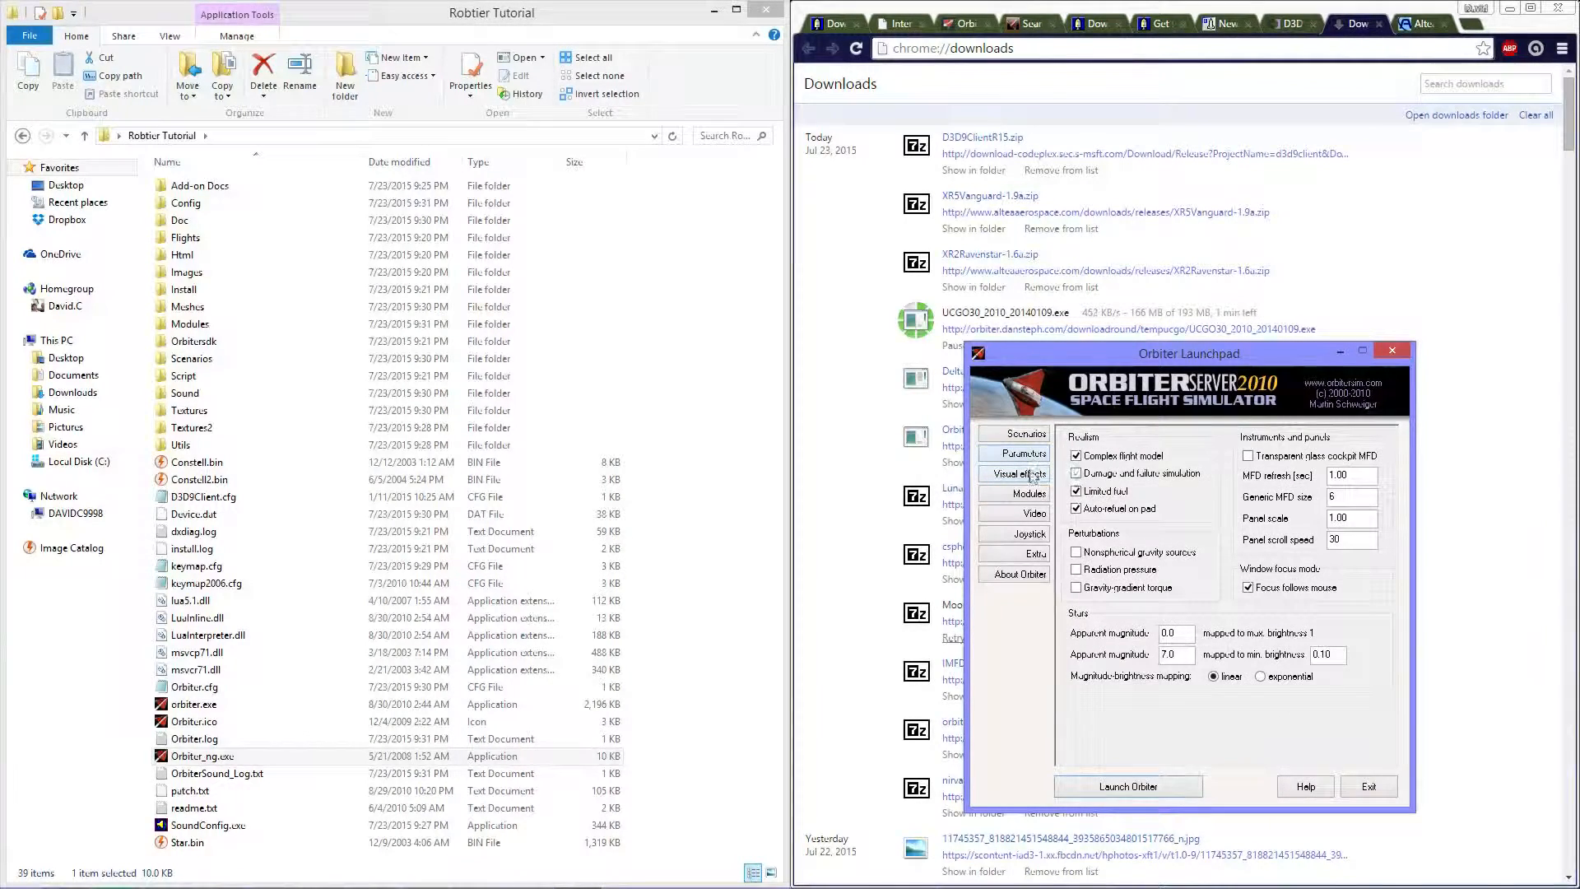
click(1023, 474)
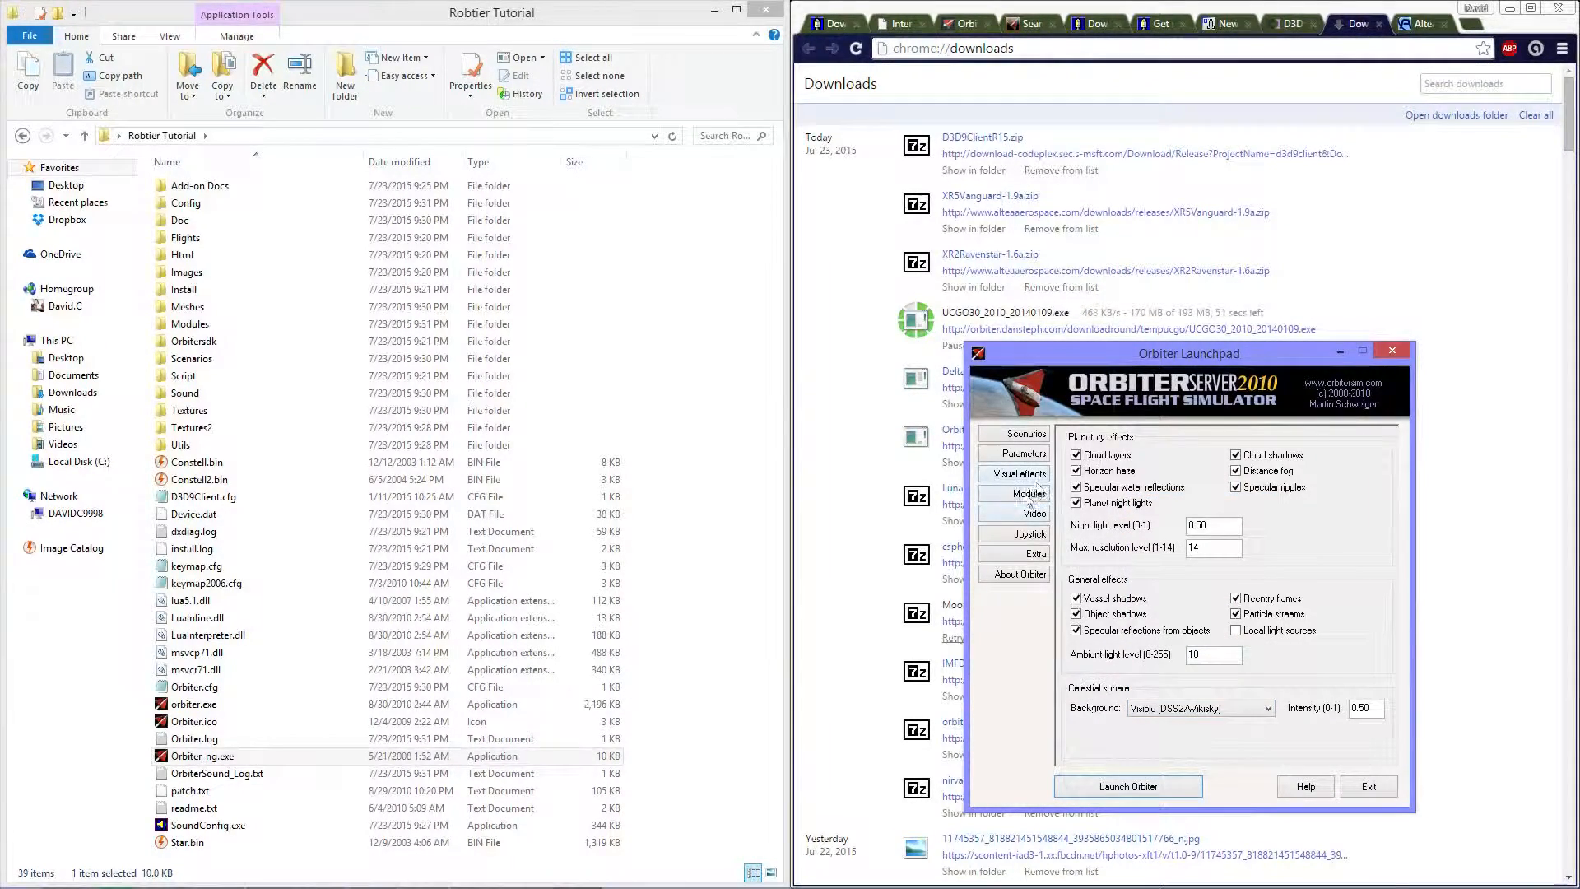
click(1033, 513)
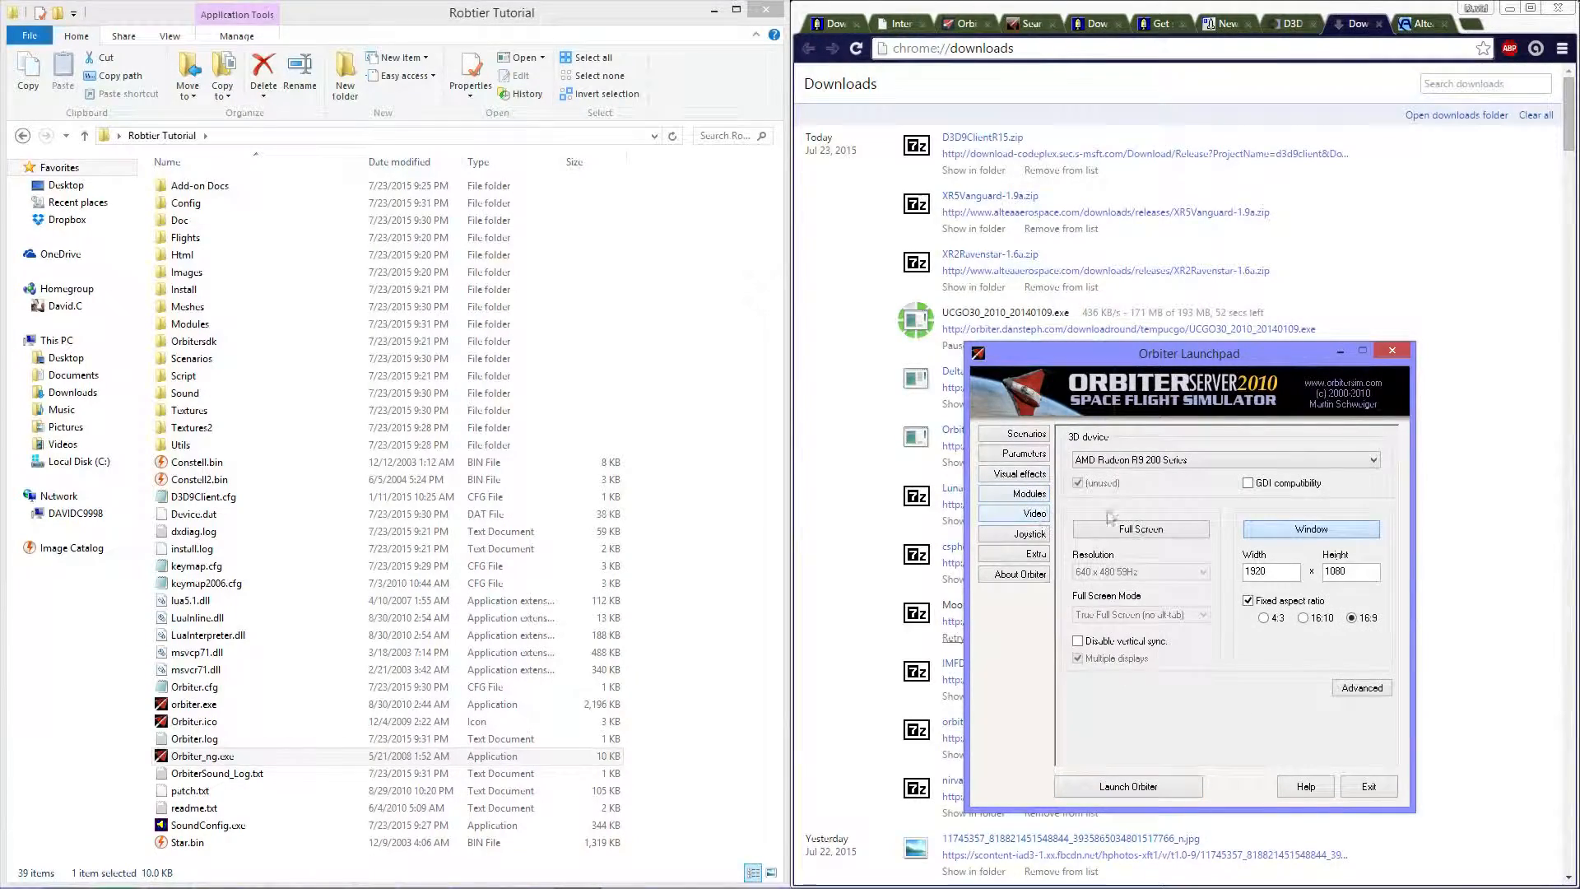
drag(1163, 353, 776, 282)
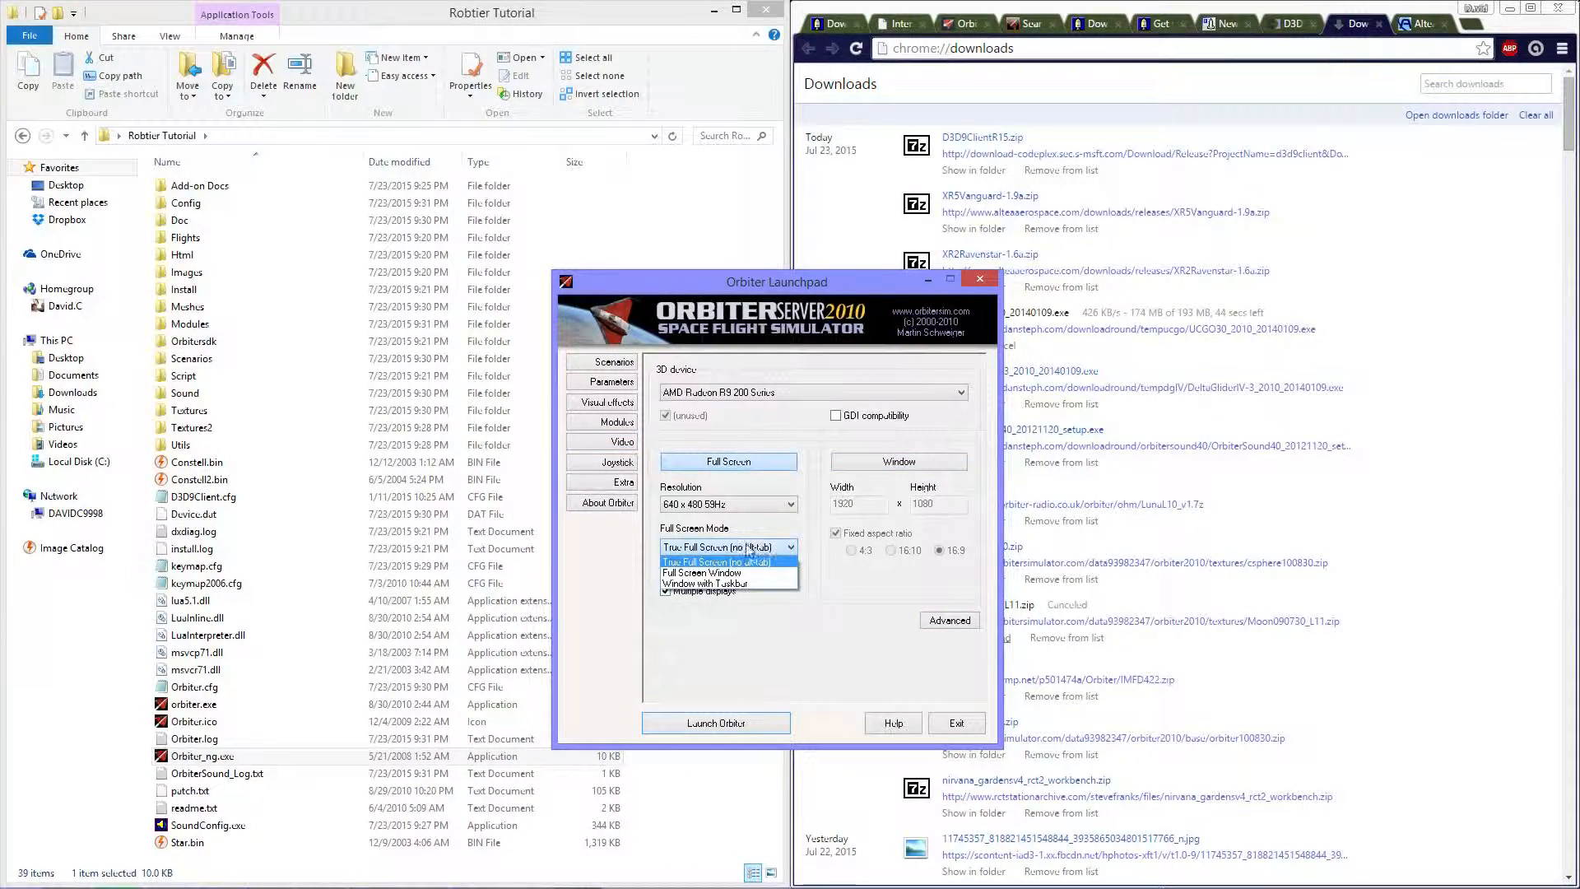
click(700, 572)
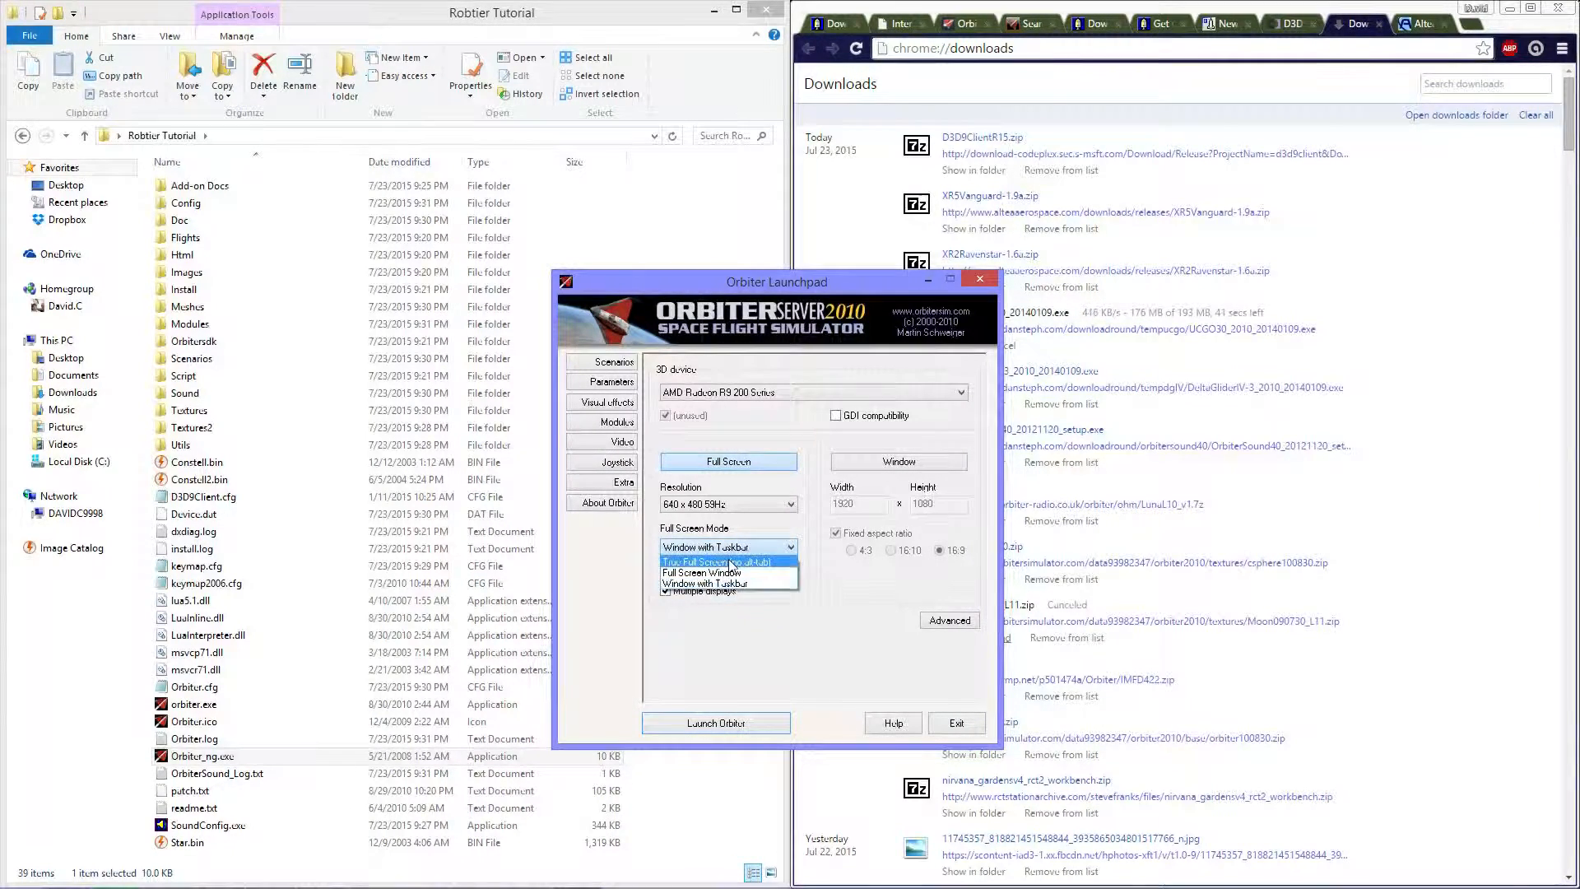
click(896, 461)
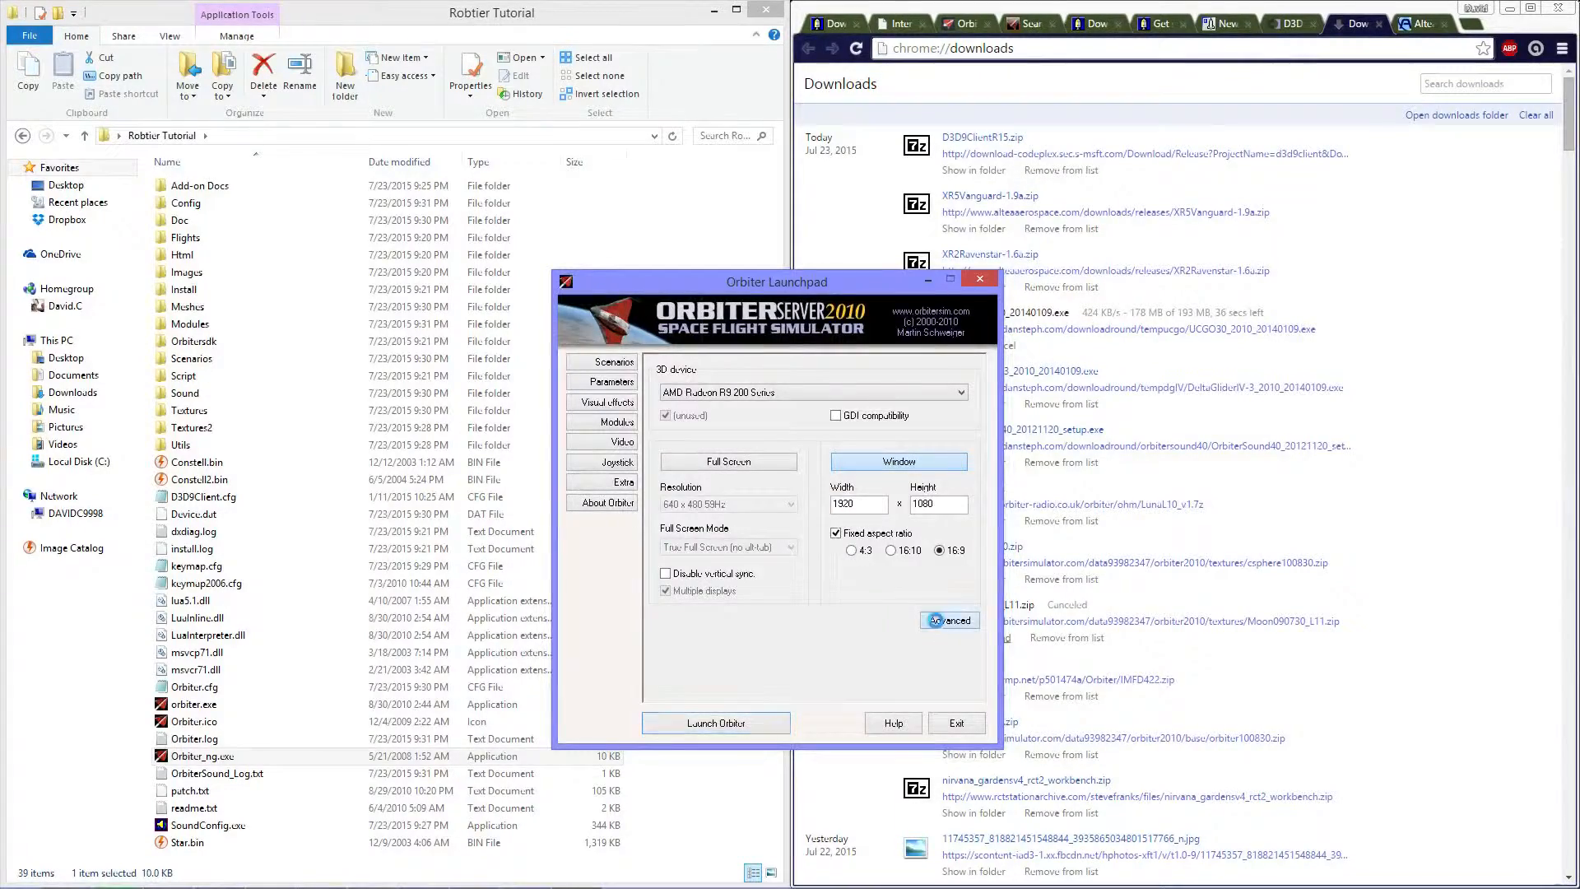
click(945, 620)
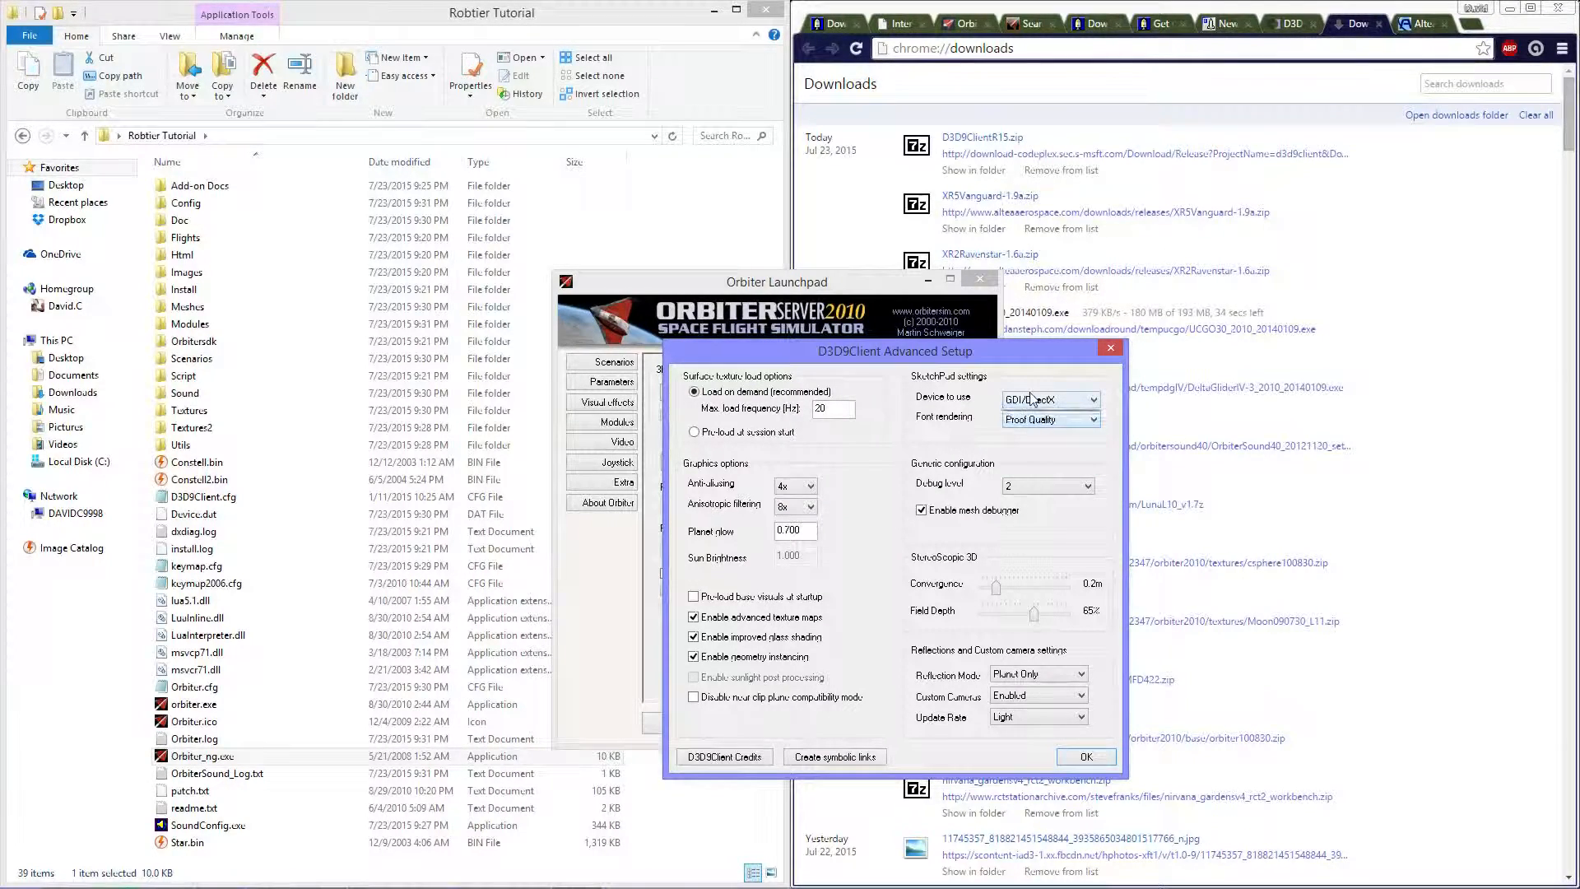
Step: Apply debug level 0, Full Scene reflections, Heavy update rate, 8x antialiasing and 16x anisotropic
click(1087, 486)
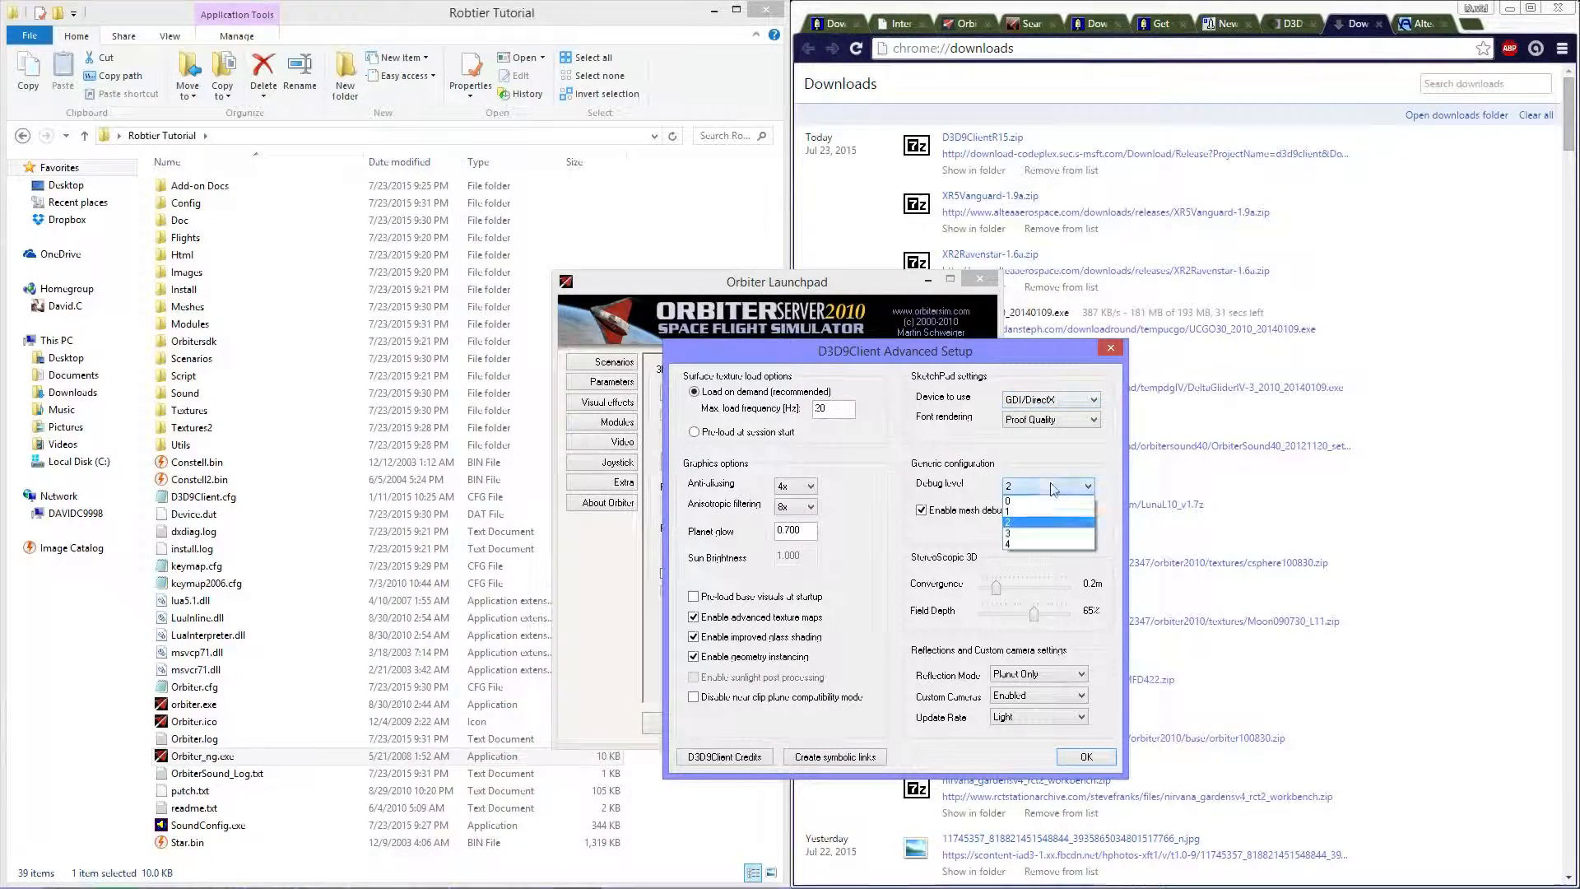
click(1007, 514)
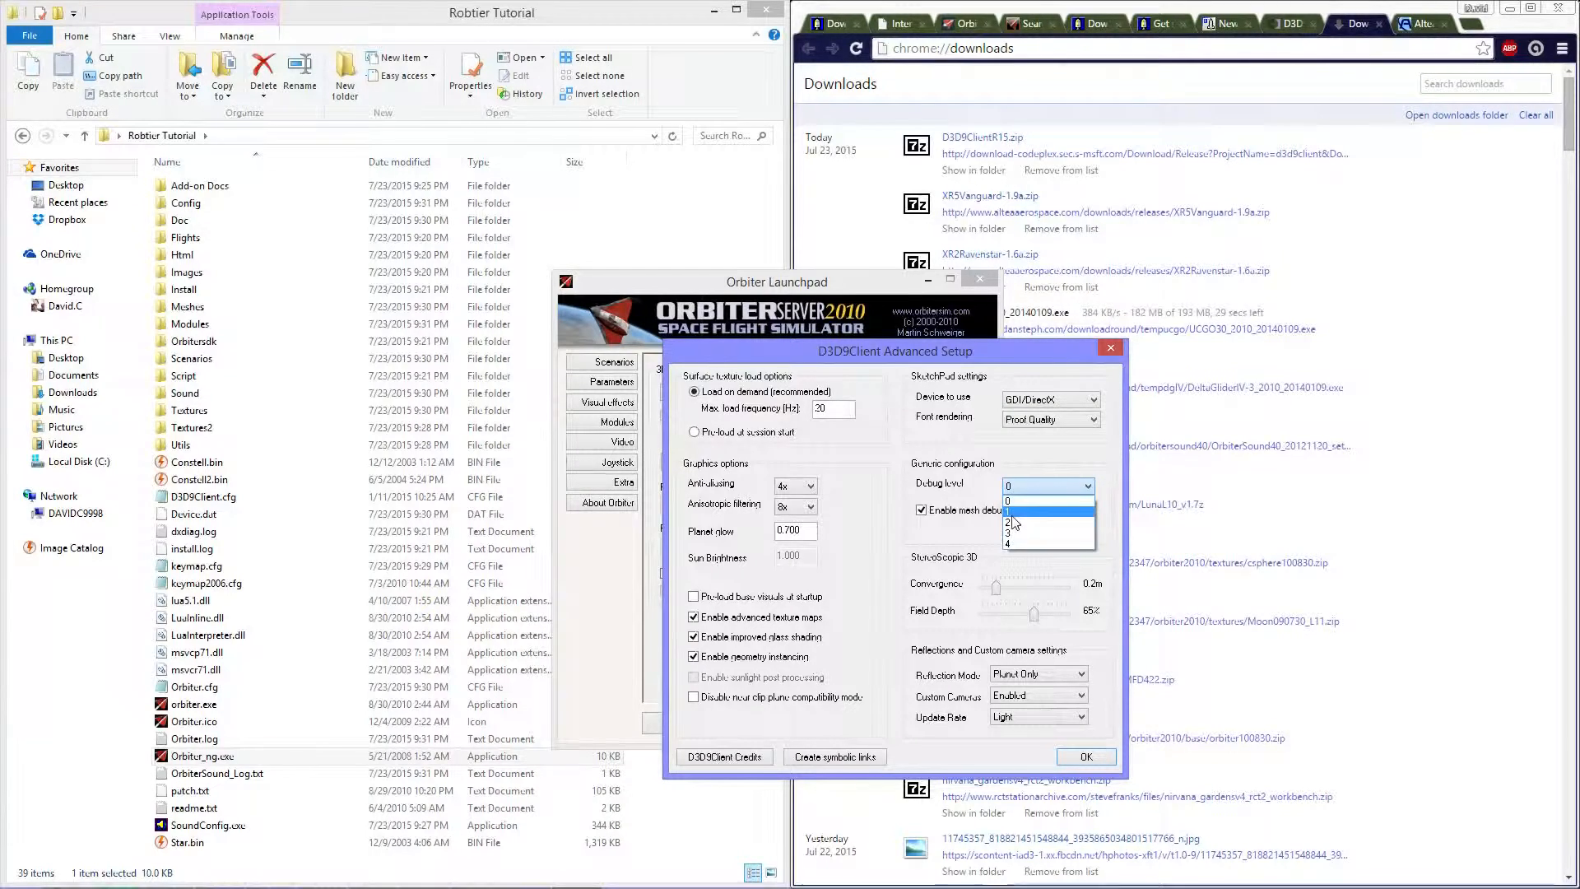
click(1007, 515)
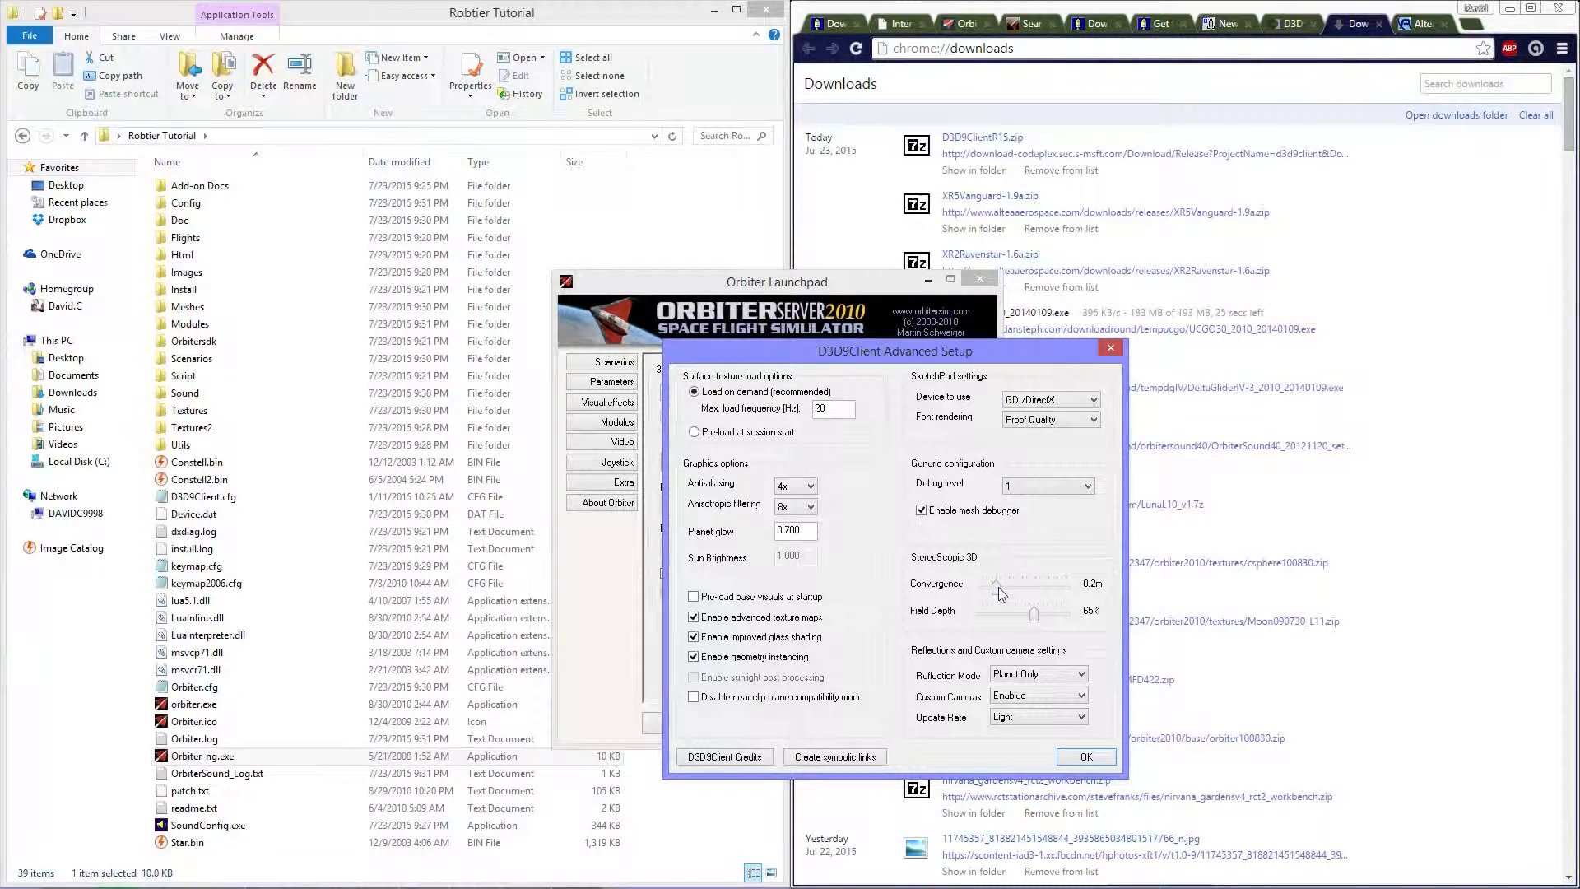
click(1038, 673)
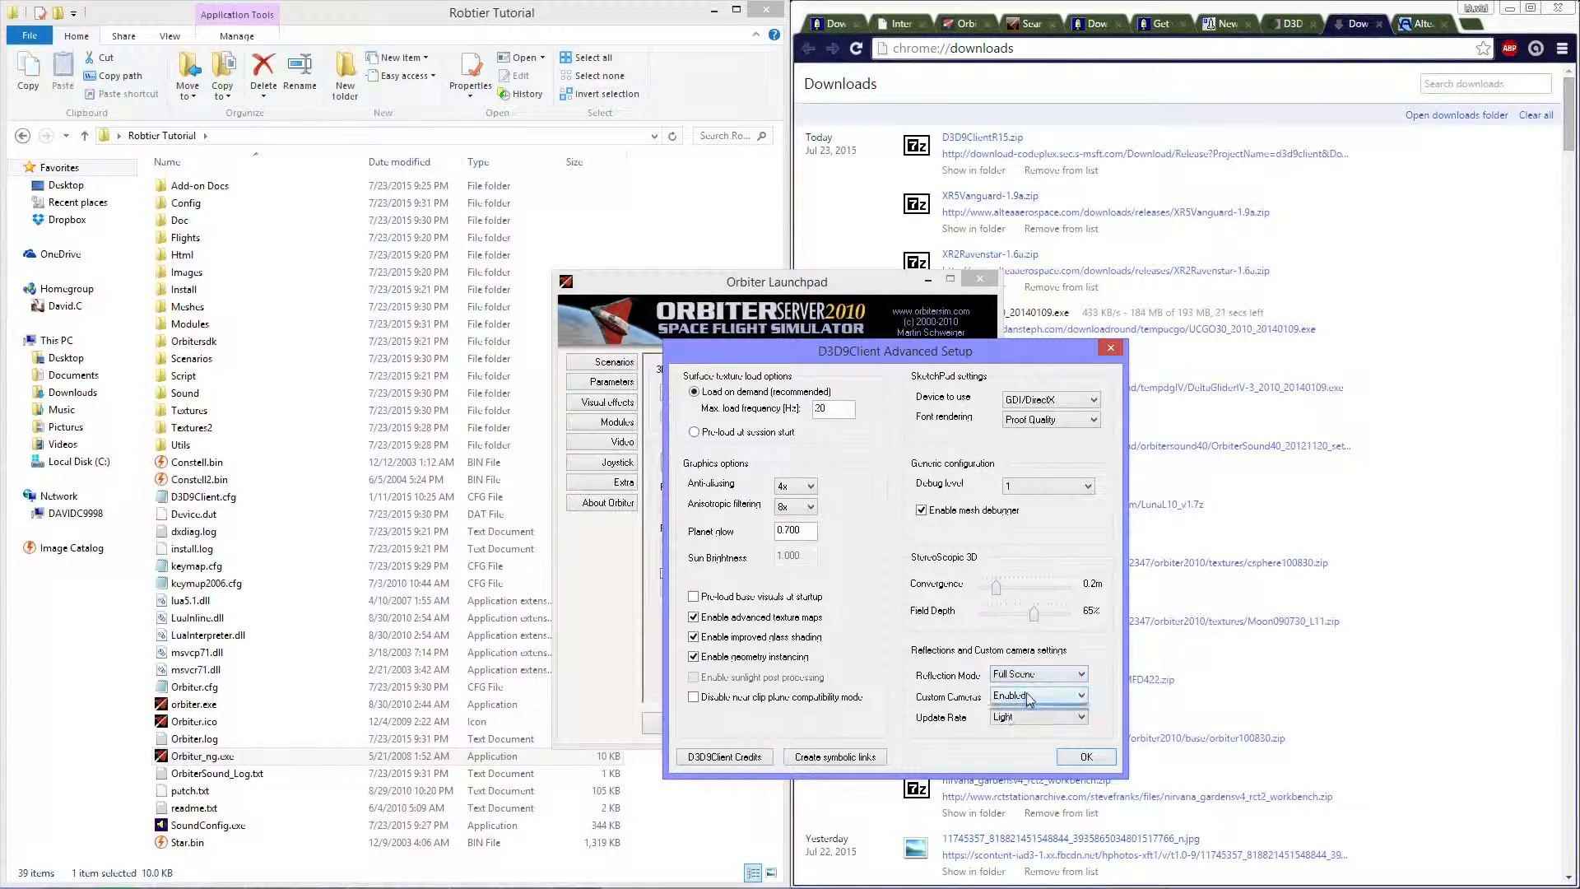
click(1078, 716)
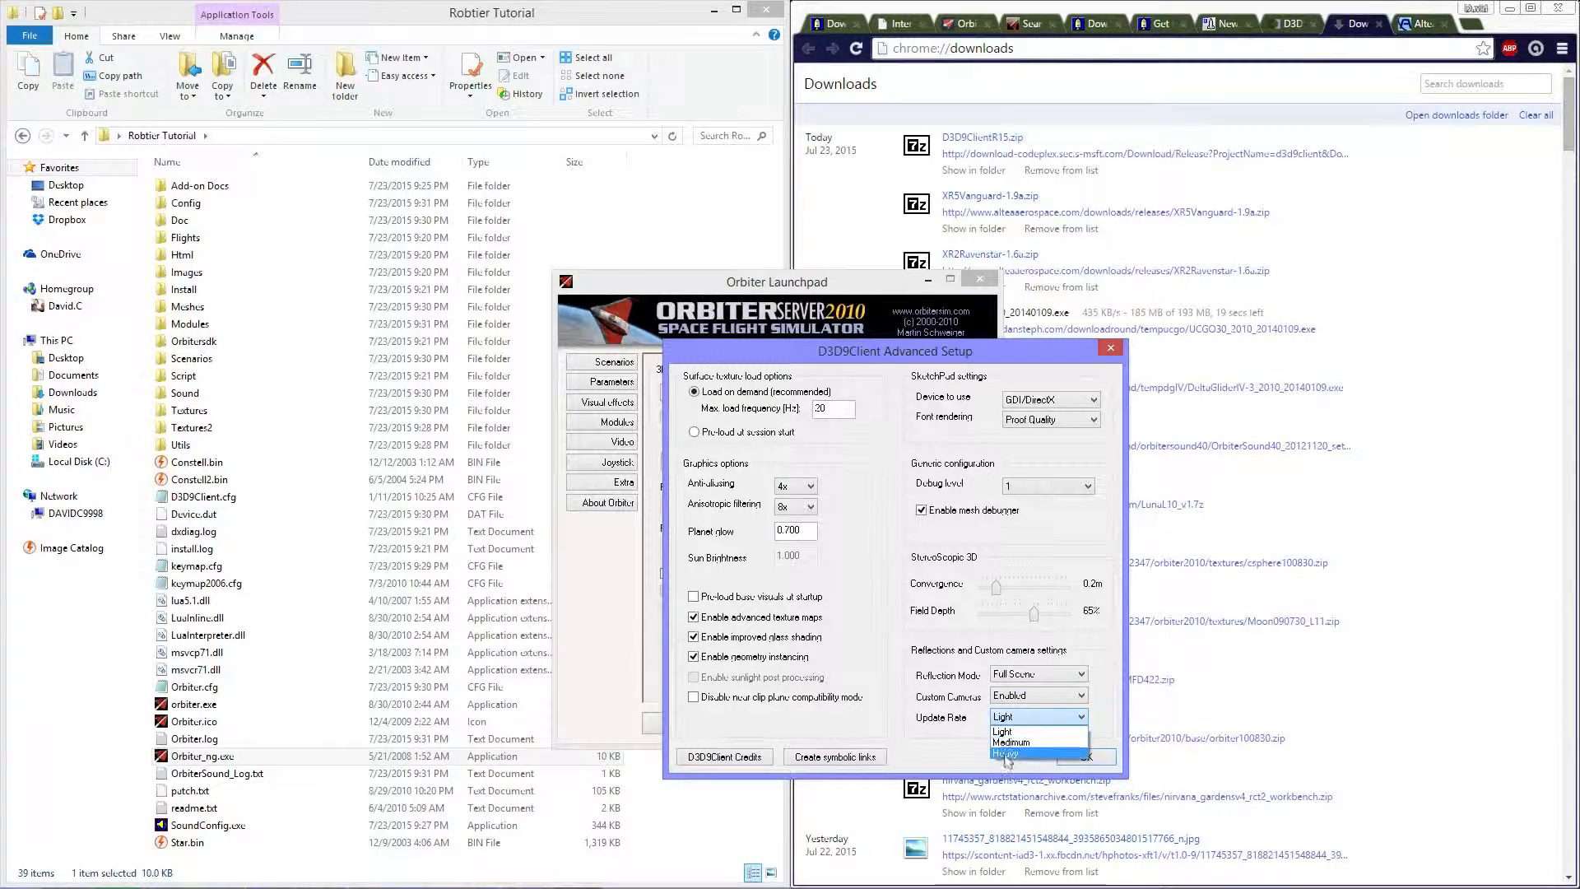
click(1004, 753)
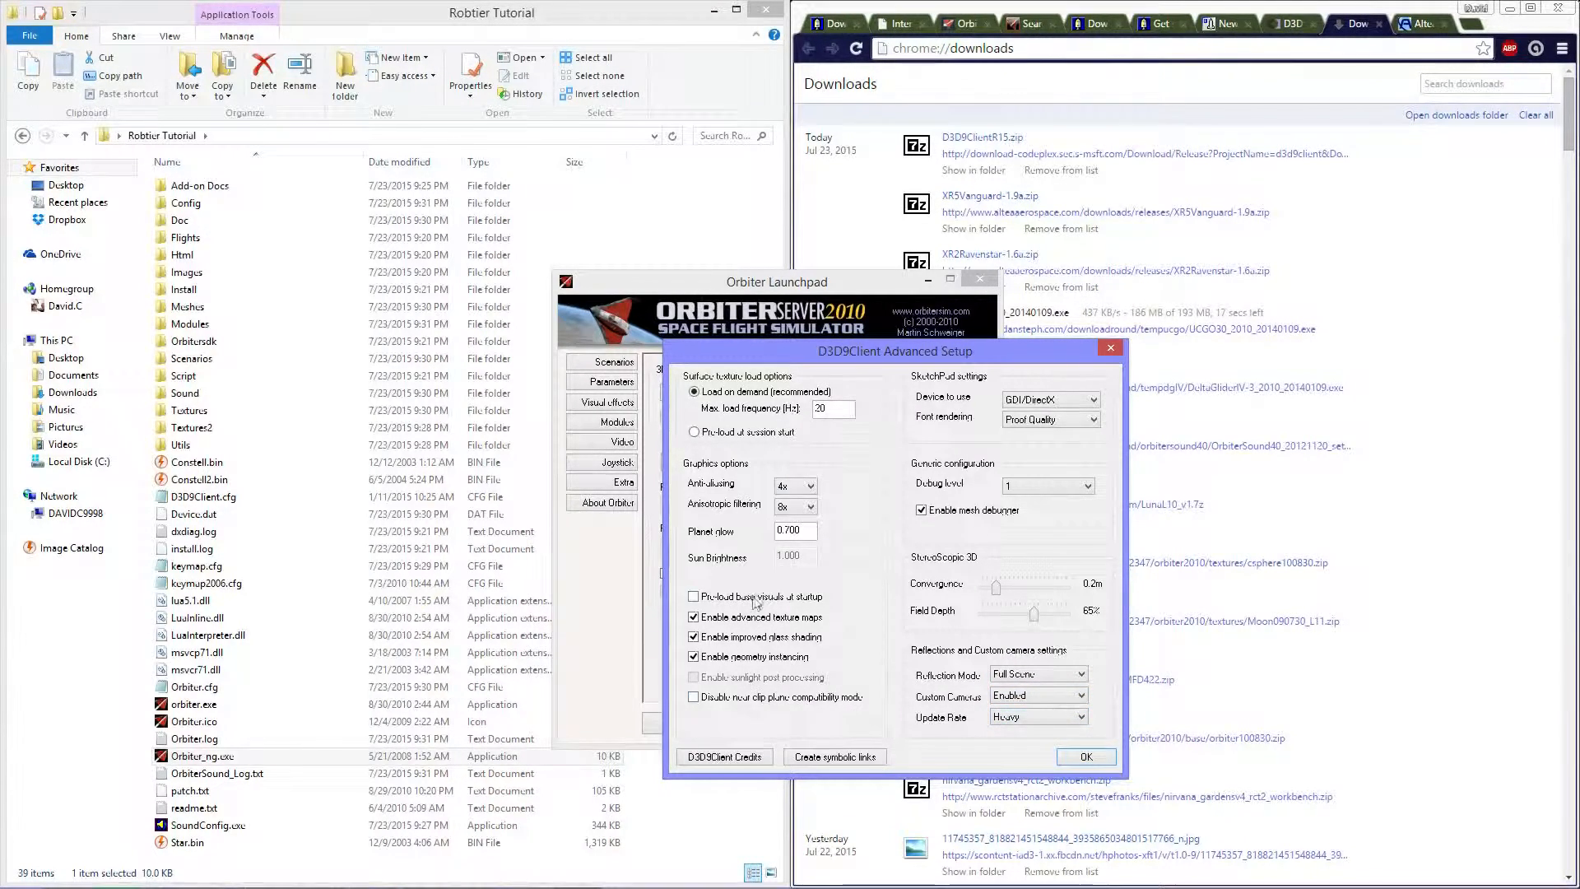
click(795, 505)
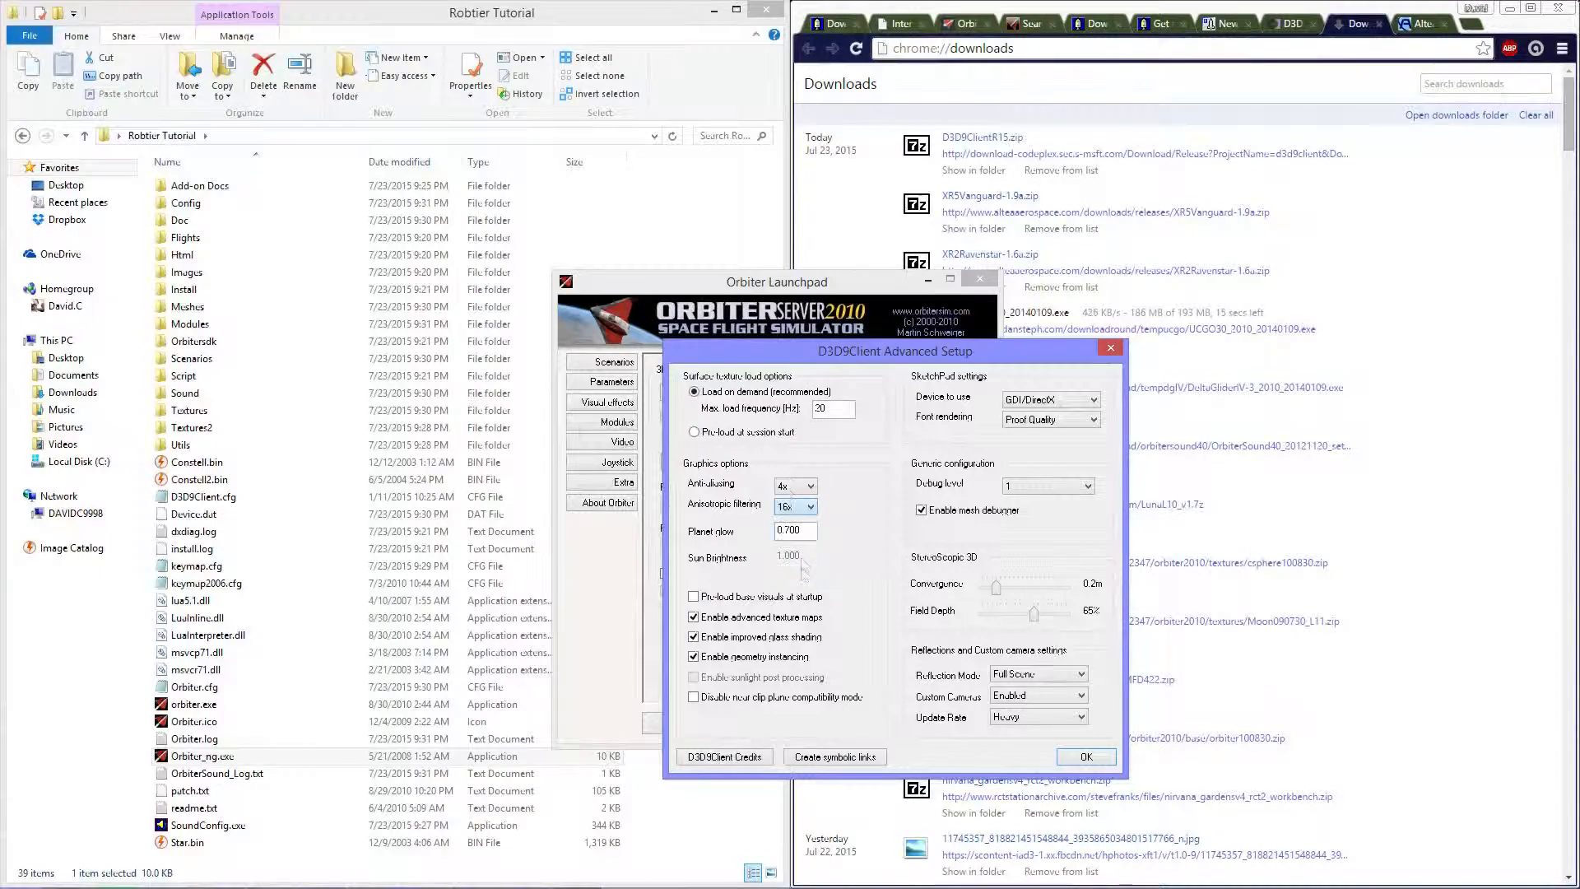
click(795, 484)
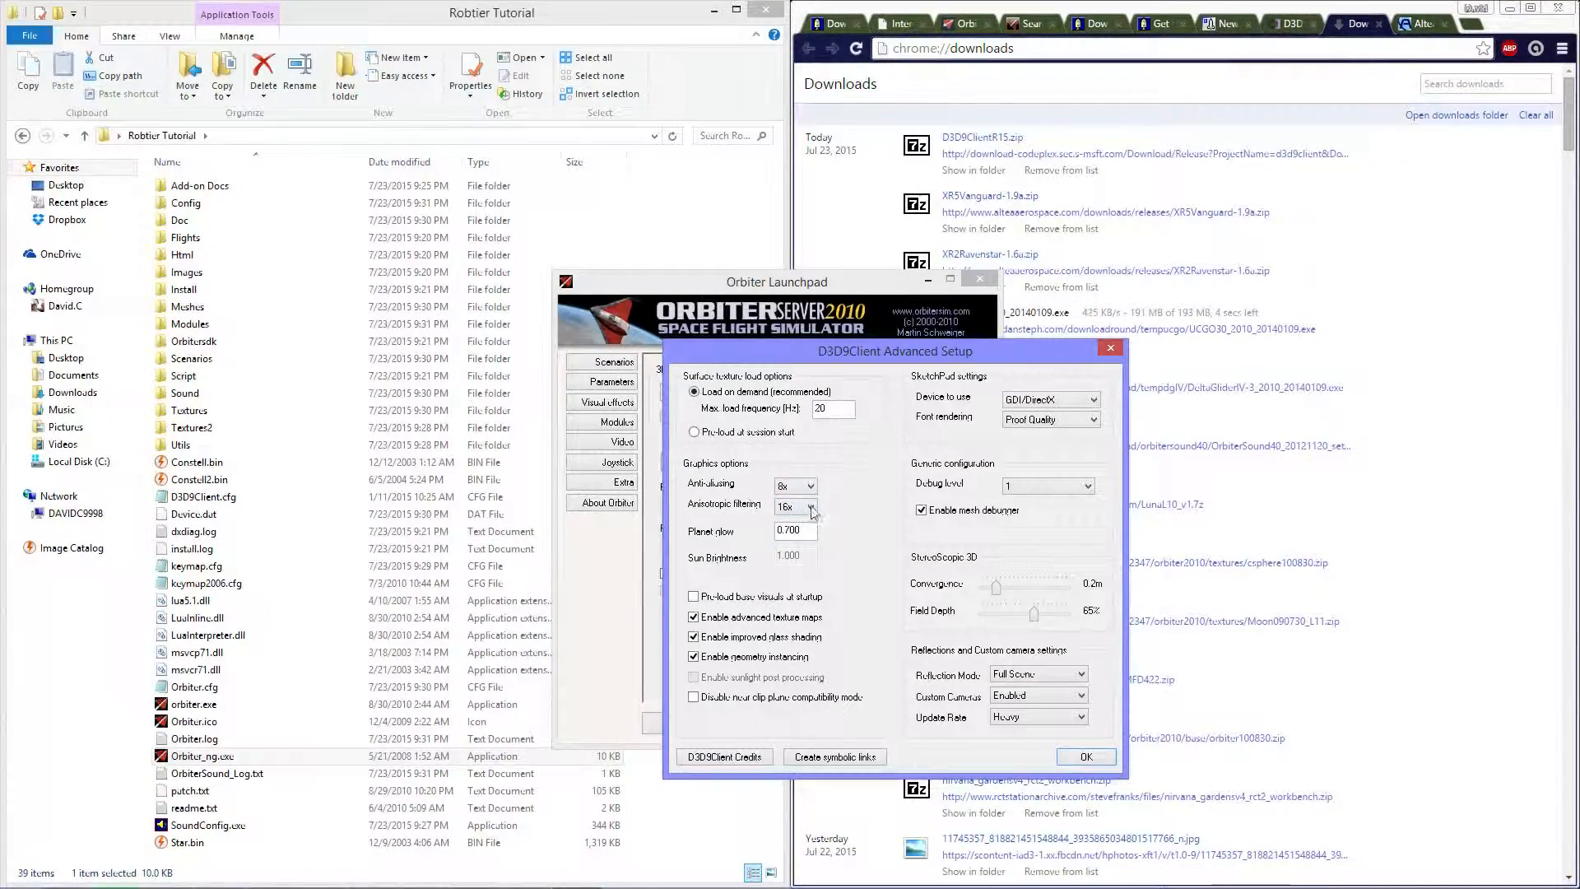
click(809, 504)
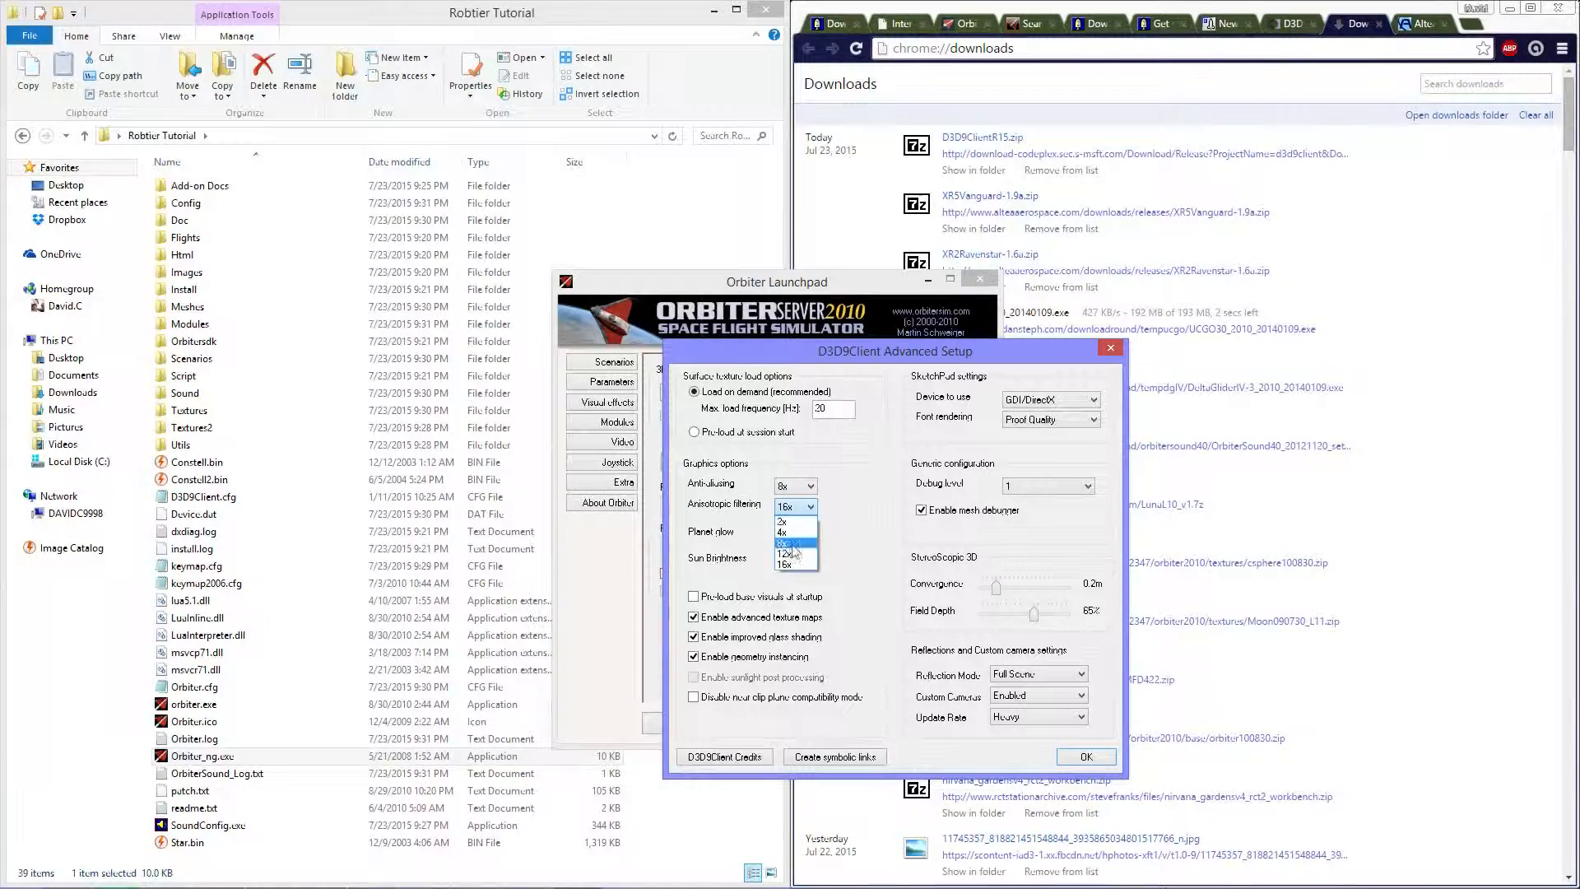
click(785, 564)
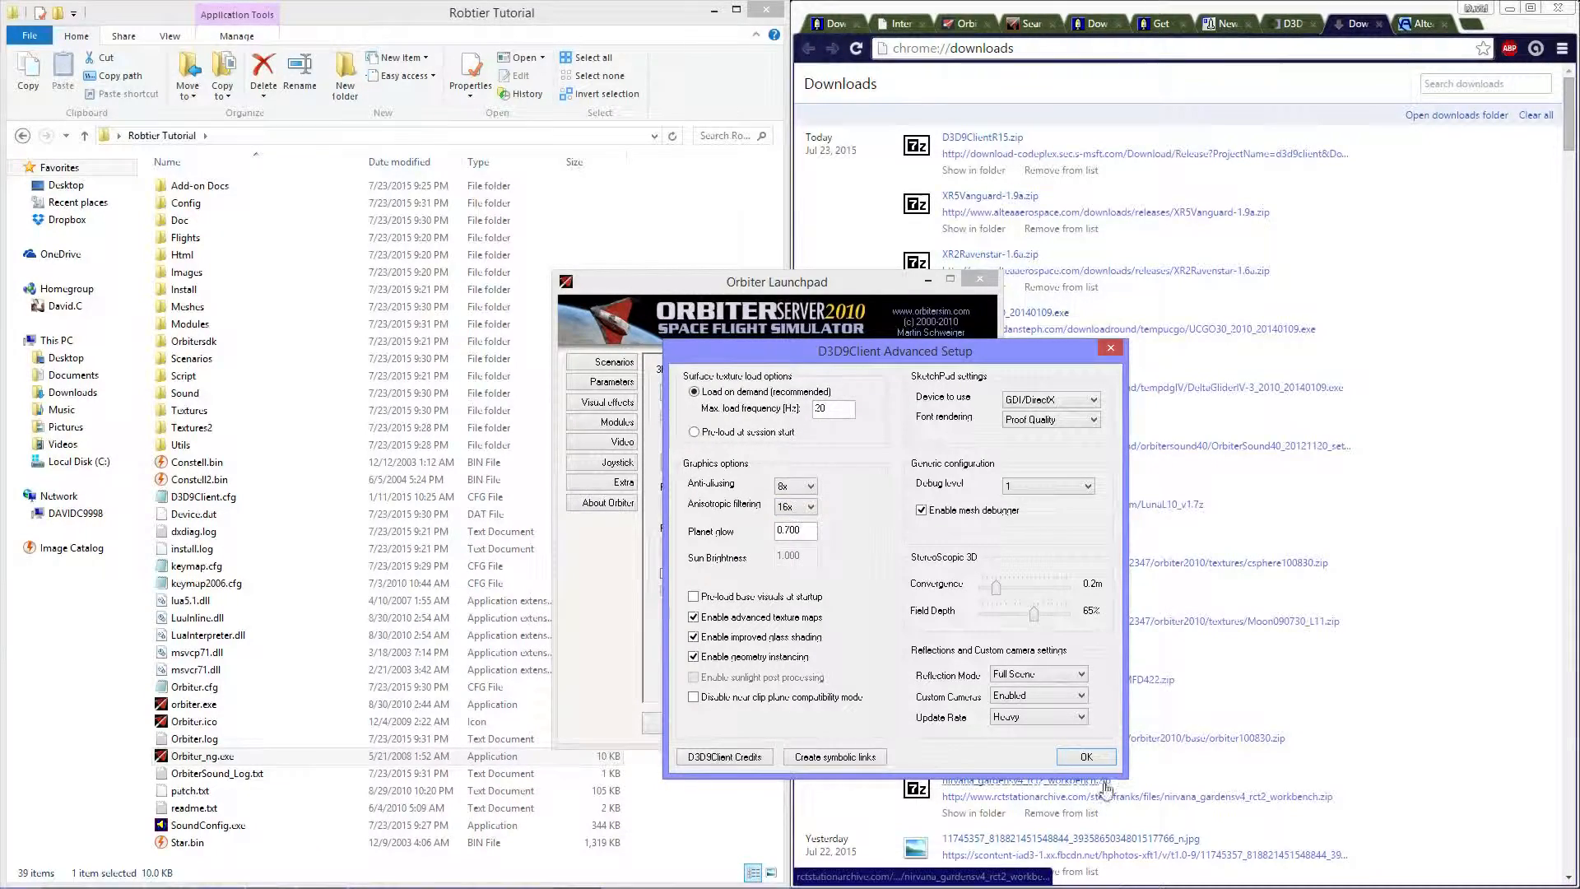
click(1085, 757)
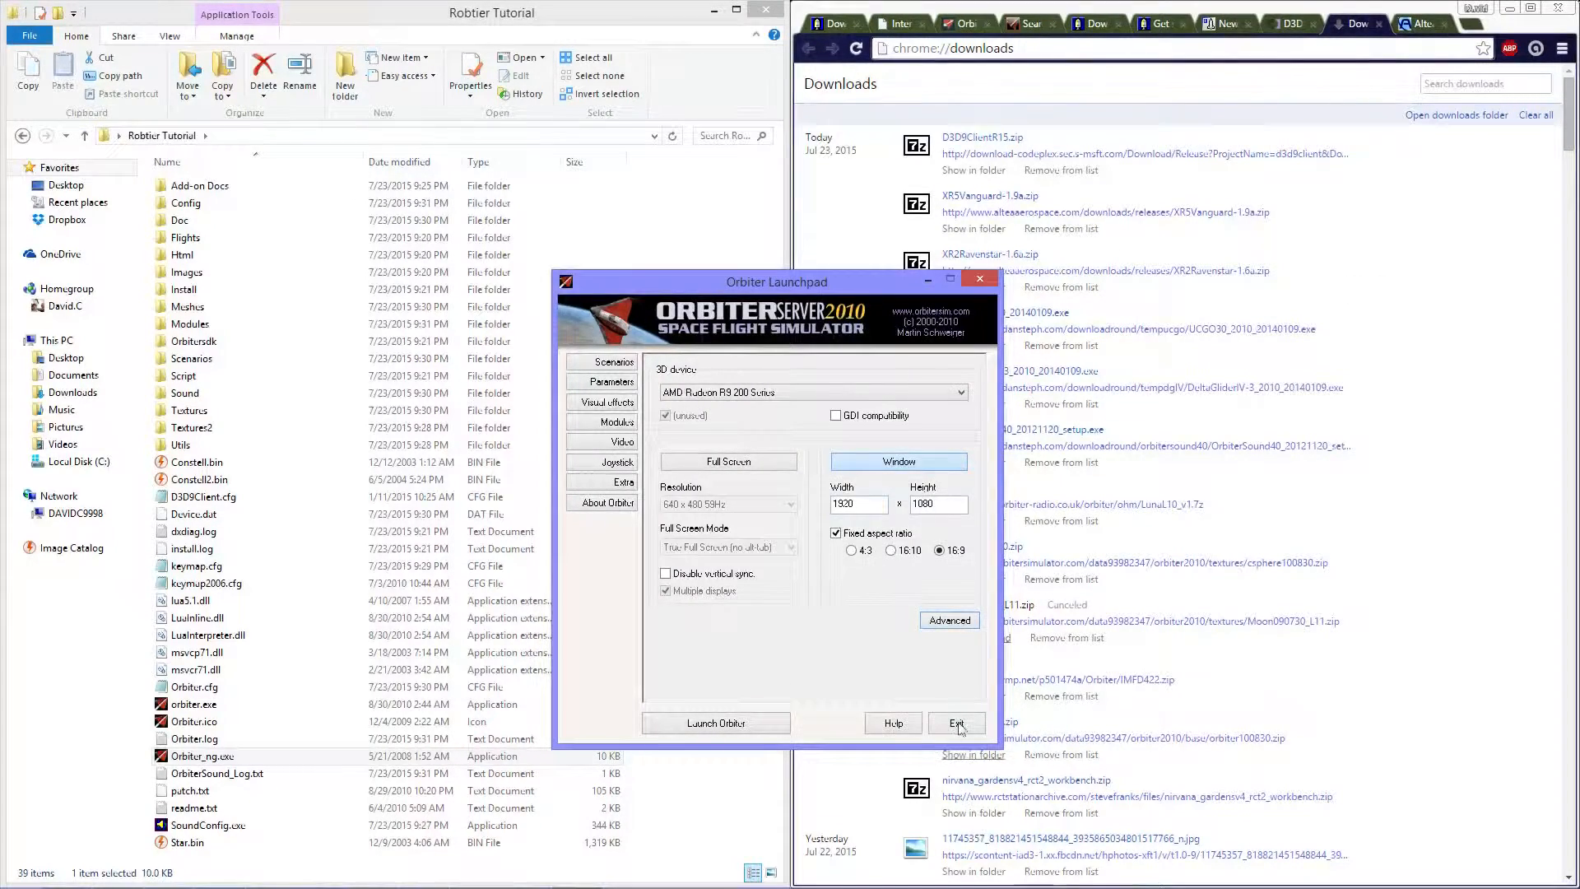
Step: Exit the Launchpad and install UCGO 3.0 into Robtier Tutorial, answering the UMmu patch prompt
click(953, 724)
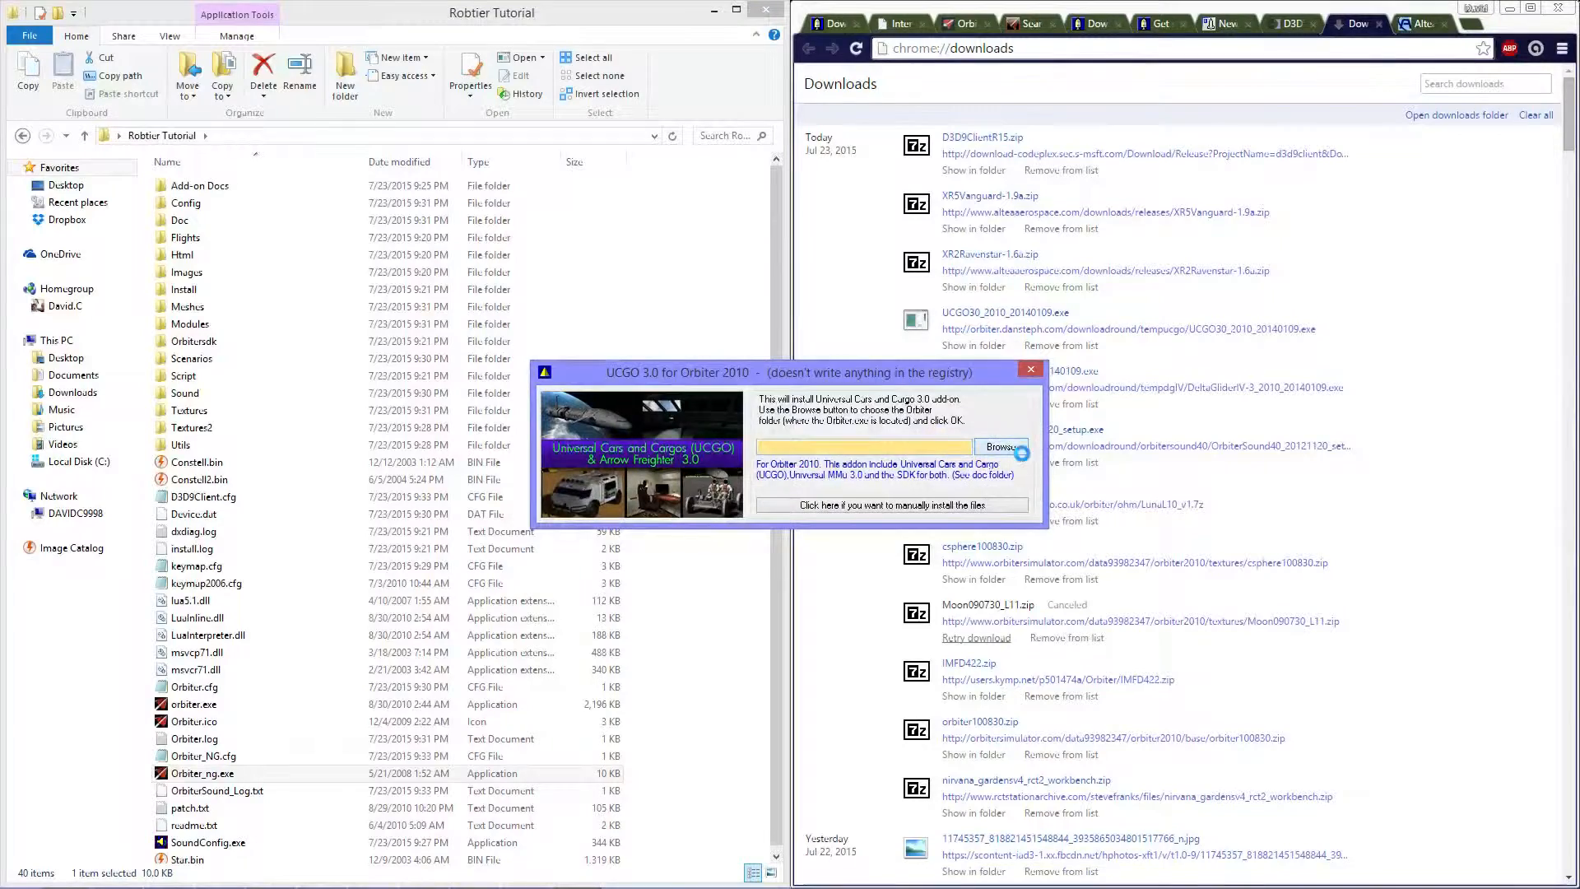
click(1001, 446)
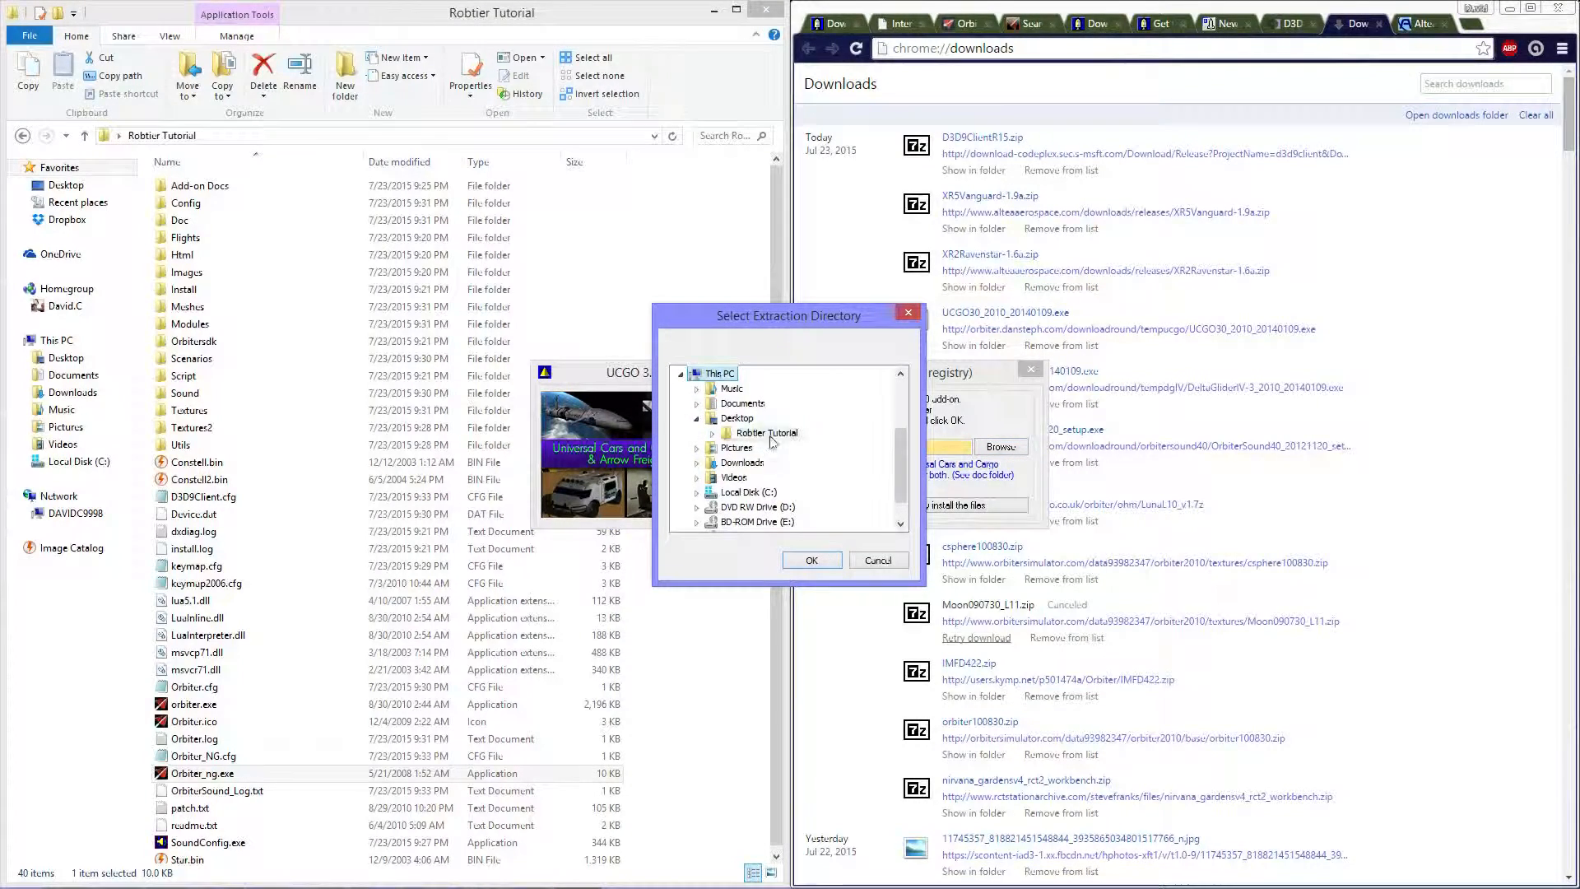
click(809, 561)
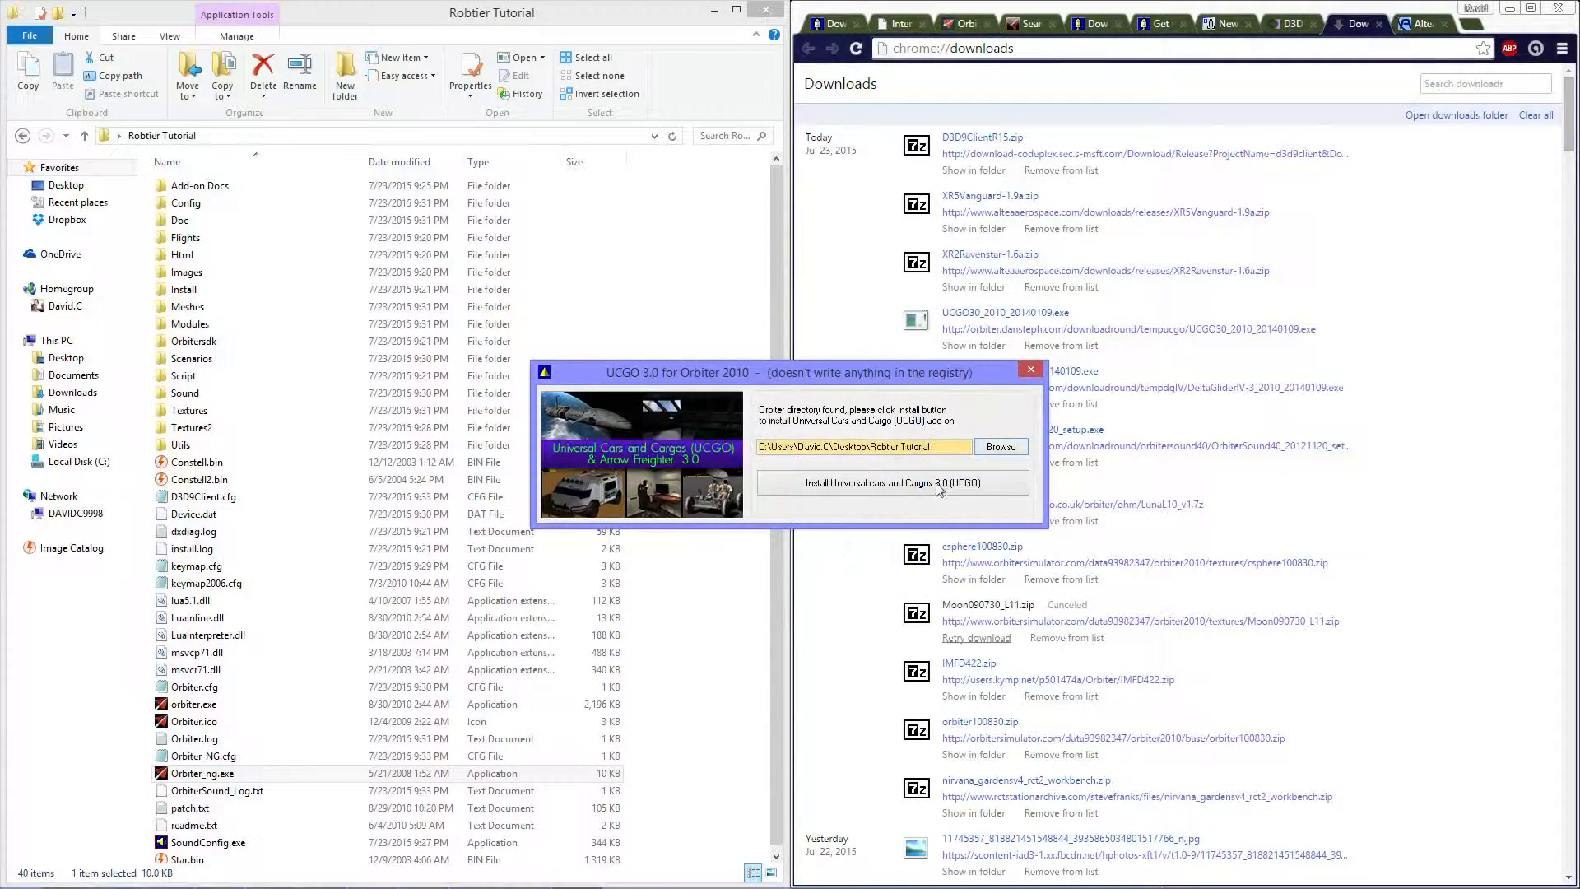
click(890, 483)
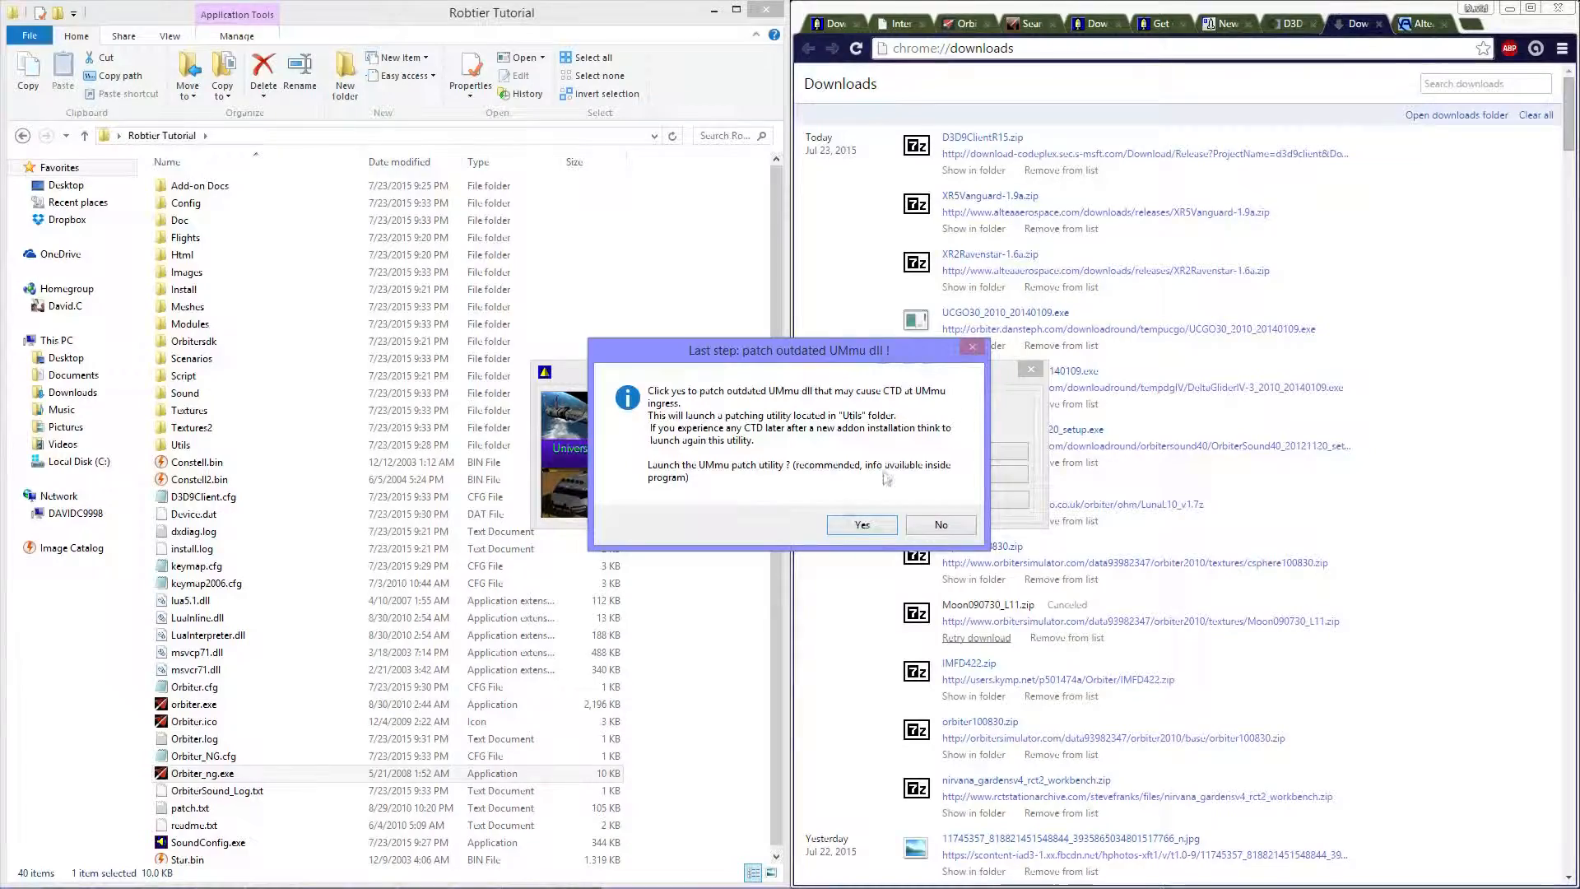
click(859, 524)
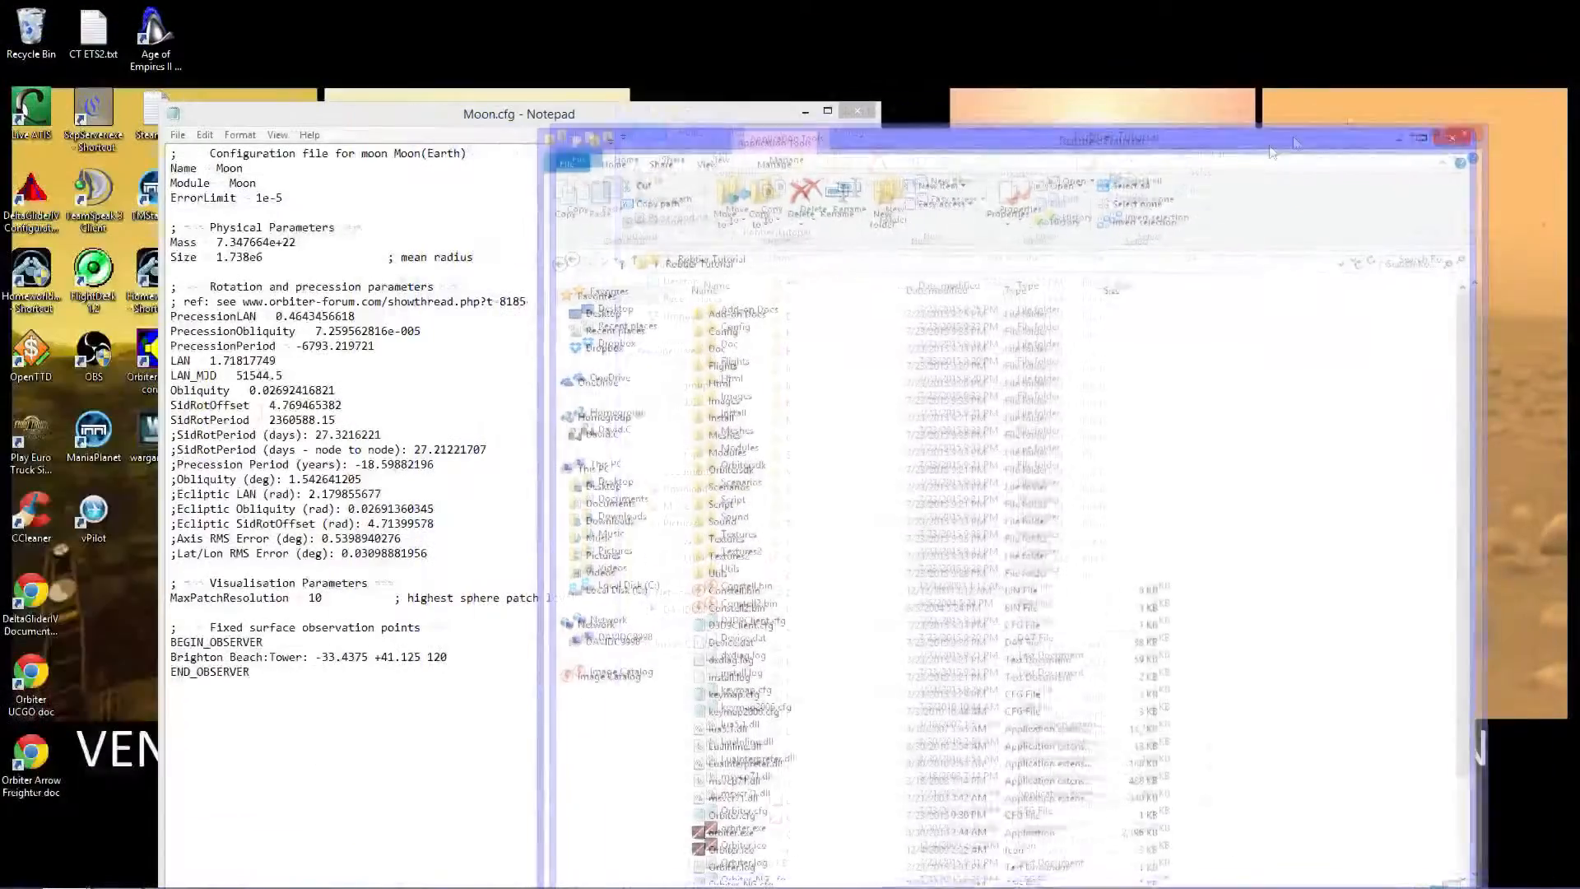
Step: Launch the DeltaGliderIV Configuration shortcut on the desktop
click(992, 773)
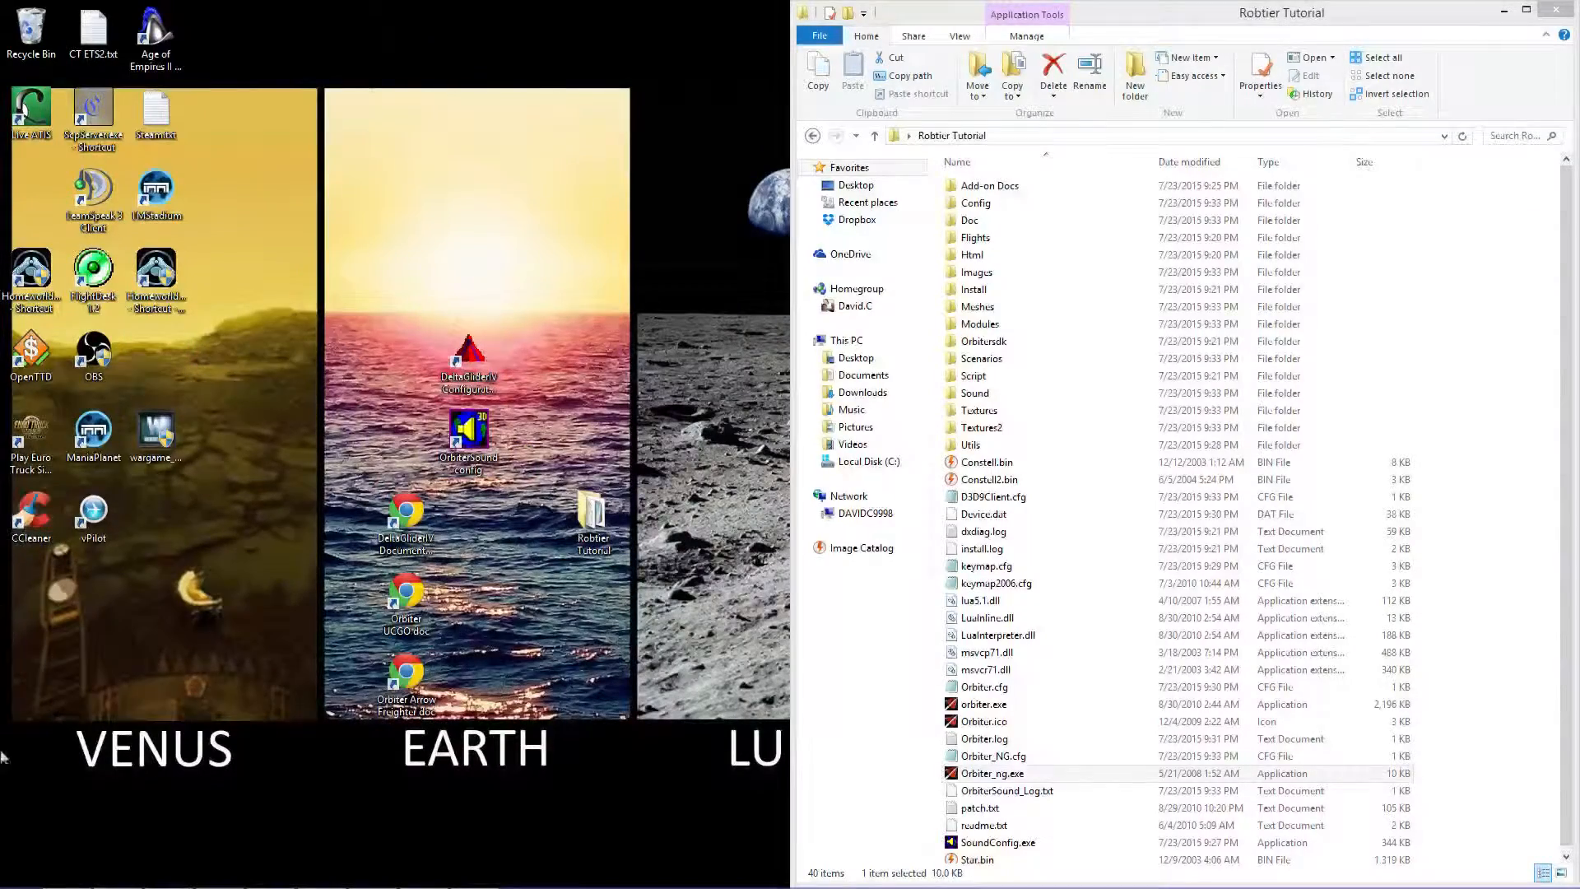
click(467, 363)
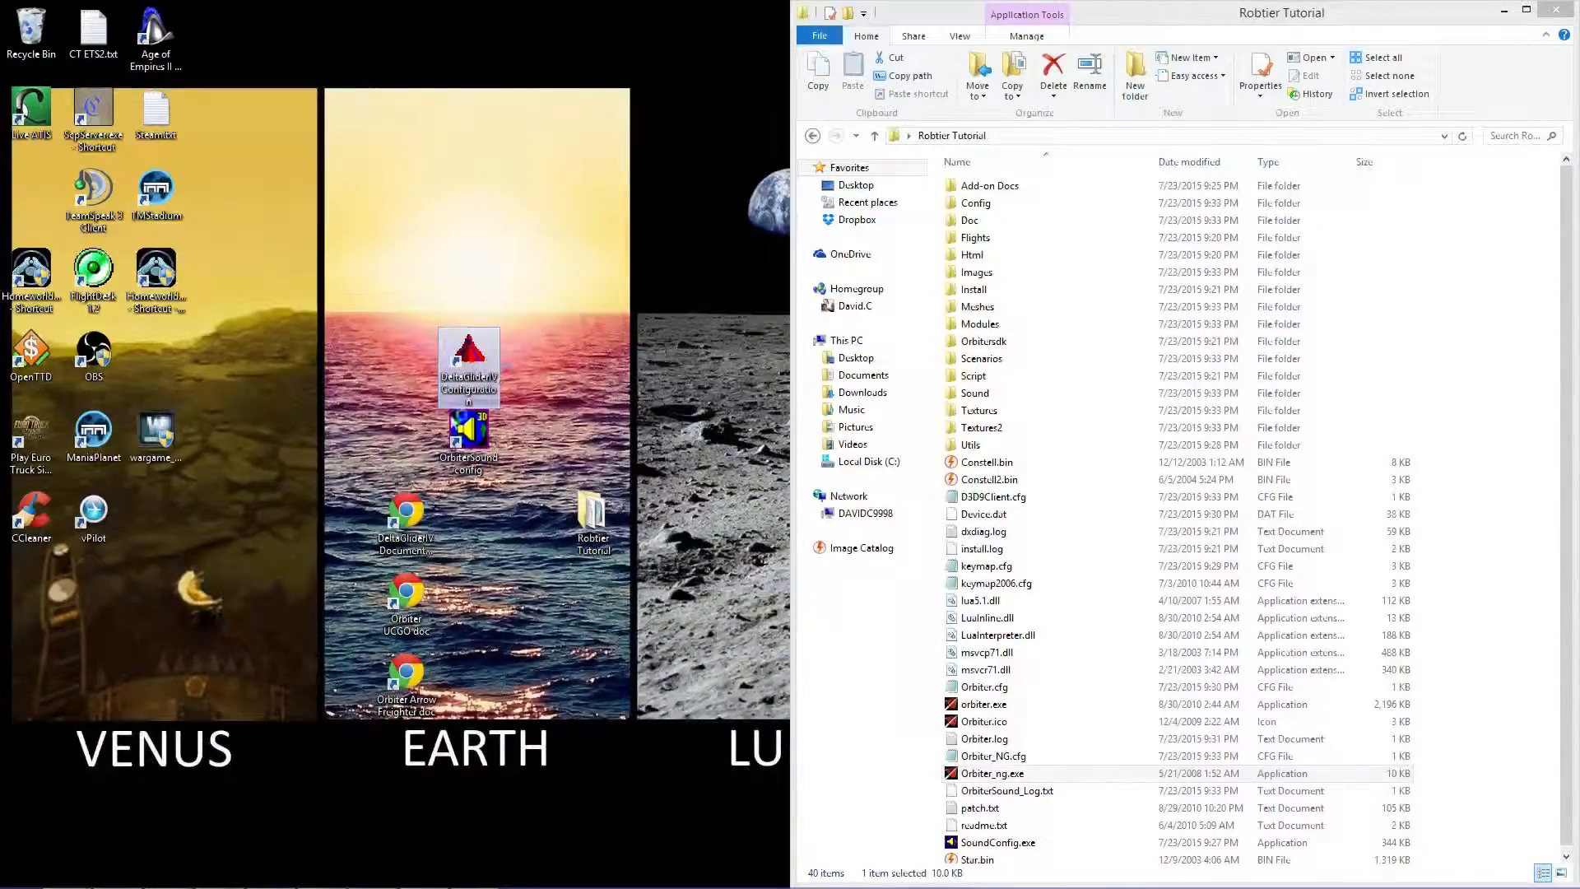
double_click(468, 366)
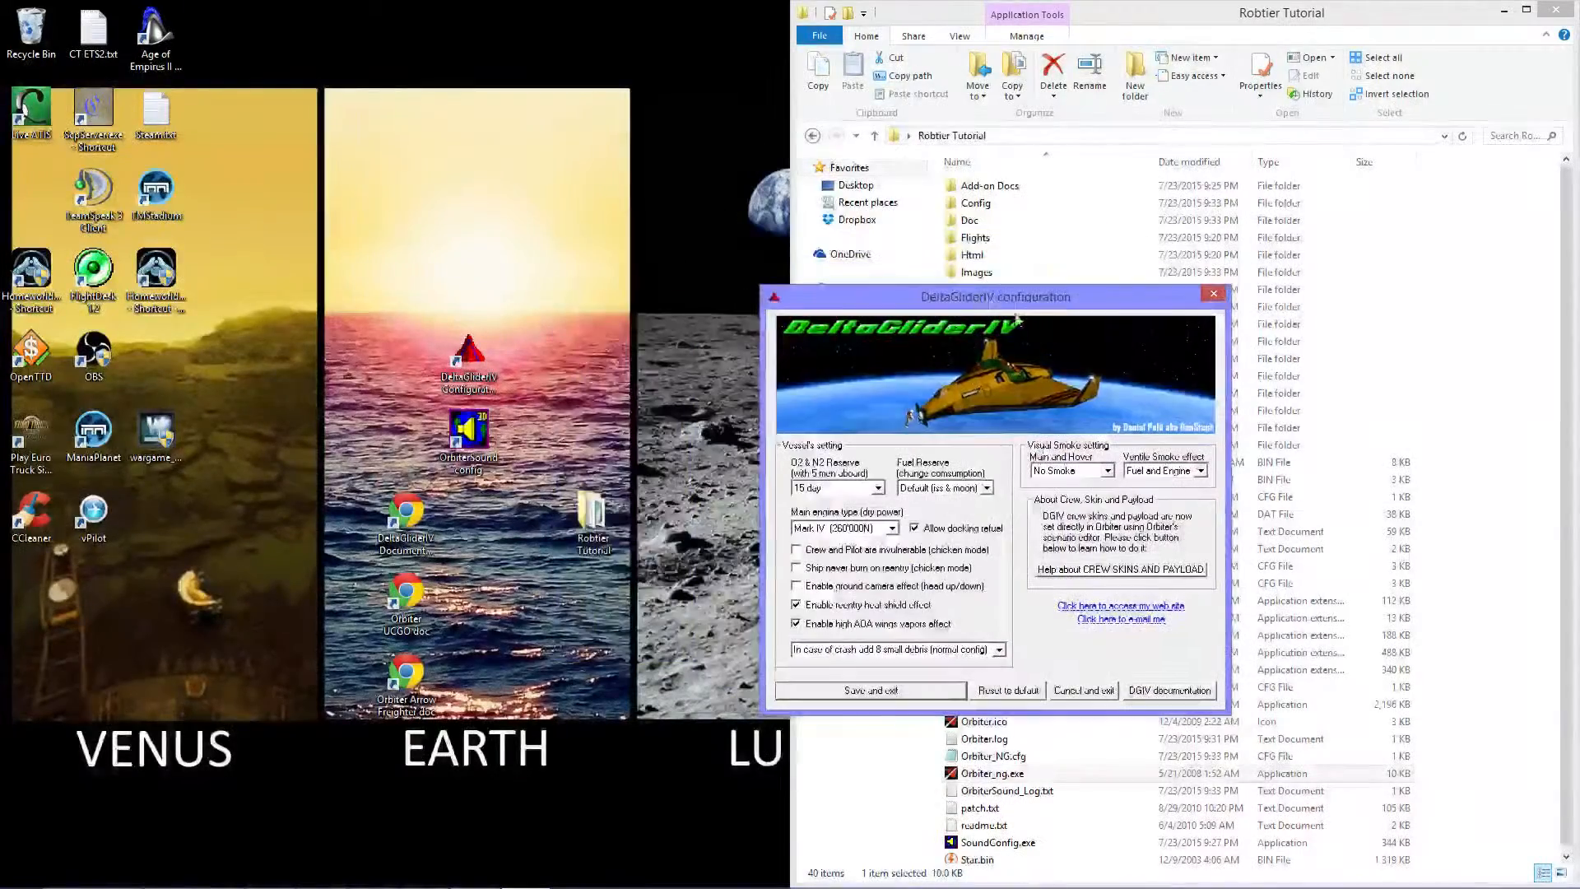
Step: Choose 4-year O2/N2 reserve, Huge fuel reserve, Mark V engine and 16 crash debris
click(879, 486)
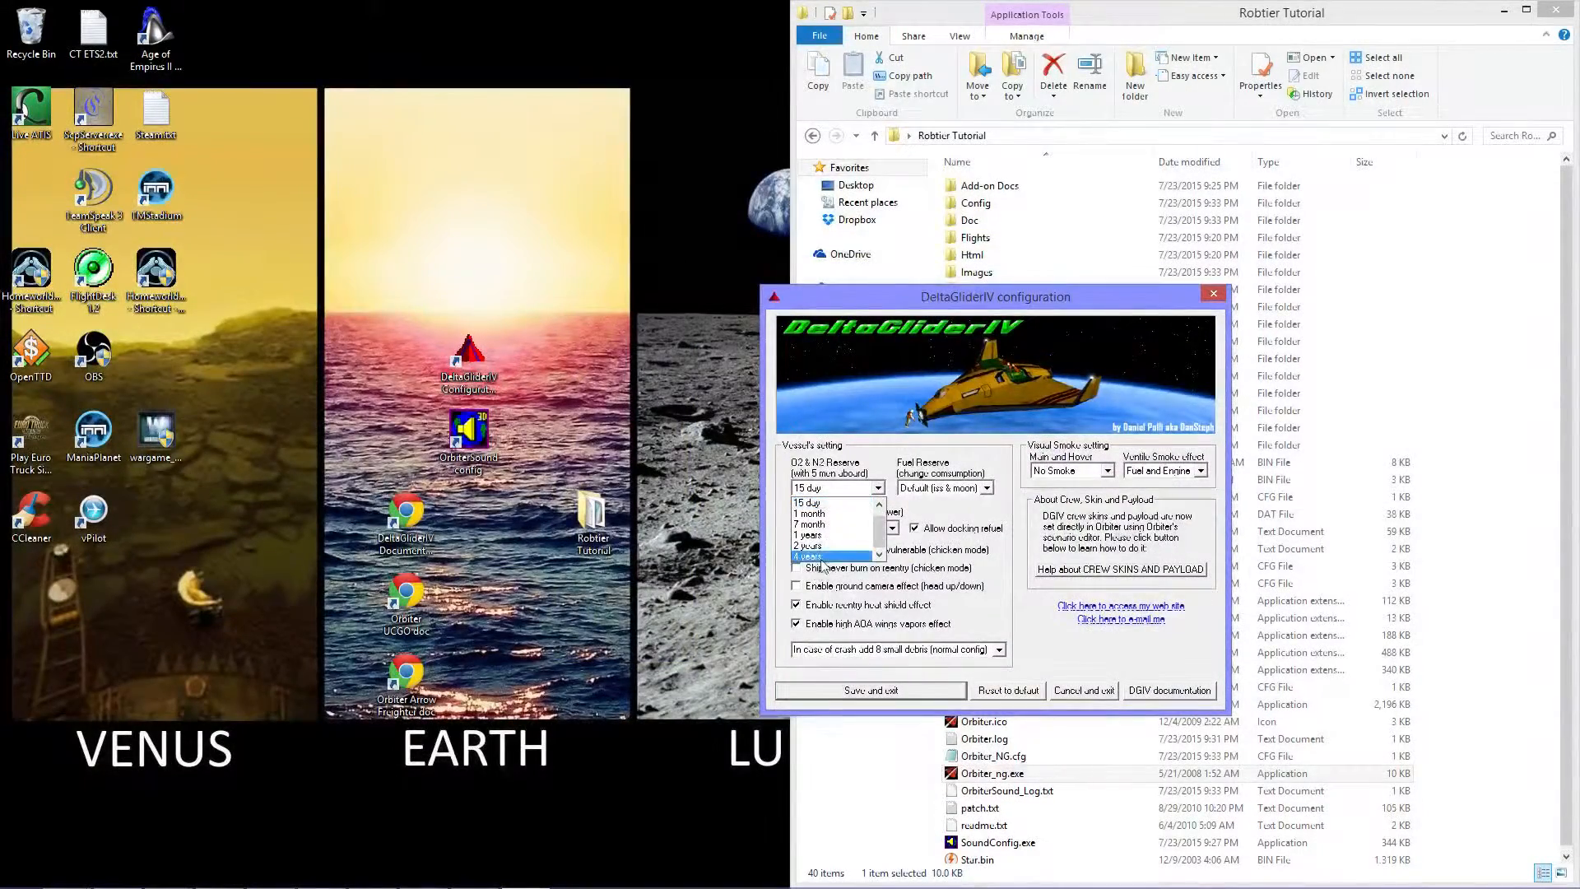
click(812, 555)
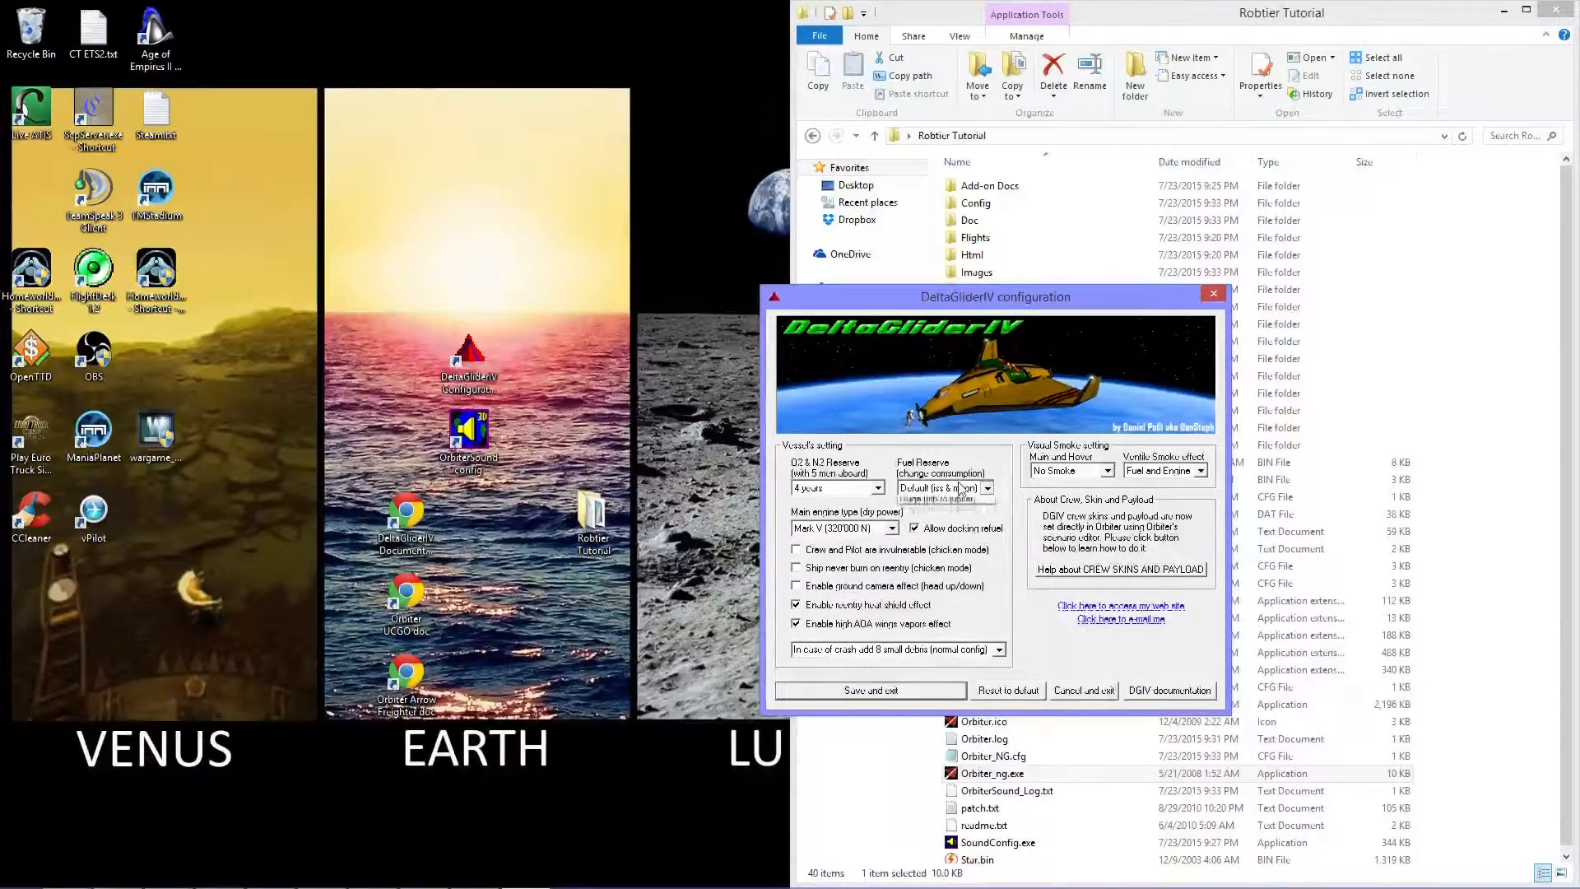
click(943, 488)
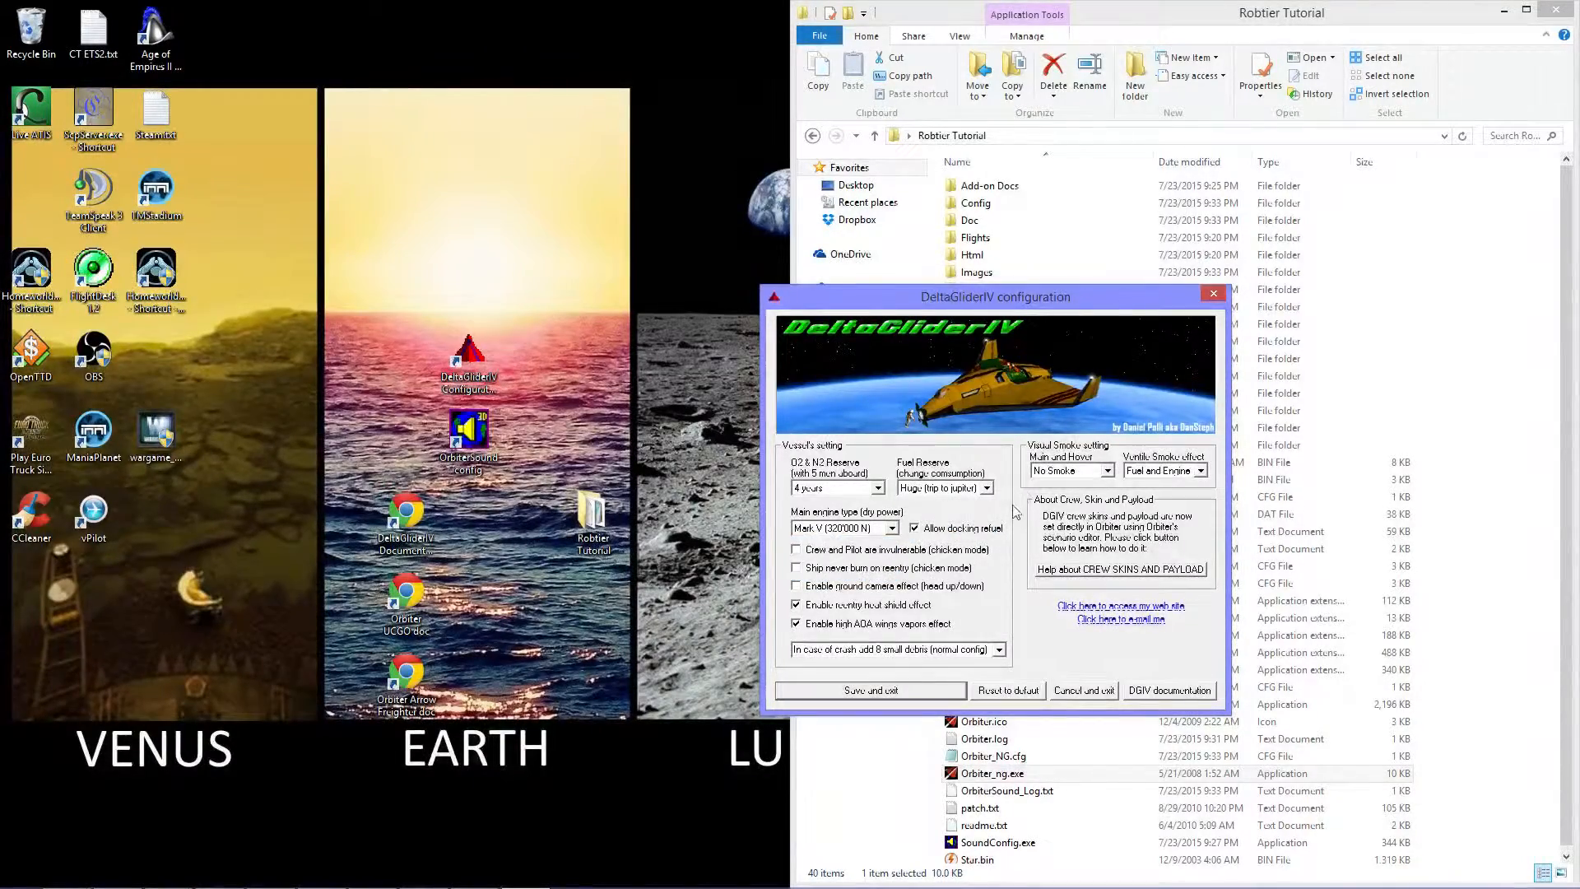
click(1163, 470)
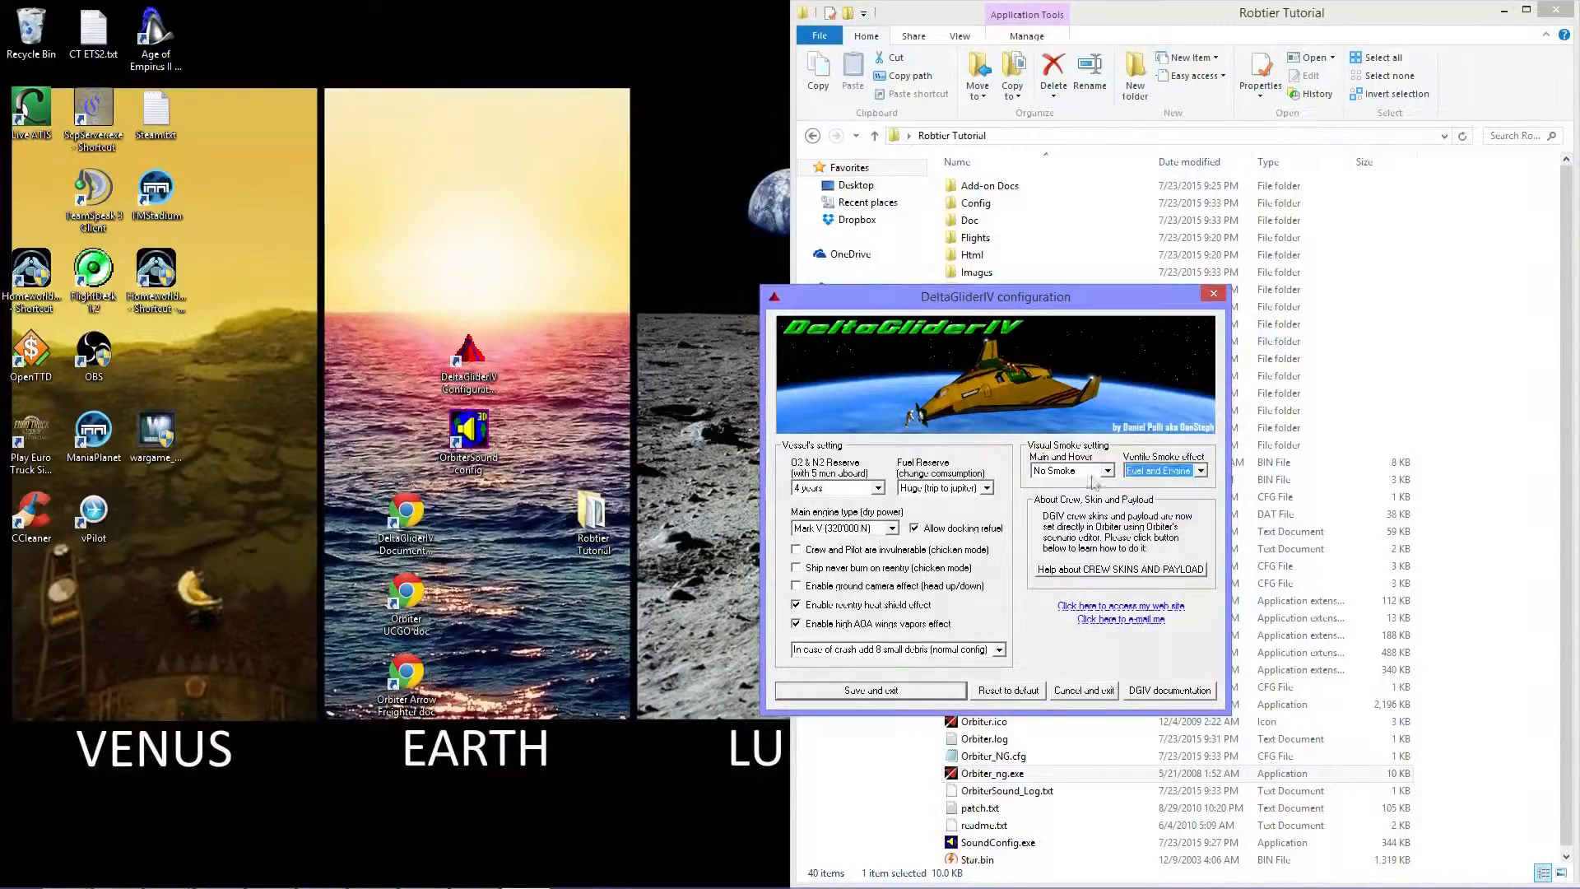
click(1205, 470)
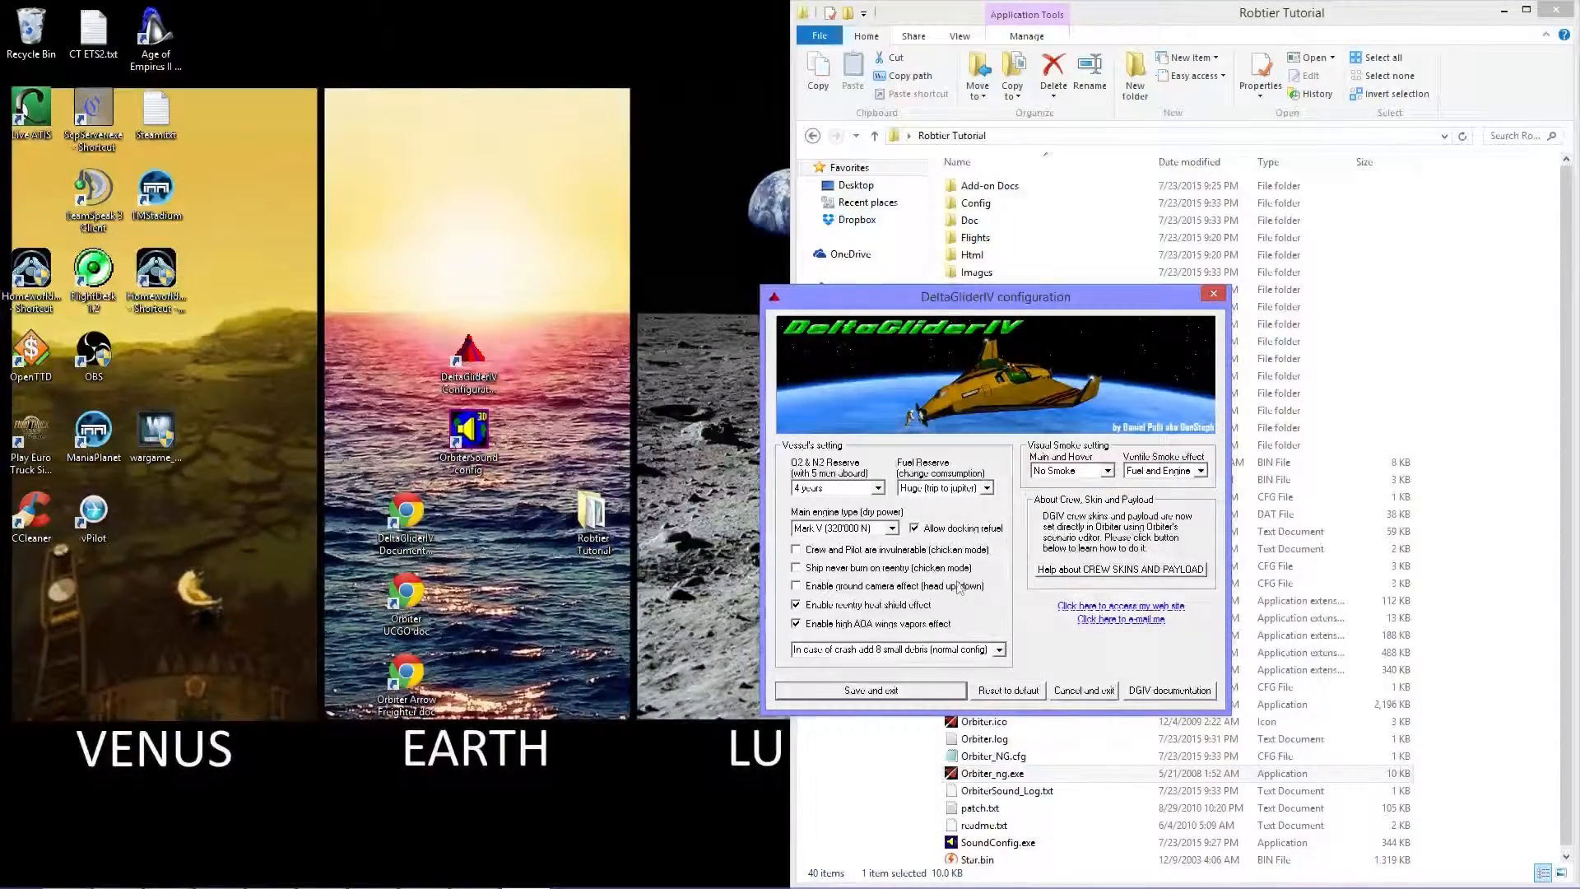
click(795, 604)
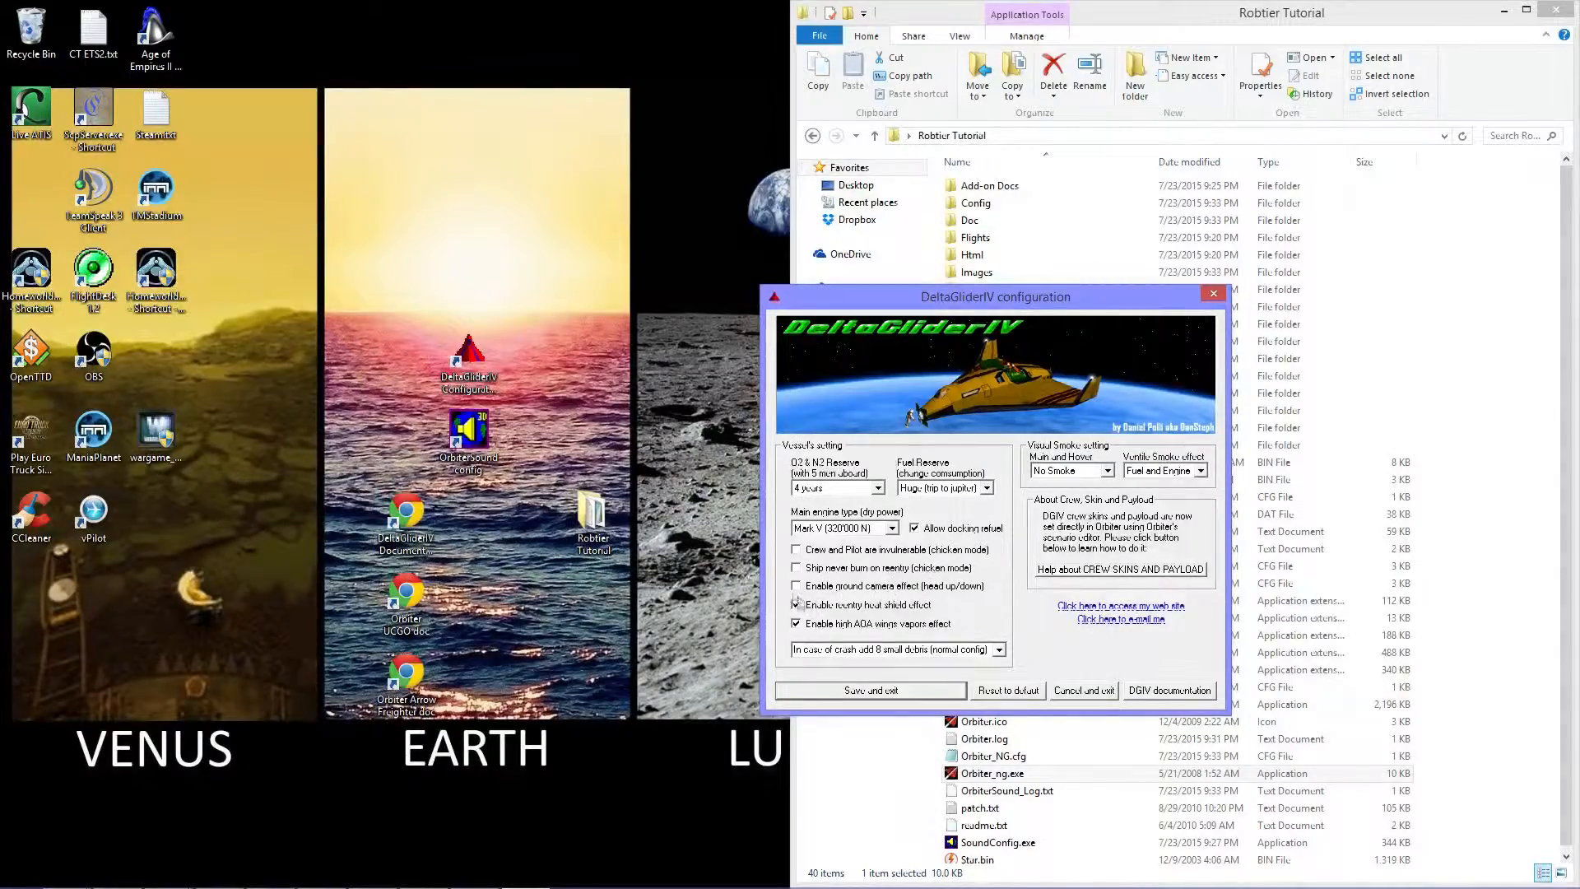
click(795, 603)
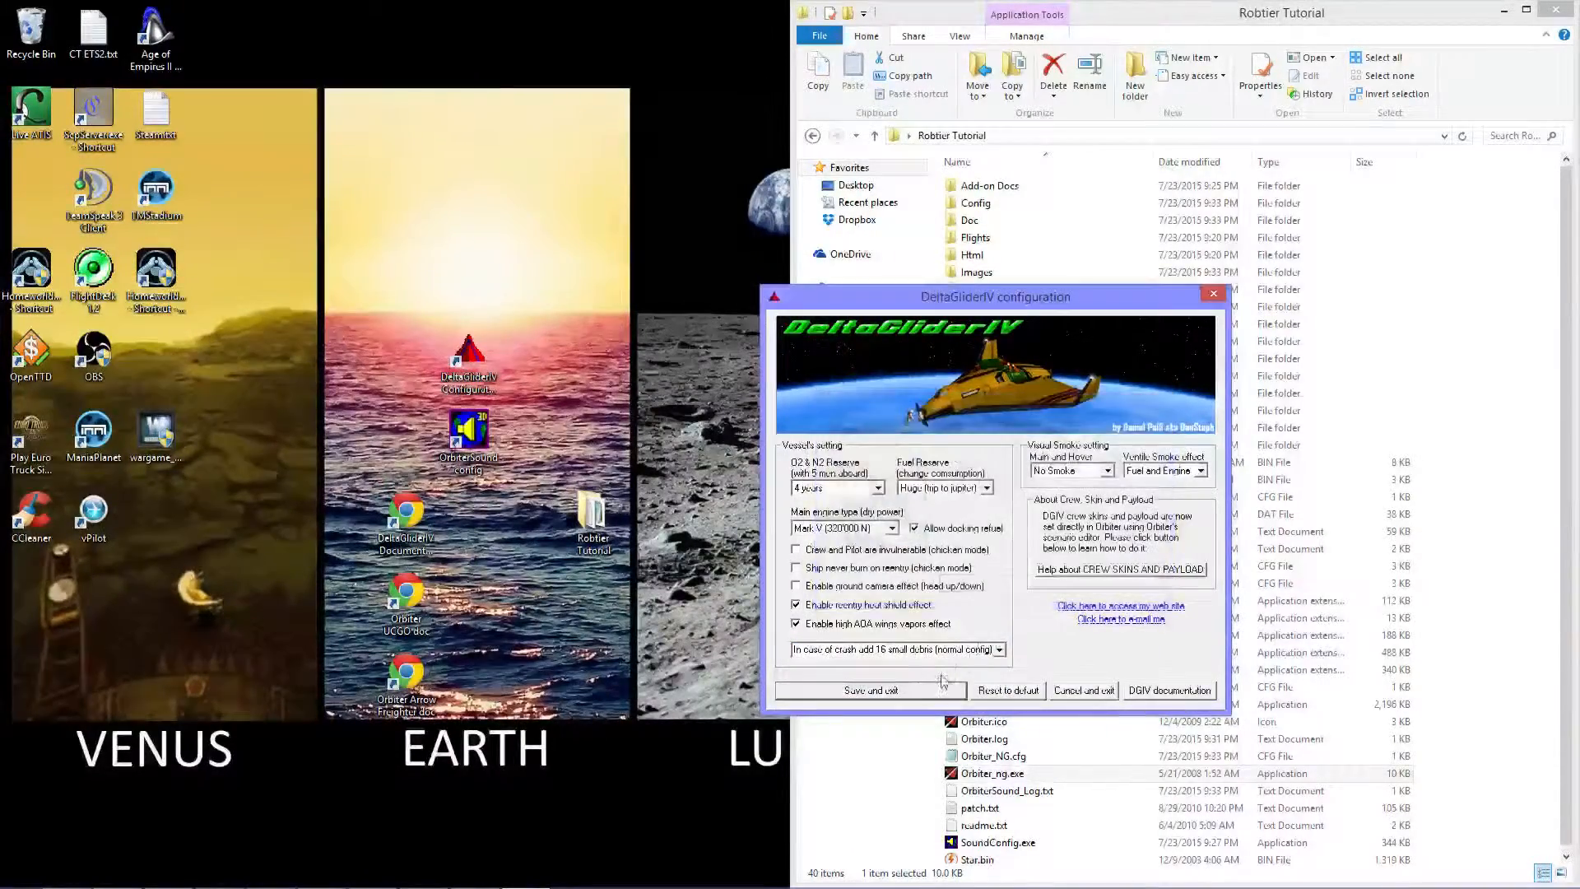
Step: Save and exit the DeltaGlider IV configuration, then launch the OrbiterSound config tool
click(869, 691)
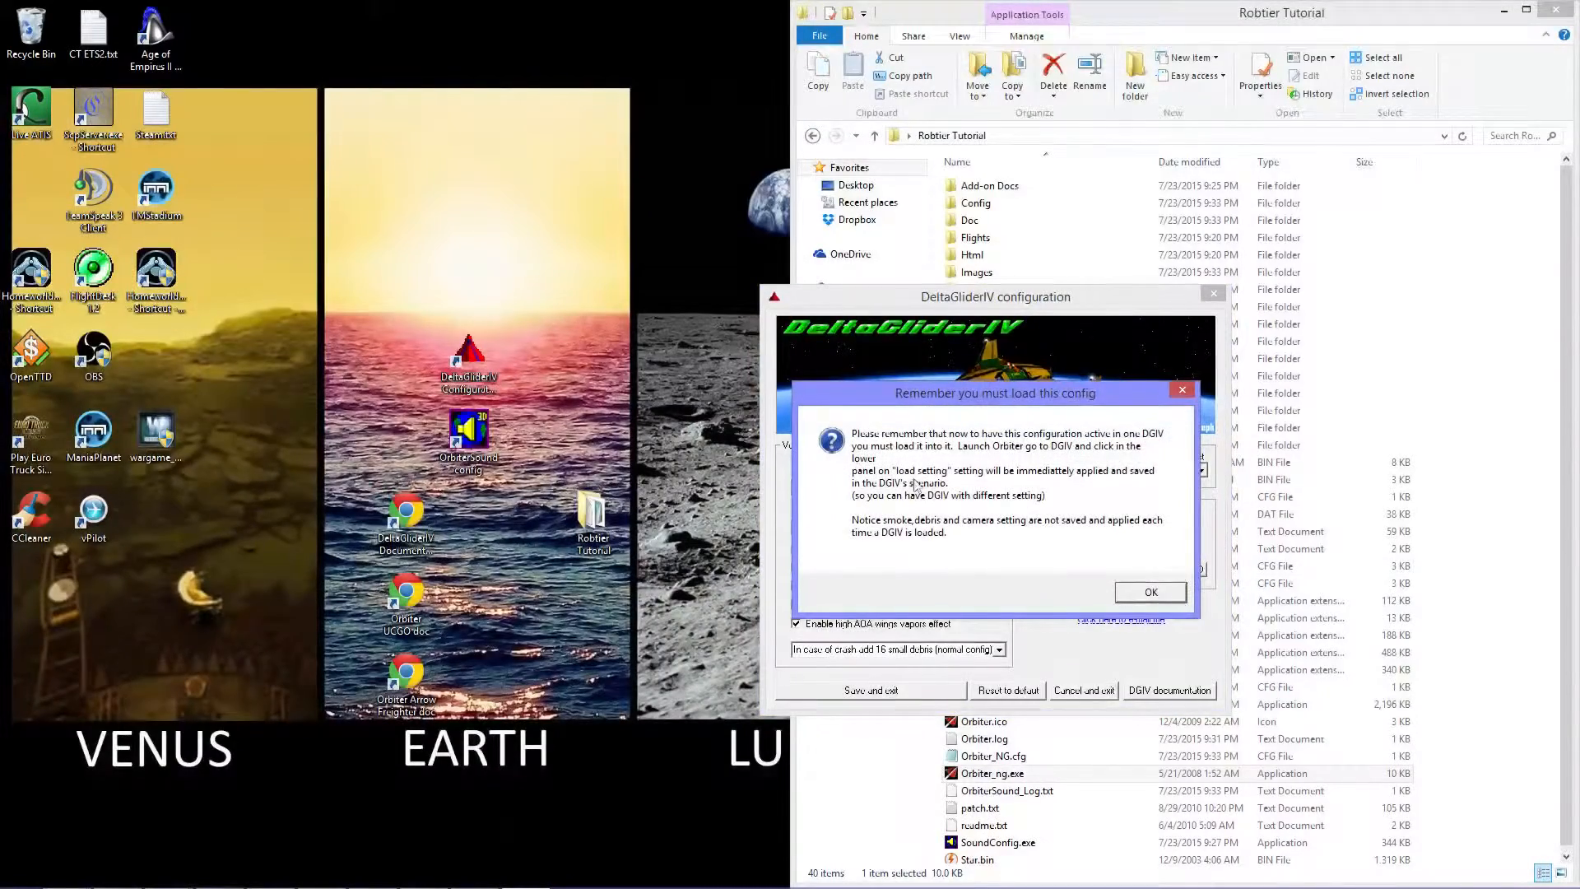
mouse_move(1094, 560)
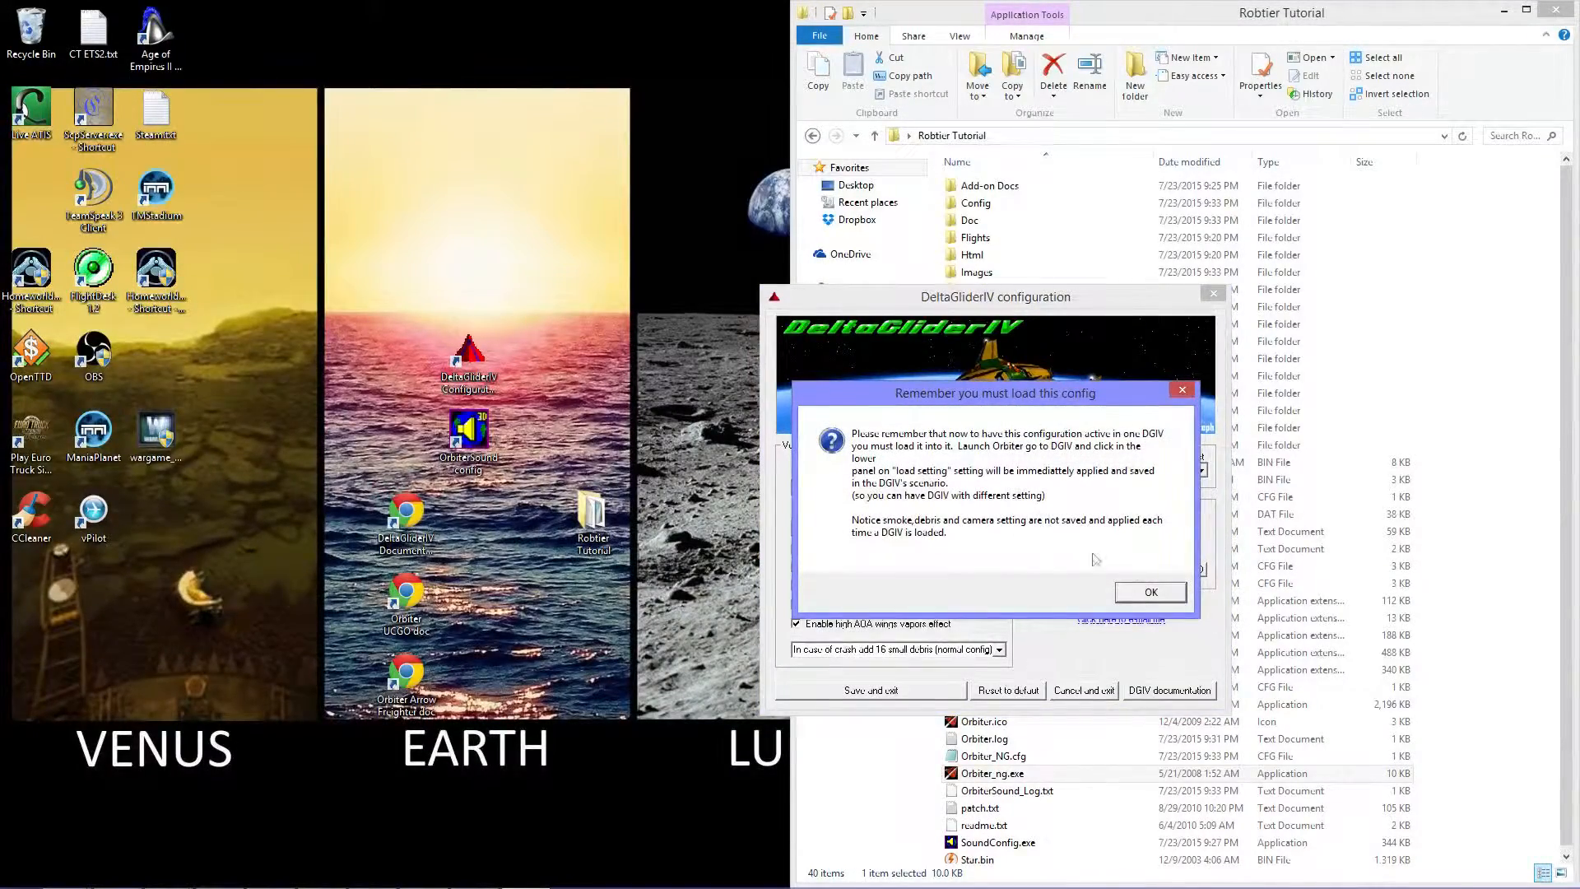
click(1148, 591)
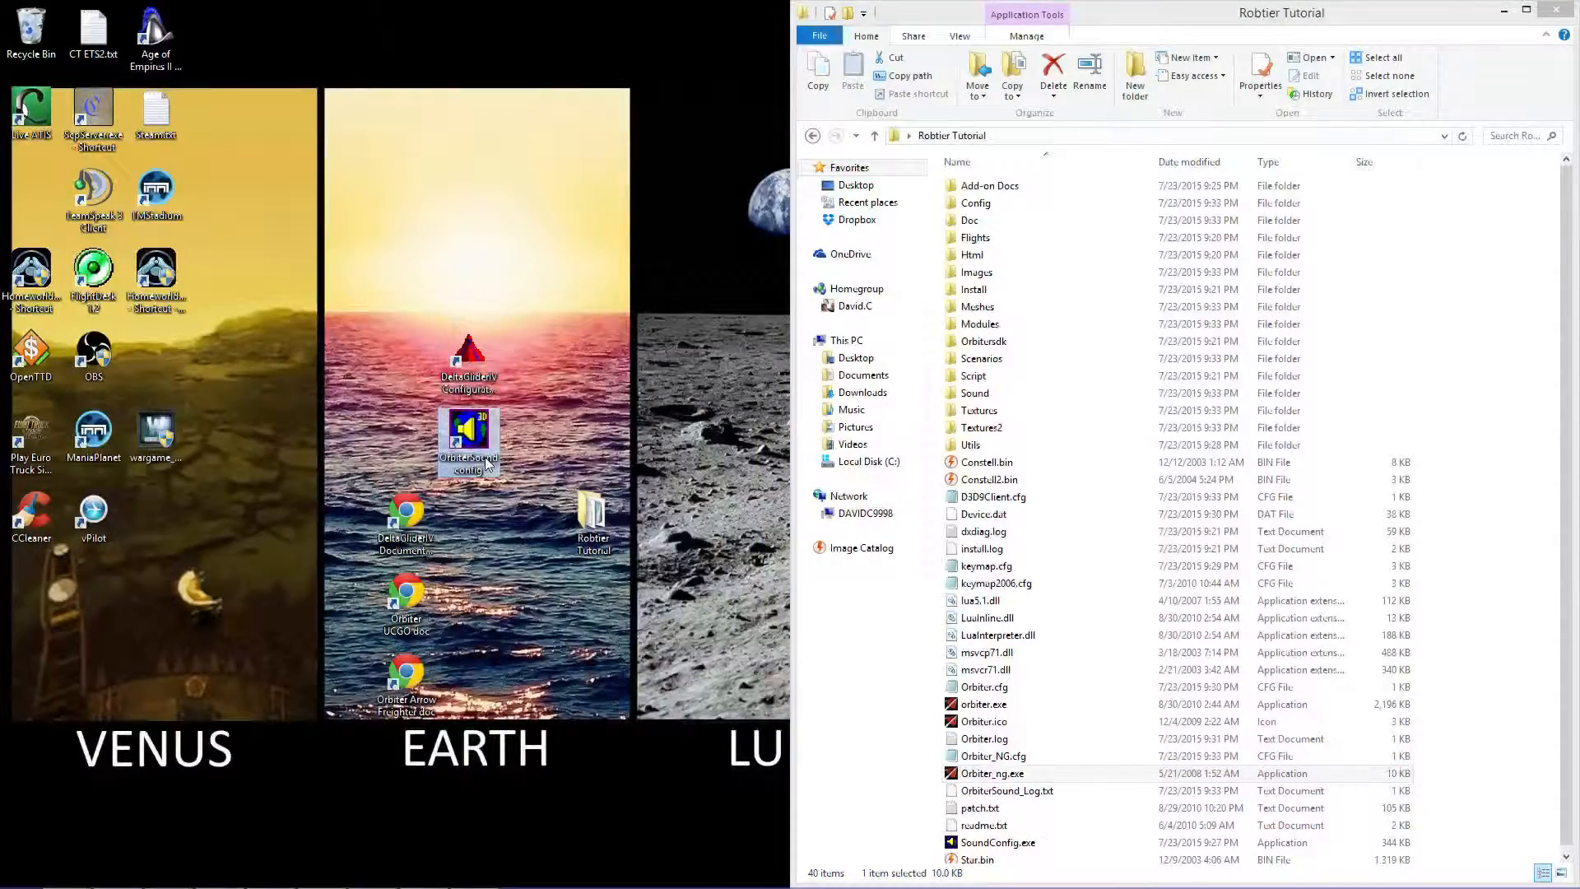
double_click(466, 441)
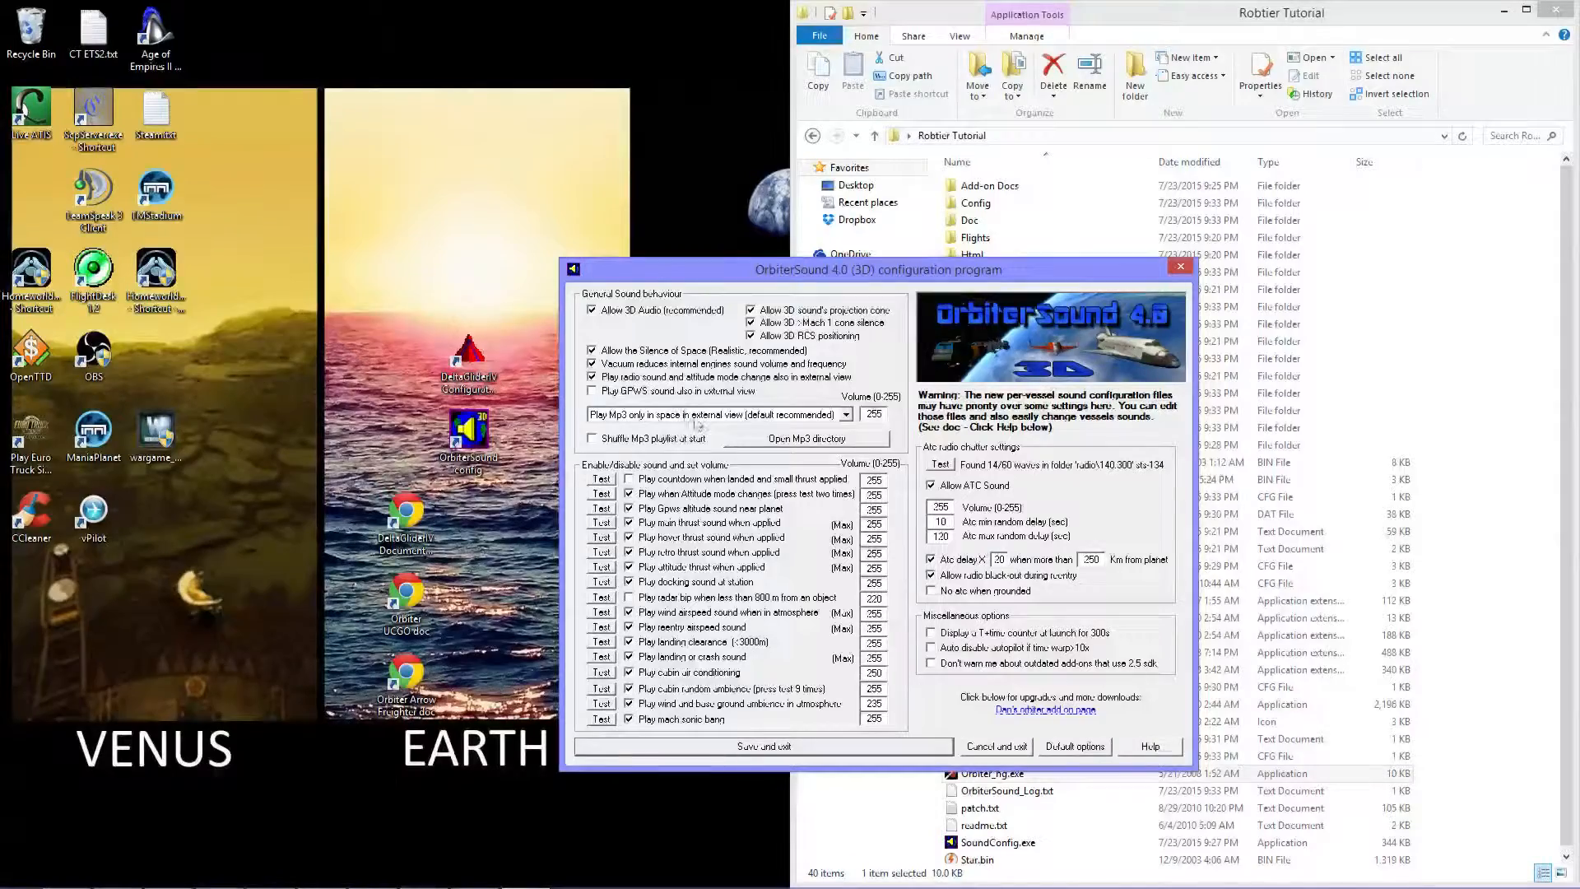
Step: Leave the OrbiterSound 4.0 settings unchanged and use Save and exit
click(715, 414)
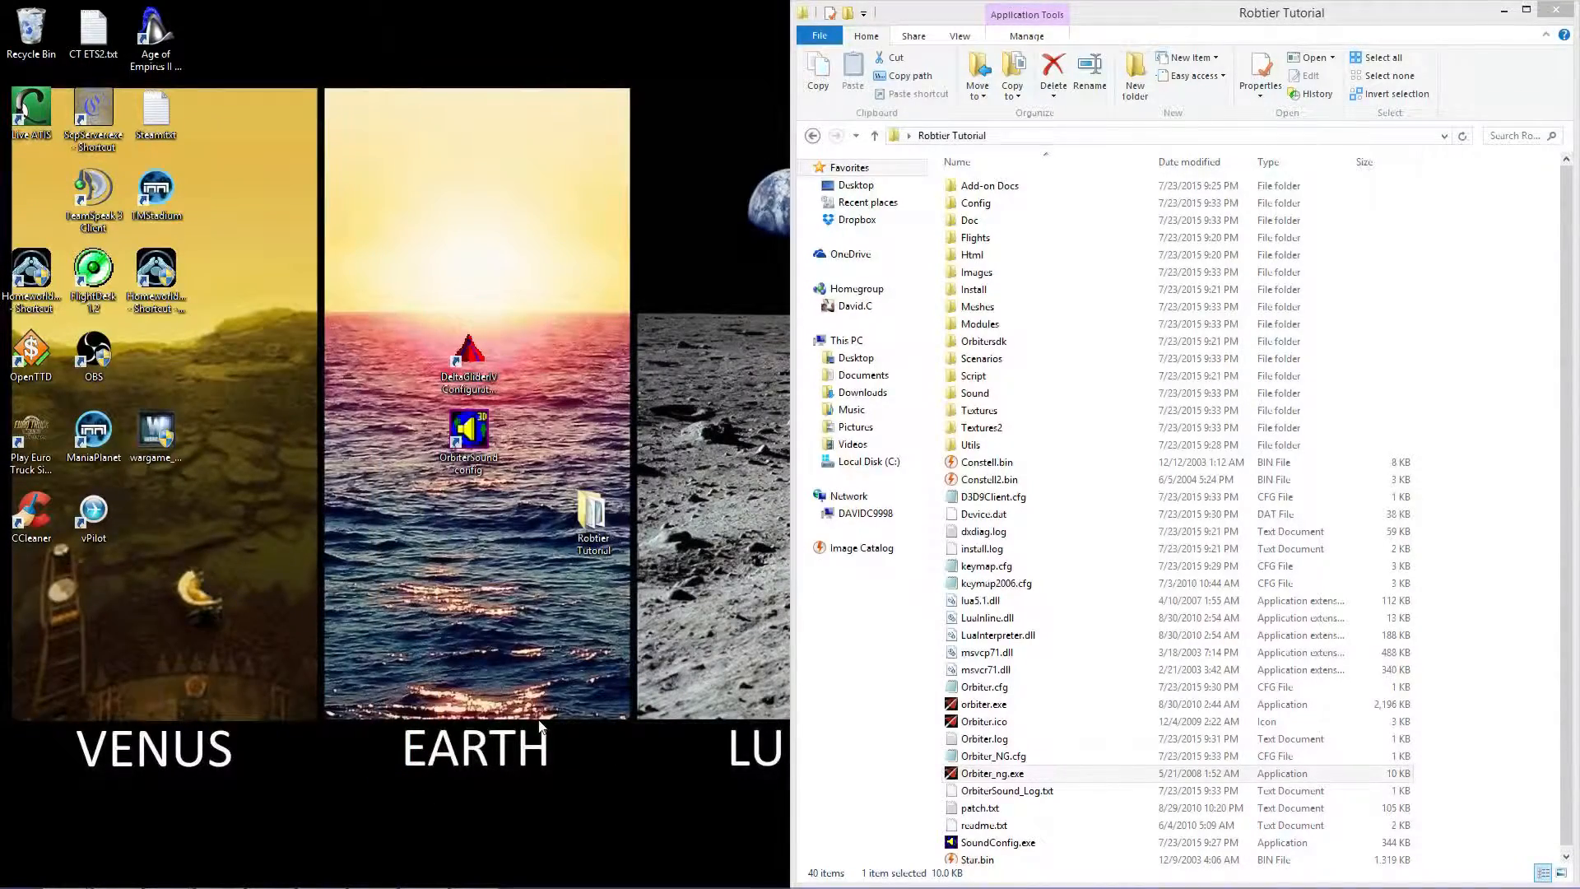
click(992, 773)
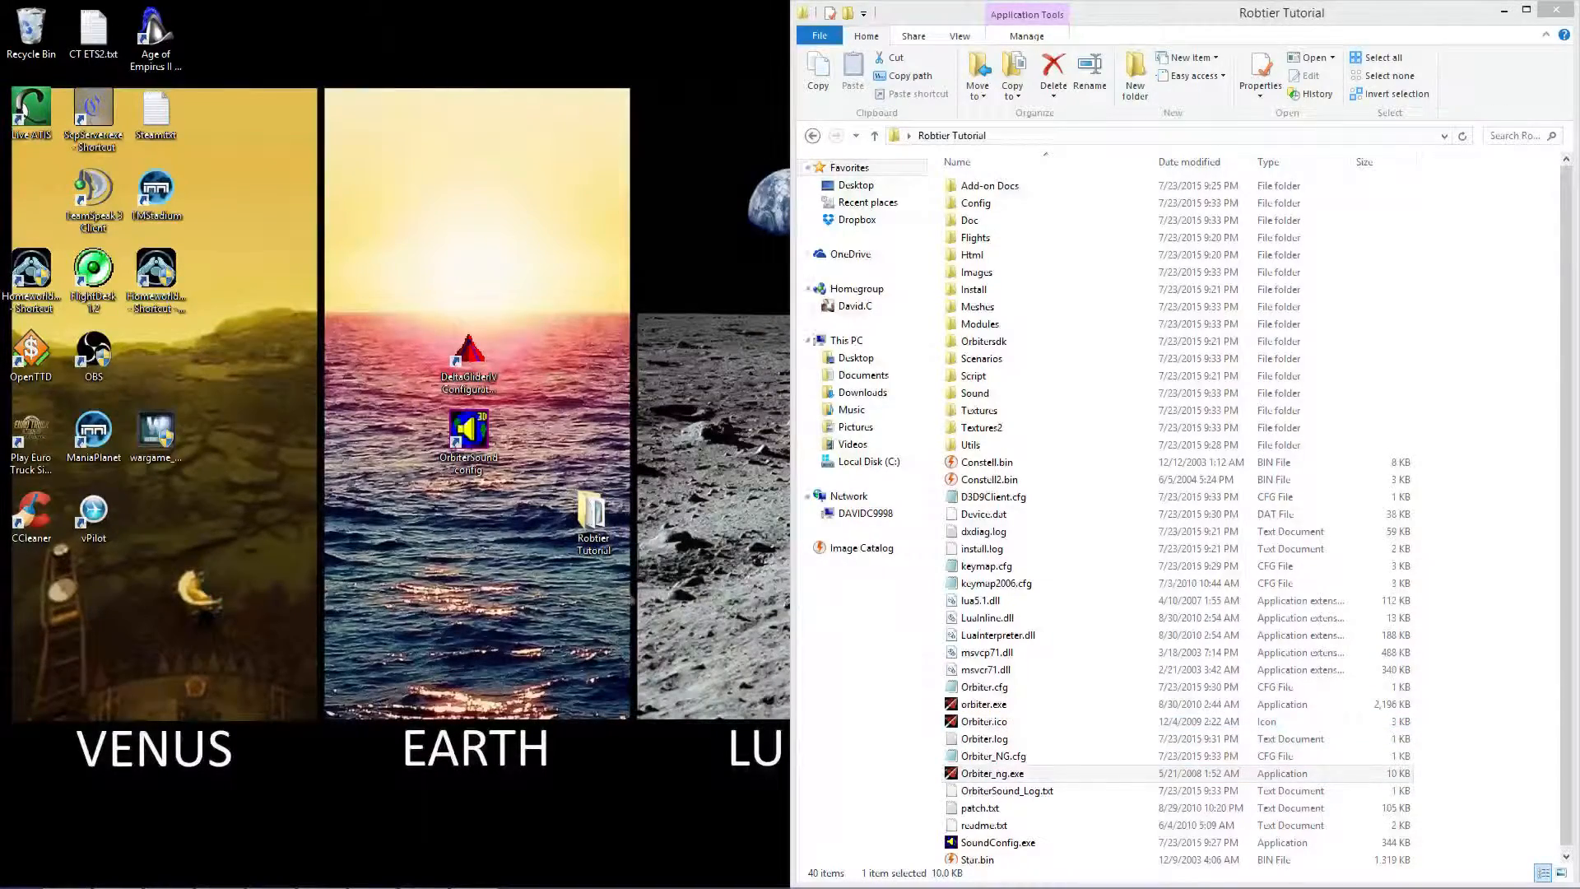
Step: Drag the Robtier Tutorial desktop folder below the OrbiterSound config shortcut
drag(592, 519, 444, 519)
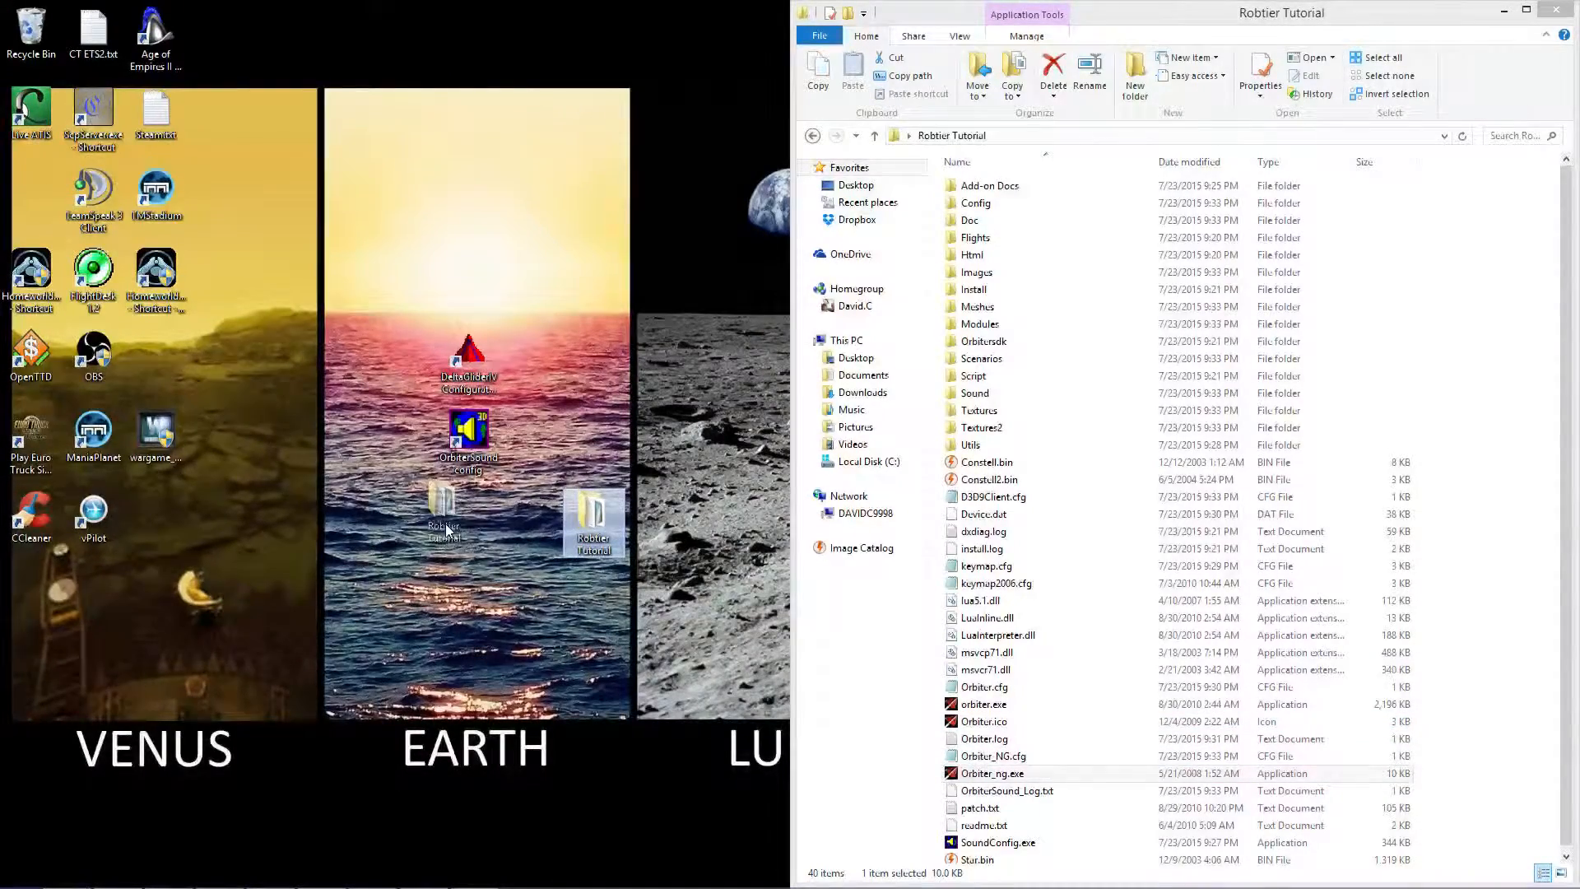